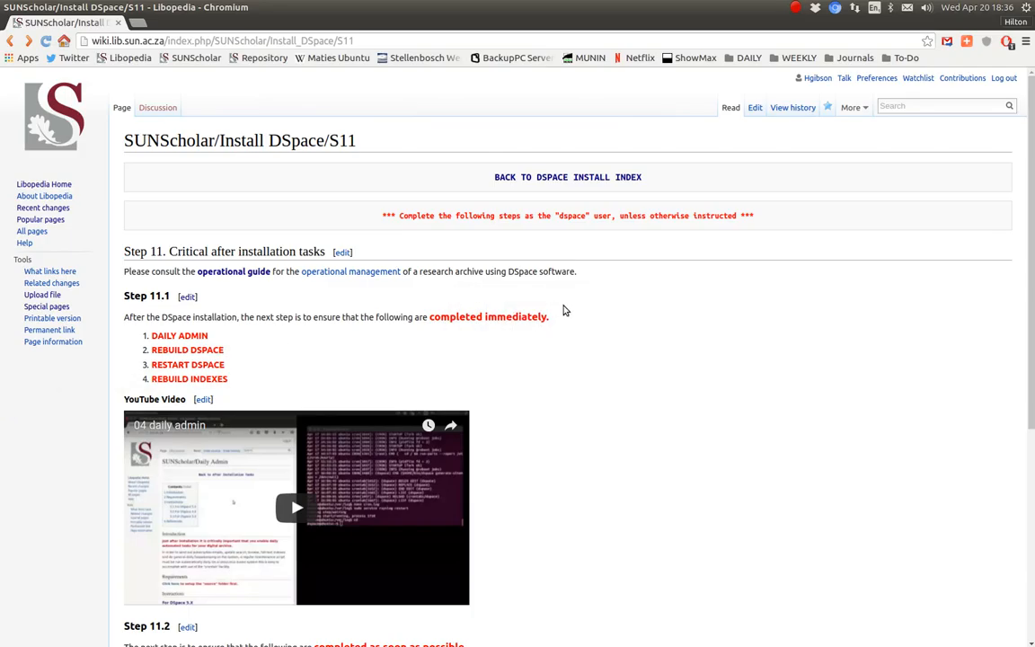
{"action": "mouse_move", "coordinate": [578, 320]}
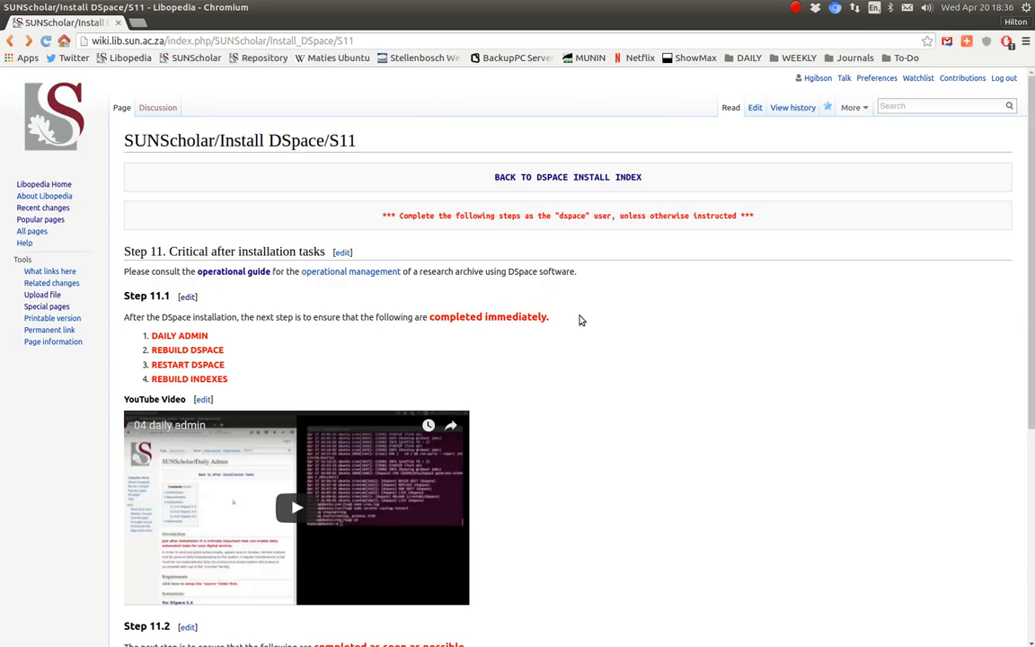
- Open the SUNScholar/Handle Server guide from Step 11.2 and read its introduction
{"action": "scroll", "scroll_direction": "down", "scroll_amount": 3}
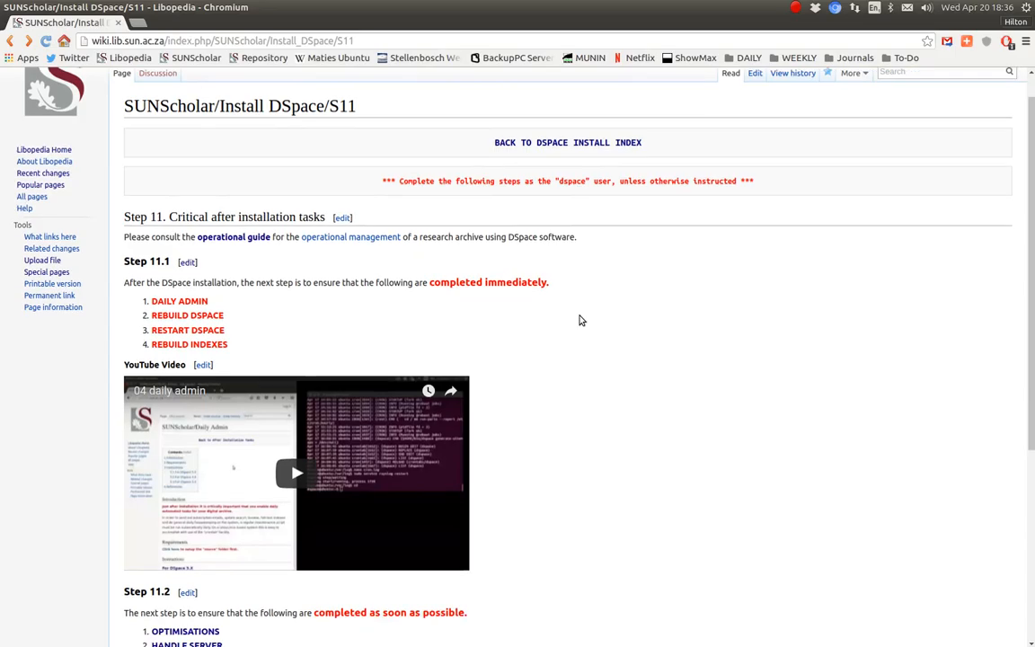
{"action": "scroll", "scroll_direction": "down", "scroll_amount": 3}
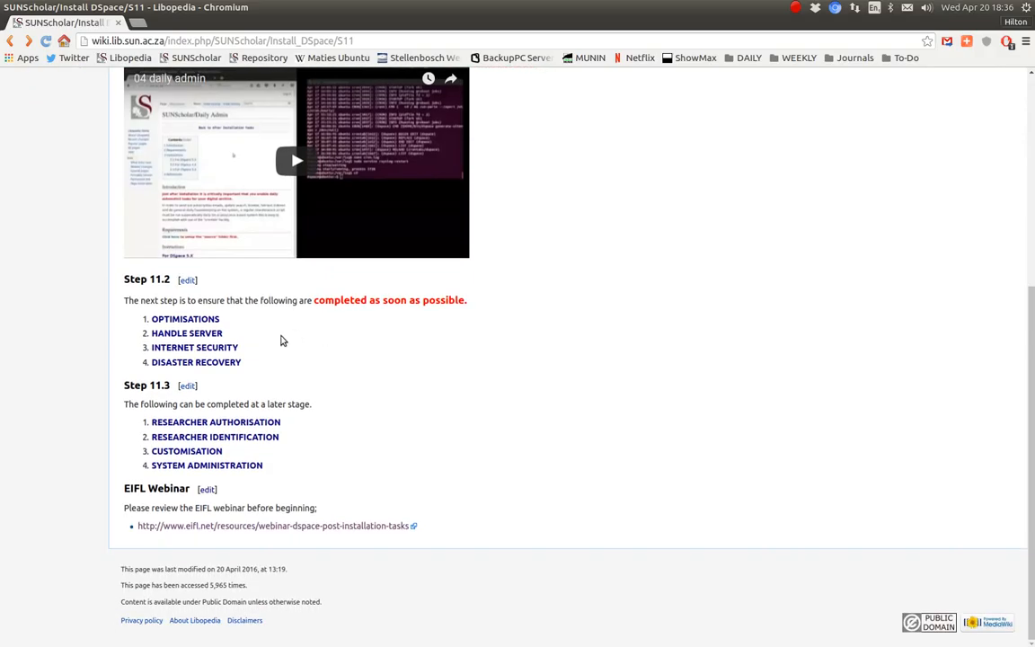
{"action": "mouse_move", "coordinate": [187, 332]}
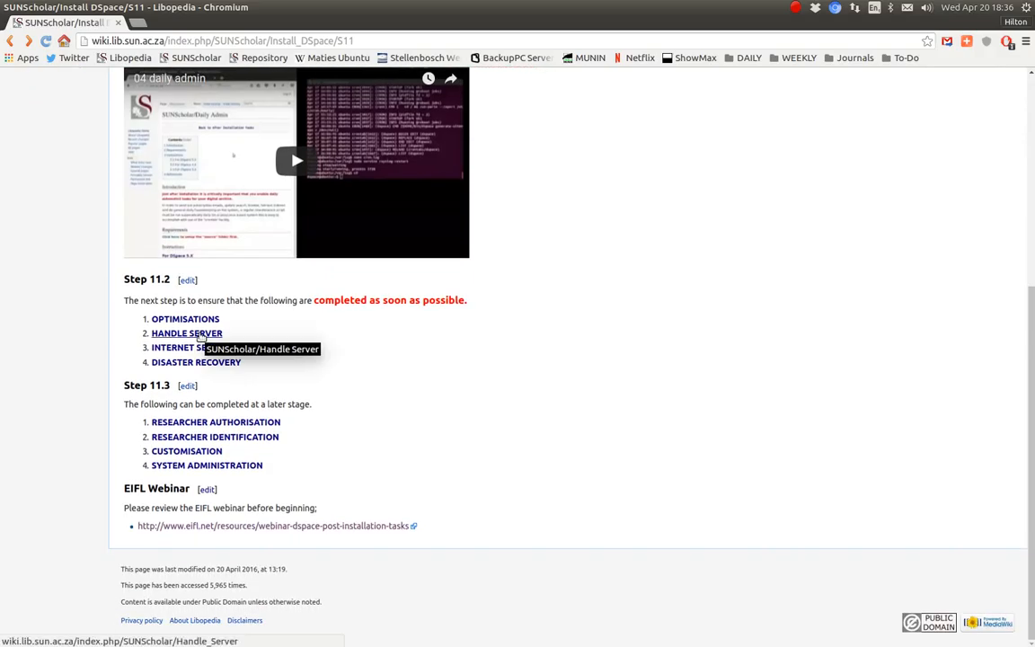
{"action": "left_click", "coordinate": [186, 333]}
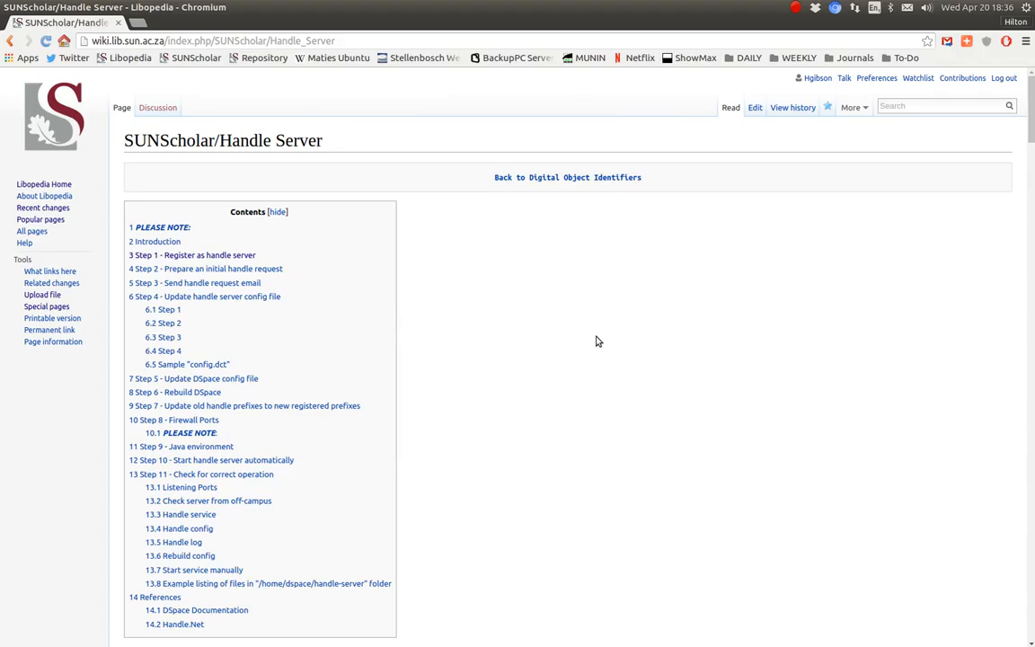
{"action": "scroll", "scroll_direction": "down", "scroll_amount": 3}
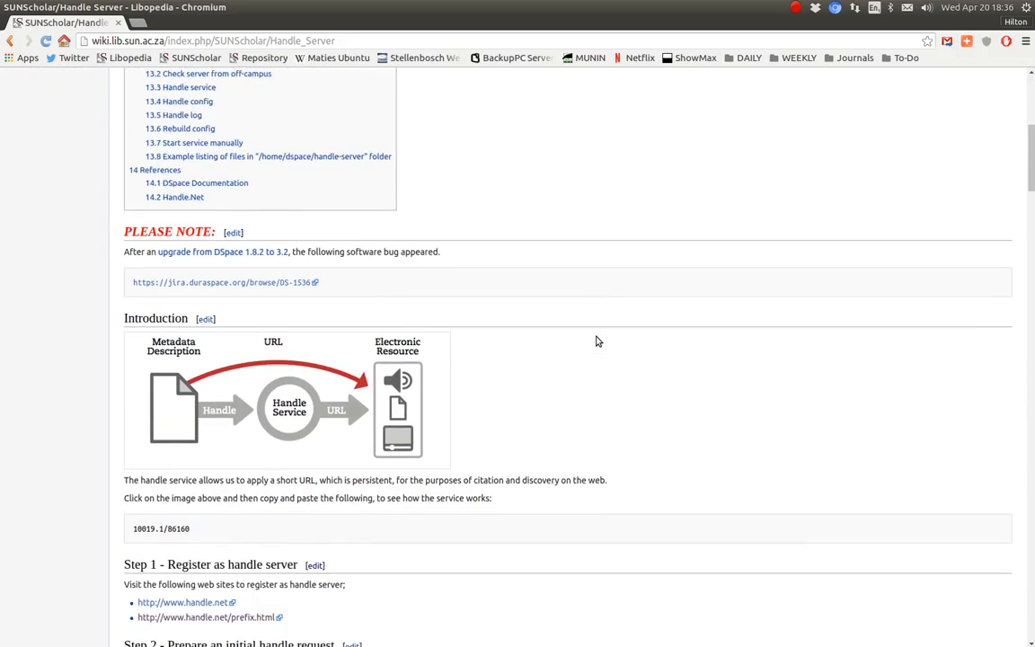
{"action": "scroll", "scroll_direction": "down", "scroll_amount": 3}
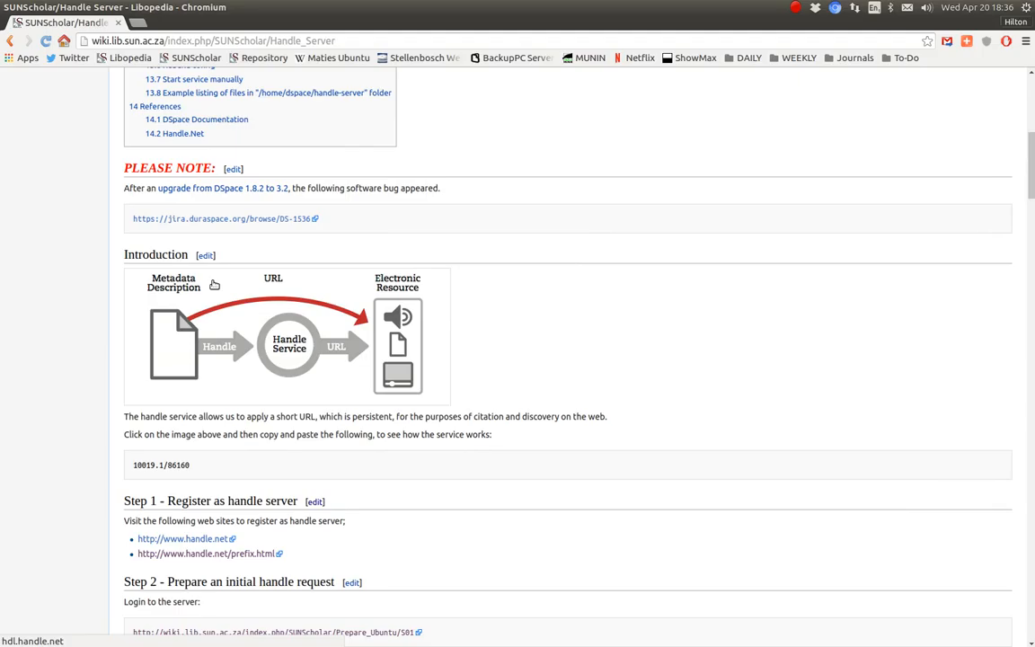
{"action": "mouse_move", "coordinate": [402, 340]}
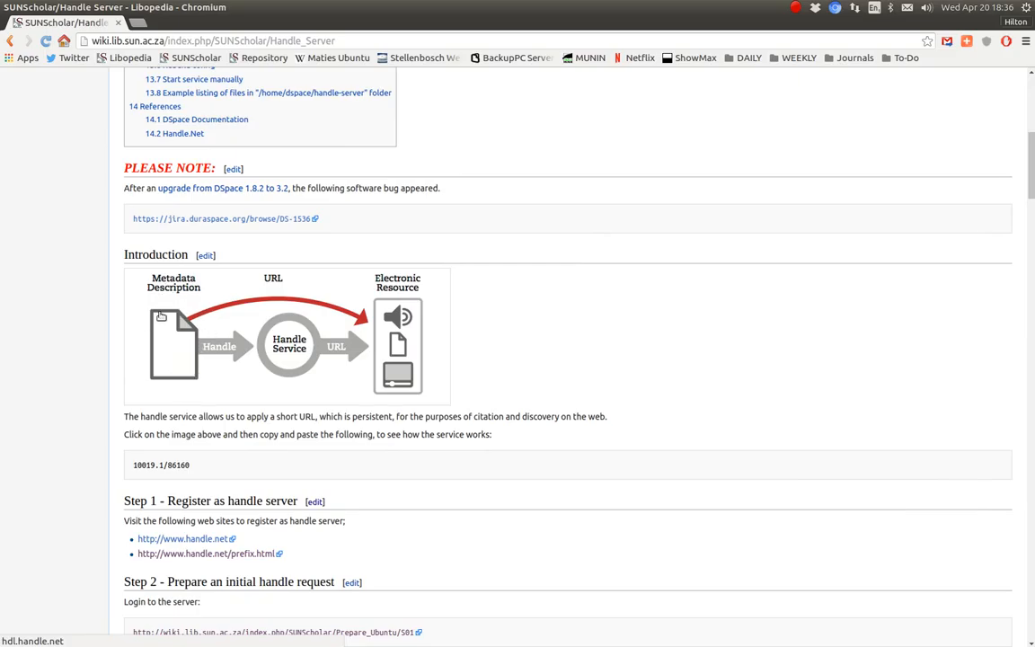
{"action": "mouse_move", "coordinate": [394, 352]}
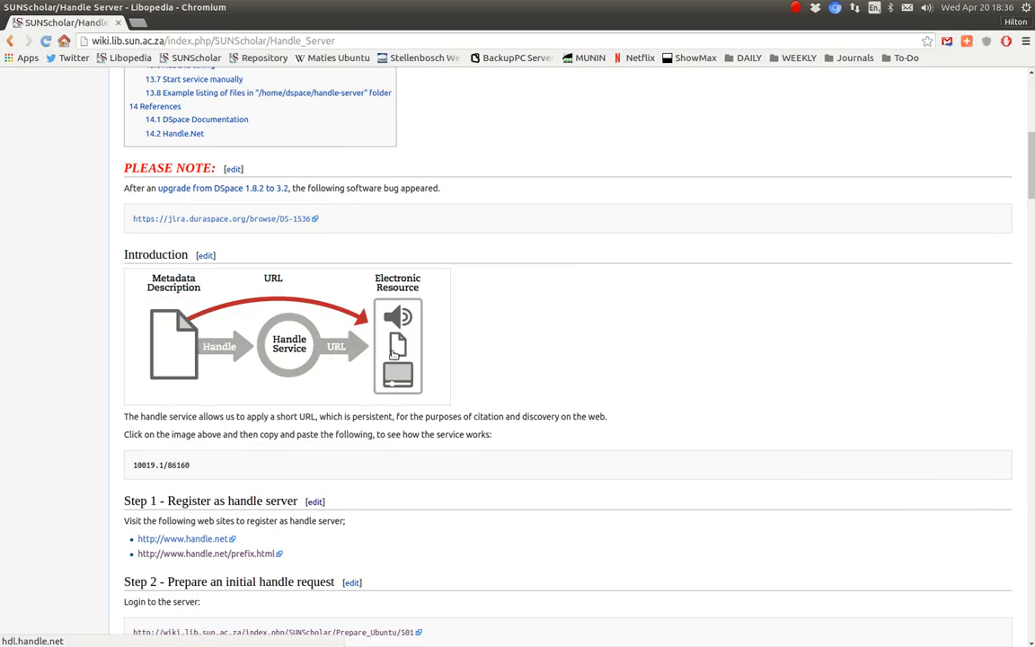
{"action": "mouse_move", "coordinate": [423, 352]}
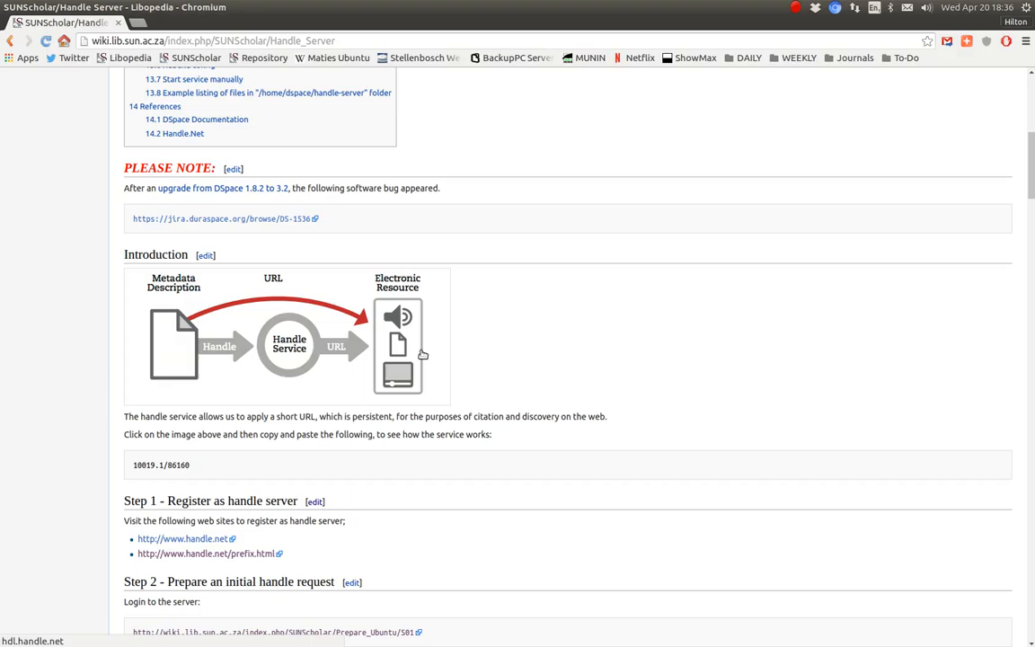
{"action": "mouse_move", "coordinate": [406, 327]}
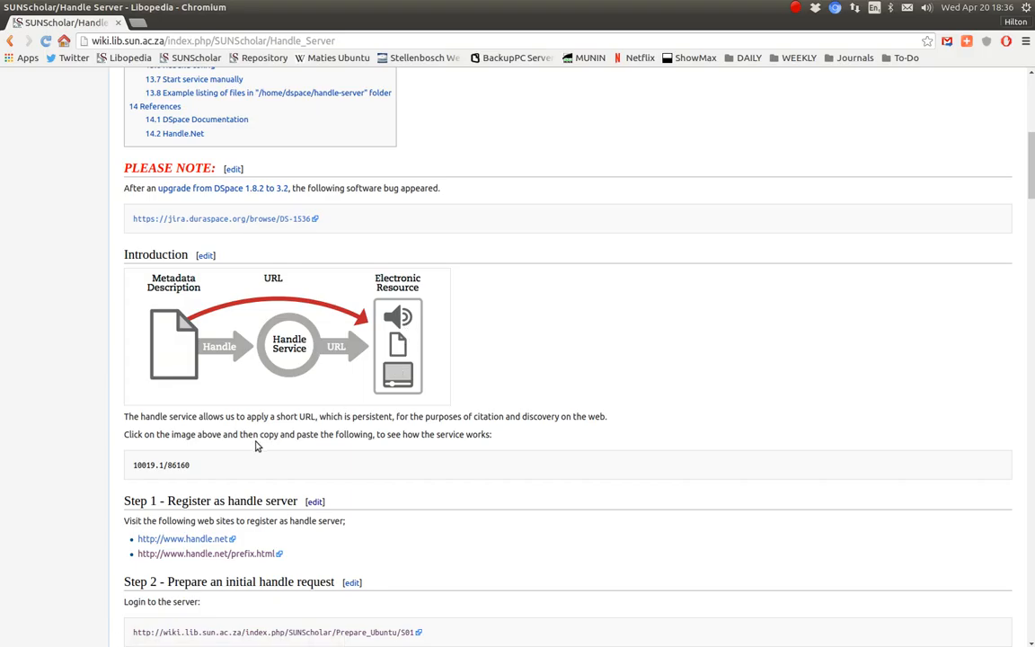
{"action": "mouse_move", "coordinate": [306, 417]}
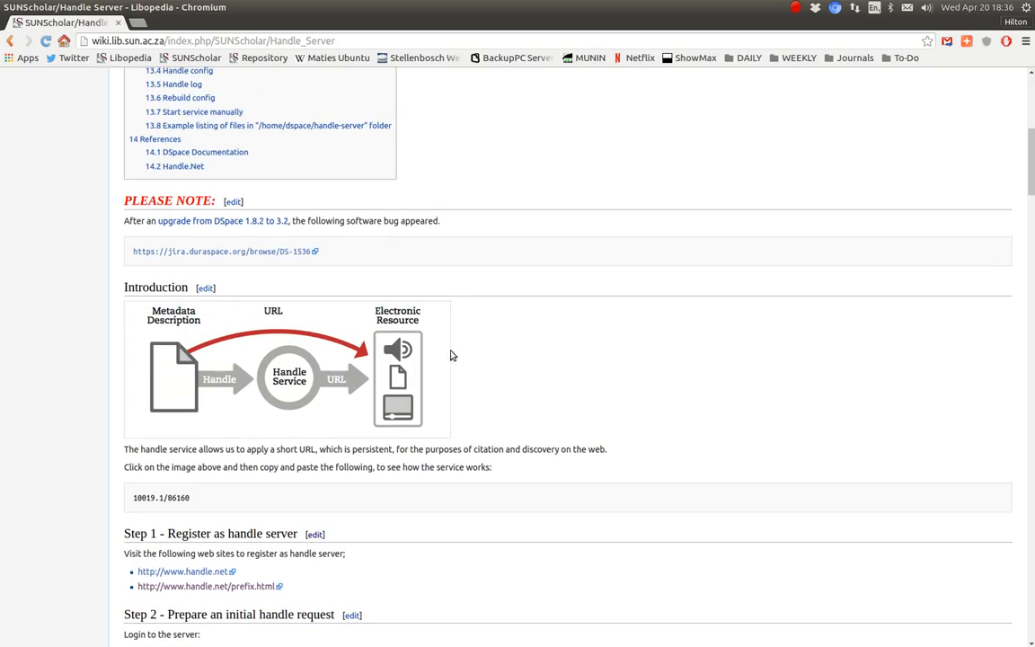
{"action": "mouse_move", "coordinate": [518, 377]}
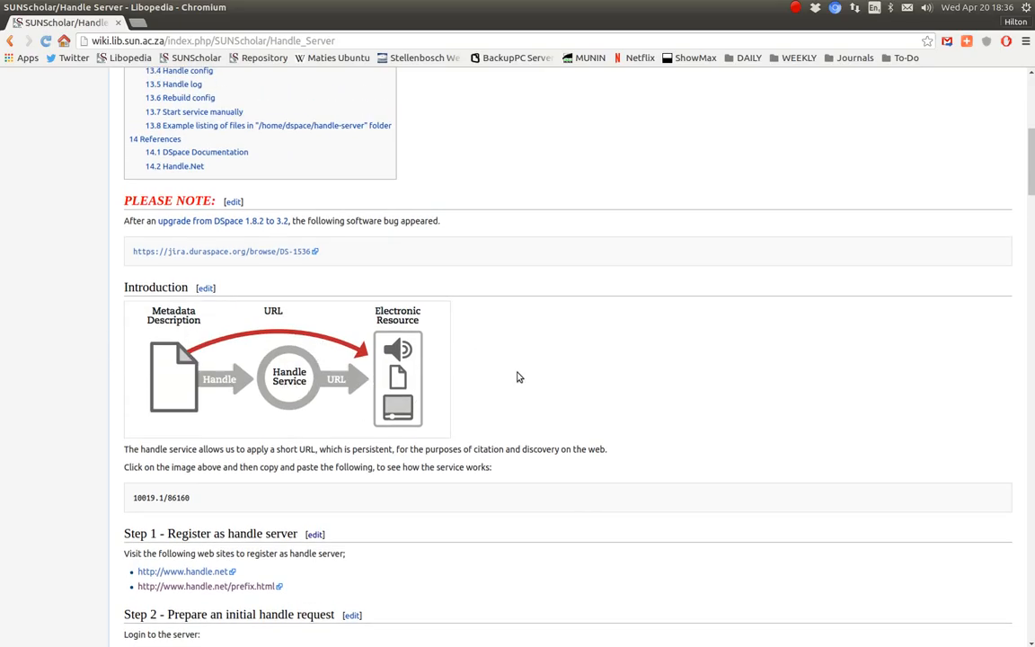
{"action": "mouse_move", "coordinate": [232, 379]}
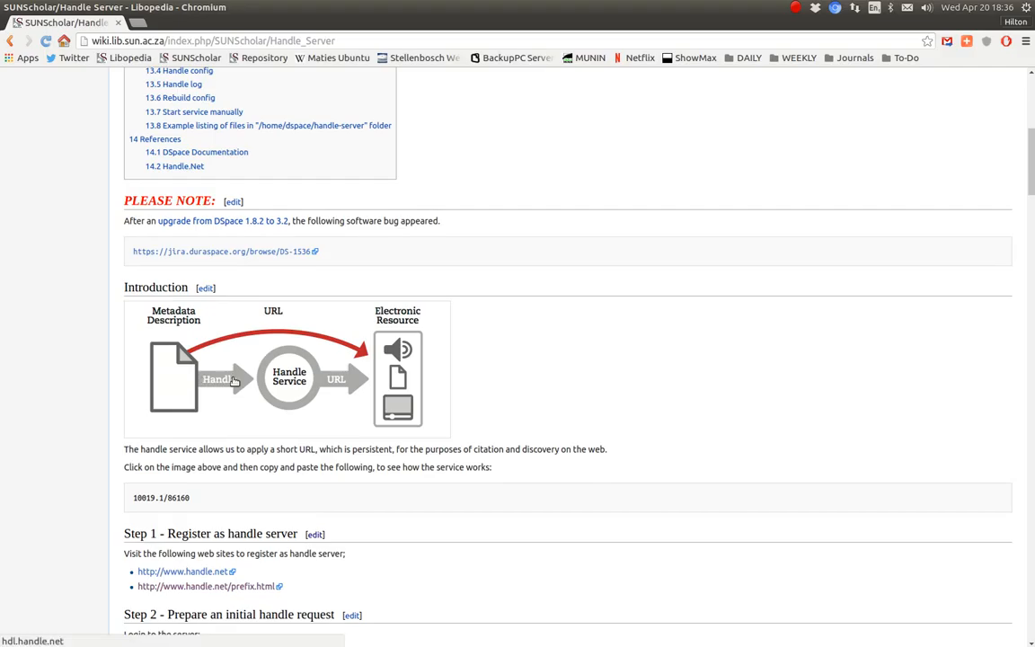
{"action": "mouse_move", "coordinate": [410, 381]}
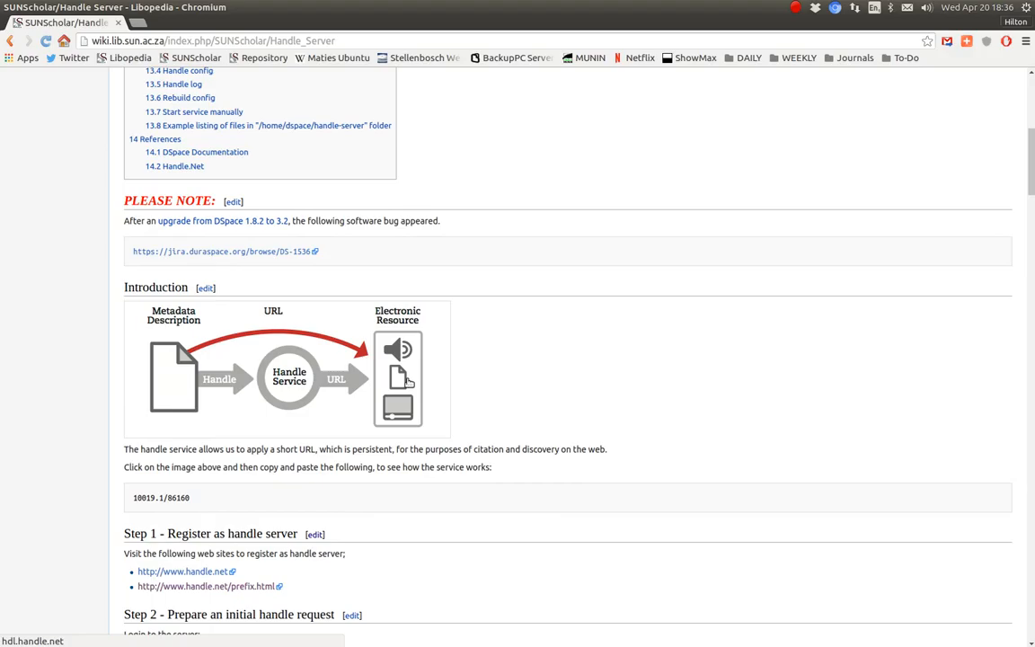
{"action": "mouse_move", "coordinate": [394, 320]}
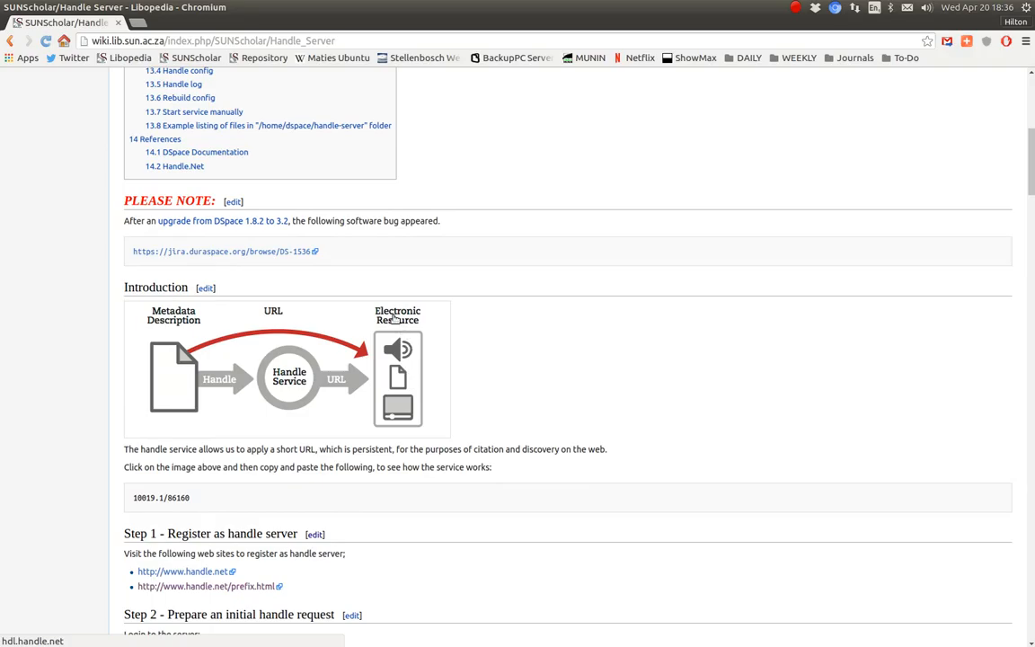
{"action": "mouse_move", "coordinate": [575, 328]}
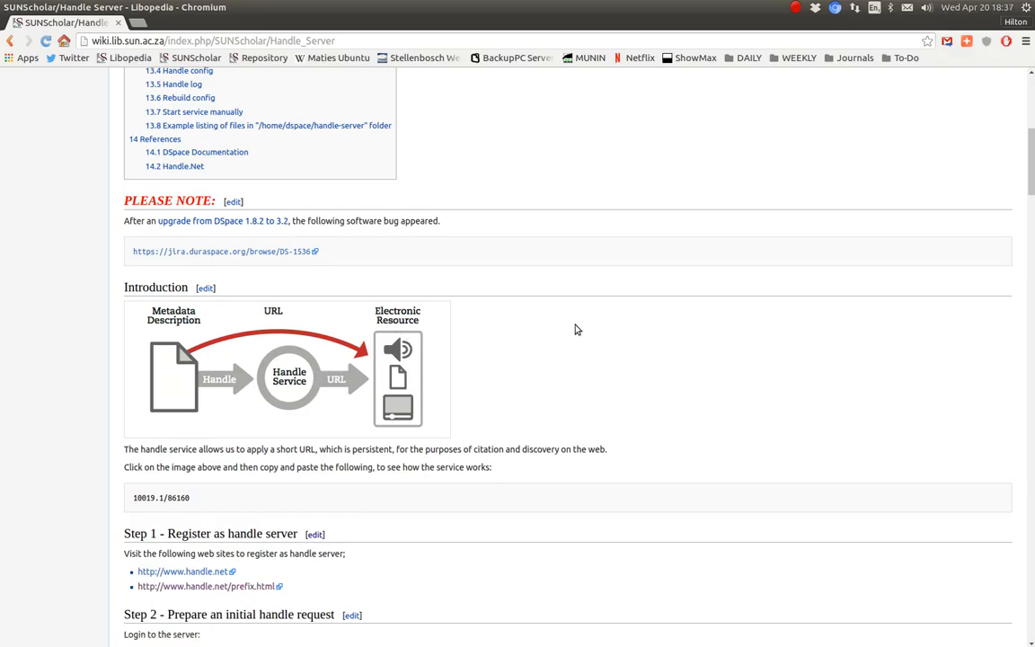
{"action": "scroll", "scroll_direction": "down", "scroll_amount": 3}
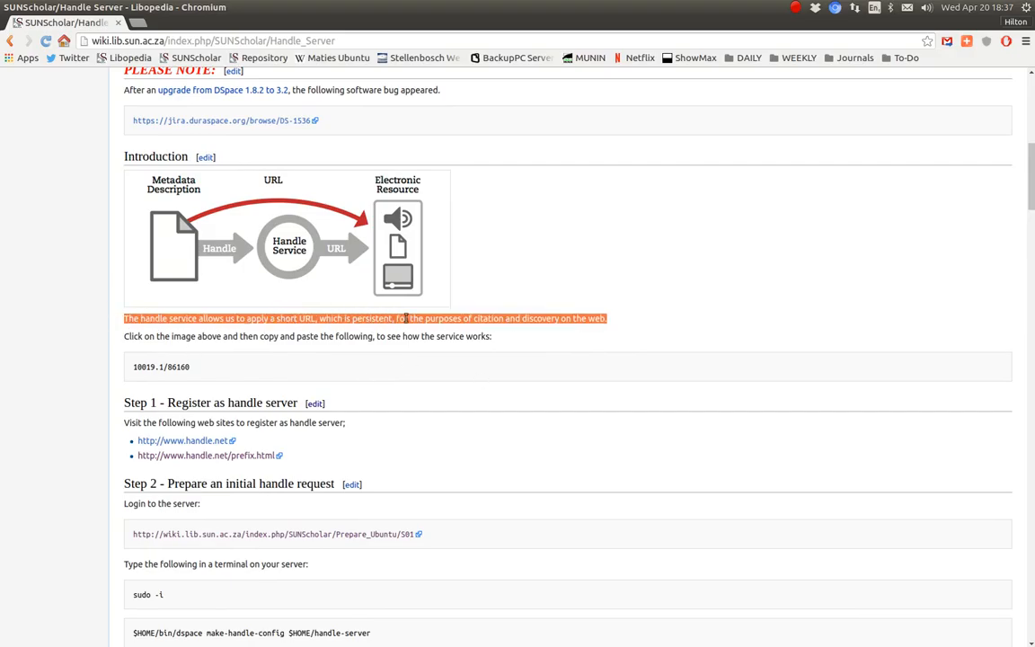
{"action": "mouse_move", "coordinate": [593, 349]}
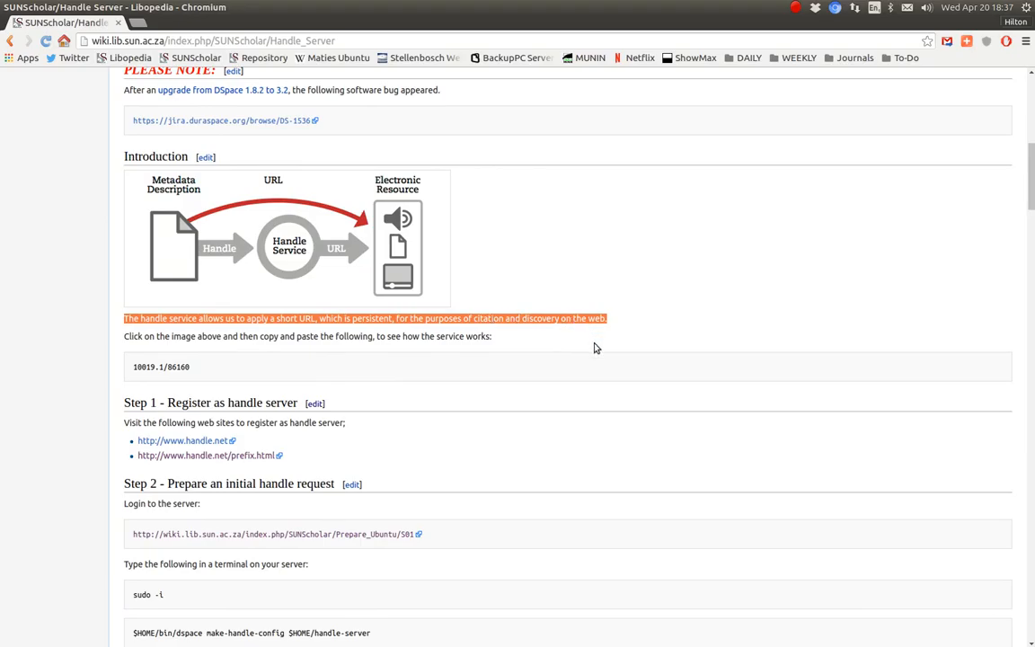
{"action": "left_click", "coordinate": [568, 371]}
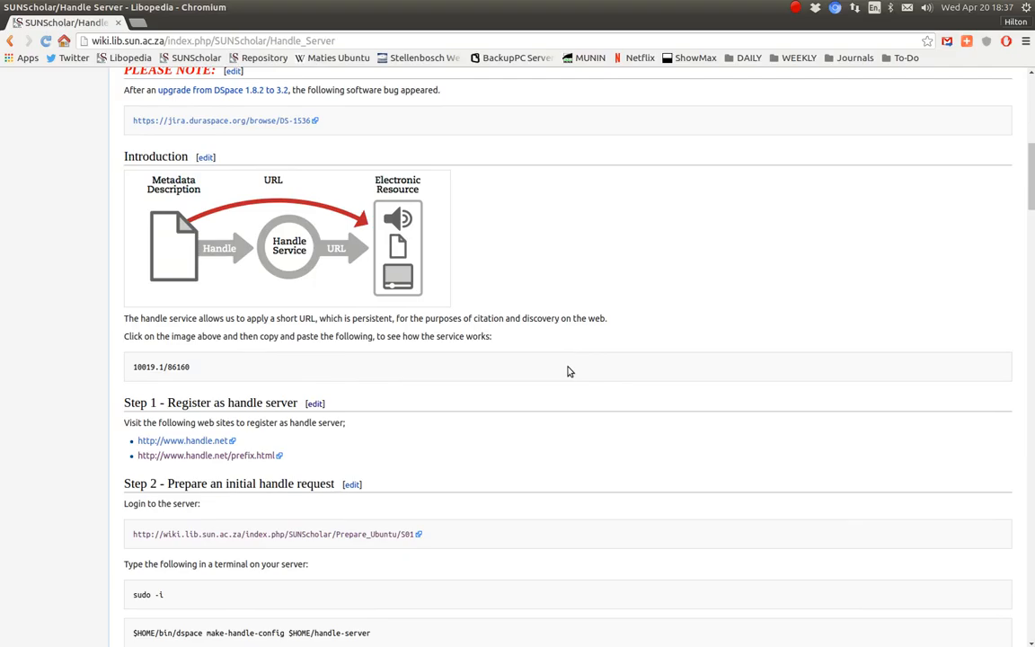
{"action": "mouse_move", "coordinate": [294, 272]}
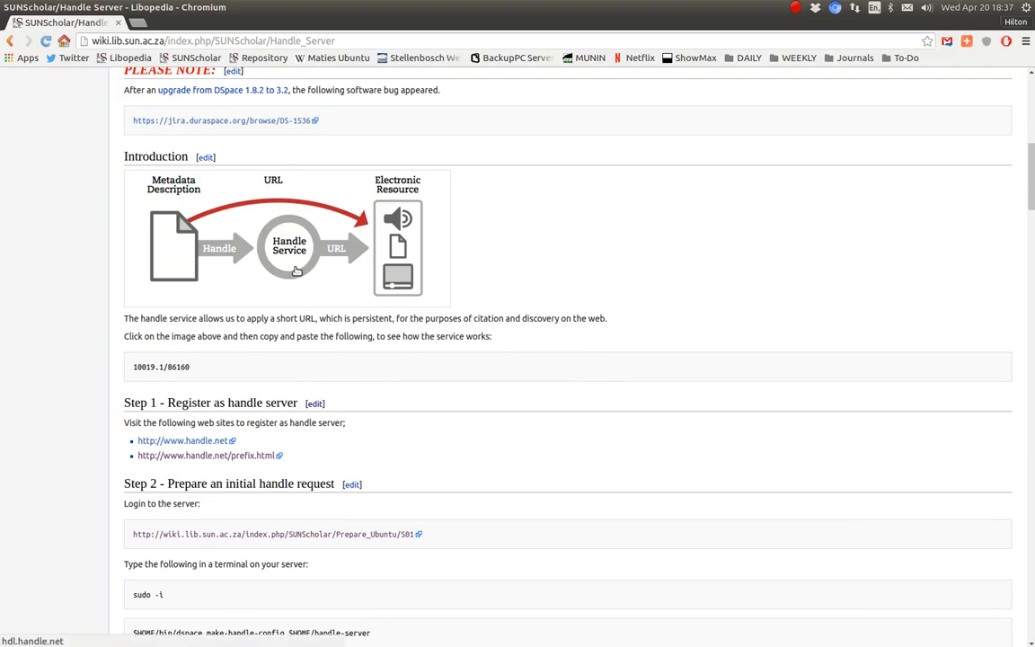
- Open the Handle.Net proxy lookup in a new tab and copy handle 10019.1/86160 from the guide
{"action": "right_click", "coordinate": [291, 266]}
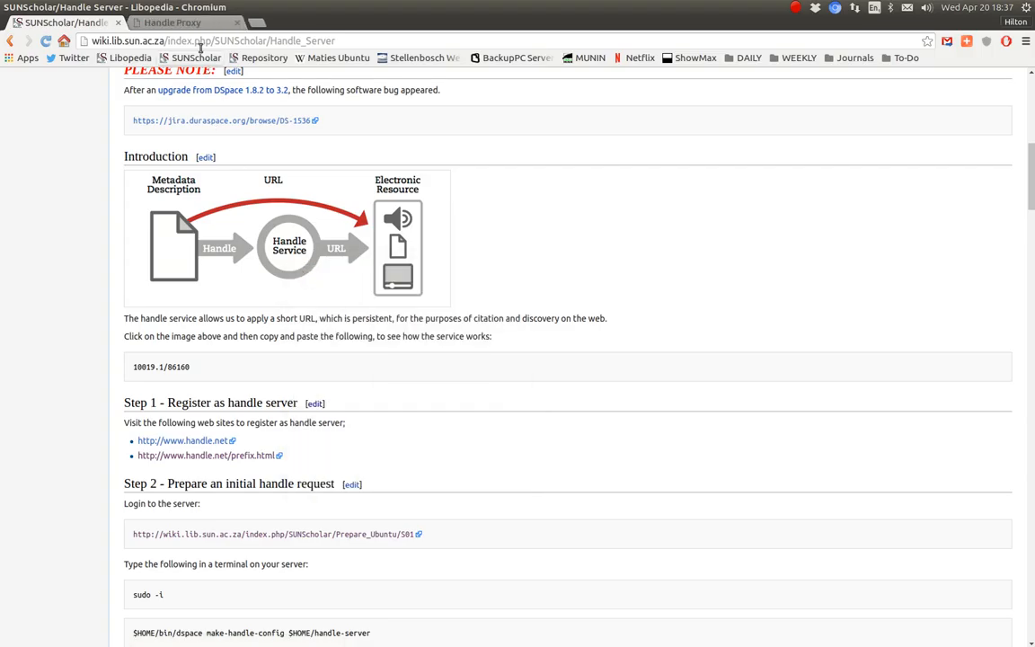
{"action": "left_click", "coordinate": [170, 22]}
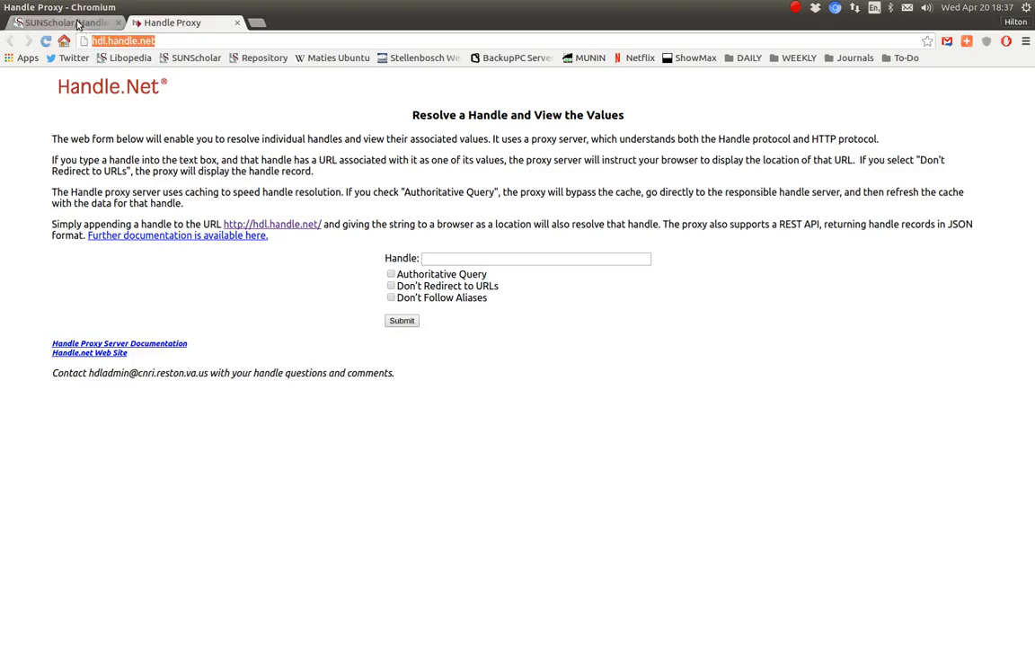
{"action": "left_click", "coordinate": [63, 22]}
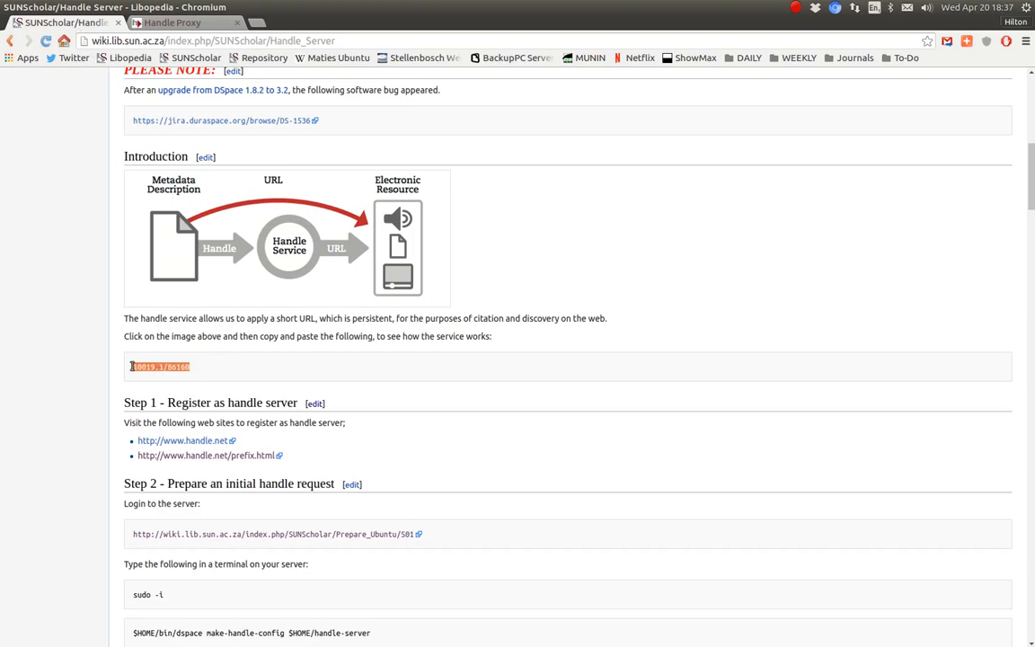
{"action": "right_click", "coordinate": [160, 367]}
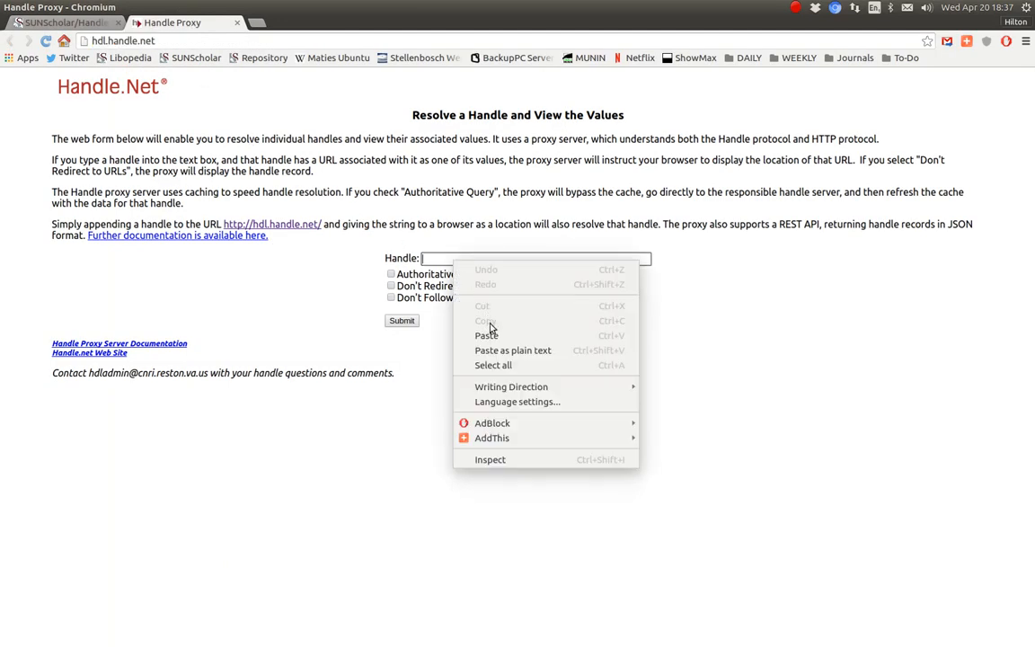
- Resolve handle 10019.1/86160 through the Handle.Net proxy to the SUNScholar item
{"action": "left_click", "coordinate": [485, 336]}
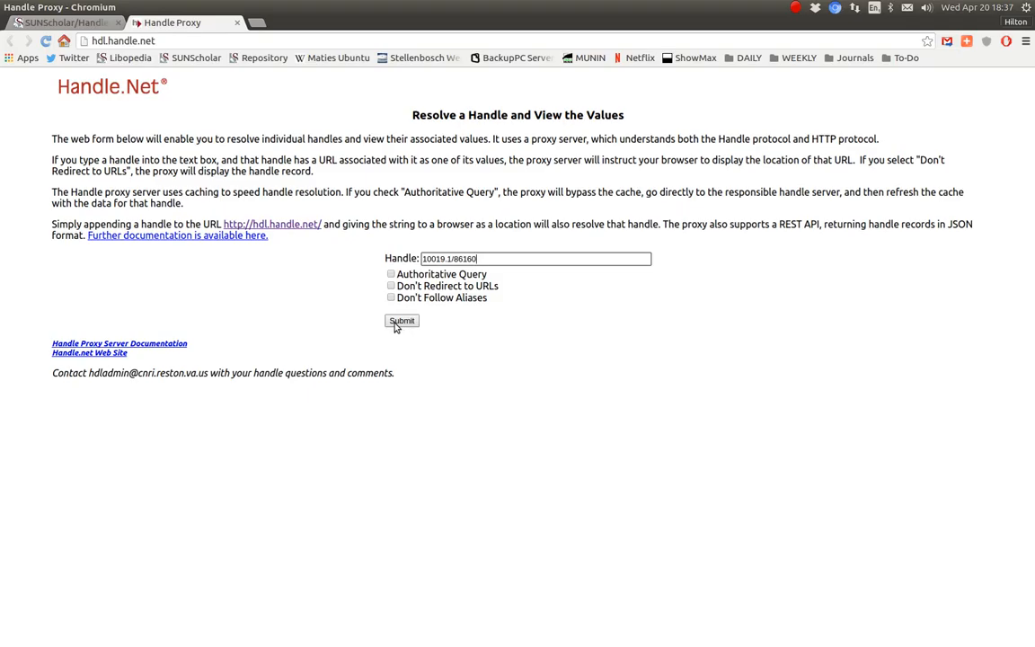
{"action": "left_click", "coordinate": [402, 320]}
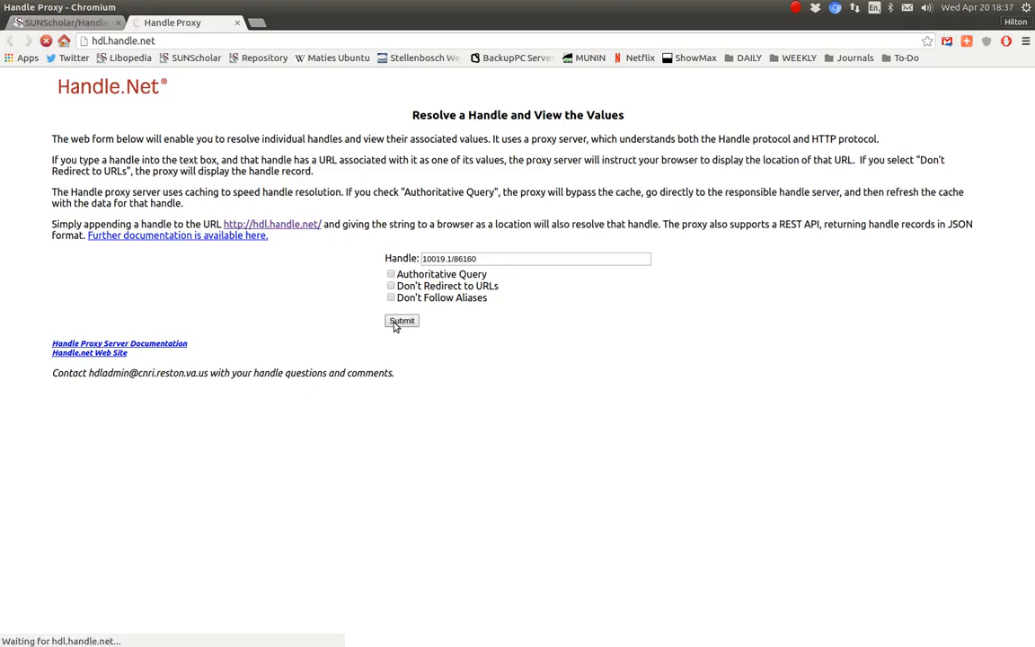
{"action": "left_click", "coordinate": [402, 320]}
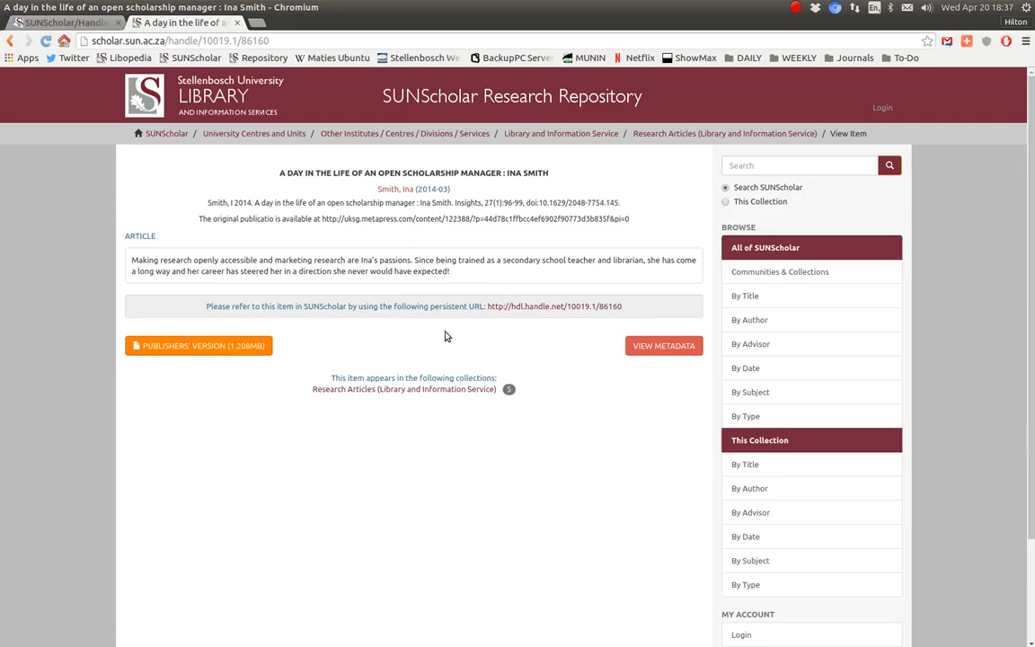
{"action": "mouse_move", "coordinate": [295, 200]}
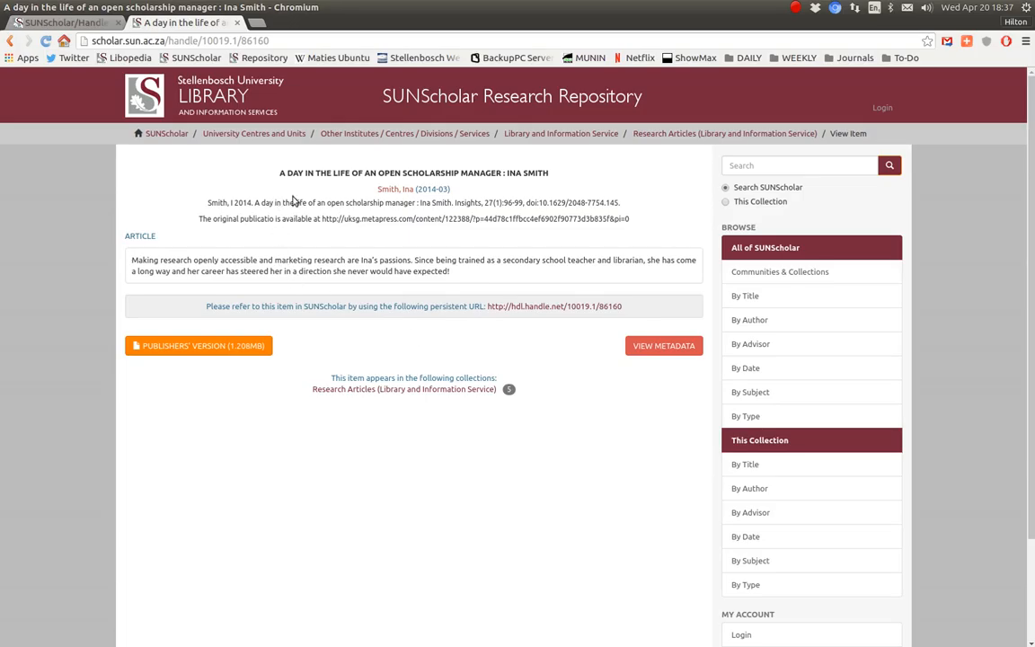
{"action": "mouse_move", "coordinate": [555, 259]}
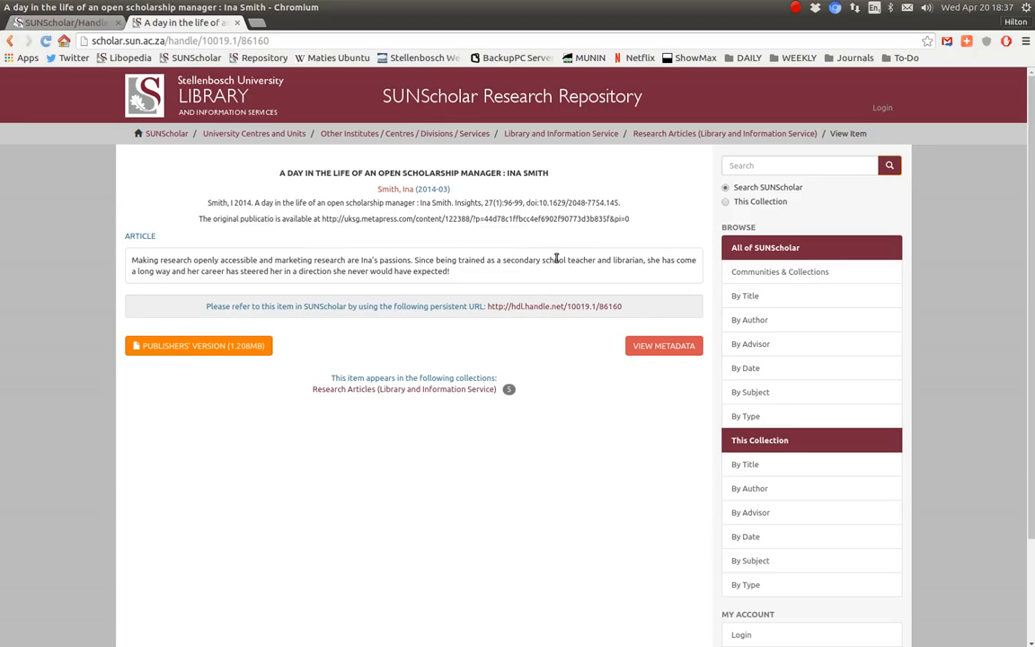
- View the usage statistics of the open scholarship manager item in SUNScholar
{"action": "scroll", "scroll_direction": "down", "scroll_amount": 3}
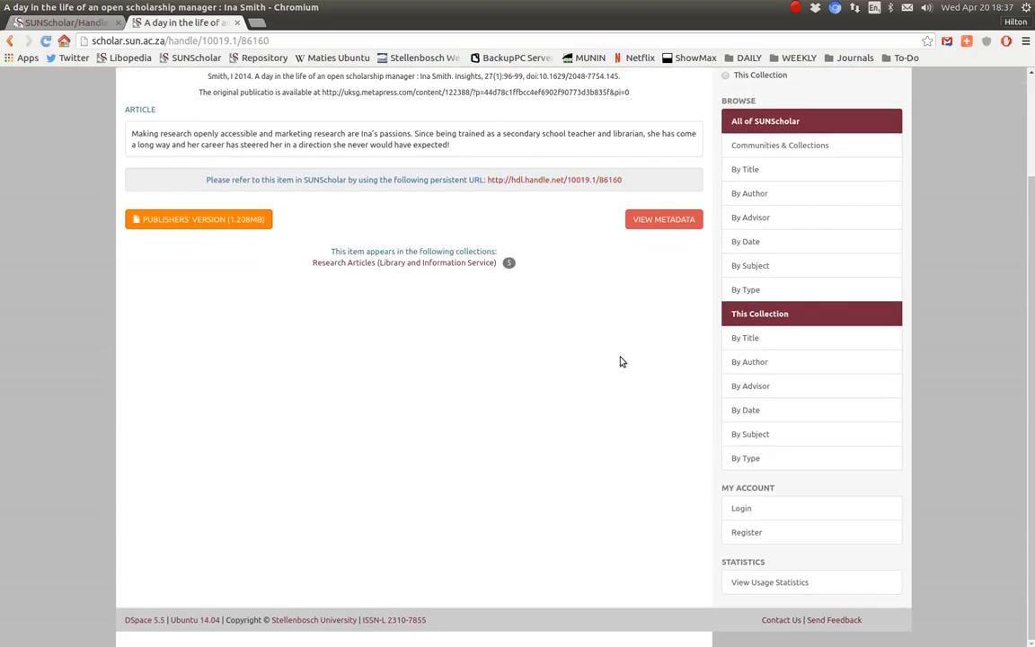
{"action": "left_click", "coordinate": [769, 582]}
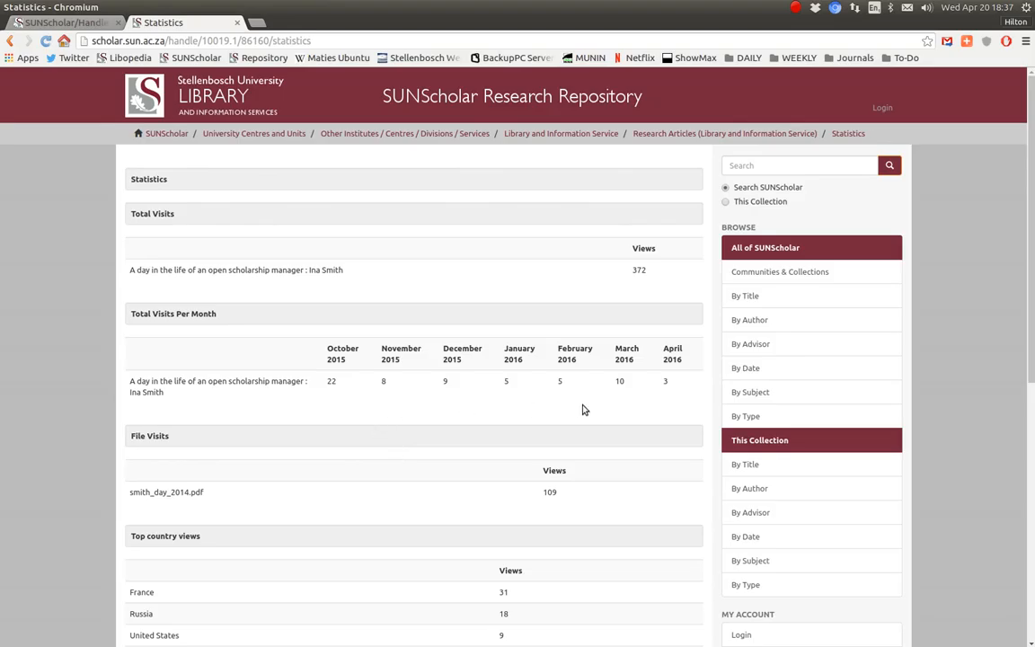
{"action": "mouse_move", "coordinate": [427, 295]}
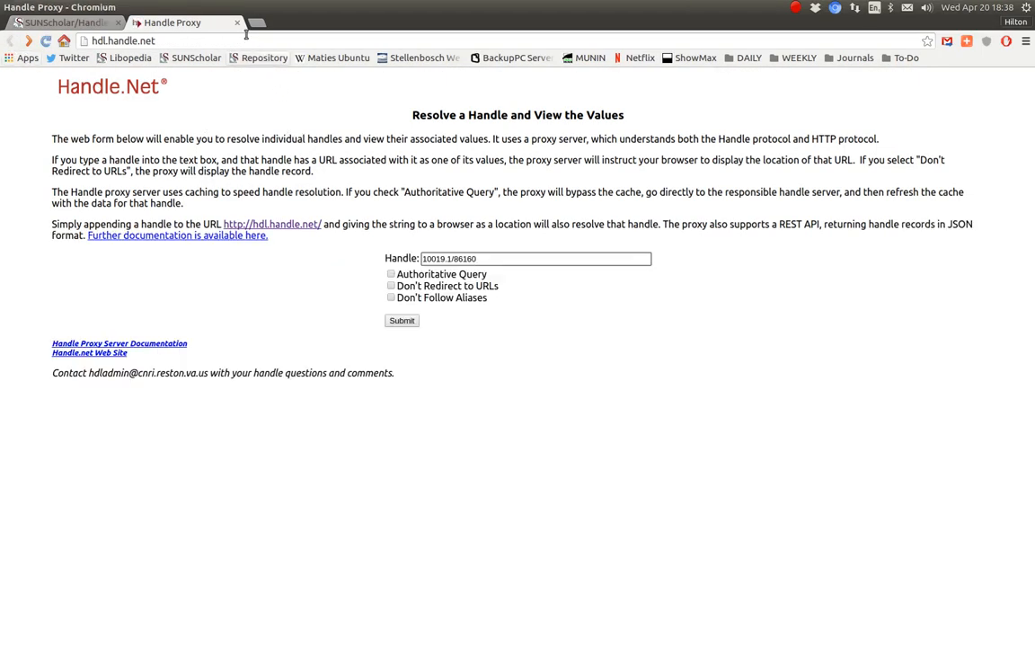
{"action": "left_click", "coordinate": [63, 21]}
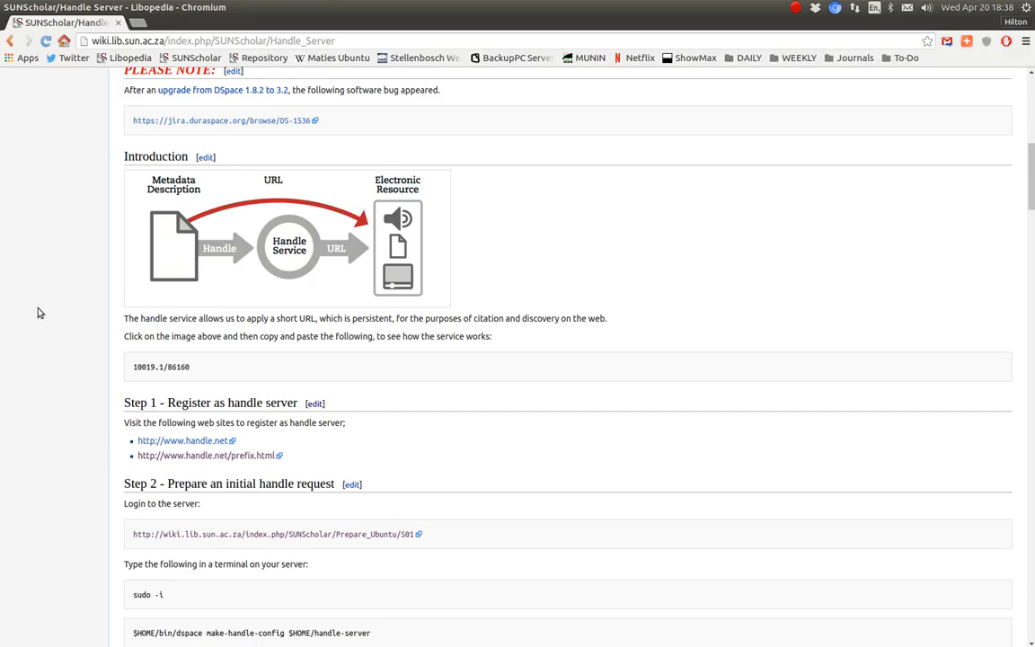
{"action": "scroll", "scroll_direction": "down", "scroll_amount": 3}
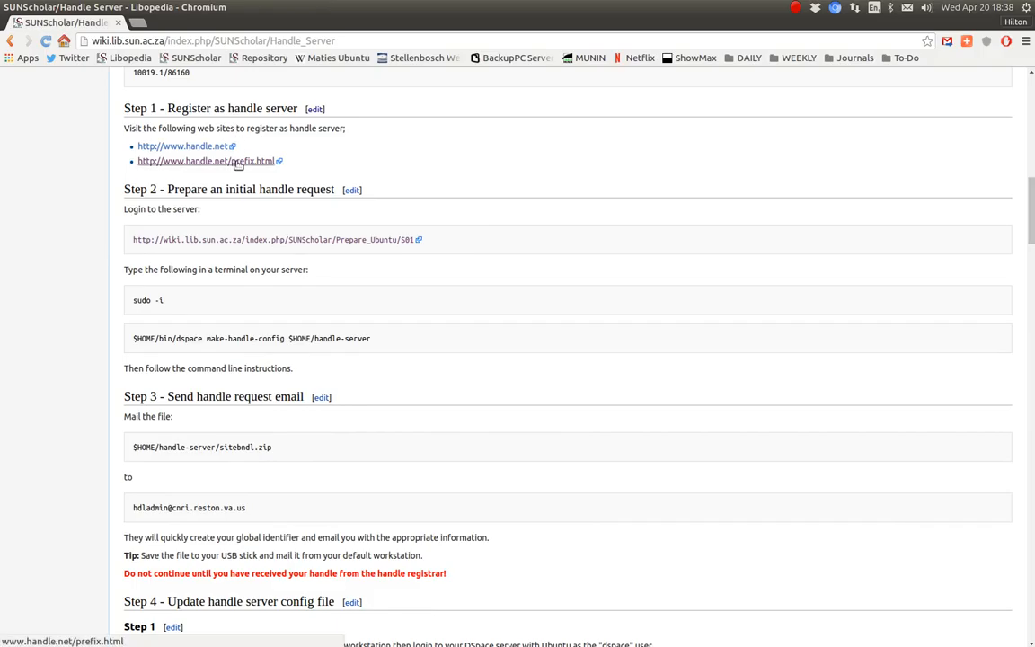
{"action": "left_click", "coordinate": [205, 162]}
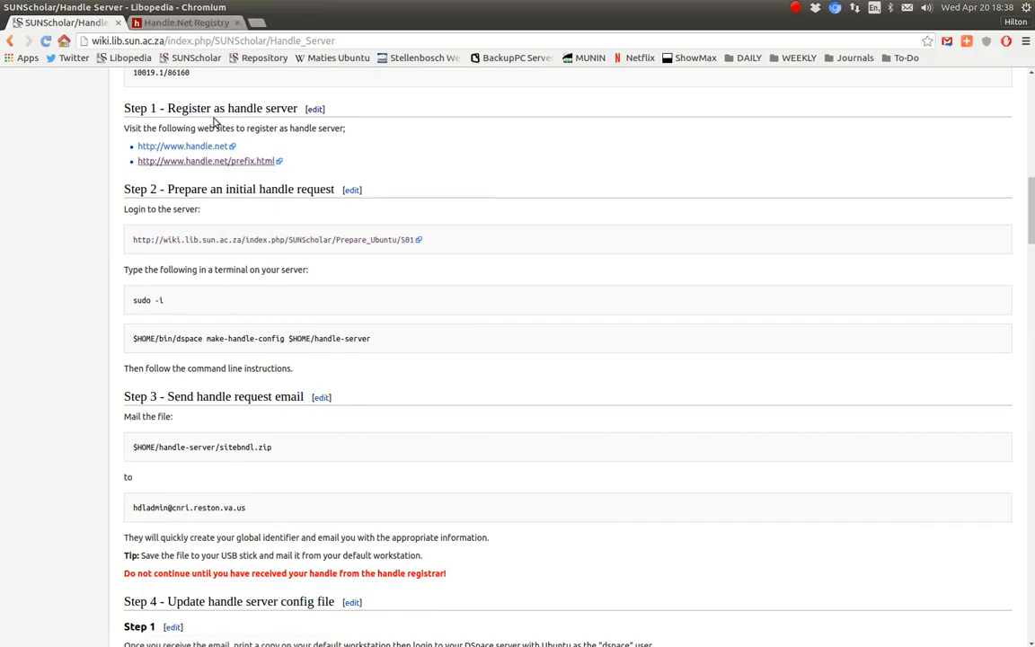
- Review the Handle.Net Prefix Registration steps and annual service fee, then return to the guide
{"action": "left_click", "coordinate": [205, 161]}
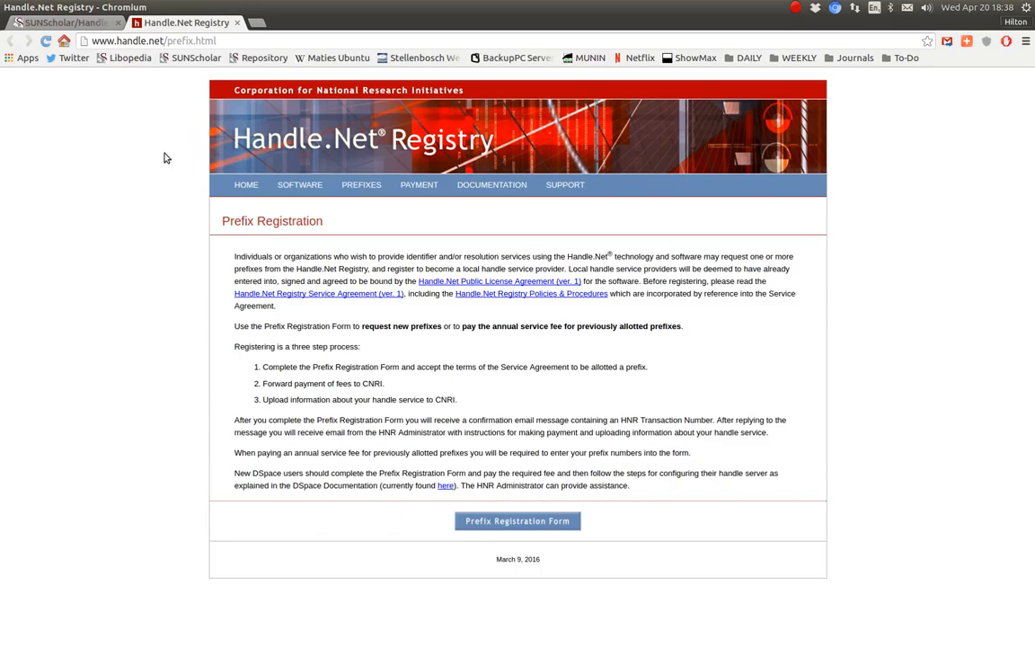
{"action": "mouse_move", "coordinate": [481, 453]}
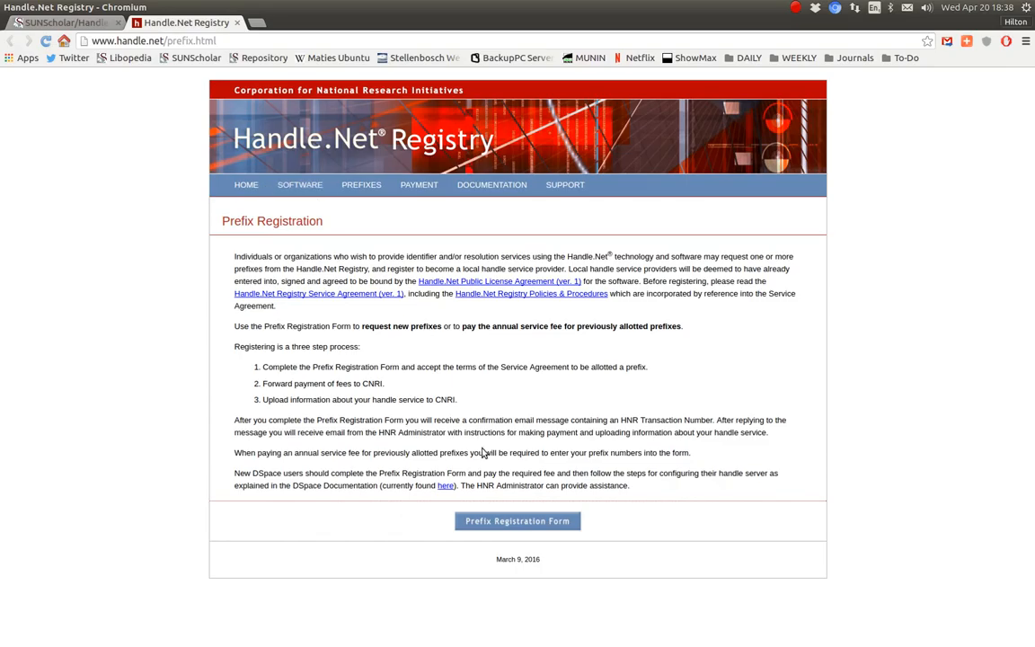
{"action": "mouse_move", "coordinate": [507, 521]}
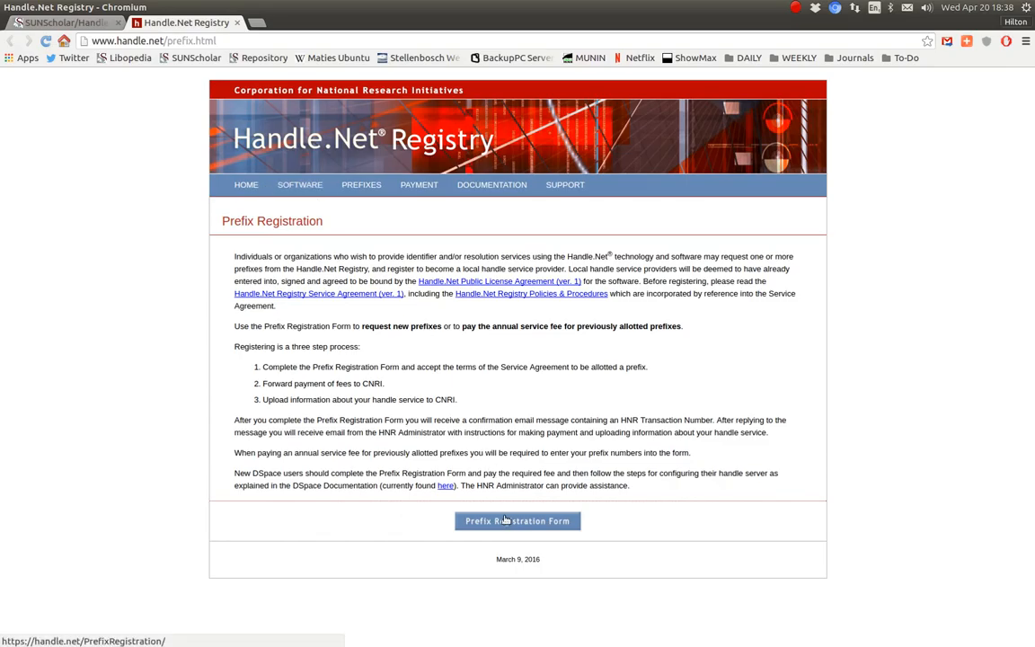
{"action": "mouse_move", "coordinate": [474, 357]}
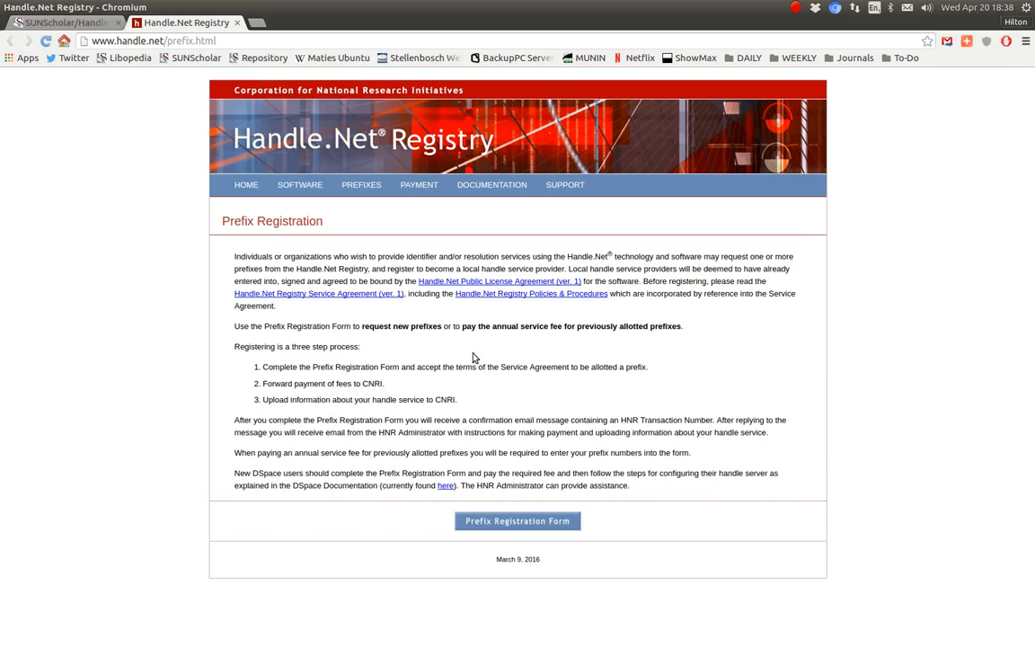
{"action": "double_click", "coordinate": [467, 327]}
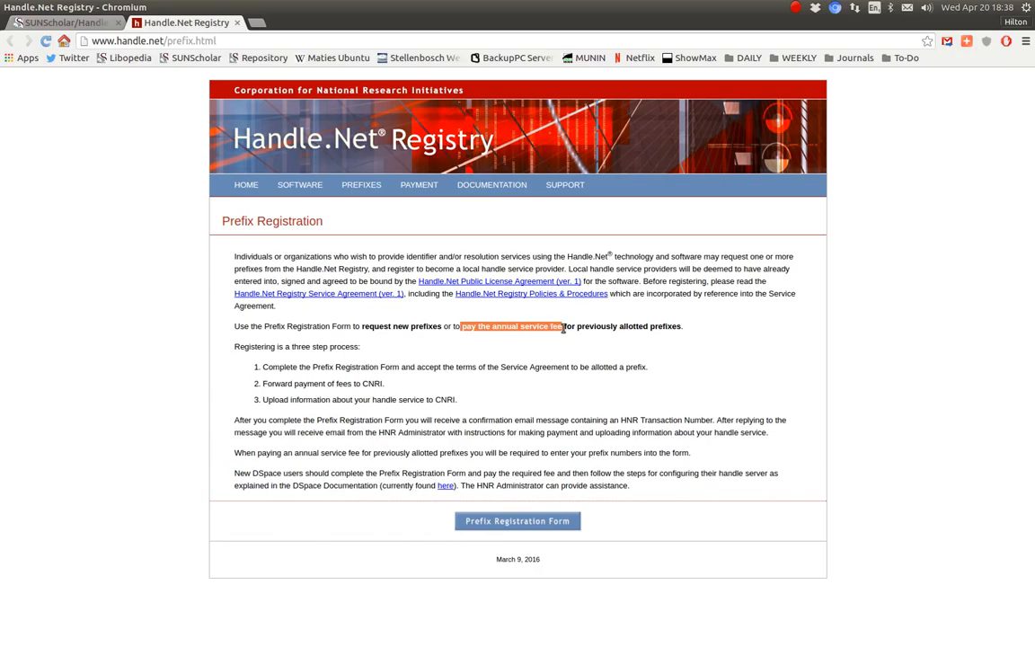
{"action": "mouse_move", "coordinate": [183, 359]}
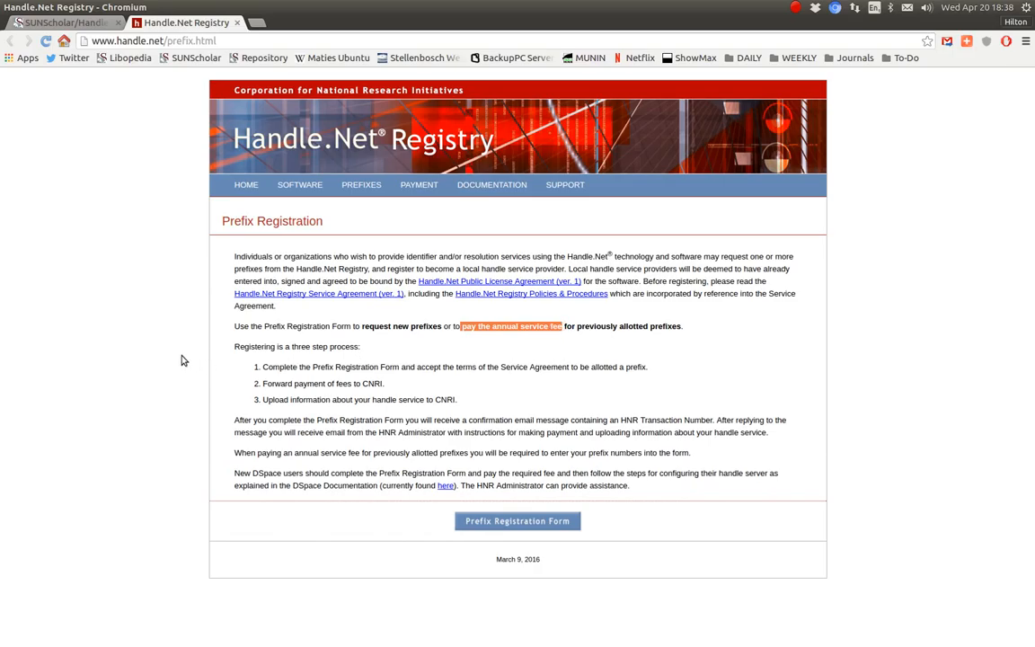
{"action": "mouse_move", "coordinate": [518, 507]}
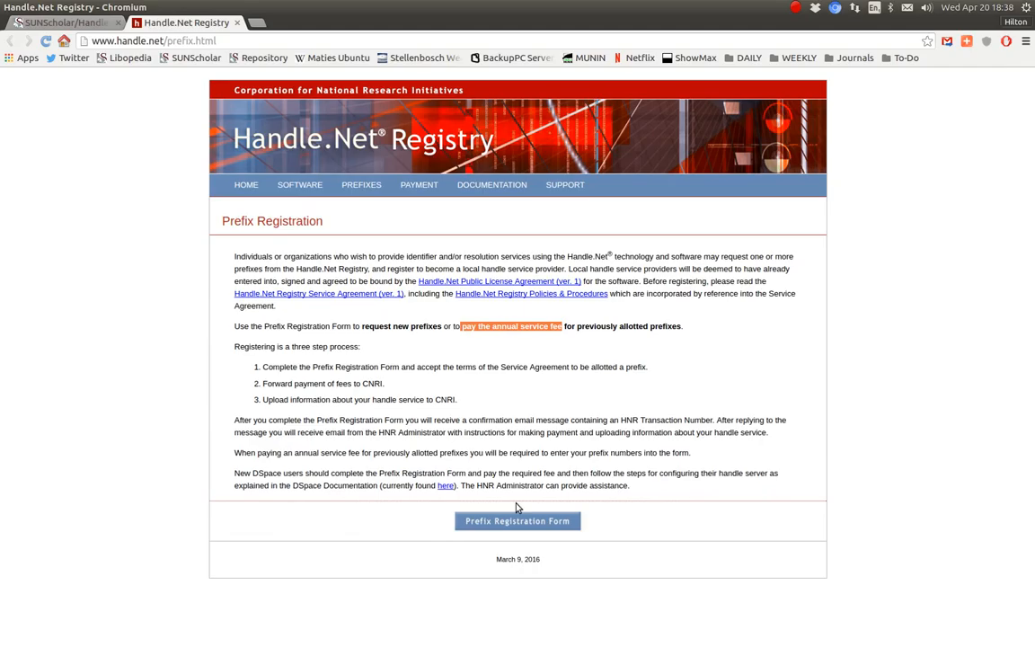
{"action": "mouse_move", "coordinate": [124, 101]}
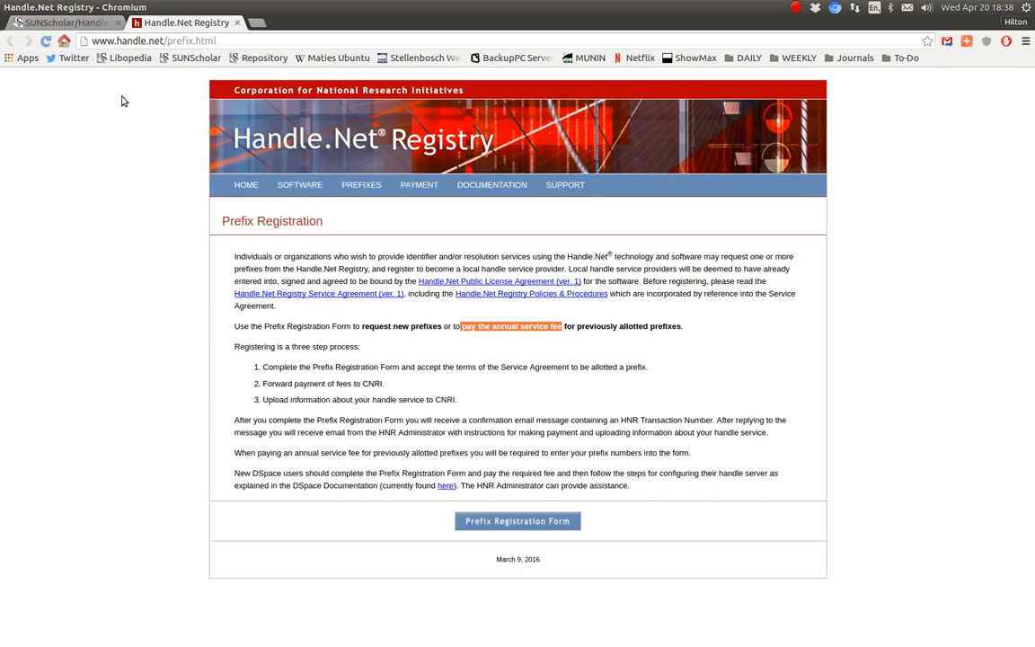
{"action": "left_click", "coordinate": [63, 22]}
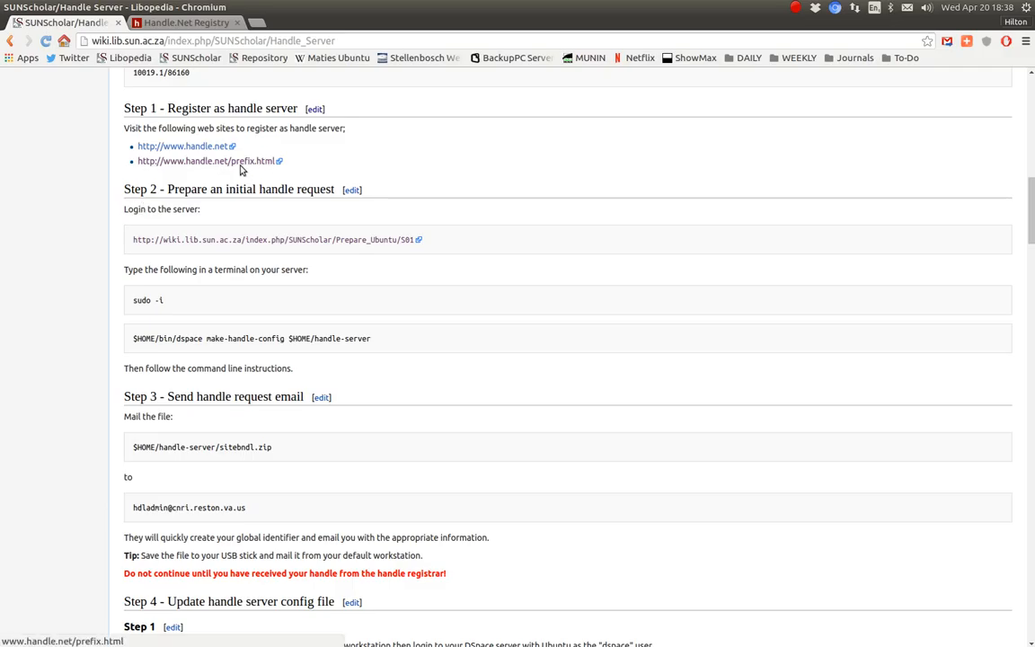
{"action": "mouse_move", "coordinate": [94, 158]}
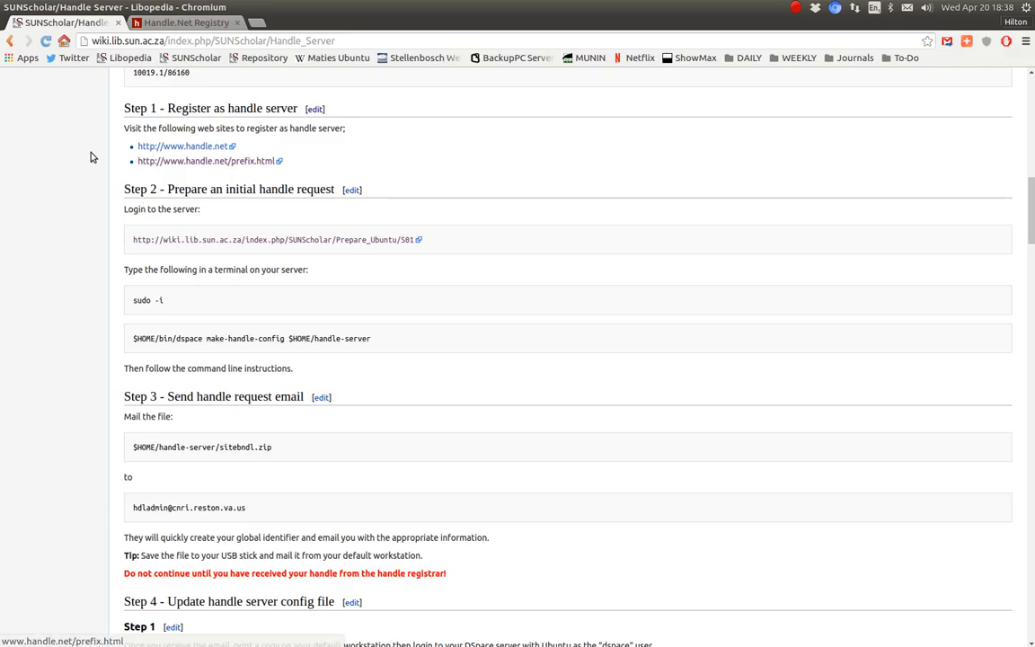
{"action": "double_click", "coordinate": [148, 72]}
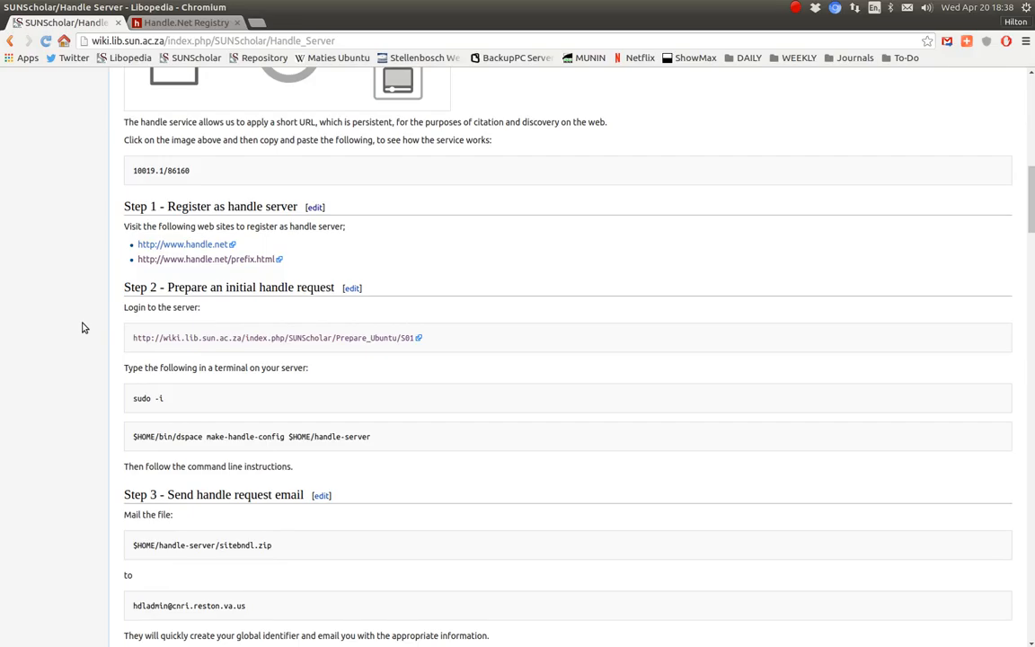
{"action": "scroll", "scroll_direction": "down", "scroll_amount": 3}
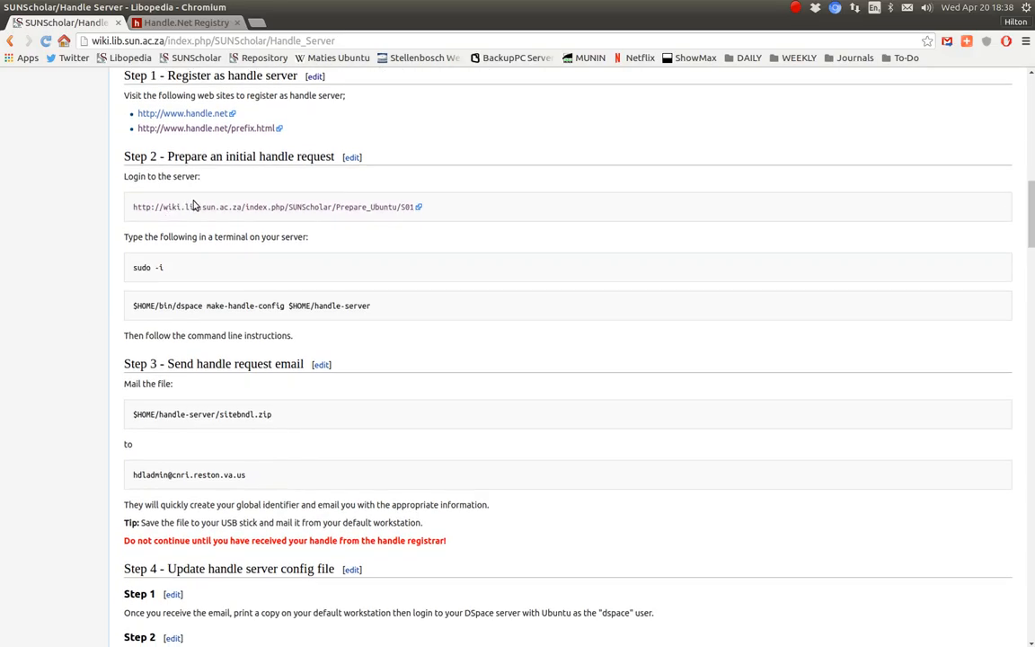
{"action": "mouse_move", "coordinate": [212, 206]}
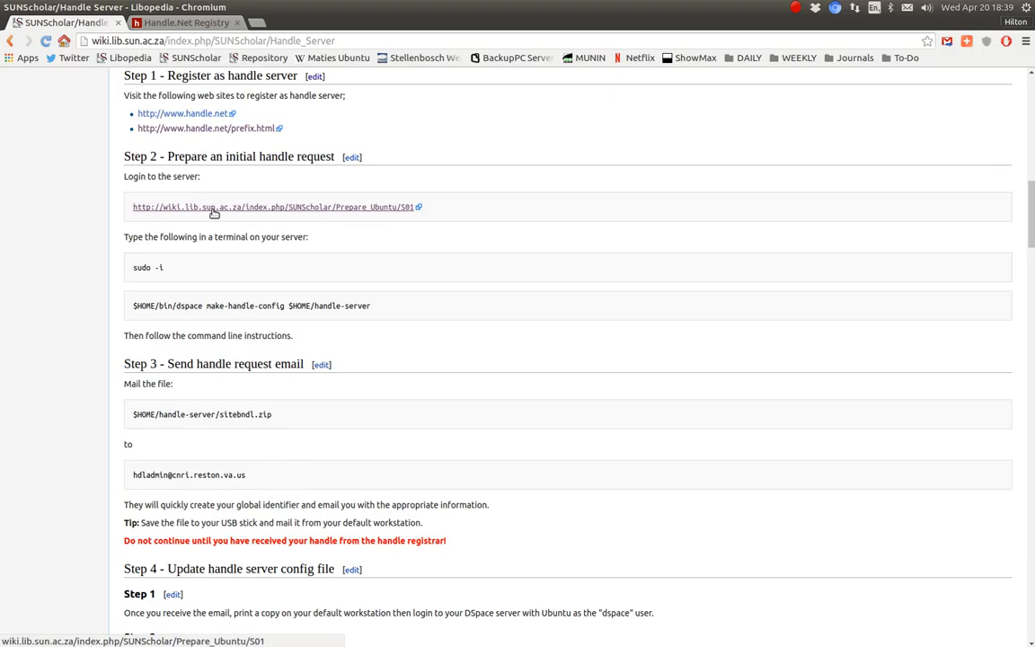
{"action": "mouse_move", "coordinate": [176, 269]}
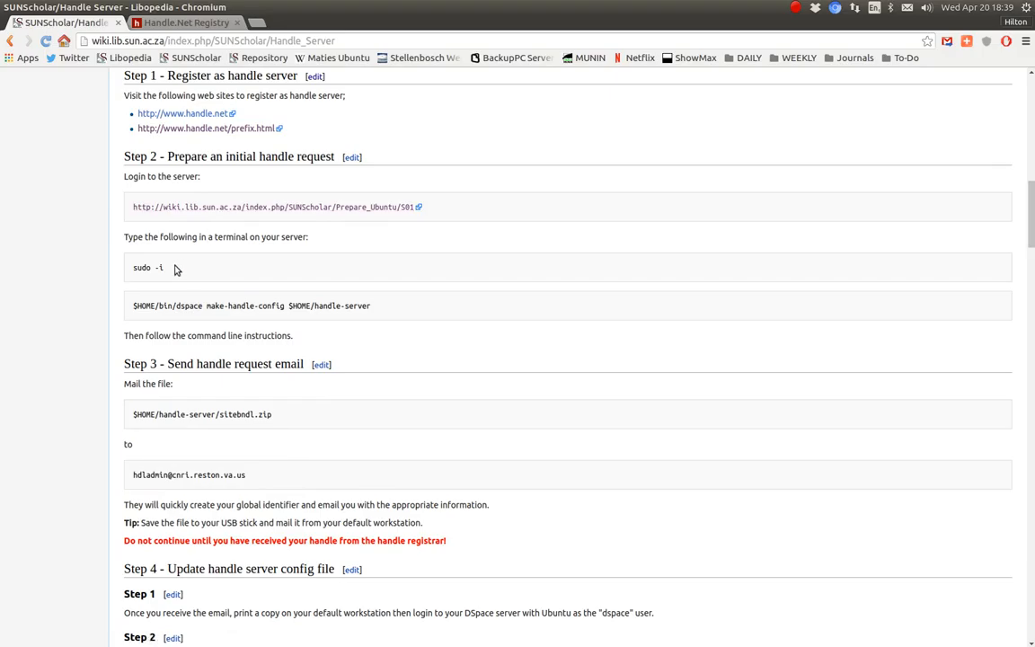
{"action": "mouse_move", "coordinate": [356, 305]}
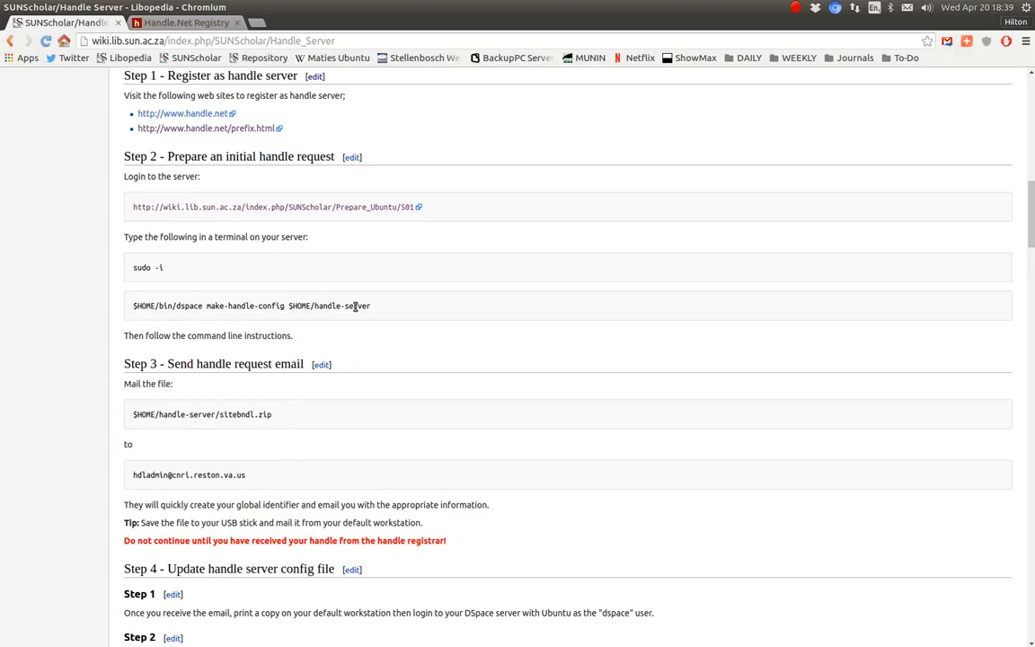
{"action": "mouse_move", "coordinate": [115, 280]}
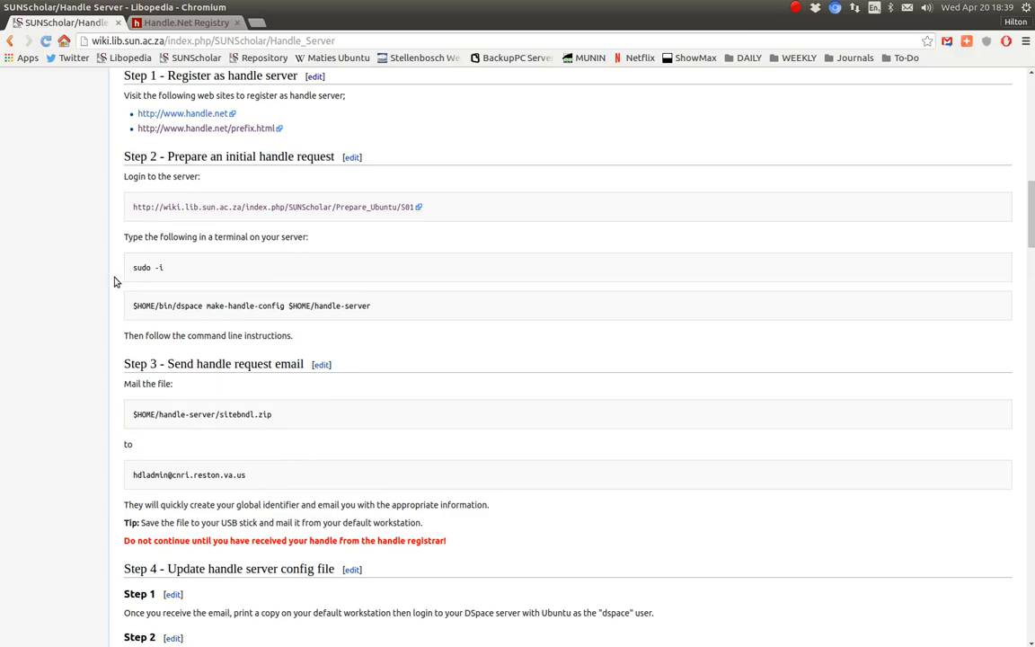
{"action": "mouse_move", "coordinate": [352, 156]}
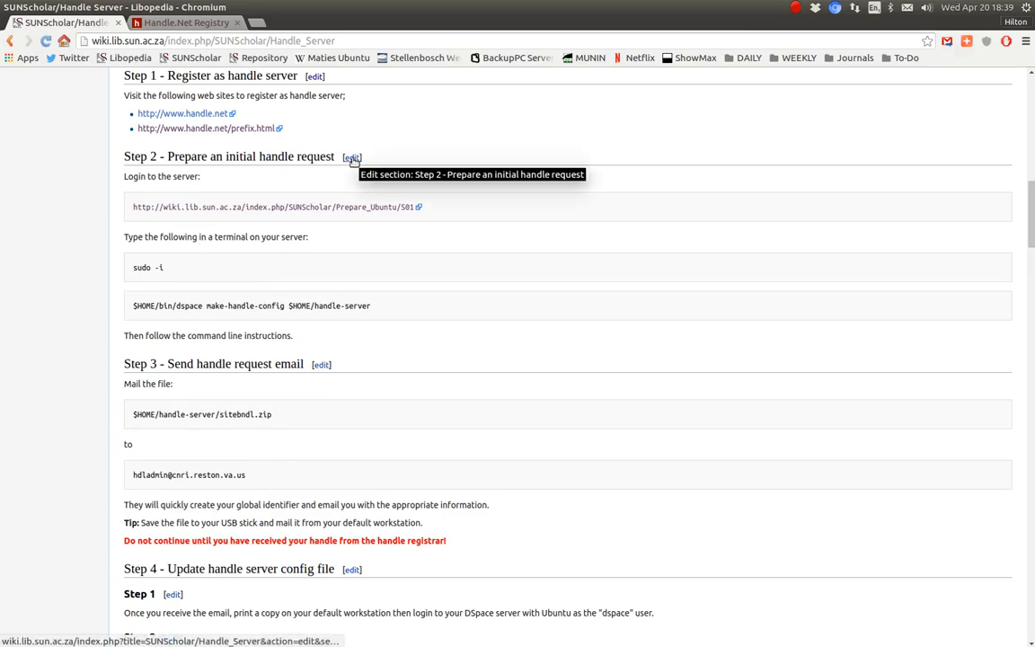
- Edit Step 2 of the guide to remove the sudo -i line and save the page
{"action": "left_click", "coordinate": [352, 159]}
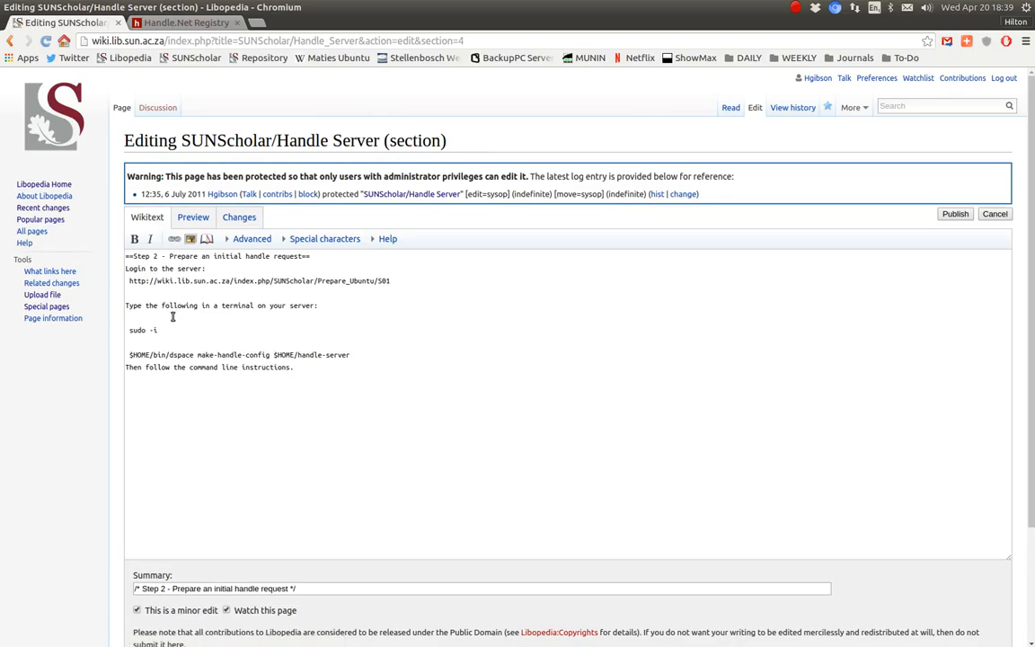
{"action": "double_click", "coordinate": [137, 331]}
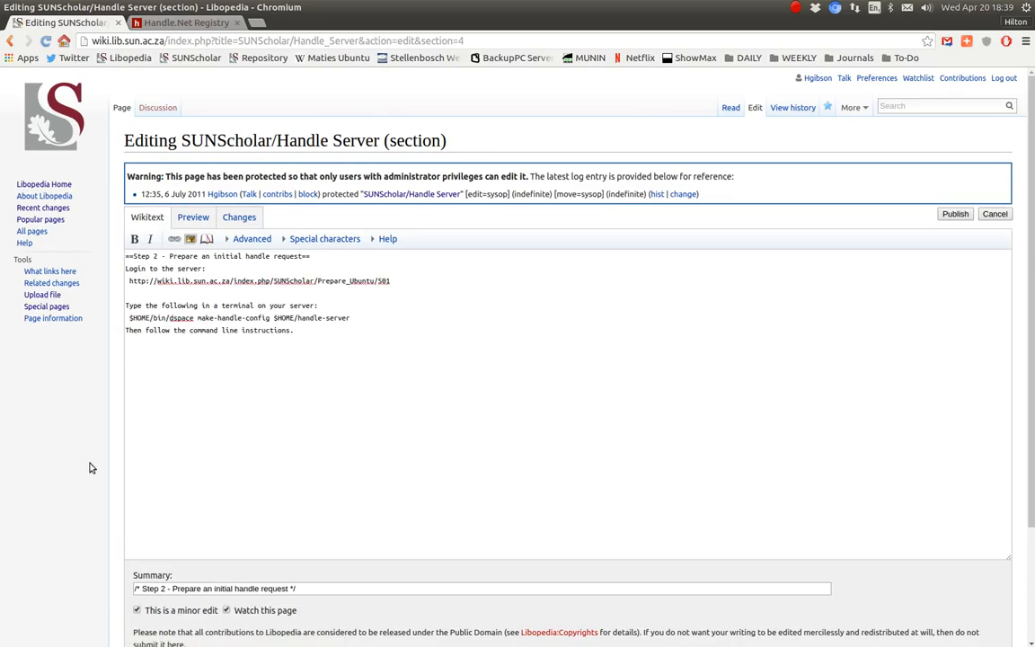
{"action": "scroll", "scroll_direction": "down", "scroll_amount": 3}
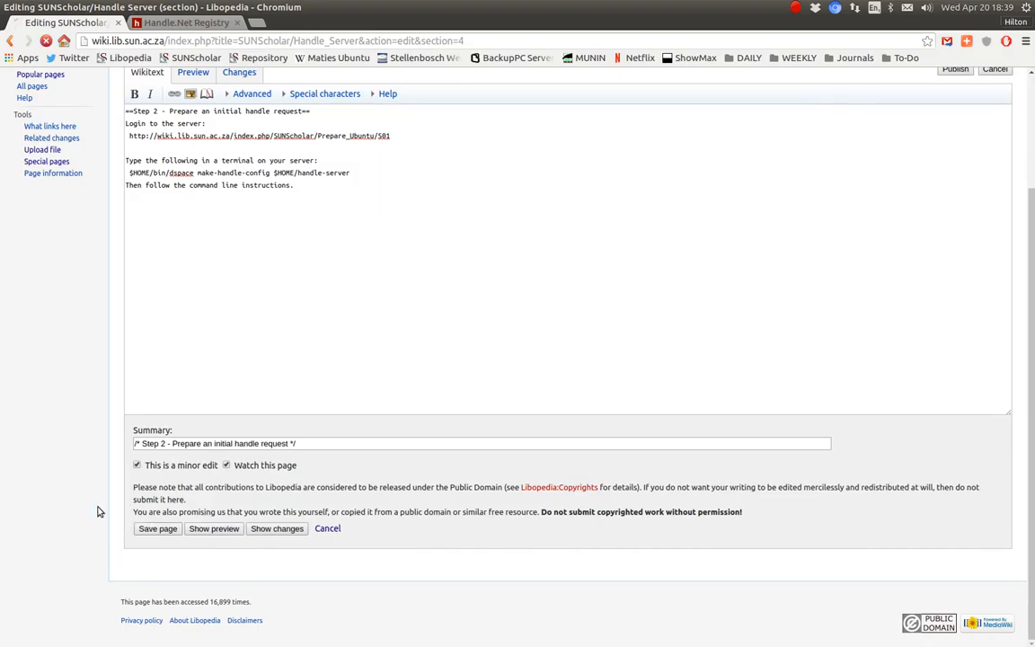
{"action": "left_click", "coordinate": [158, 528]}
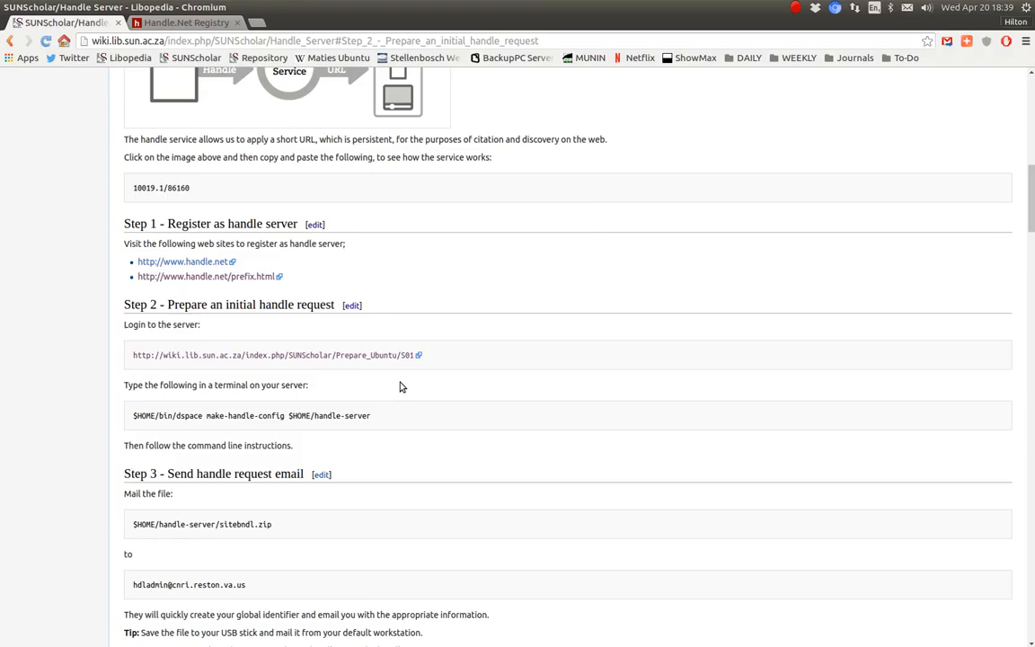
{"action": "mouse_move", "coordinate": [255, 391]}
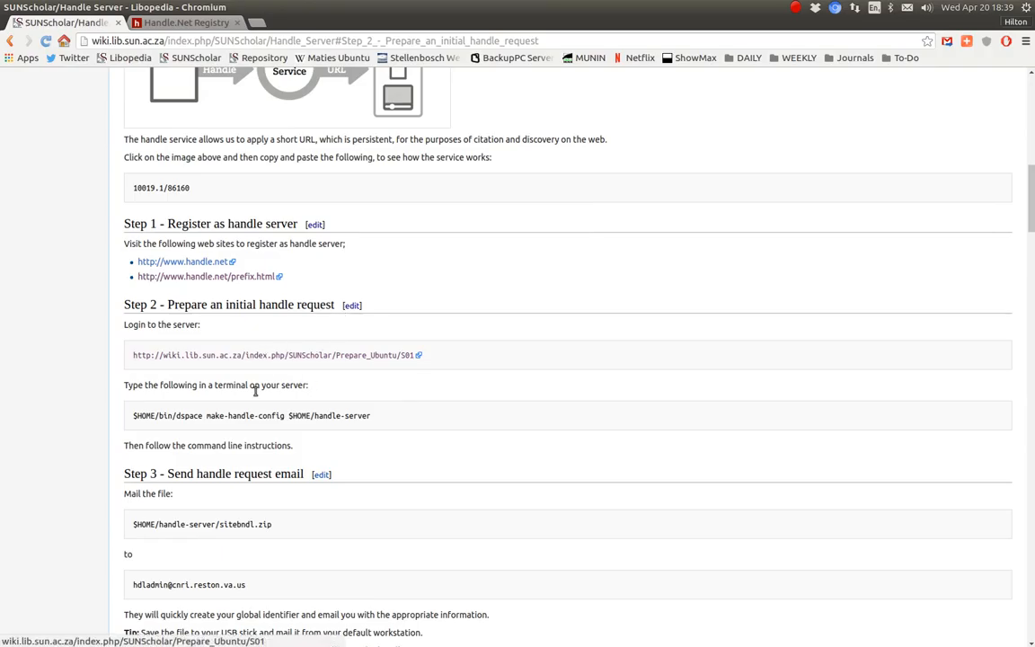
{"action": "mouse_move", "coordinate": [97, 451]}
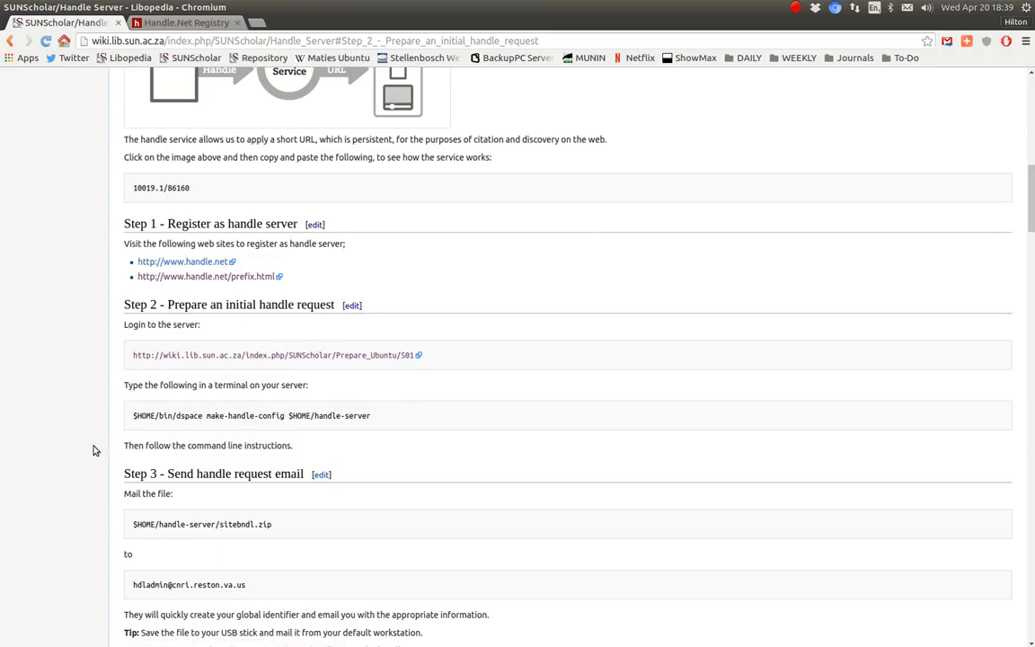
- Bring the saved Step 2 make-handle-config instruction into view in the guide
{"action": "double_click", "coordinate": [207, 415]}
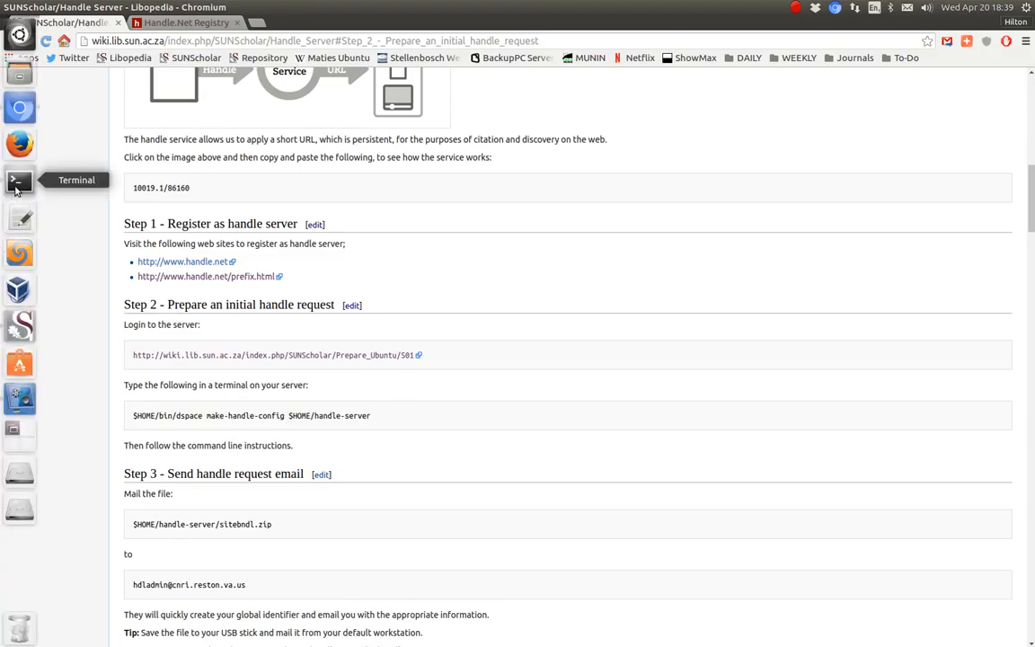
{"action": "left_click", "coordinate": [20, 179]}
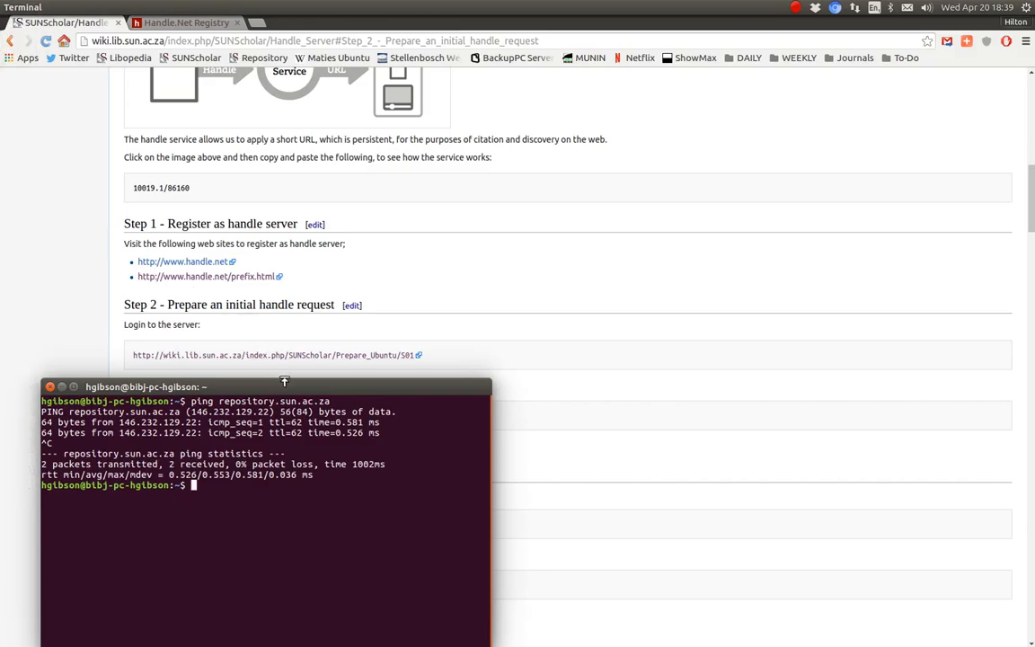
{"action": "left_click_drag", "start_coordinate": [284, 386], "coordinate": [638, 230]}
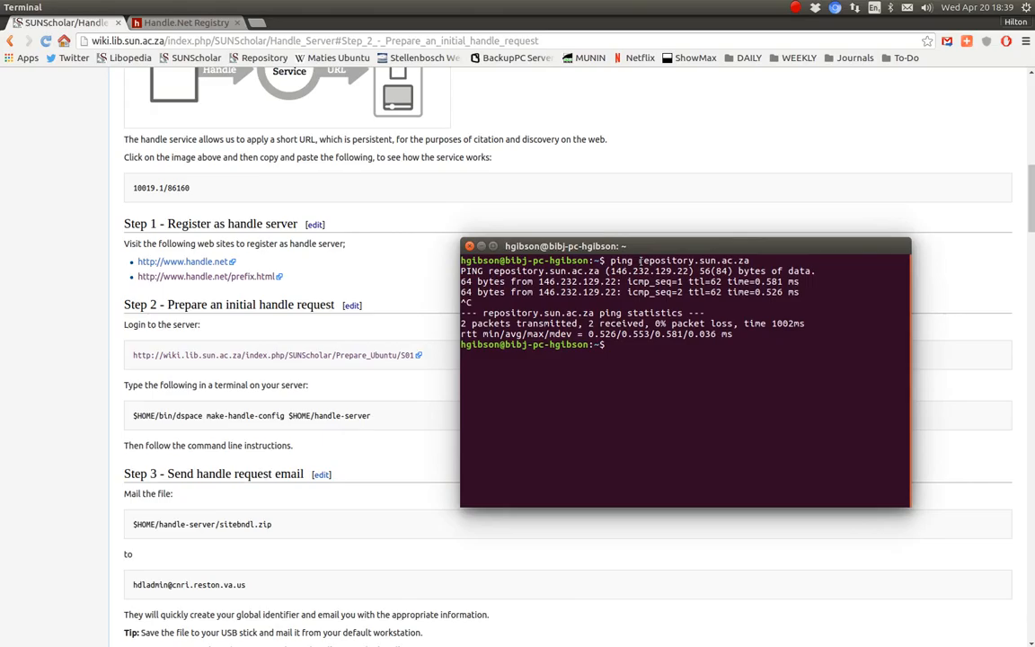
{"action": "double_click", "coordinate": [694, 259]}
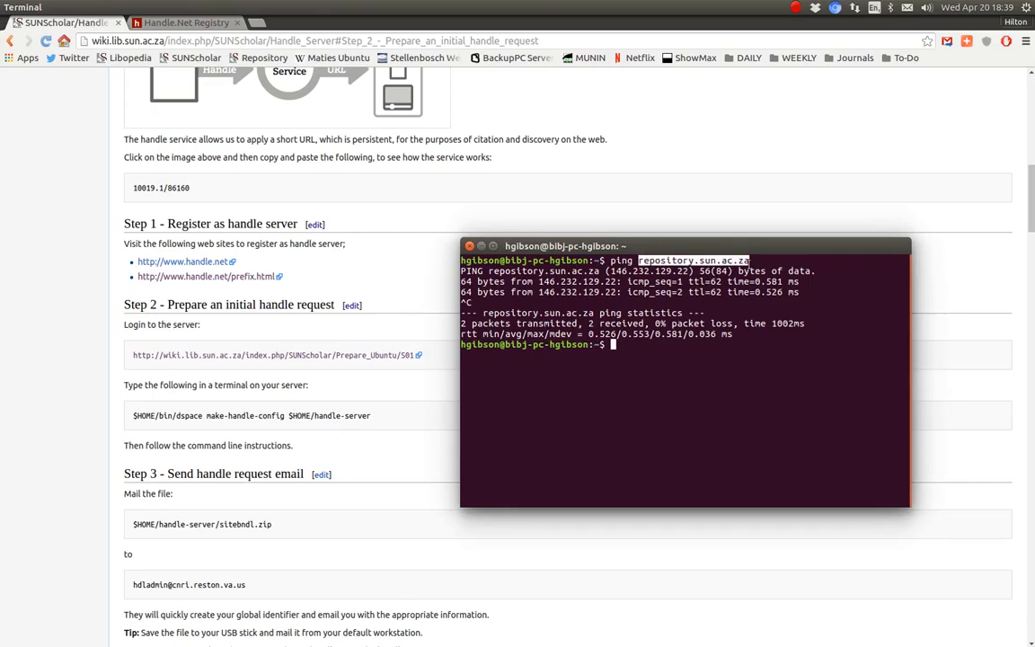
{"action": "type", "text": "ping repository.sun.ac.za"}
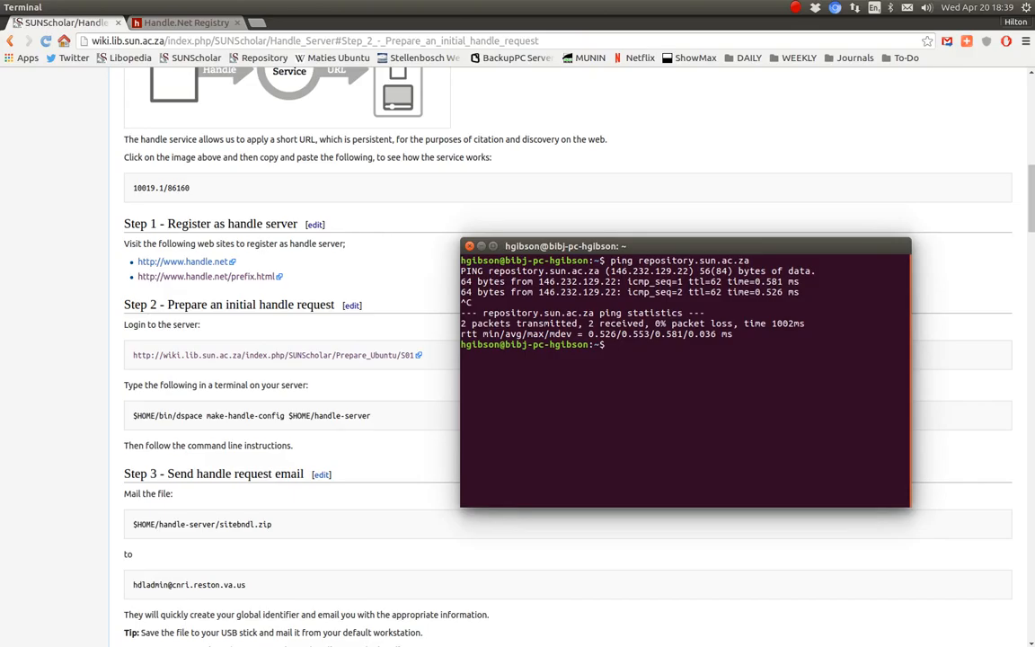
{"action": "type", "text": "ssh dspac"}
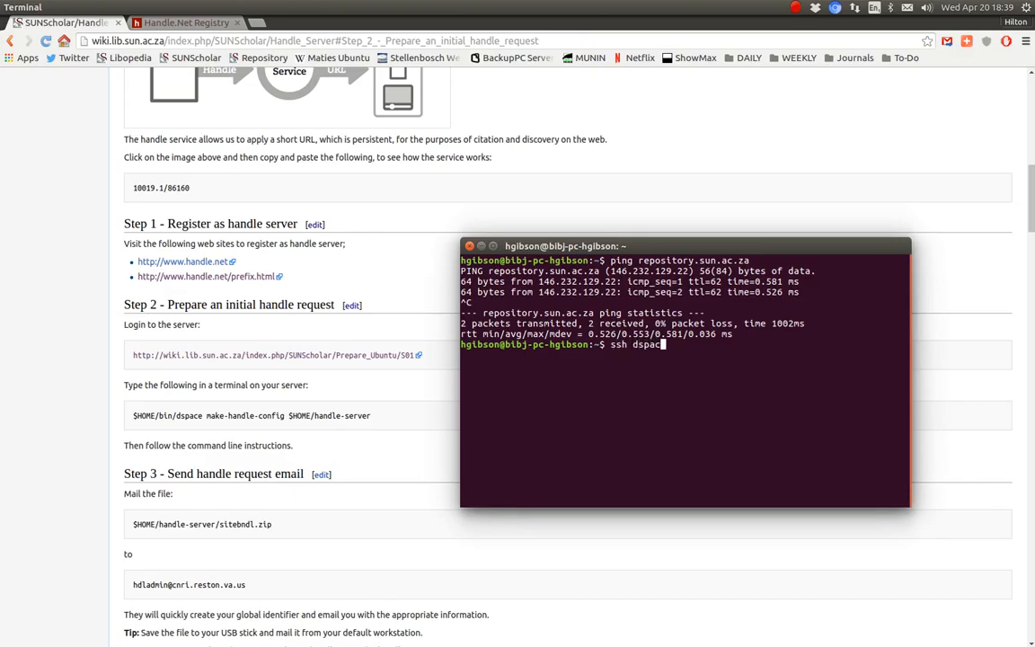
{"action": "type", "text": "e@res"}
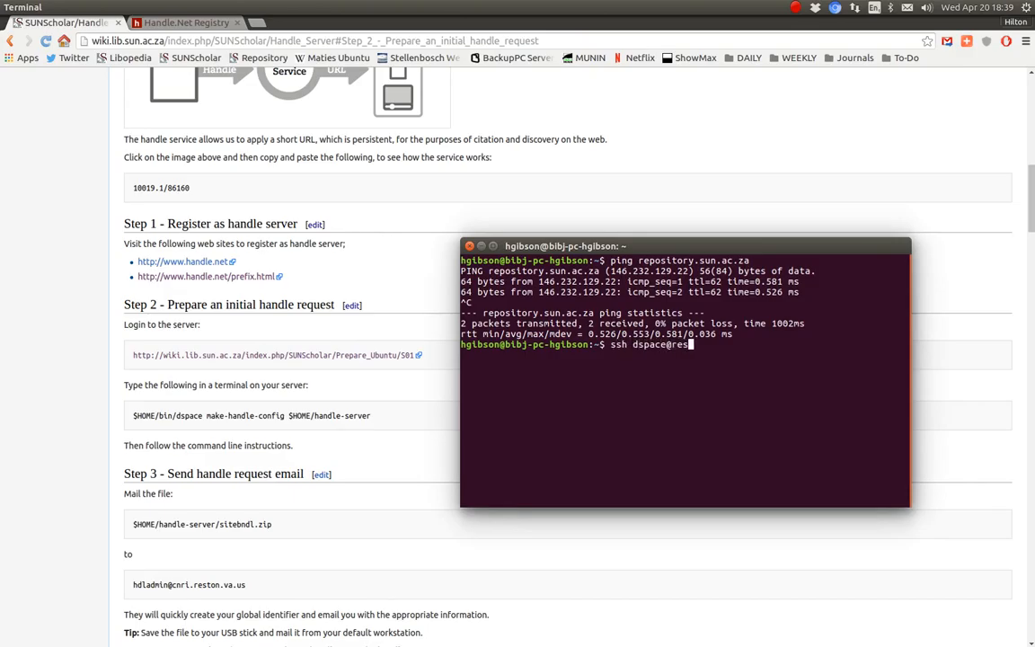
{"action": "type", "text": "pos"}
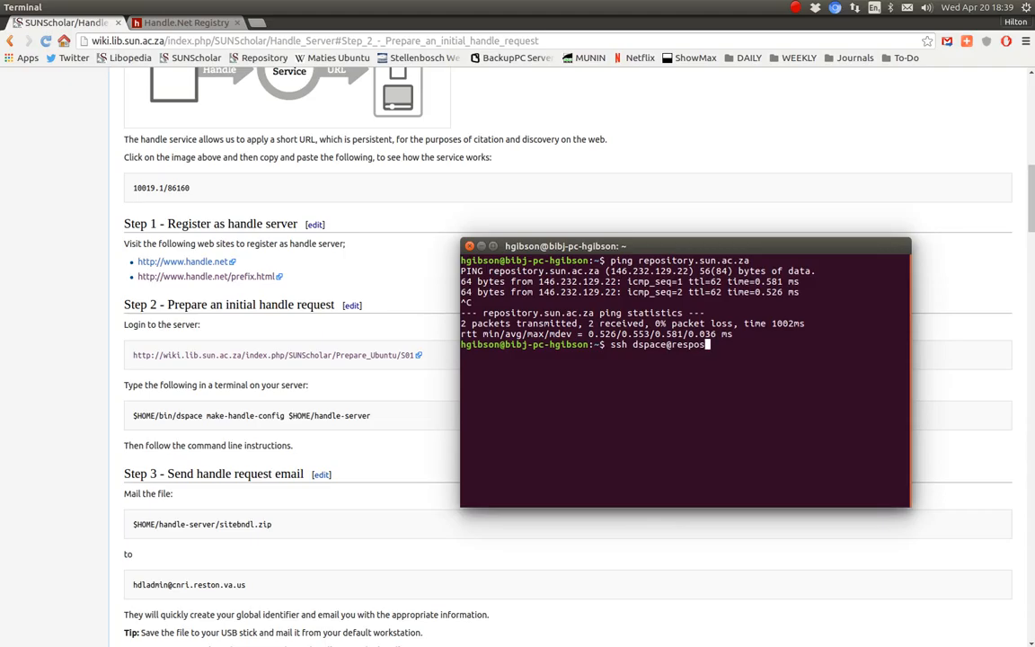
{"action": "type", "text": "tory.s"}
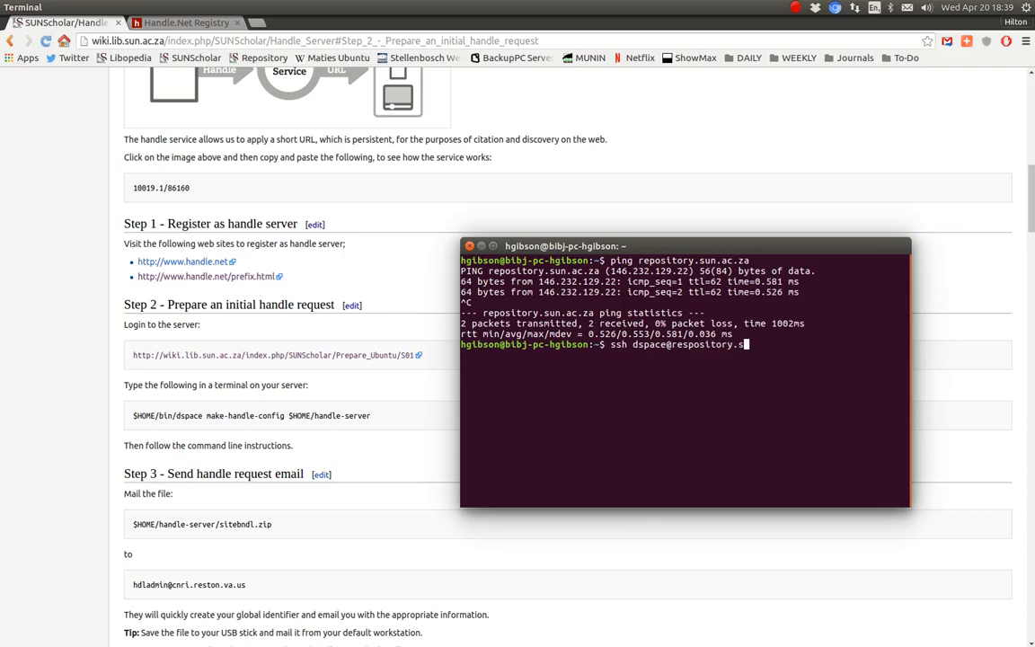
{"action": "key", "text": "Return"}
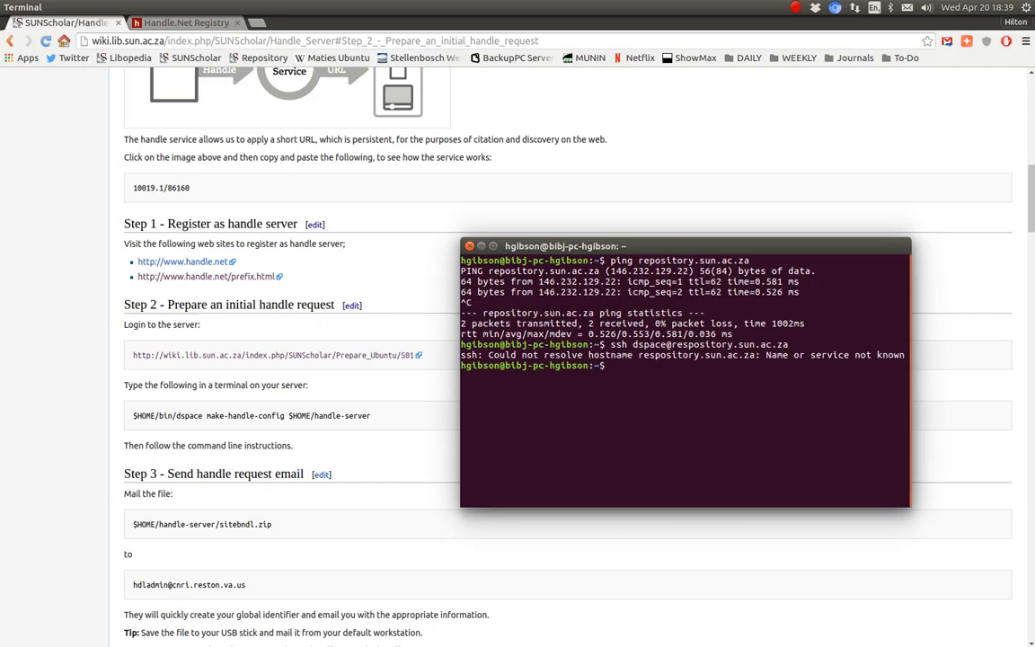
- Log in over SSH as dspace to the repository server with the corrected command
{"action": "type", "text": "ssh dspace@respository.sun.ac.za"}
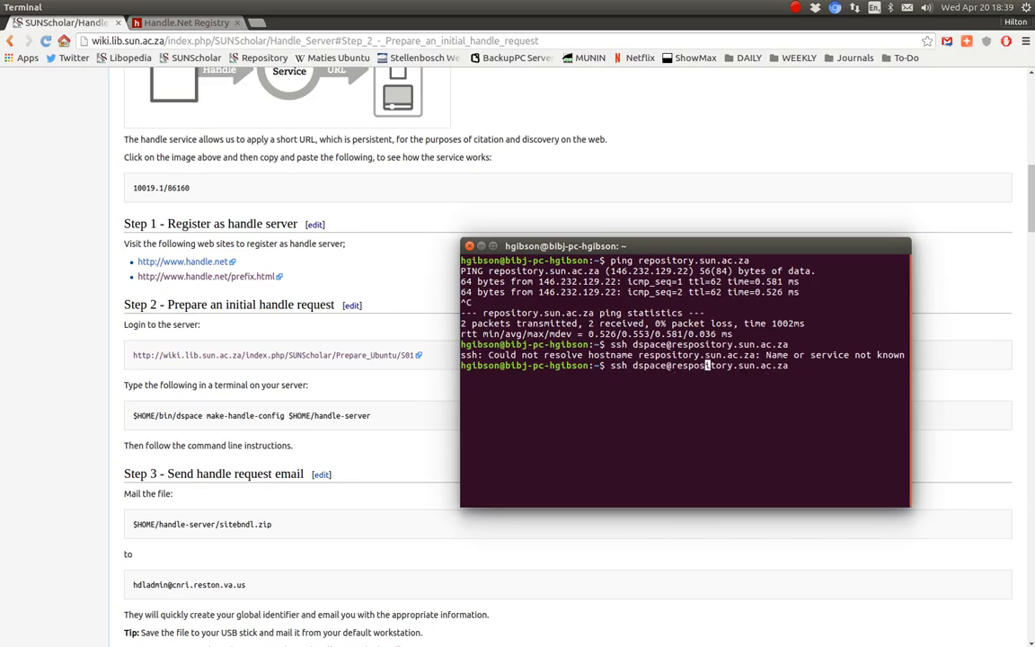
{"action": "key", "text": "Return"}
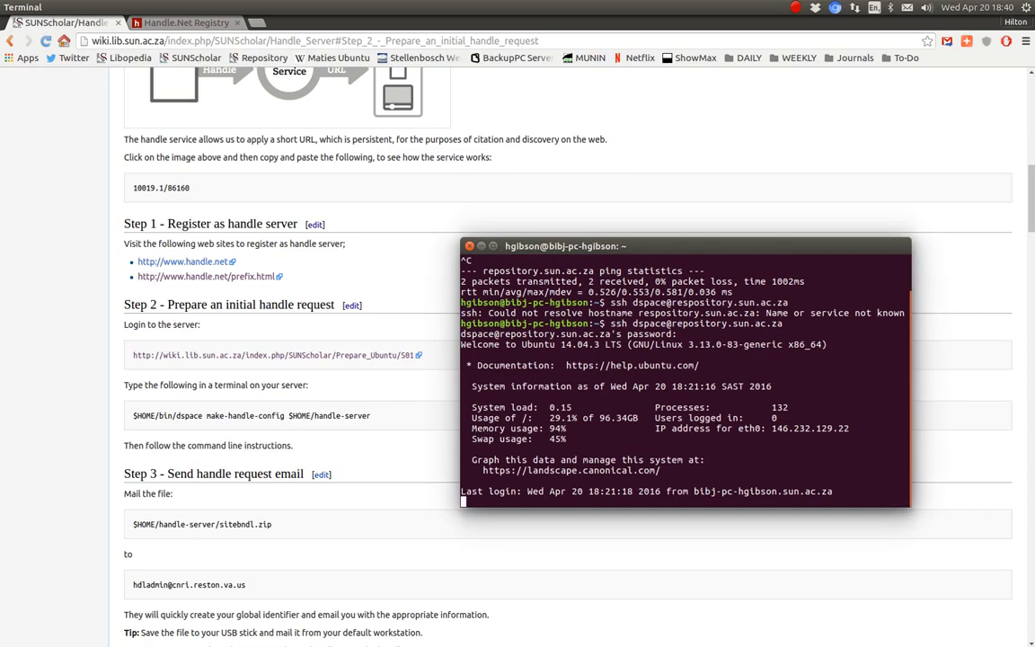
{"action": "type", "text": "clear"}
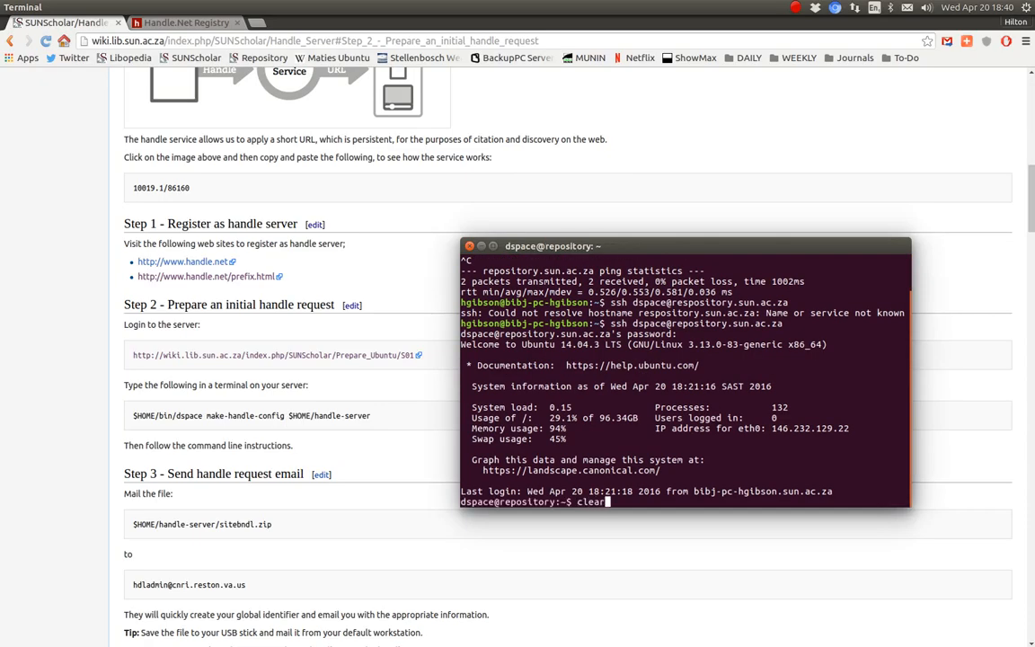
- Clear the session and run $HOME/bin/dspace make-handle-config $HOME/handle-server from the guide
{"action": "key", "text": "Return"}
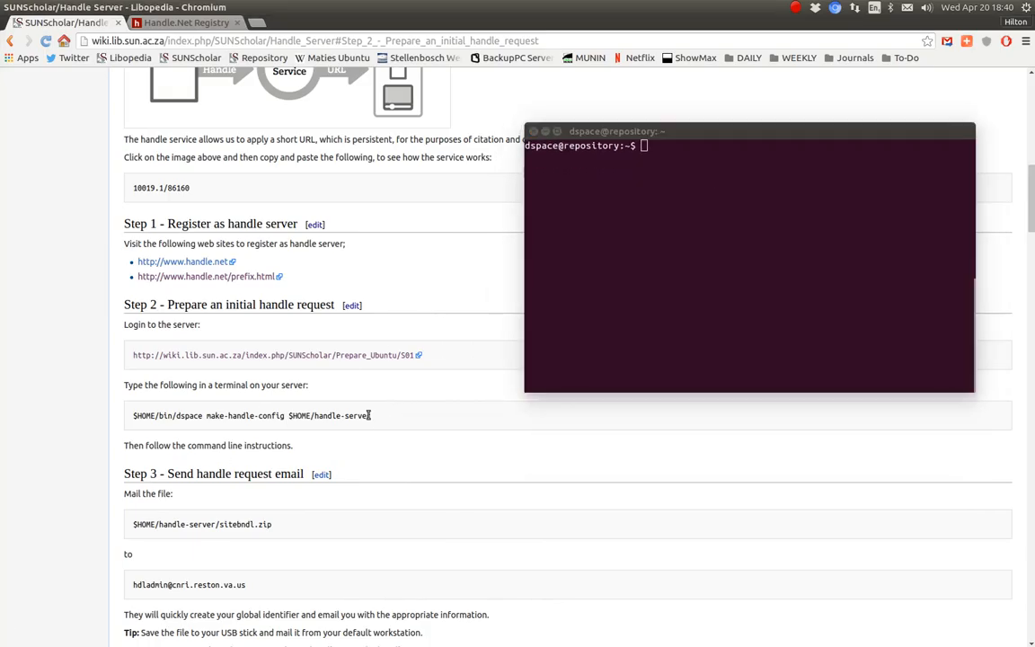
{"action": "triple_click", "coordinate": [252, 415]}
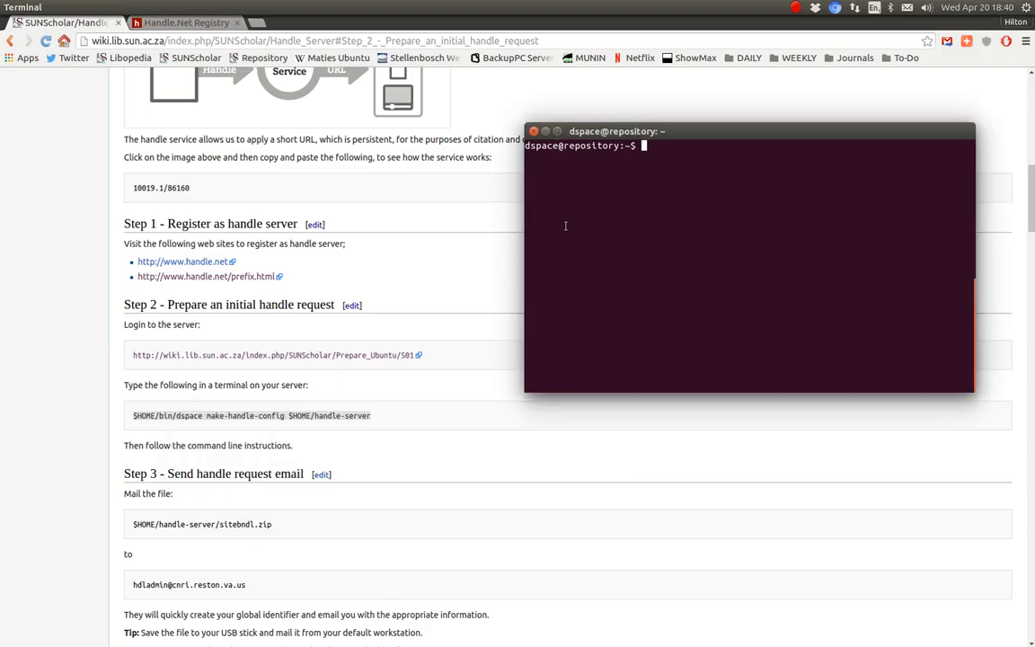
{"action": "type", "text": "$HOME/bin/dspace make-handle-config $HOME/handle-server"}
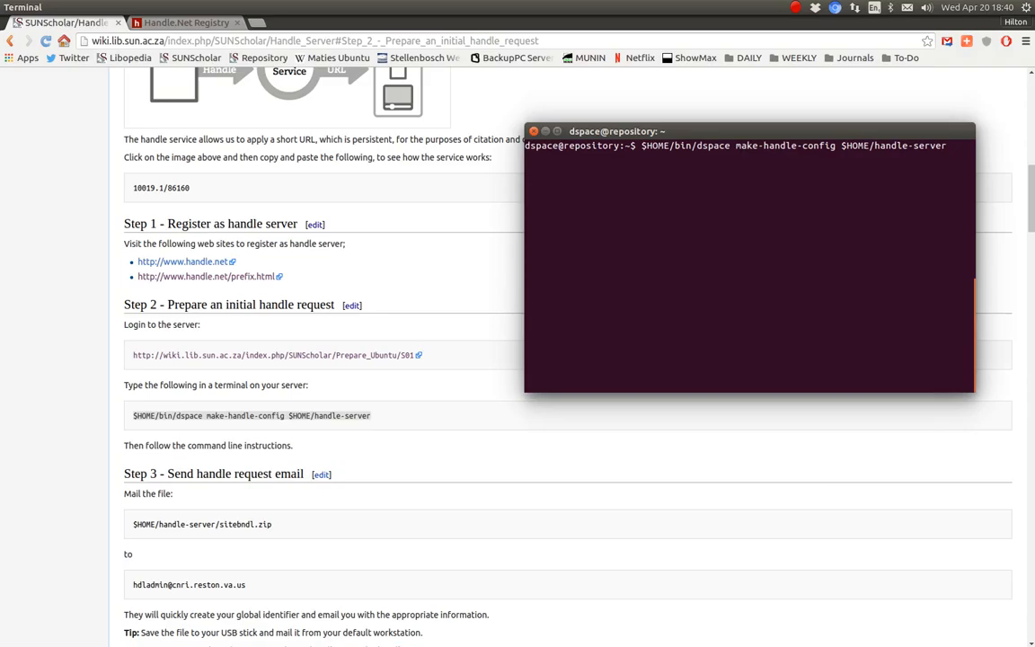
{"action": "key", "text": "Return"}
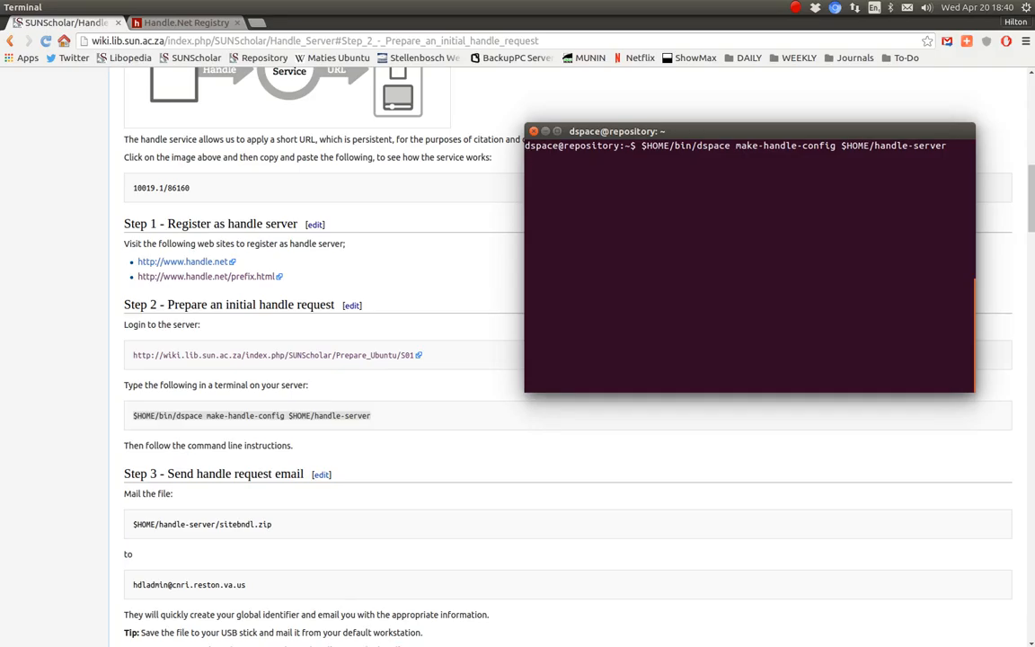
{"action": "key", "text": "Return"}
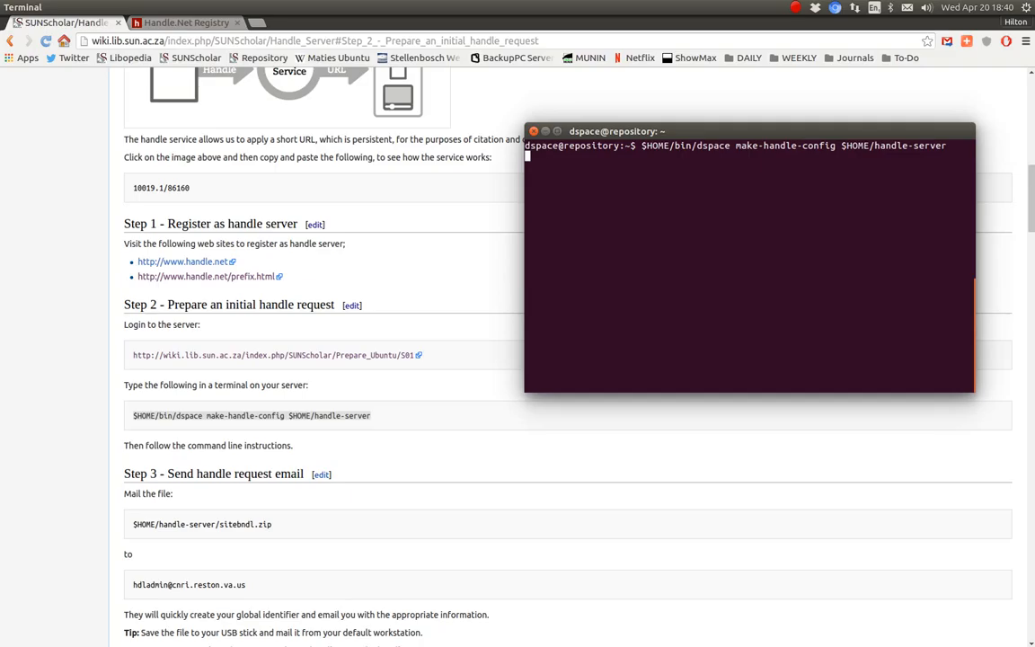
{"action": "key", "text": "Return"}
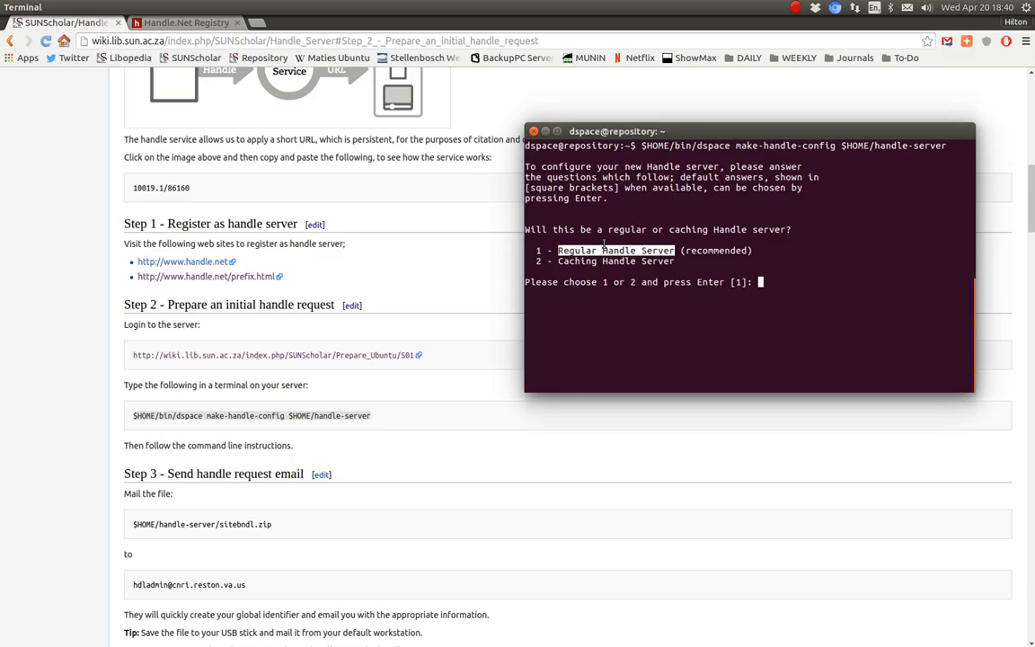
- Accept the defaults for a regular (option 1), primary (y) handle server
{"action": "key", "text": "Return"}
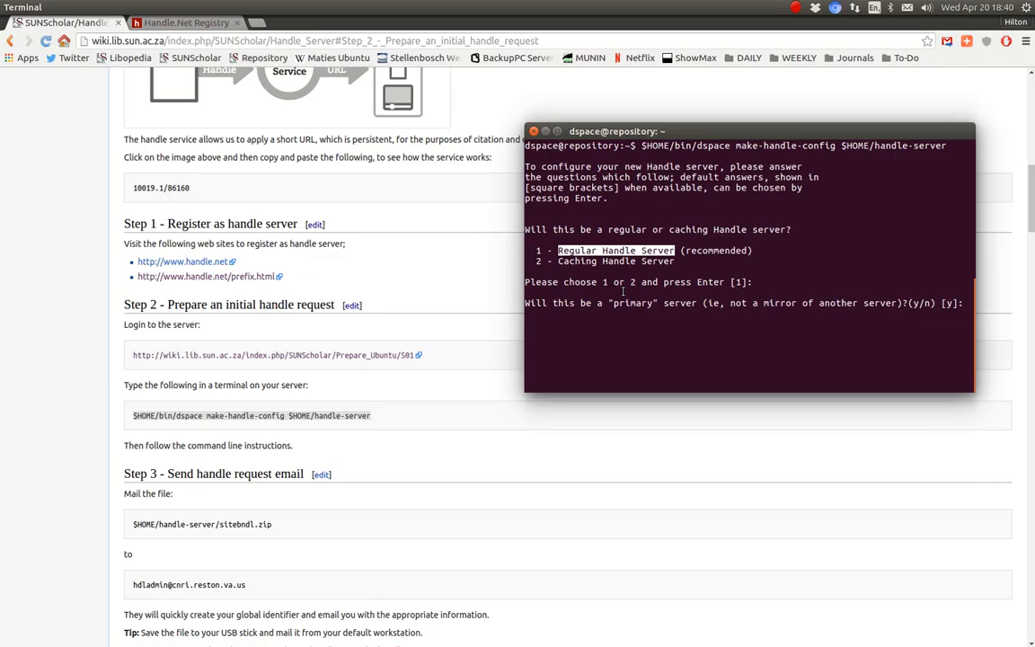
{"action": "key", "text": "Return"}
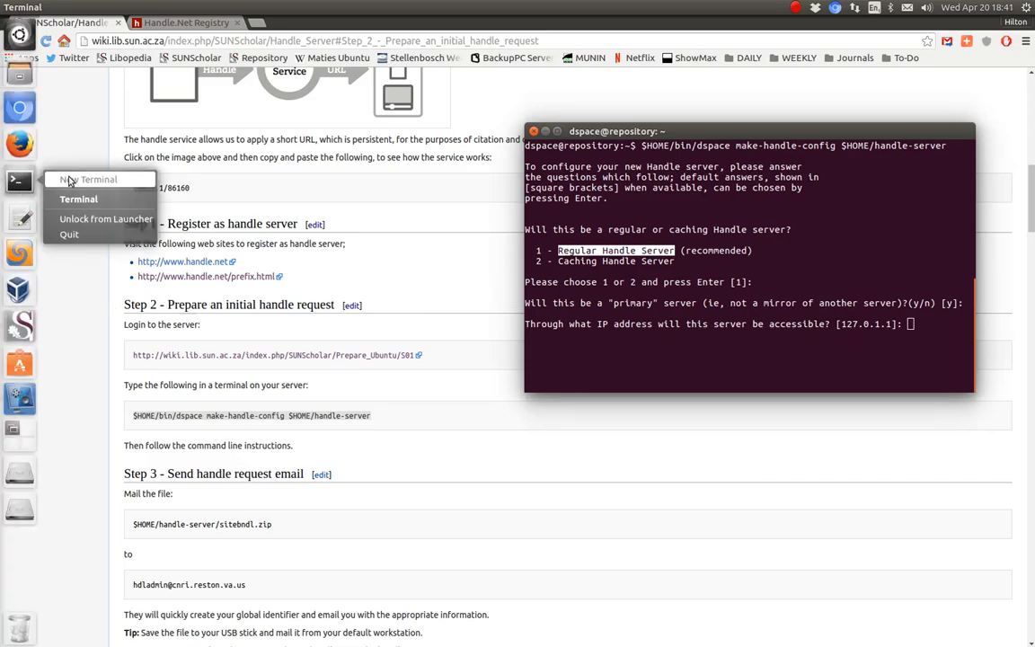
- Ping repository.sun.ac.za from a new local terminal and copy its IP, 146.232.129.22
{"action": "left_click", "coordinate": [88, 179]}
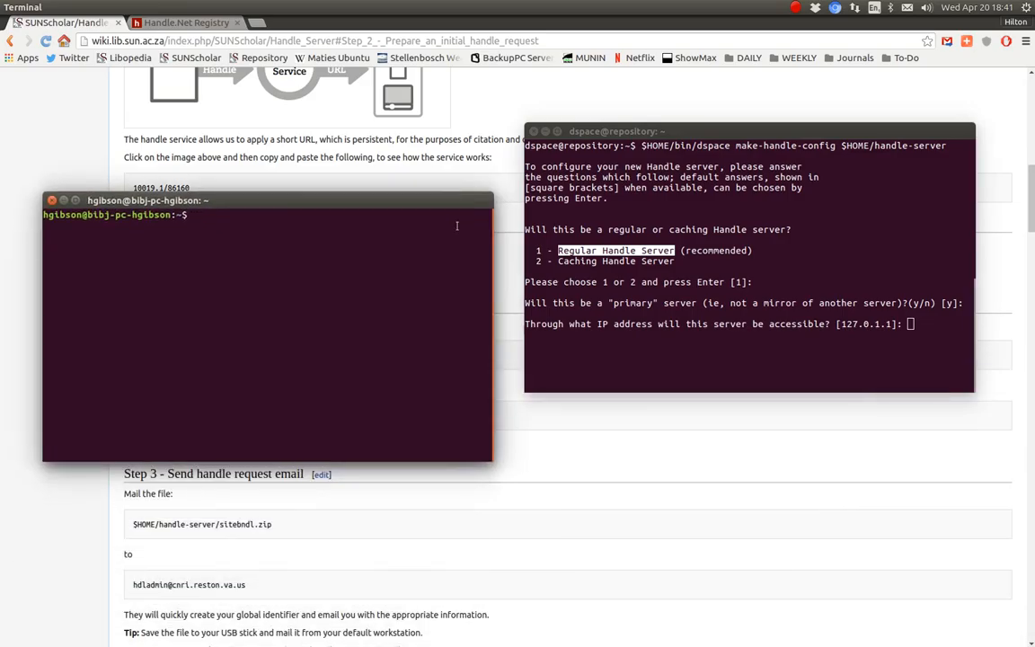
{"action": "type", "text": "ping"}
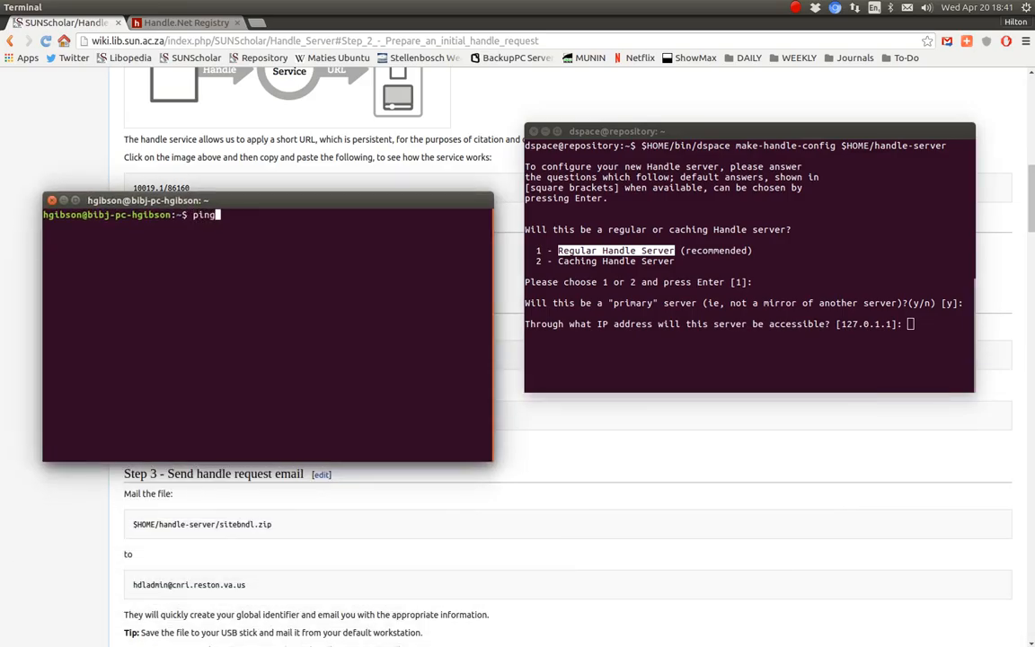
{"action": "type", "text": "repos"}
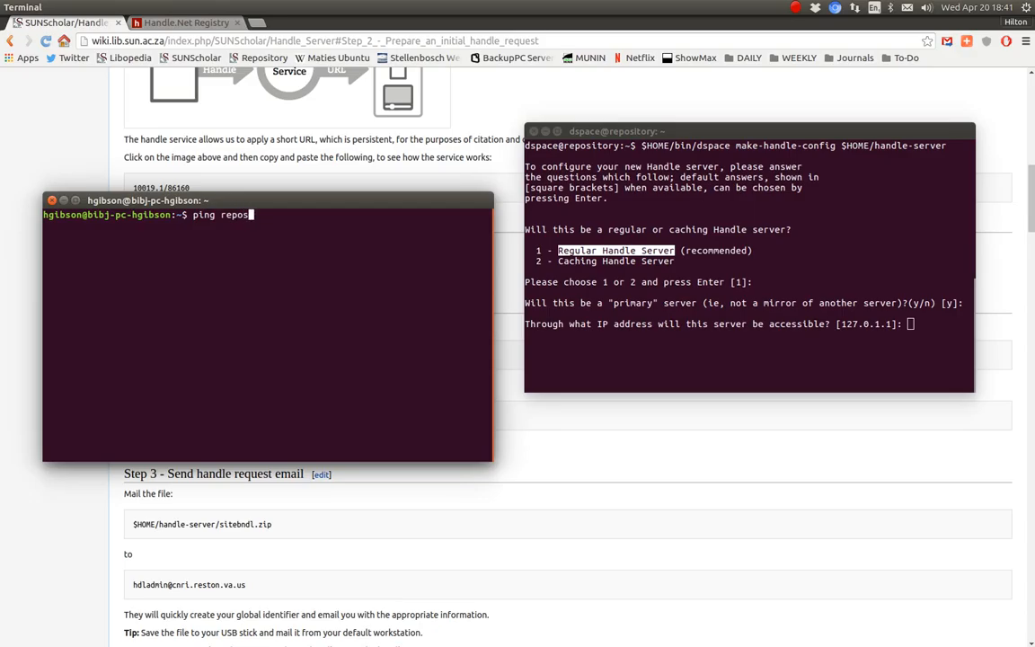
{"action": "type", "text": "itory."}
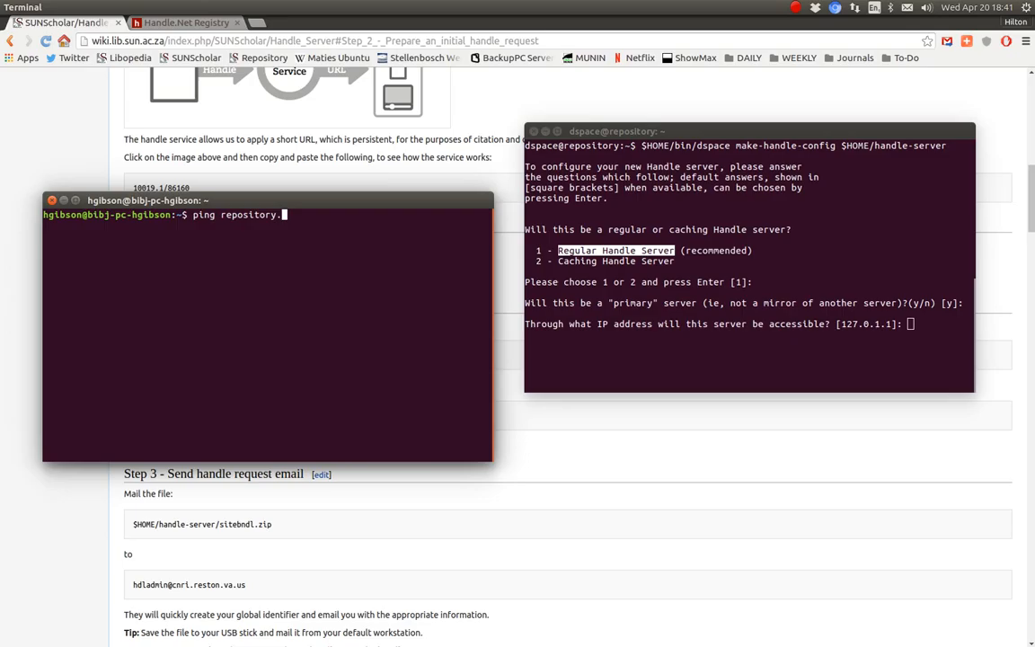
{"action": "type", "text": "sun.ac.za"}
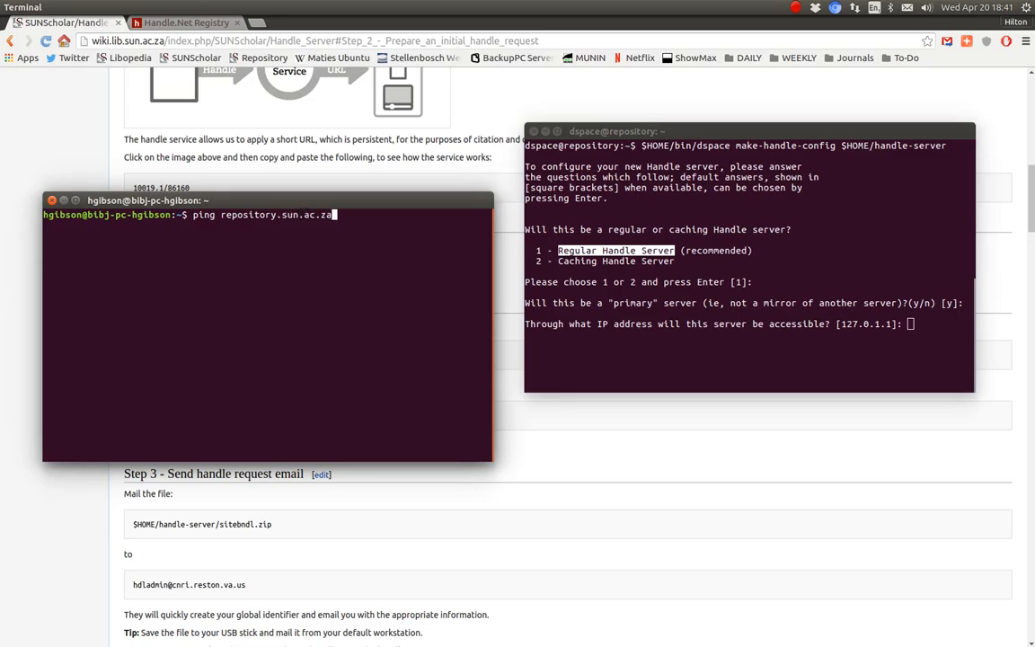
{"action": "key", "text": "Return"}
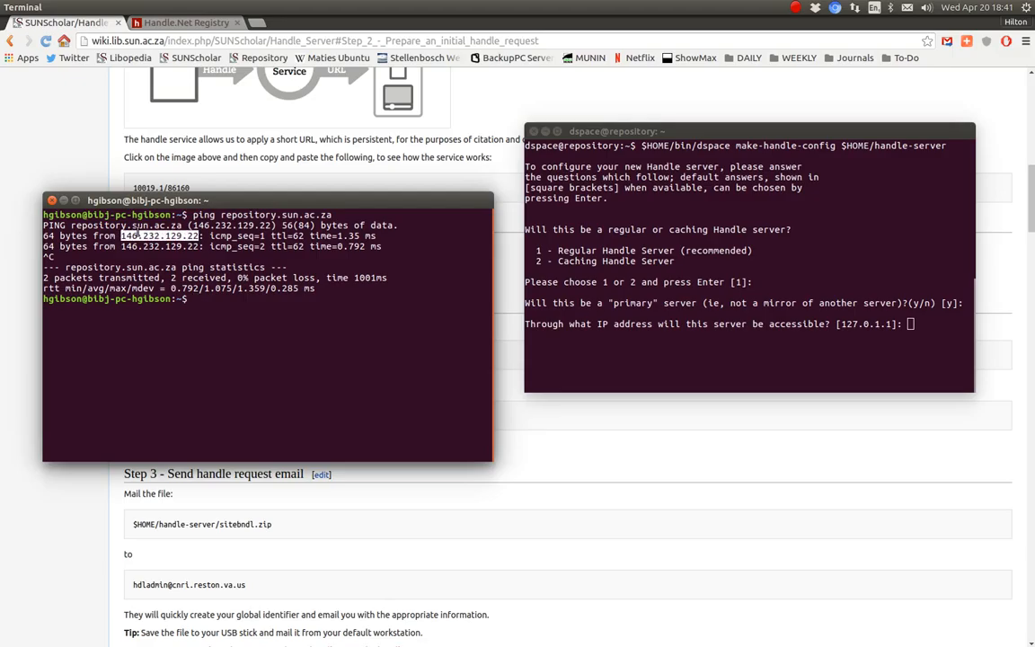
{"action": "mouse_move", "coordinate": [984, 304]}
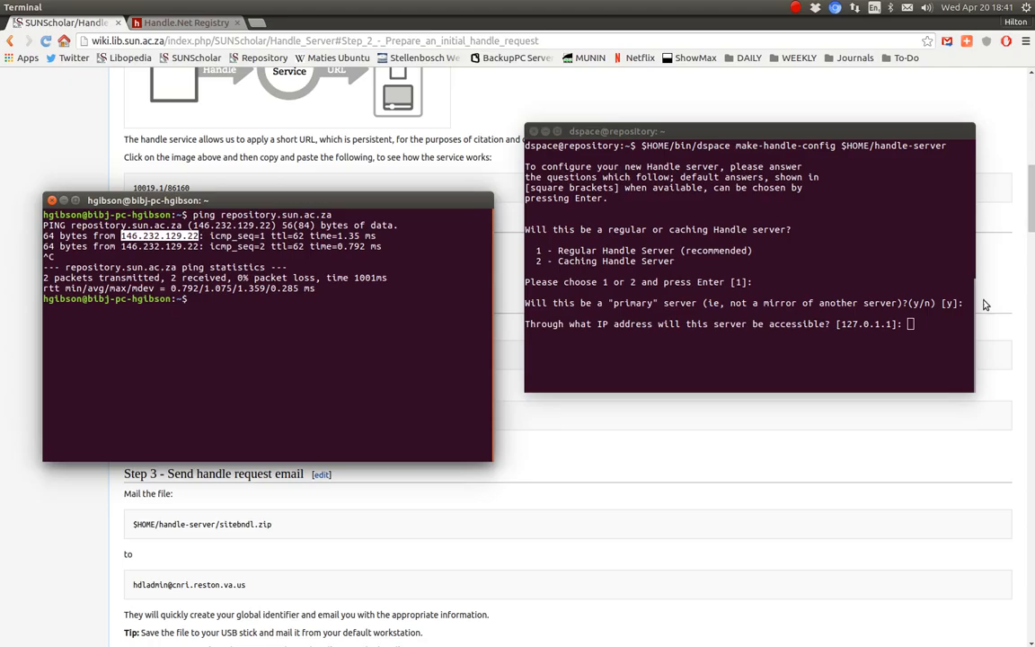
{"action": "right_click", "coordinate": [941, 321]}
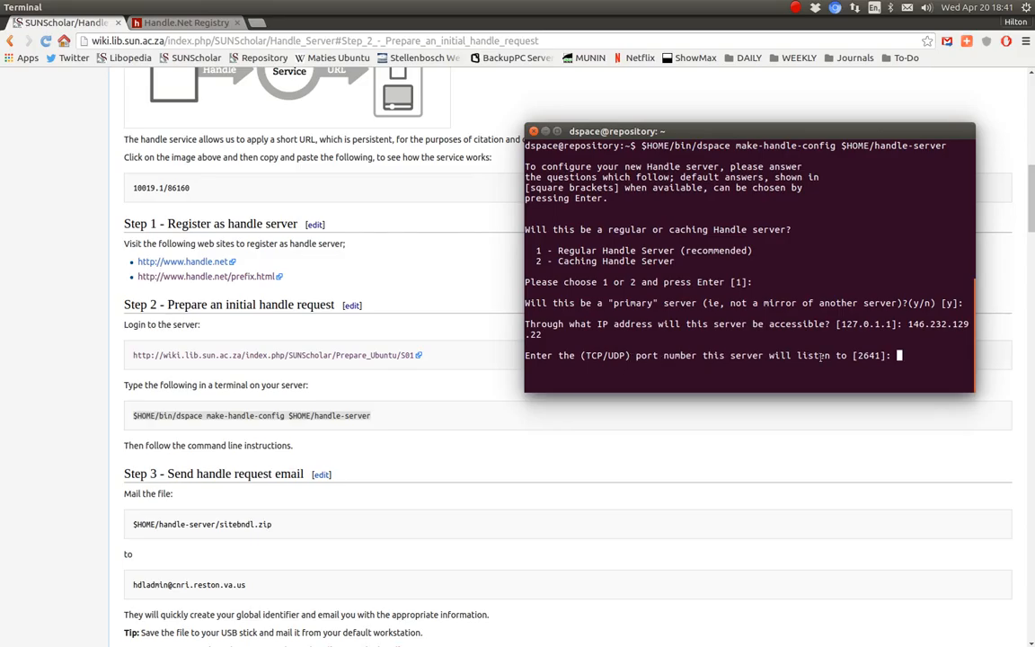
- Accept default ports 2641 and 8000, enable access logging with weekly log rotation
{"action": "key", "text": "Return"}
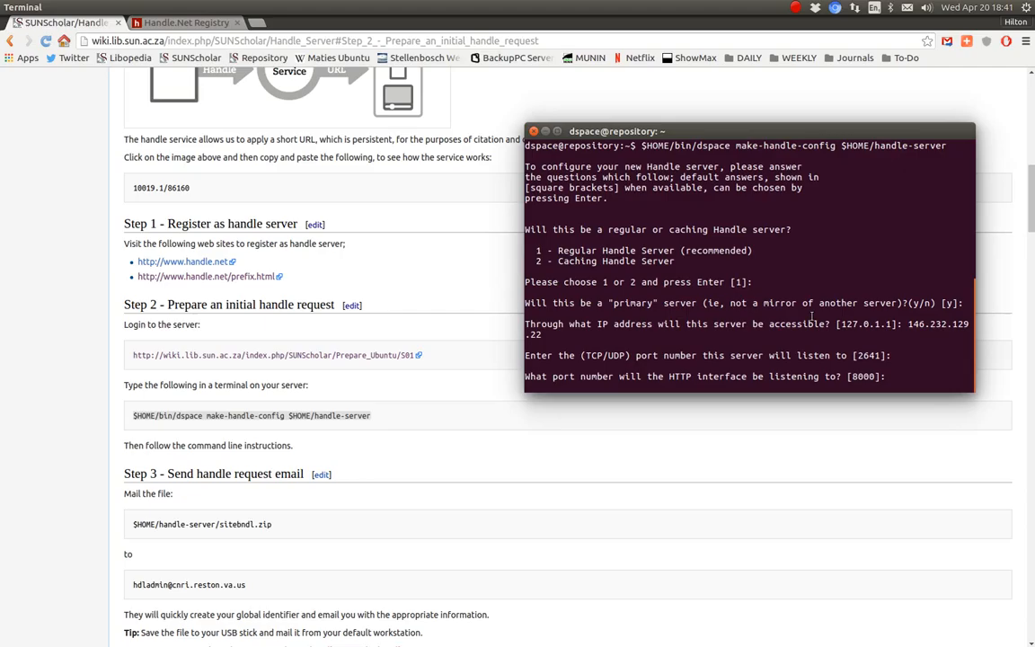
{"action": "key", "text": "Return"}
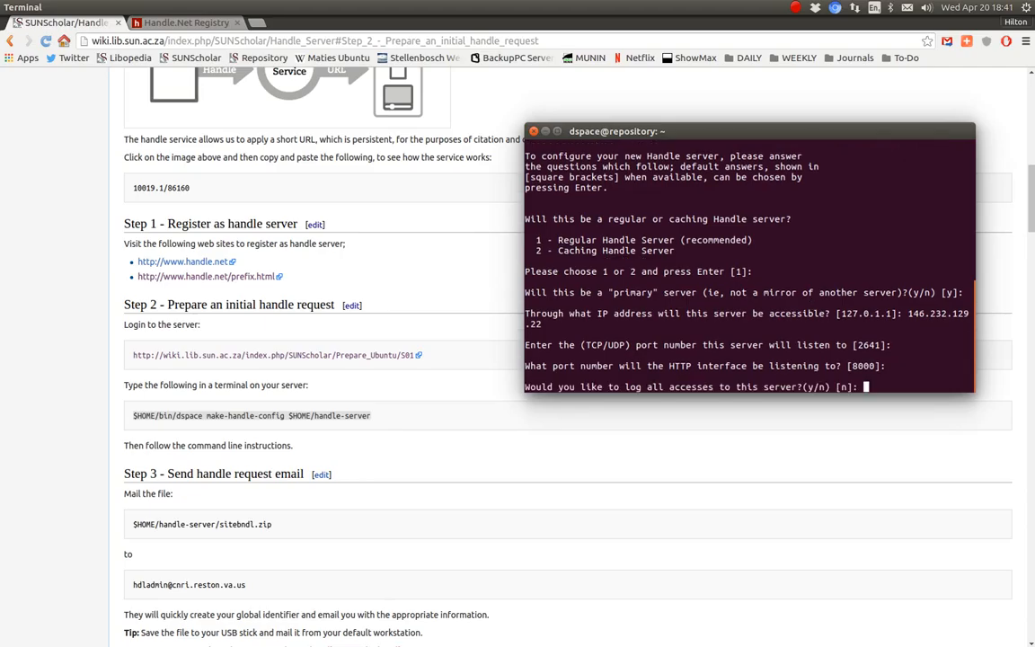
{"action": "type", "text": "y"}
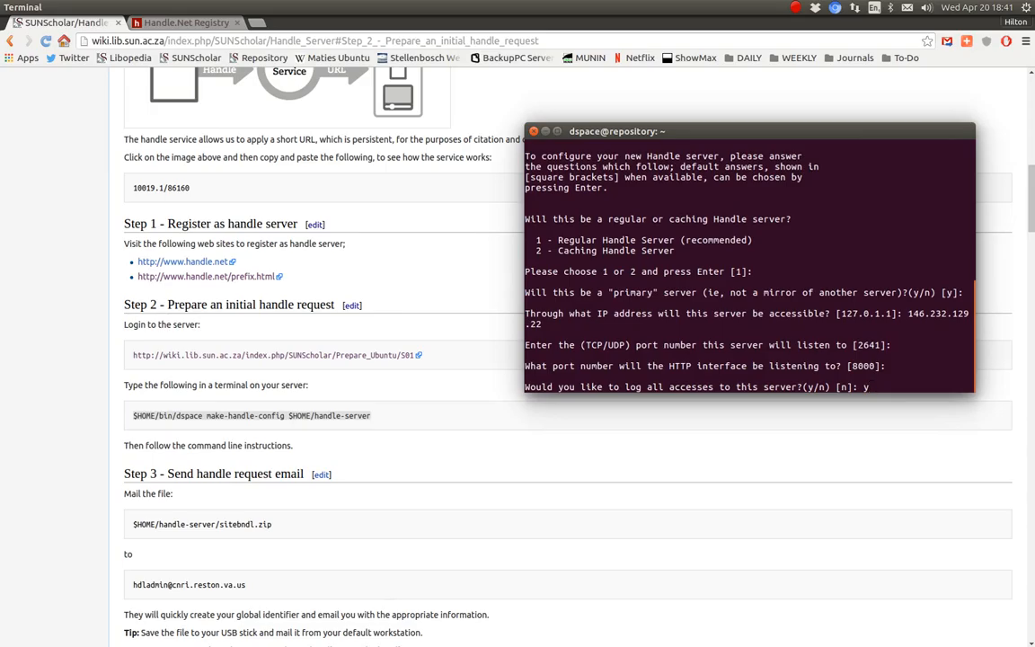
{"action": "key", "text": "Return"}
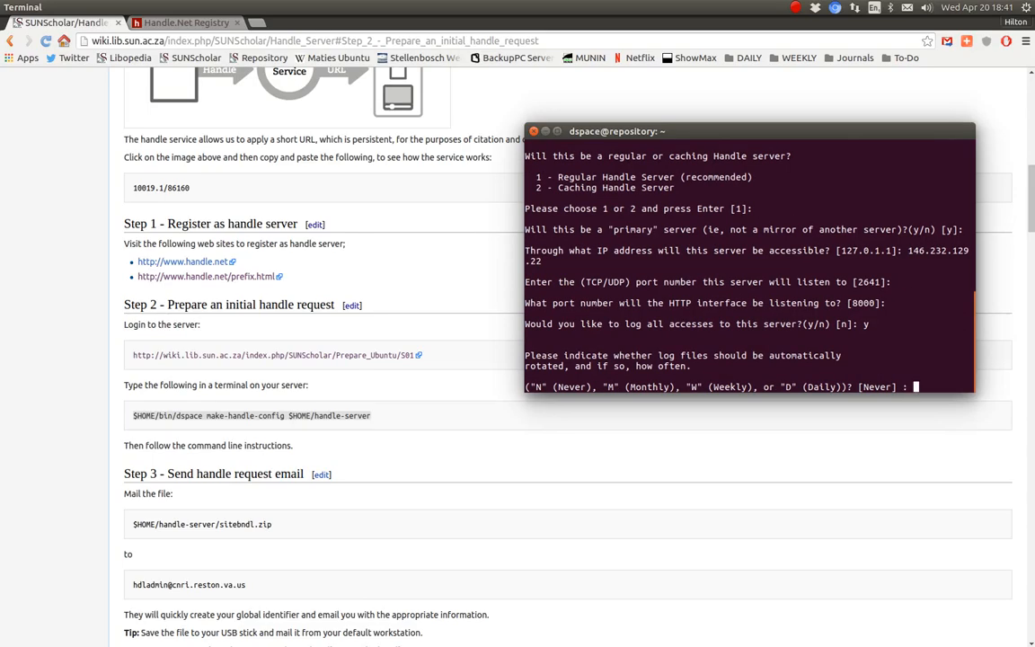
{"action": "type", "text": "w"}
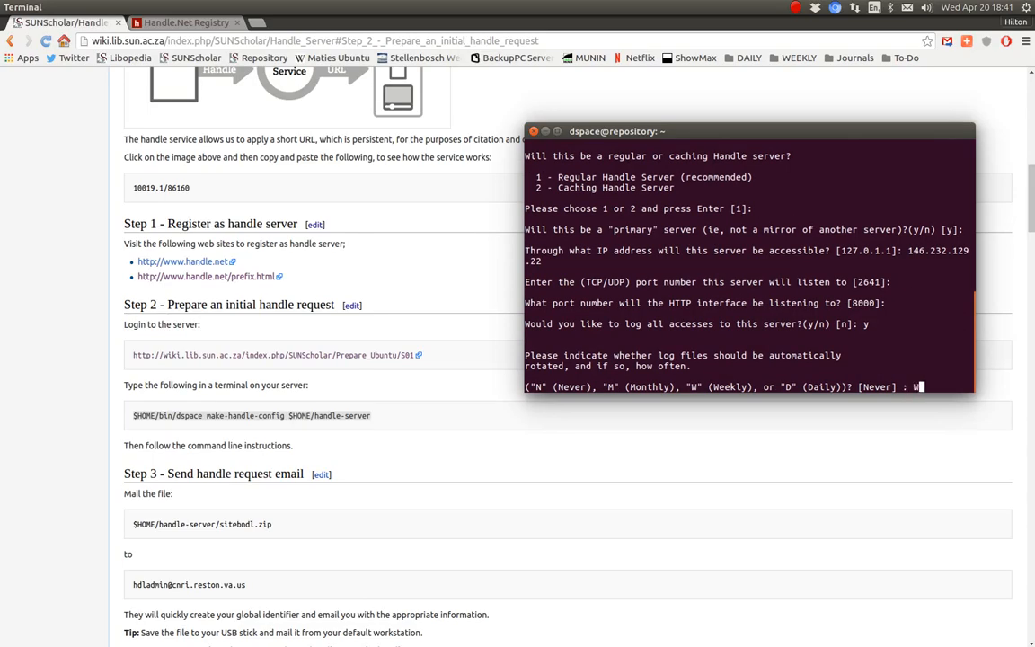
{"action": "key", "text": "Return"}
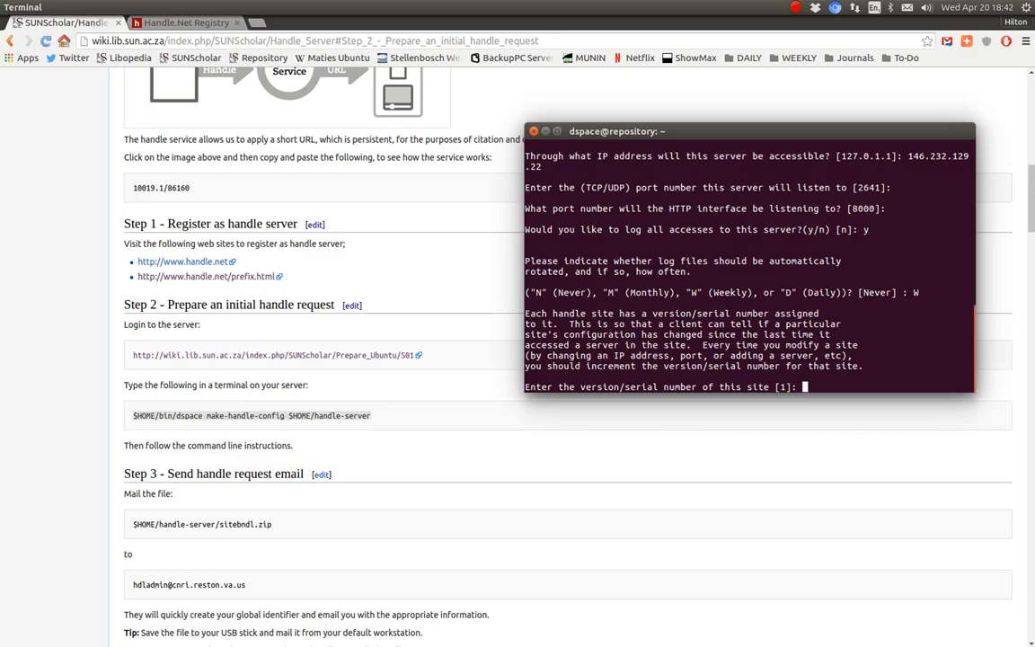
- Enter site serial number 19999 and the description 'Test Server'
{"action": "type", "text": "199"}
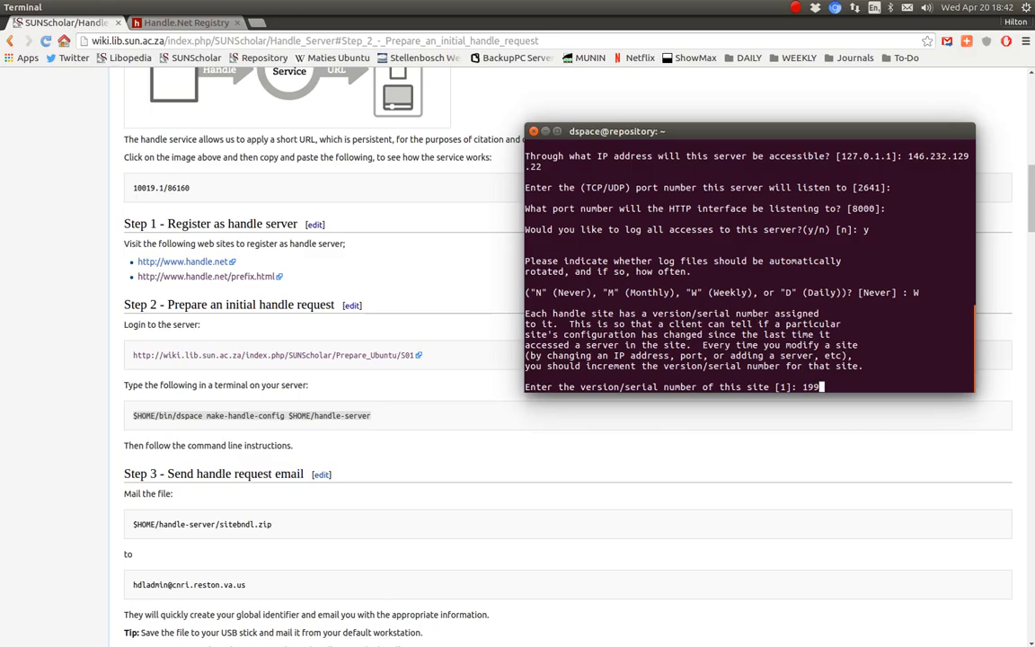
{"action": "type", "text": "99"}
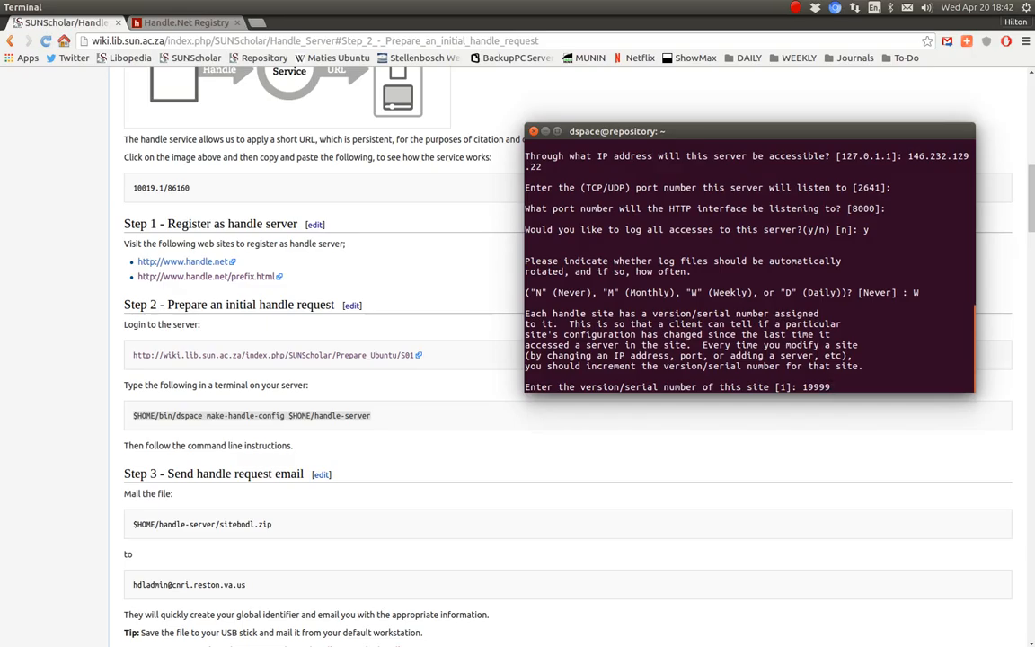
{"action": "key", "text": "Return"}
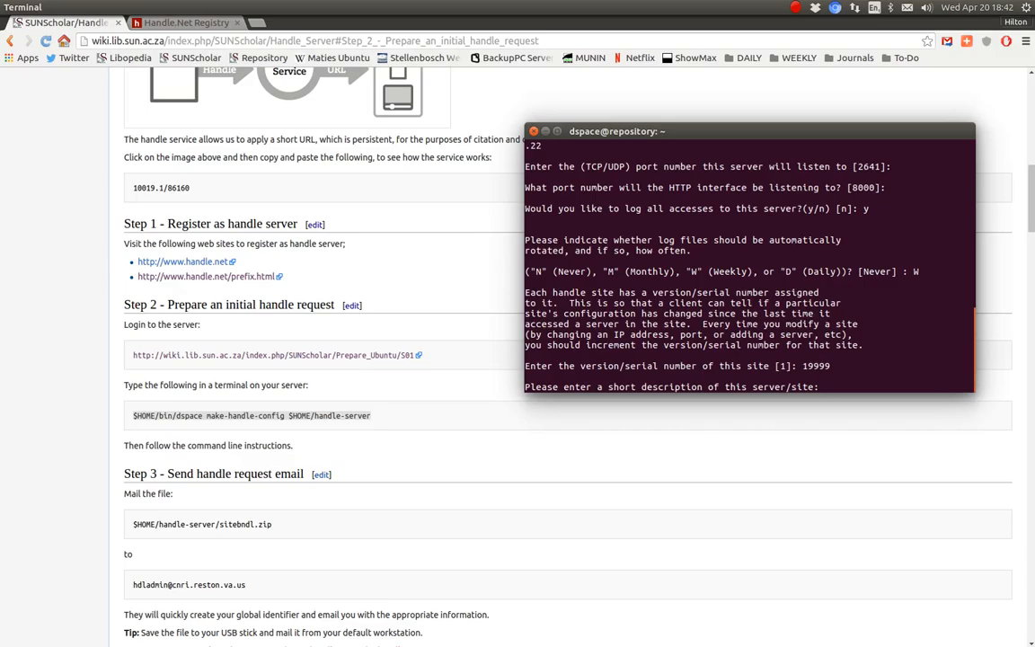
{"action": "type", "text": "T"}
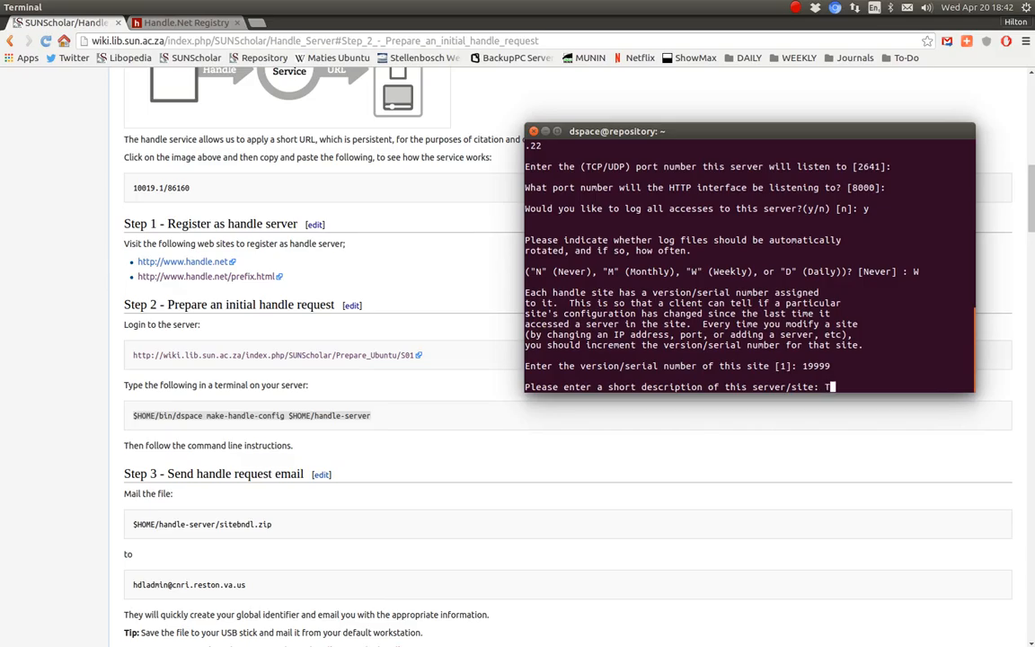
{"action": "type", "text": "Test Se"}
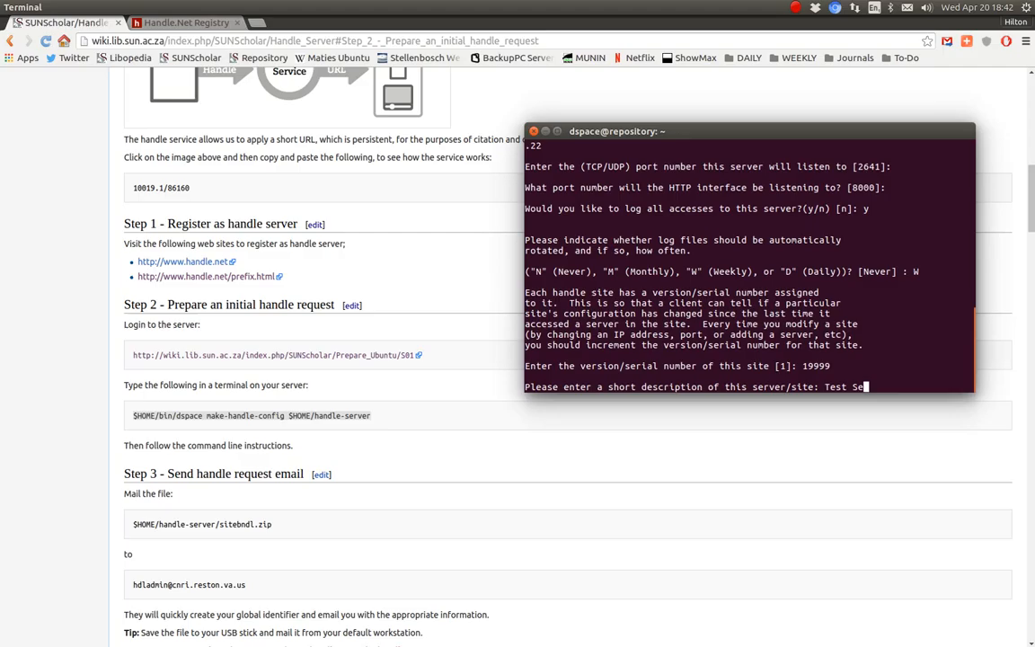
{"action": "type", "text": "rver"}
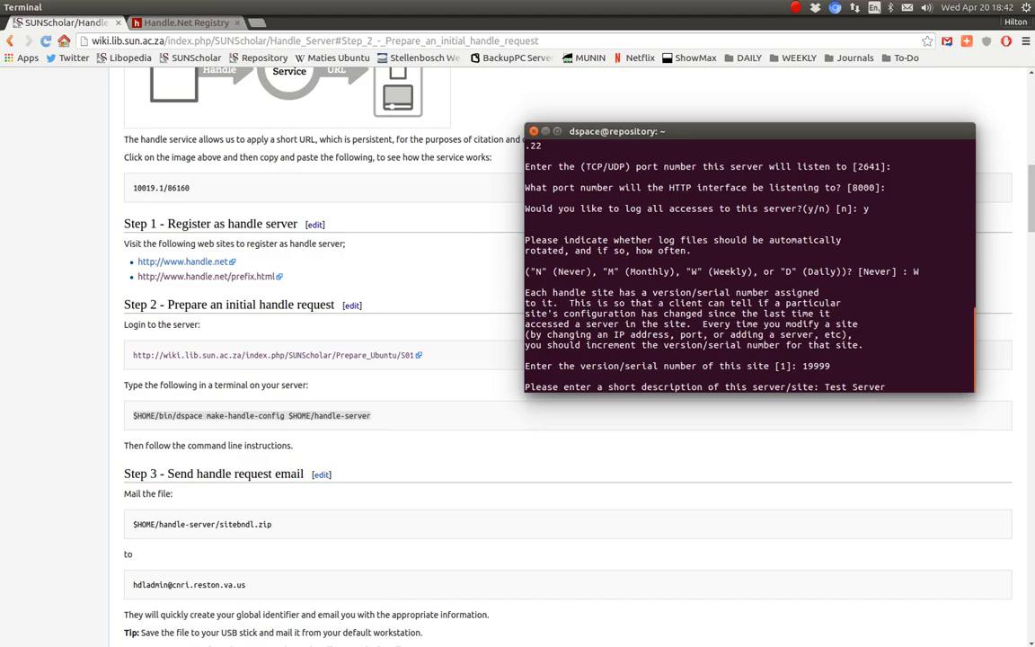
{"action": "key", "text": "Return"}
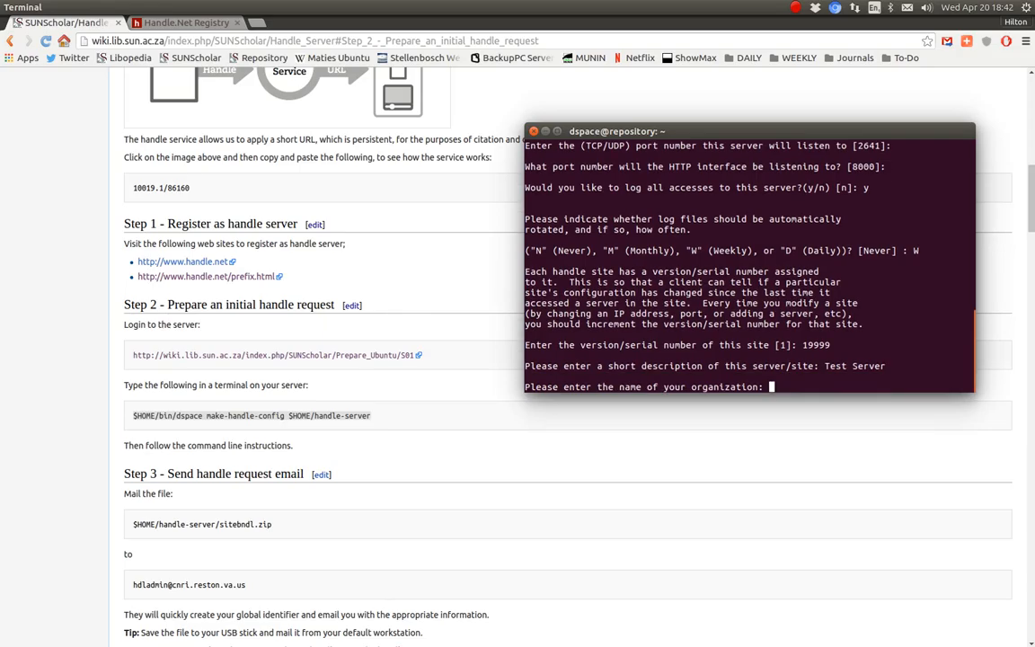
- Enter 'Stellenbosch University Library' as the organization name
{"action": "type", "text": "S"}
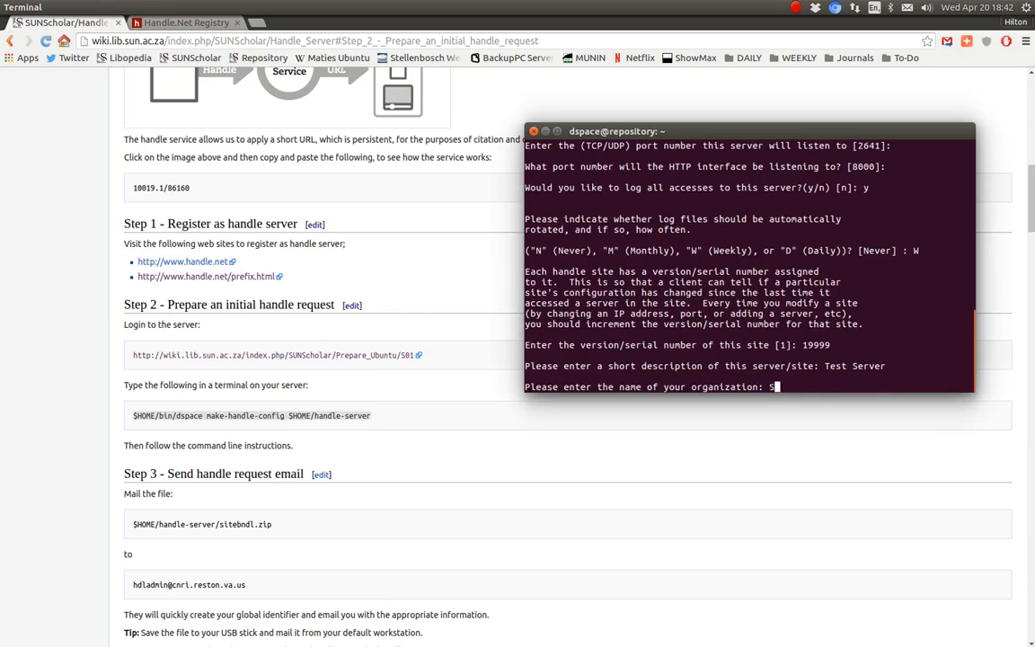
{"action": "type", "text": "telle"}
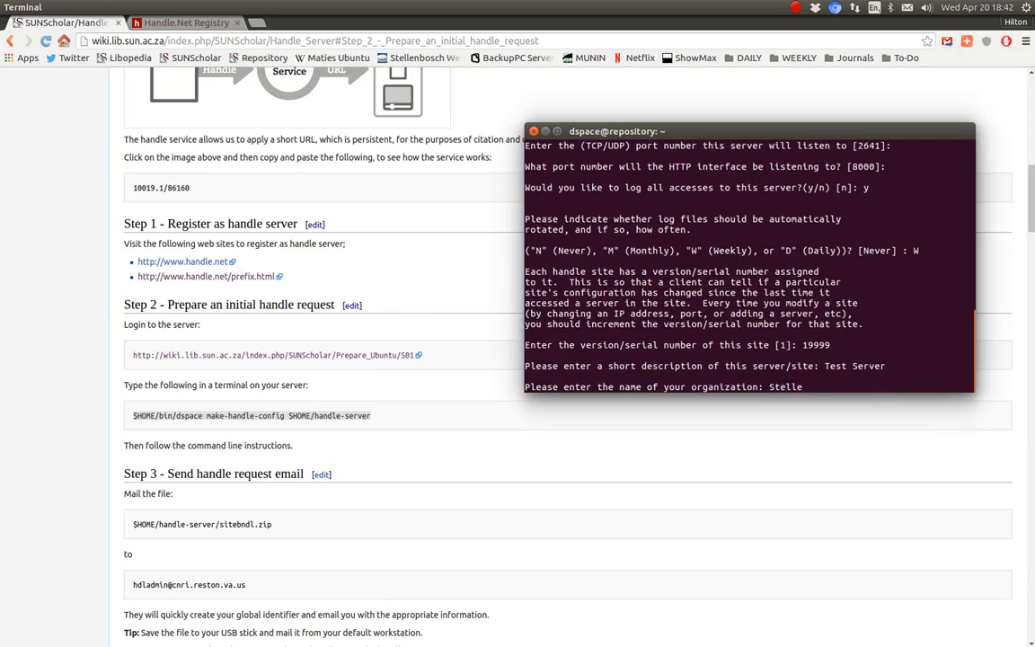
{"action": "type", "text": "nbosch"}
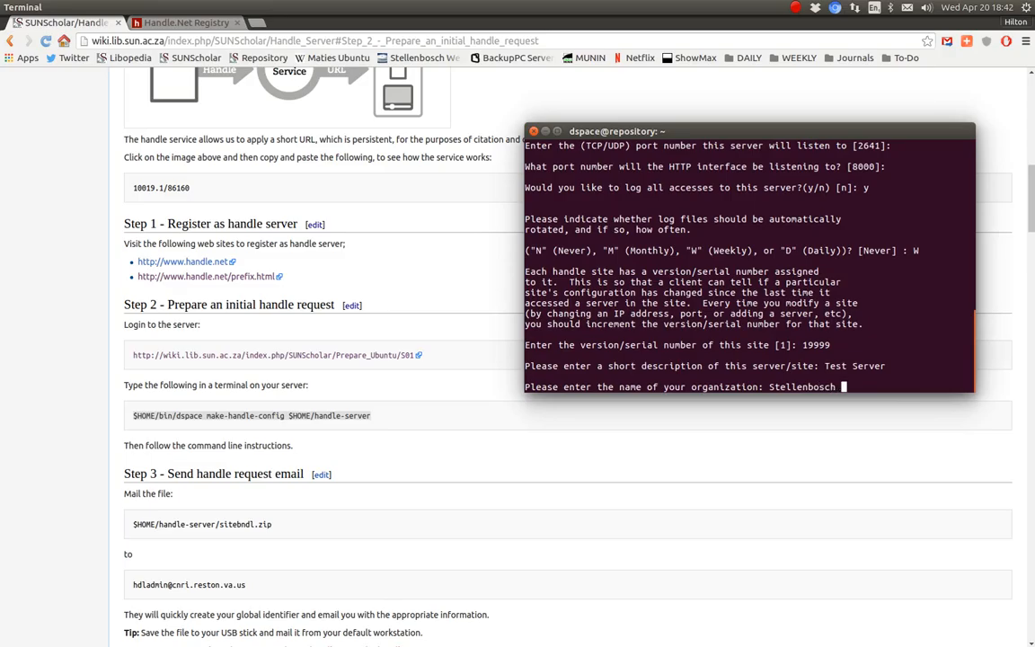
{"action": "type", "text": "Universo"}
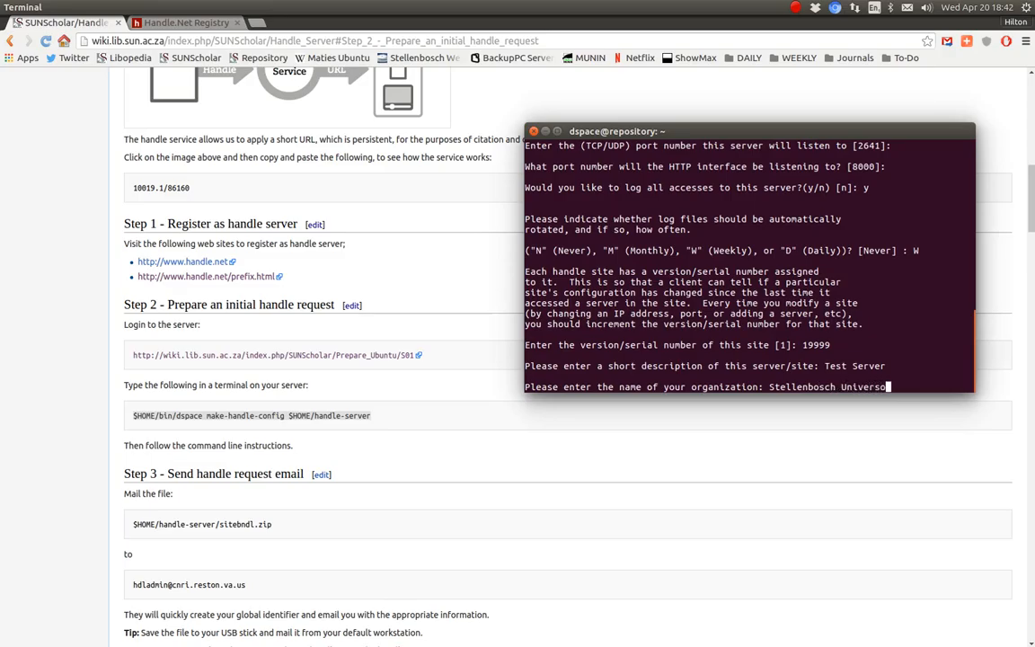
{"action": "type", "text": "ity Lib"}
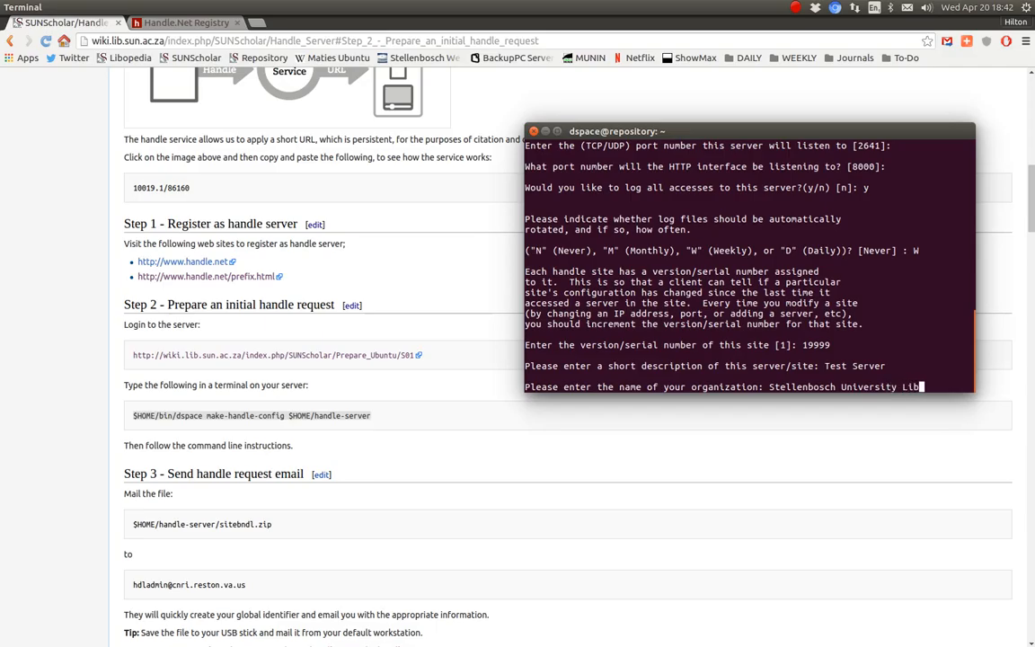
{"action": "type", "text": "ary"}
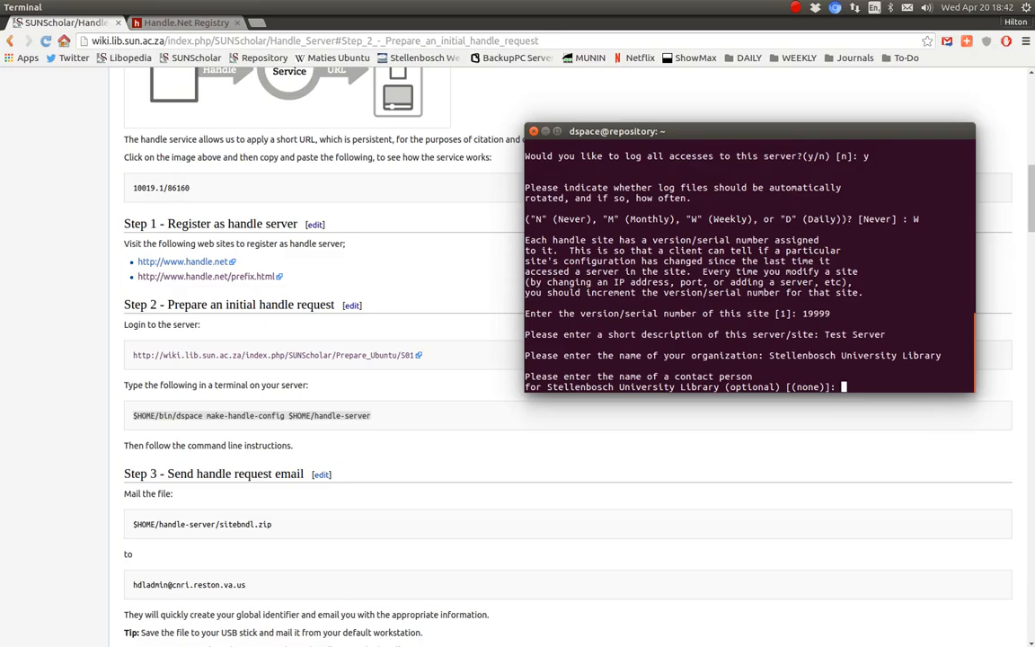
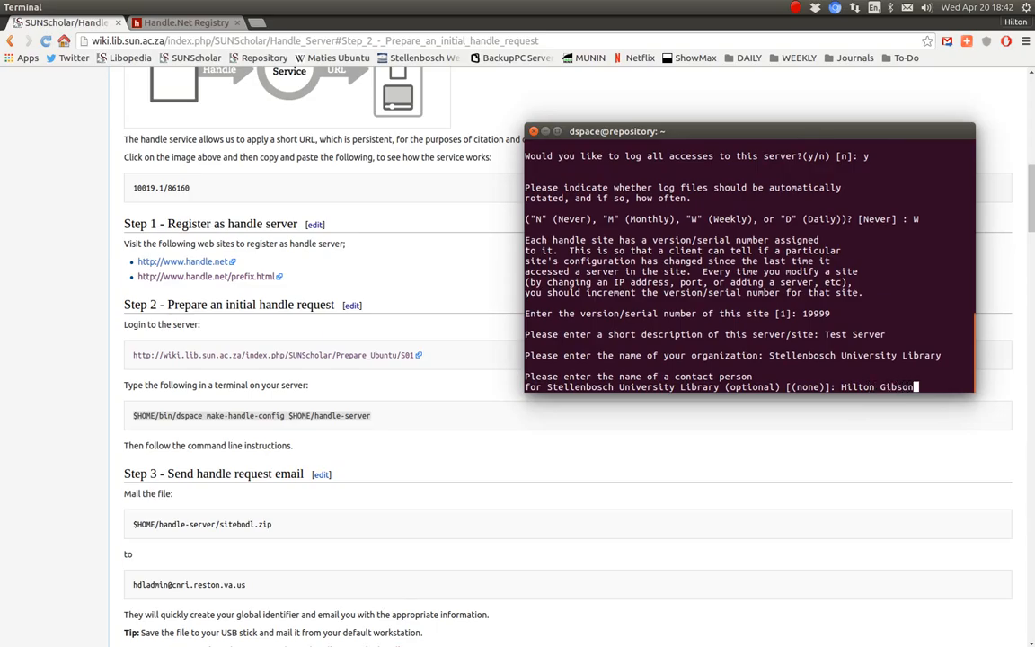
{"action": "key", "text": "Return"}
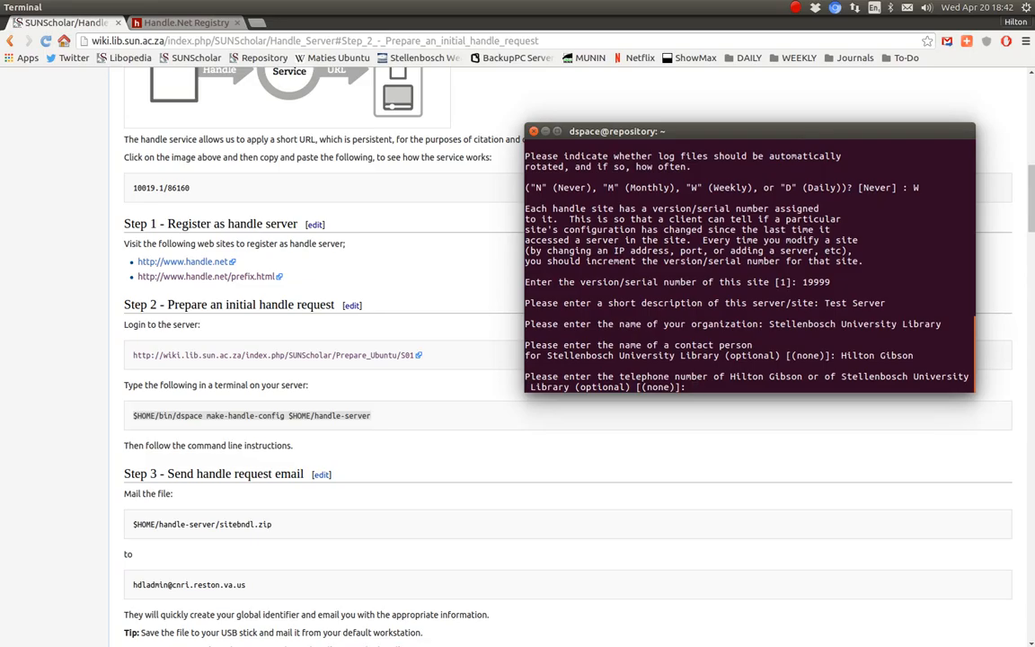
{"action": "key", "text": "Return"}
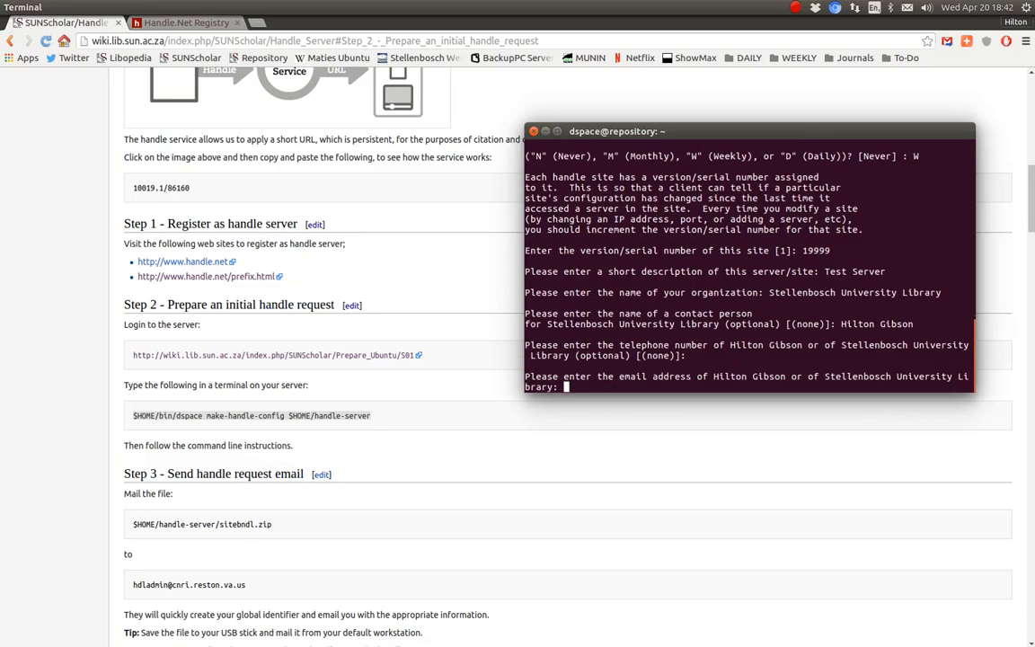
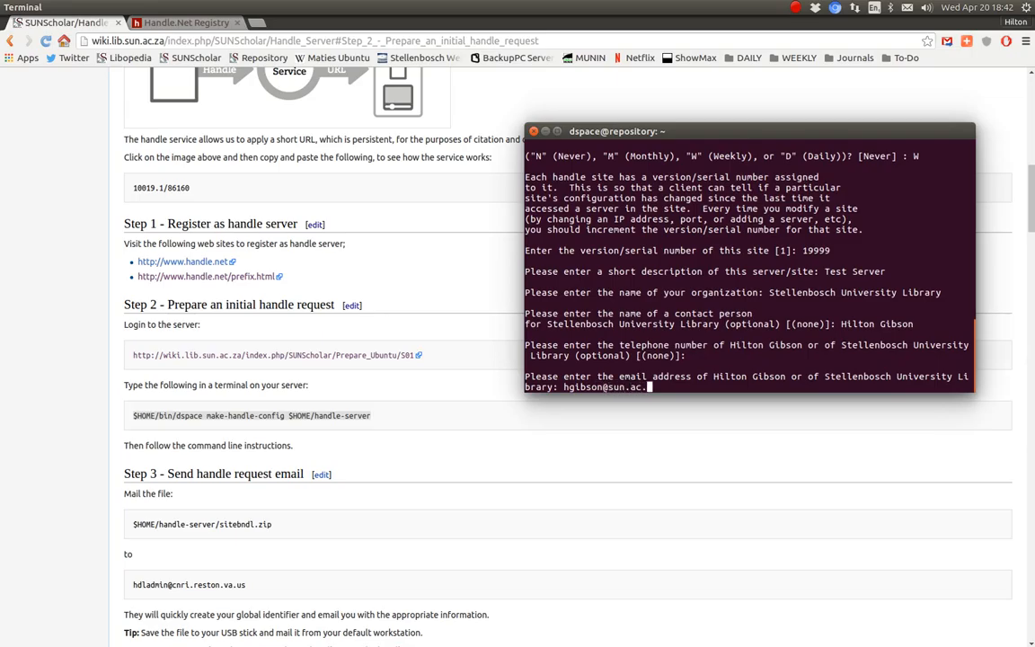
{"action": "key", "text": "Return"}
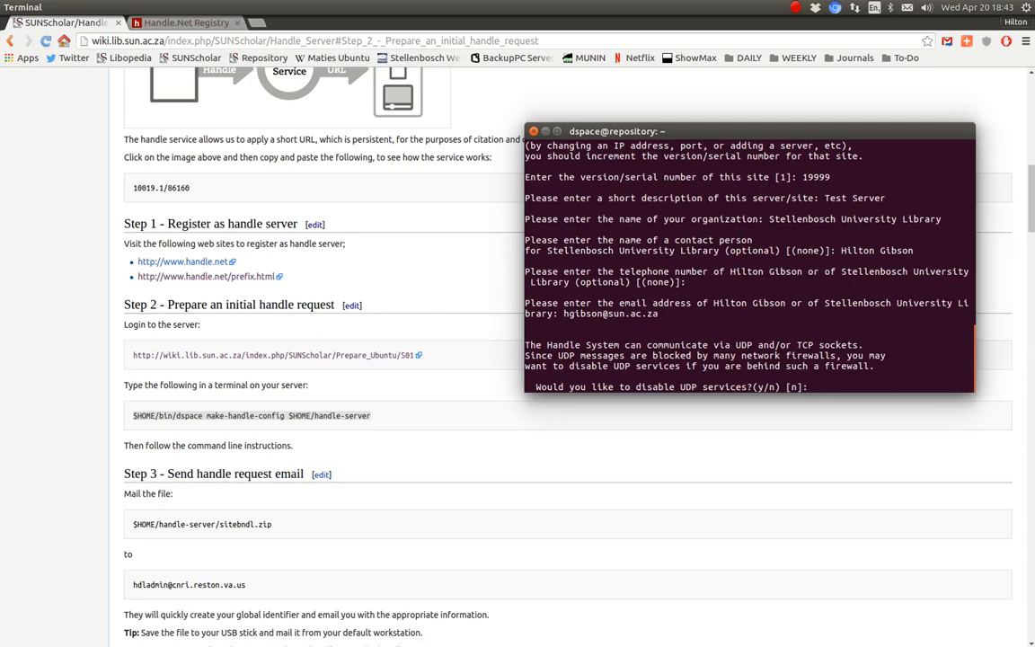
- Answer n to disabling UDP, y to new server keys, n to encryption, keeping admin keys
{"action": "type", "text": "n"}
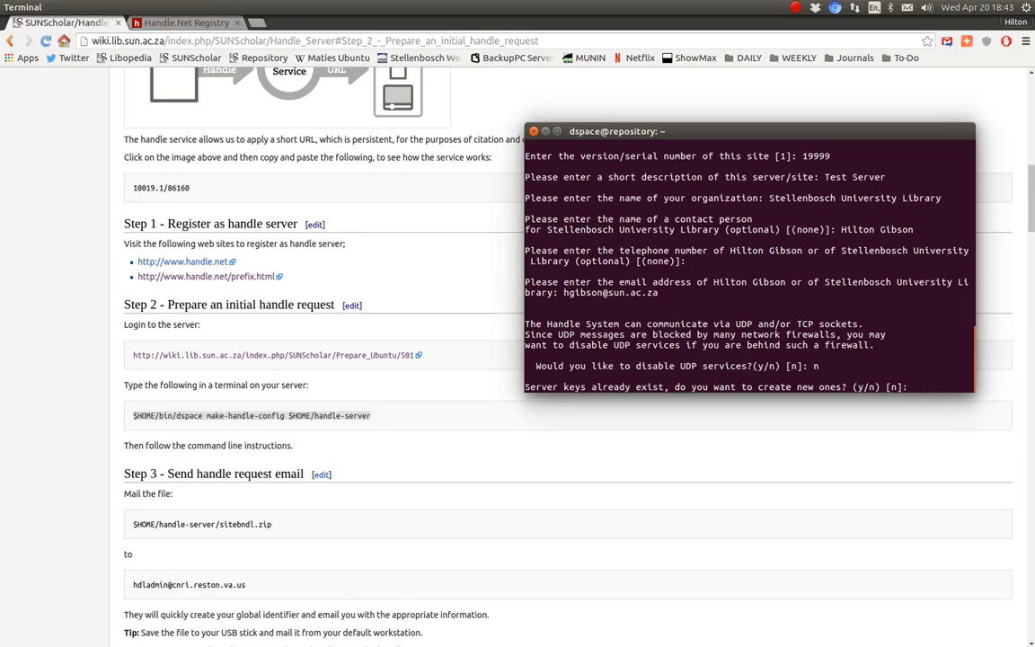
{"action": "type", "text": "y"}
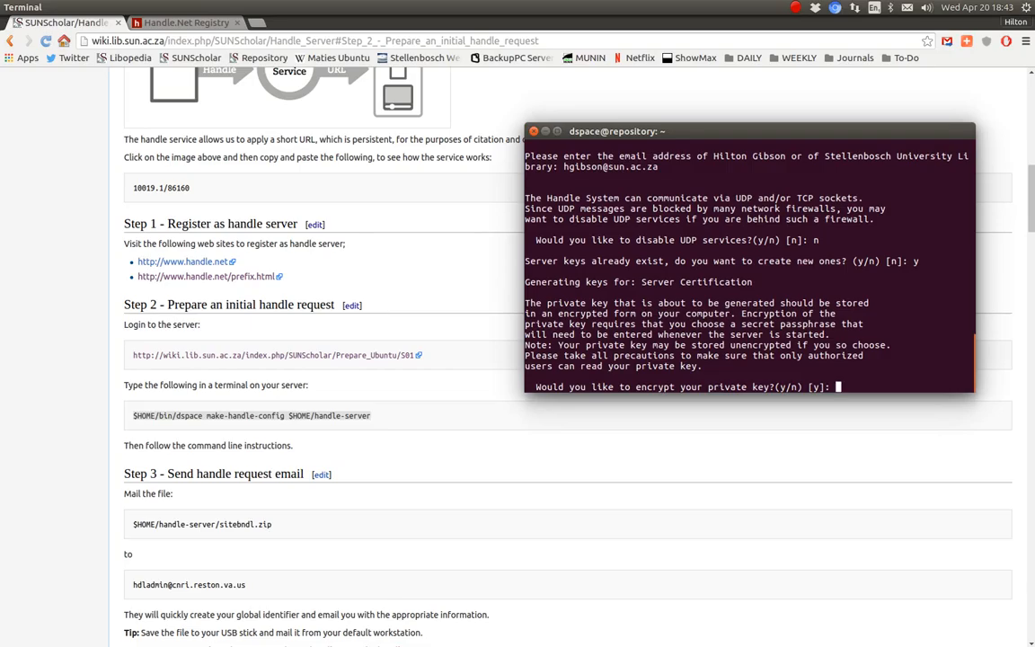
{"action": "type", "text": "n"}
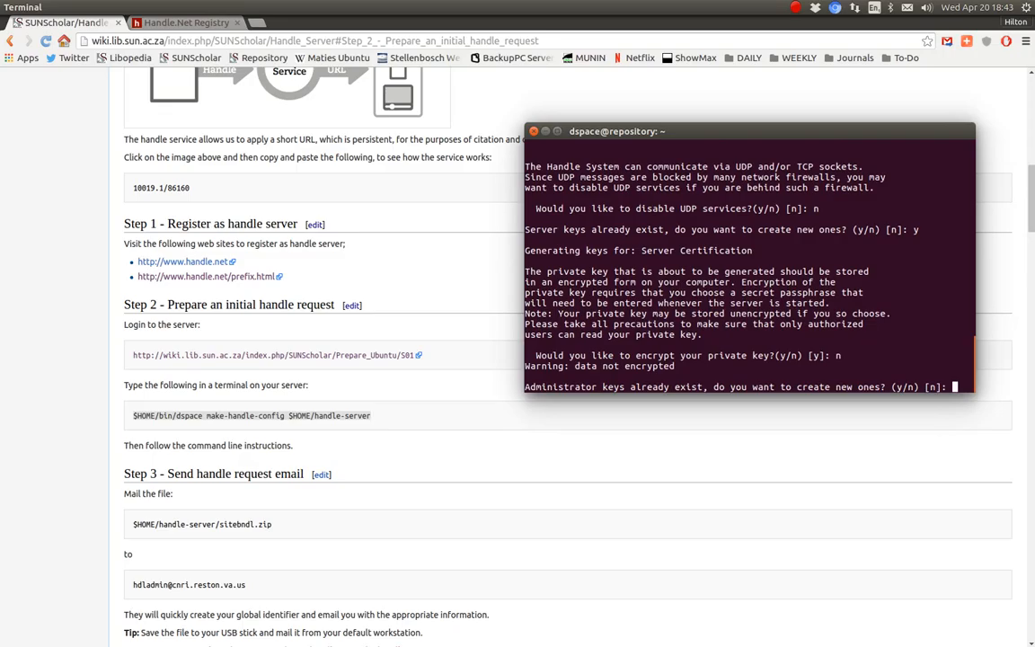
{"action": "key", "text": "Return"}
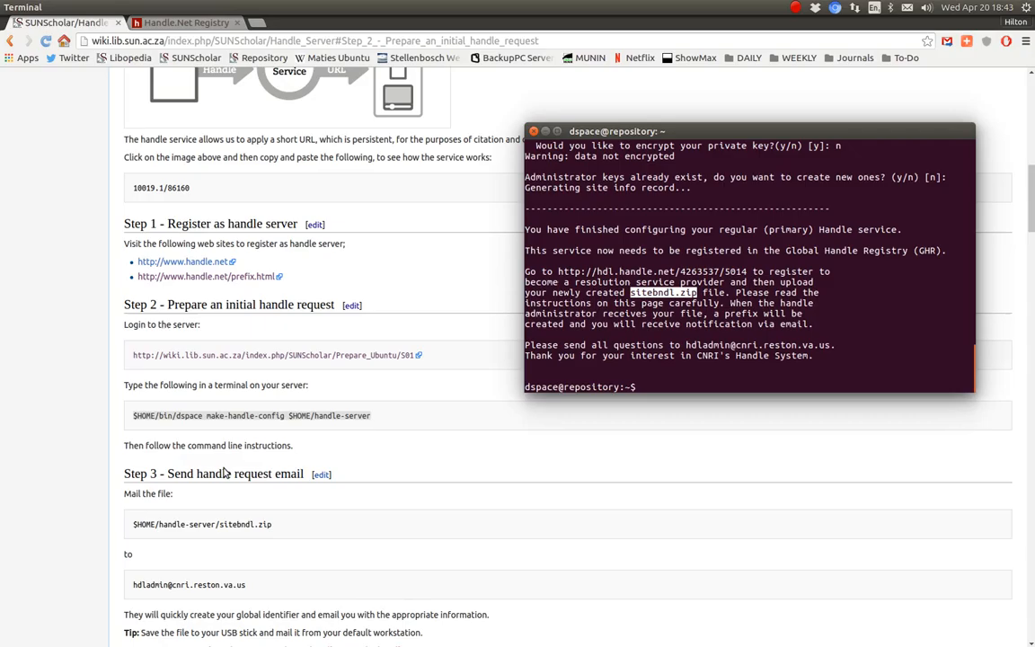
{"action": "mouse_move", "coordinate": [277, 529]}
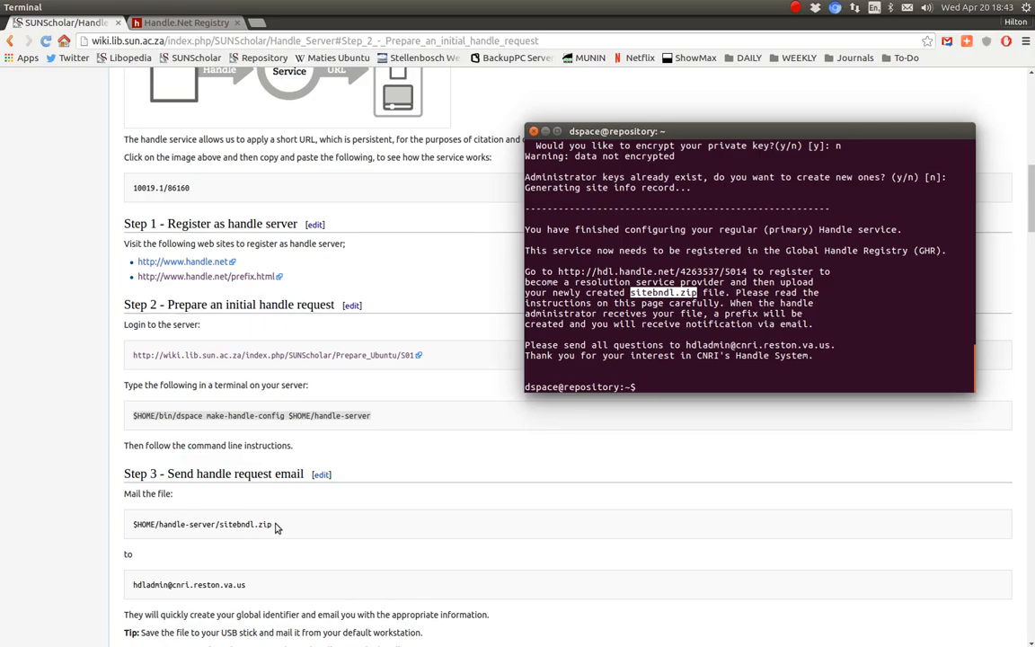
{"action": "triple_click", "coordinate": [201, 524]}
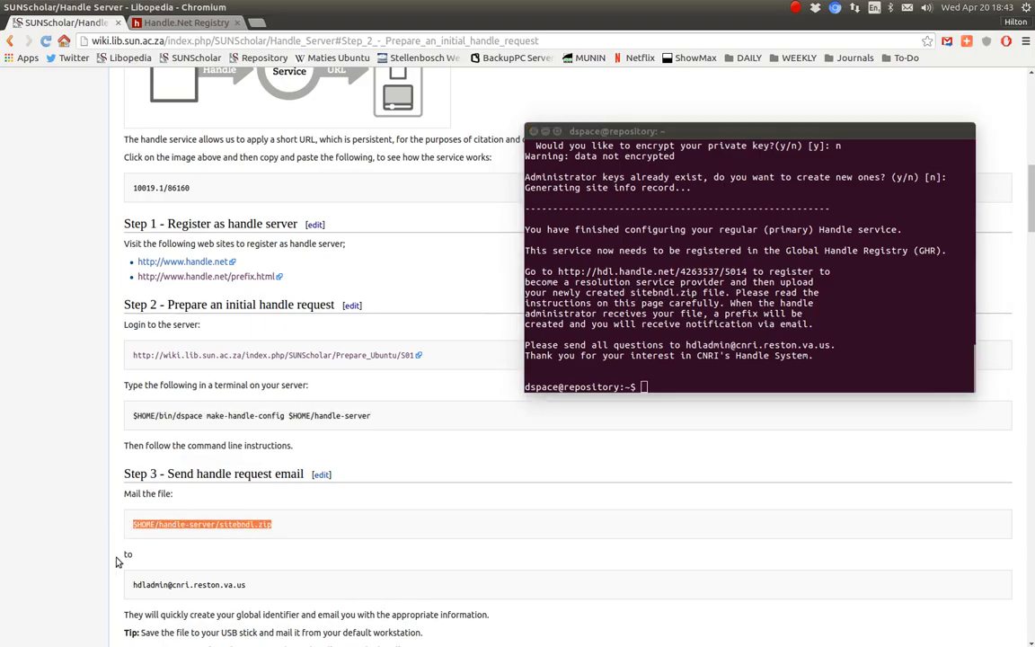
{"action": "double_click", "coordinate": [189, 583]}
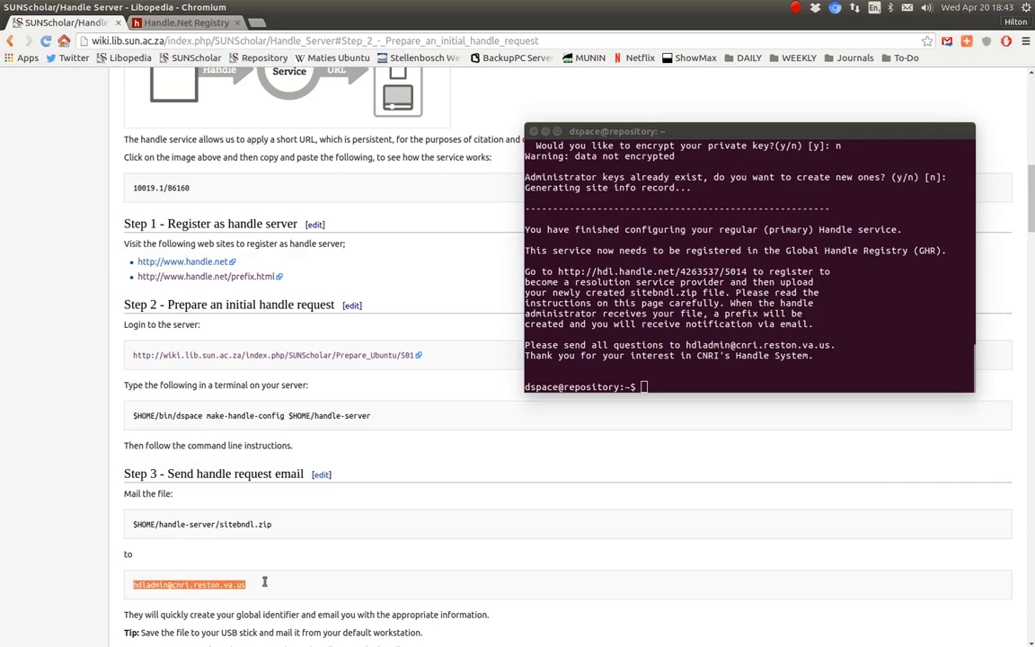
{"action": "mouse_move", "coordinate": [93, 507]}
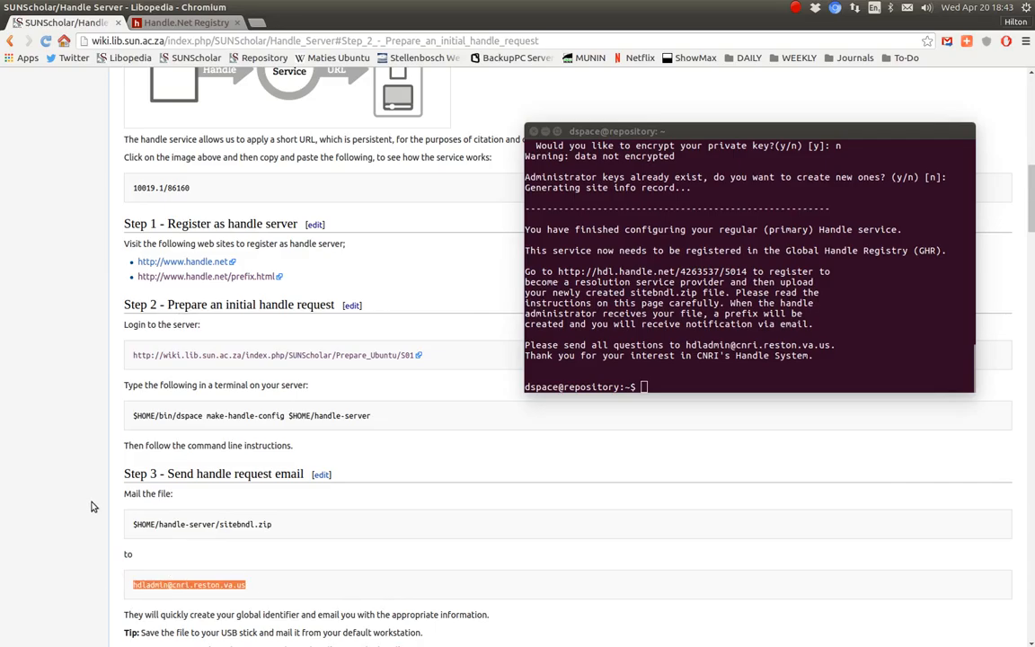
{"action": "scroll", "scroll_direction": "down", "scroll_amount": 3}
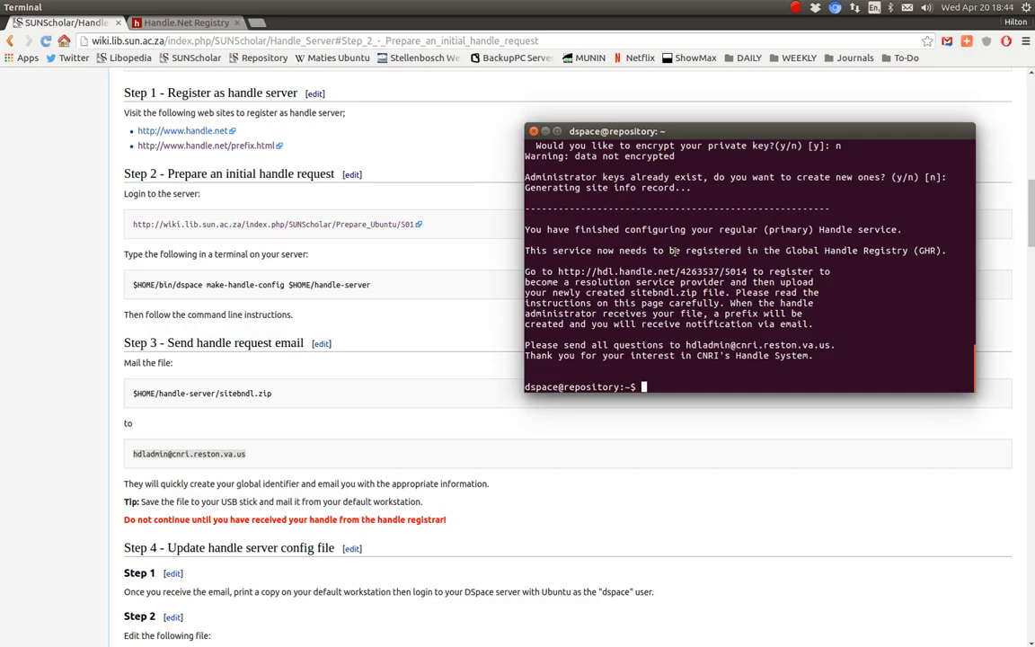
{"action": "mouse_move", "coordinate": [70, 403]}
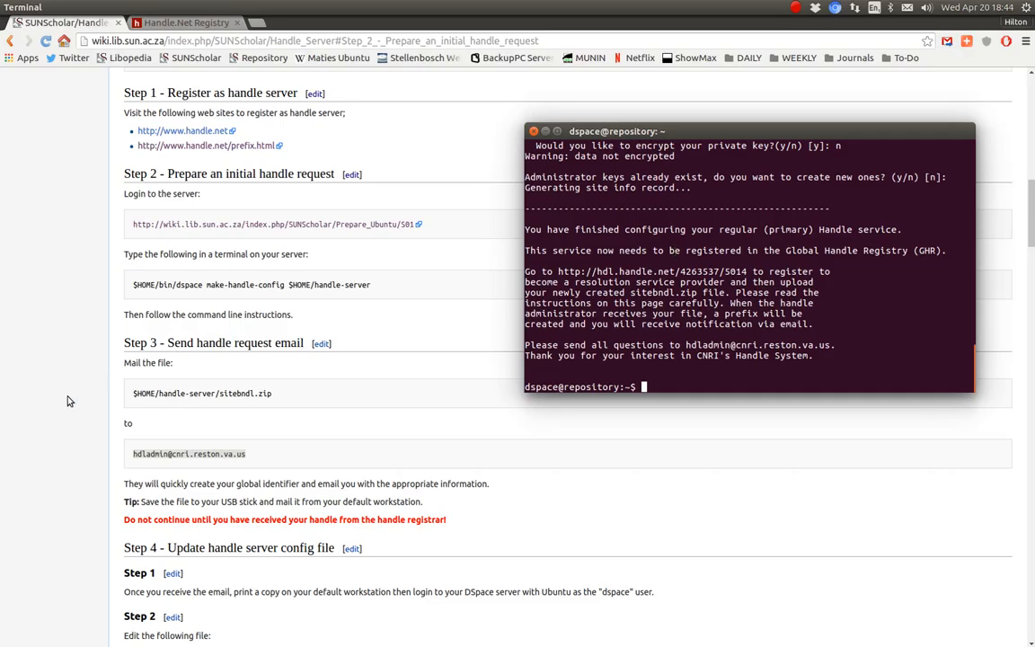
{"action": "scroll", "scroll_direction": "down", "scroll_amount": 3}
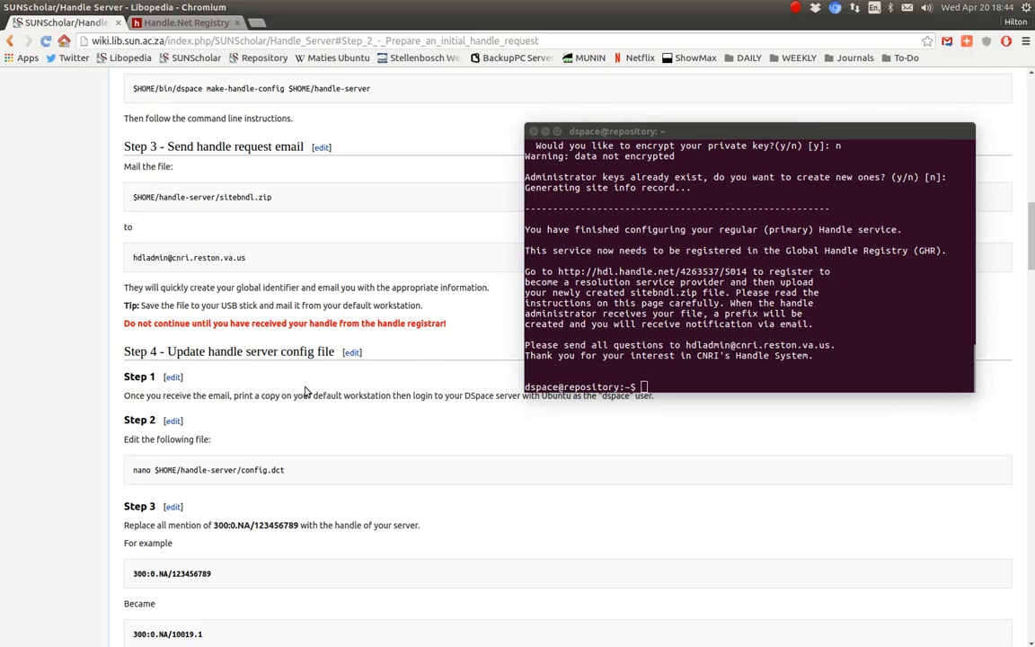
{"action": "scroll", "scroll_direction": "down", "scroll_amount": 3}
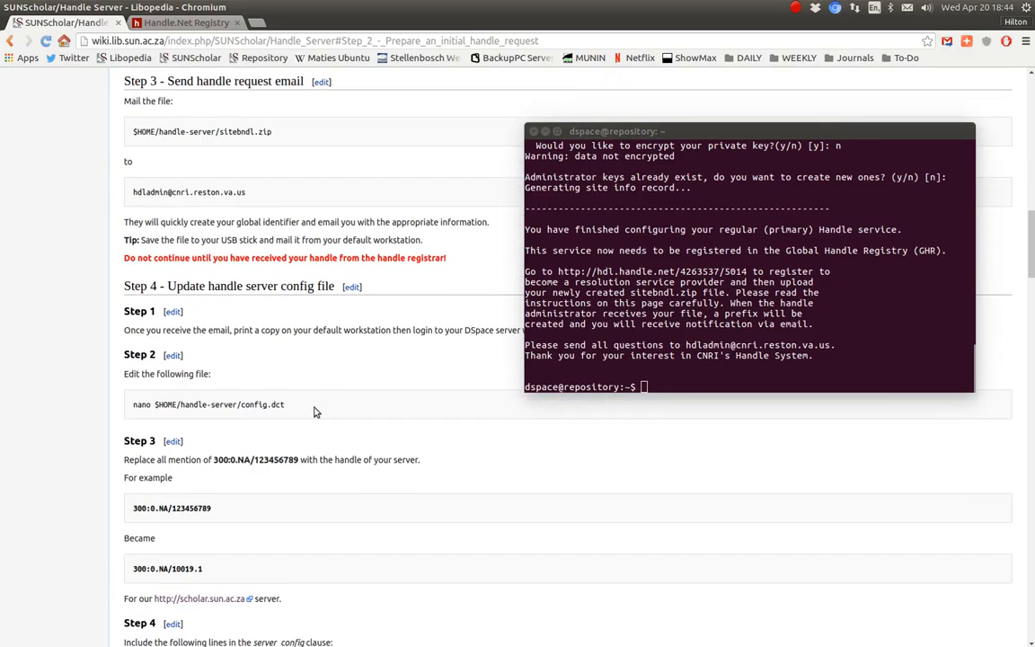
- Copy the config.dct edit command and the example 300:0.NA/19999 handle value from the guide
{"action": "triple_click", "coordinate": [209, 402]}
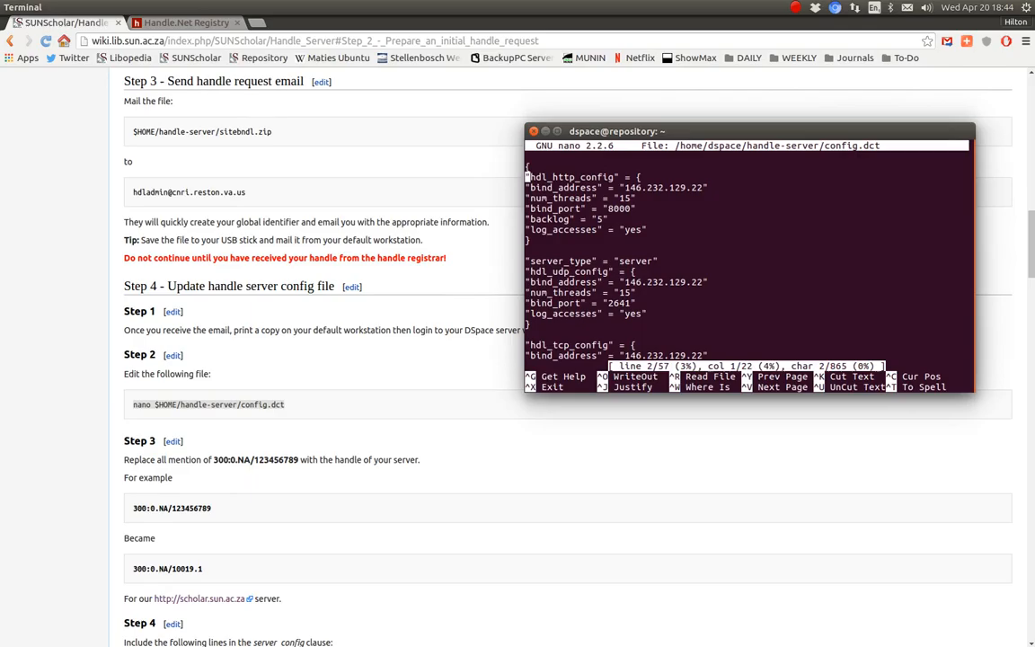
{"action": "scroll", "scroll_direction": "down", "scroll_amount": 3}
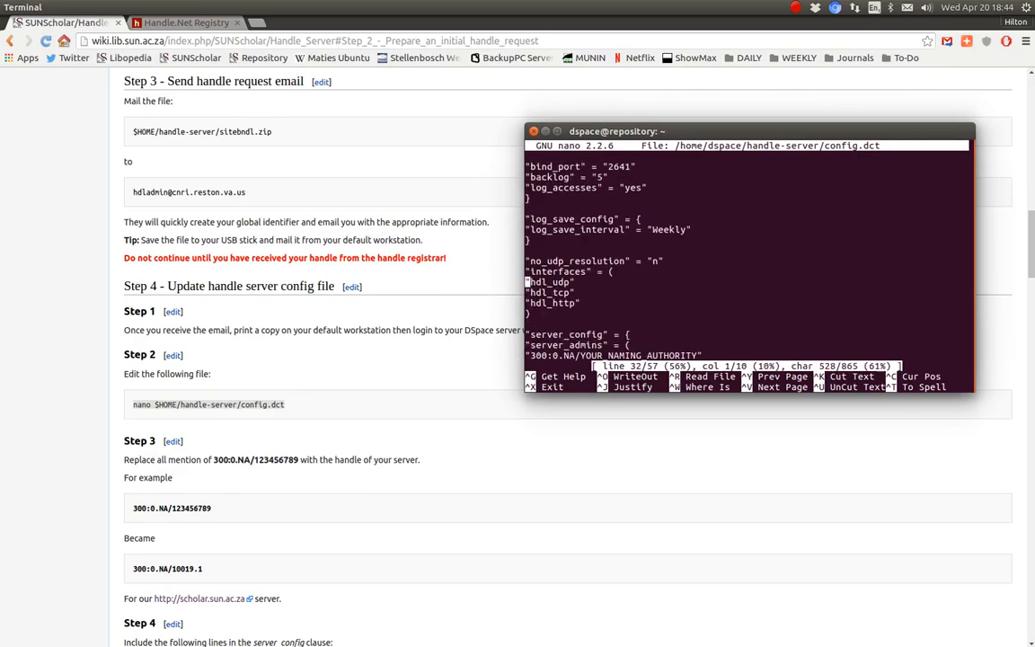
{"action": "scroll", "scroll_direction": "down", "scroll_amount": 3}
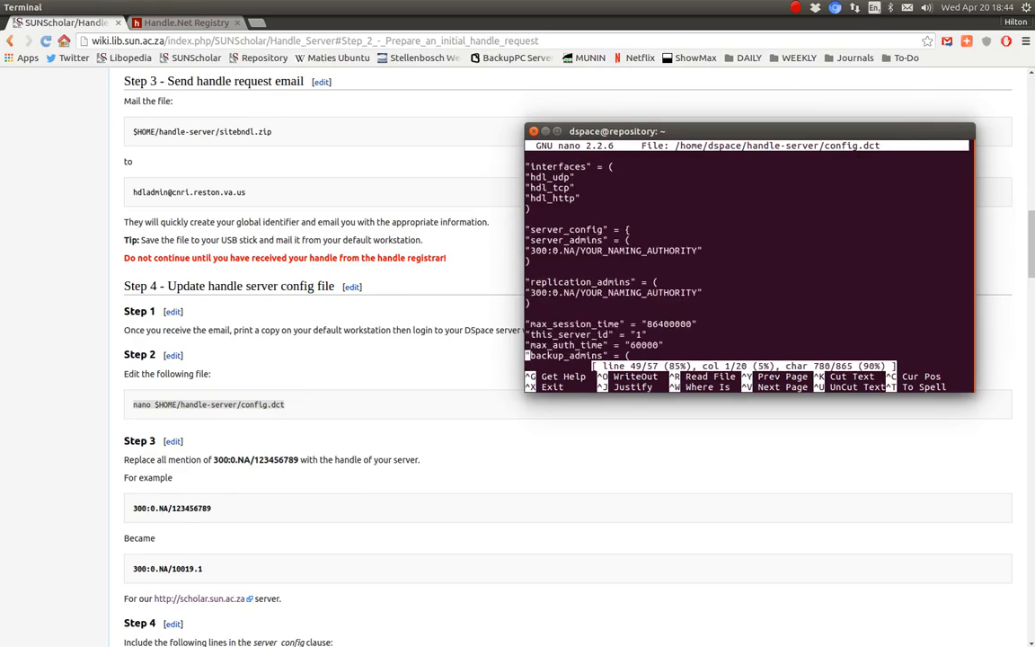
{"action": "scroll", "scroll_direction": "down", "scroll_amount": 3}
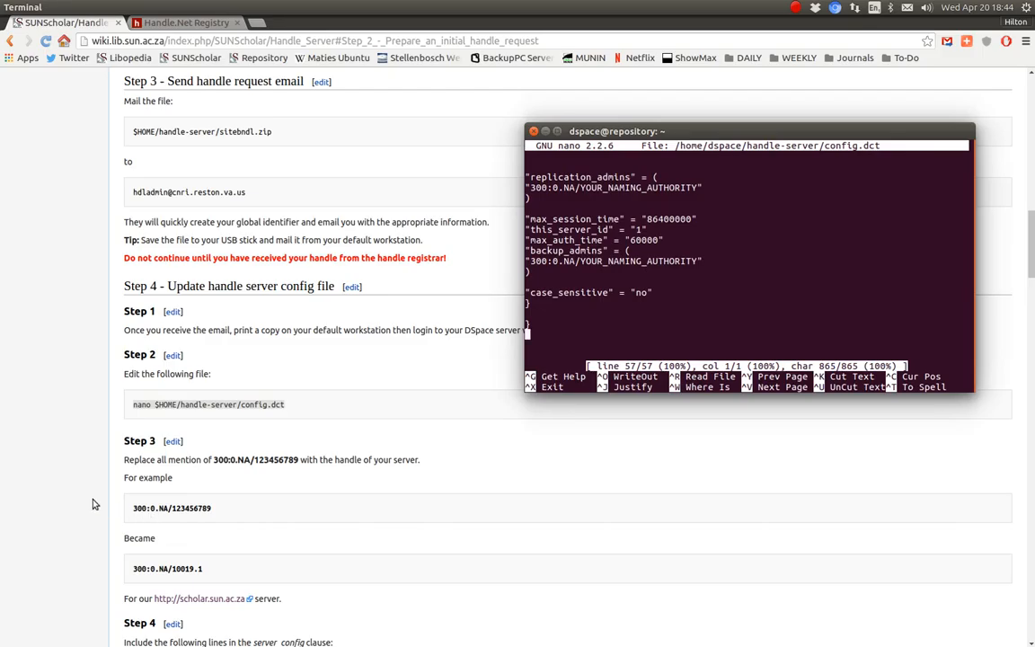
{"action": "scroll", "scroll_direction": "down", "scroll_amount": 3}
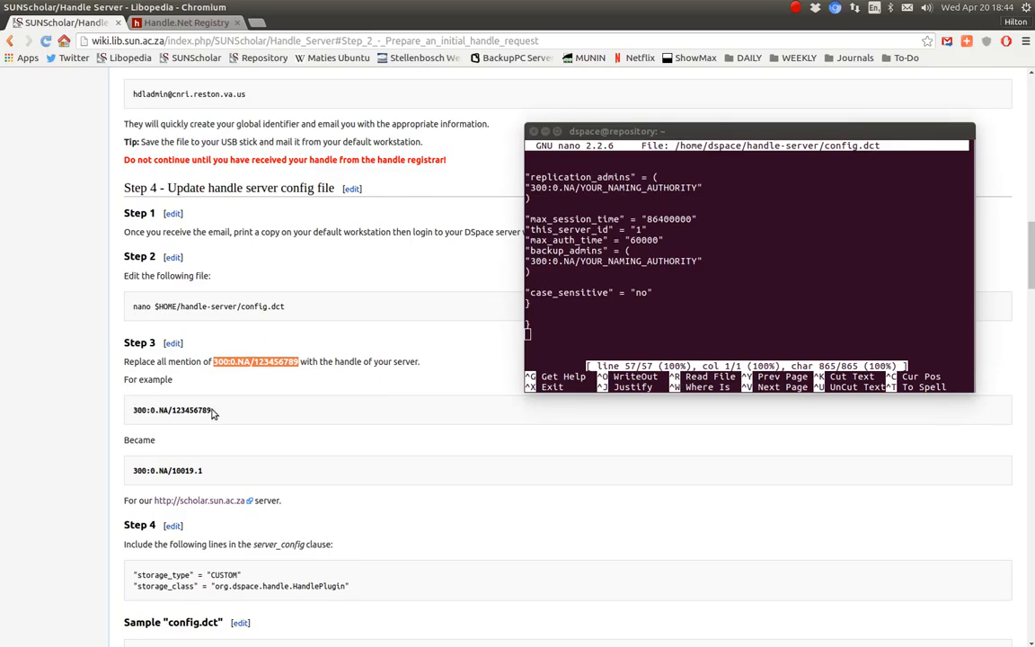
{"action": "double_click", "coordinate": [170, 410]}
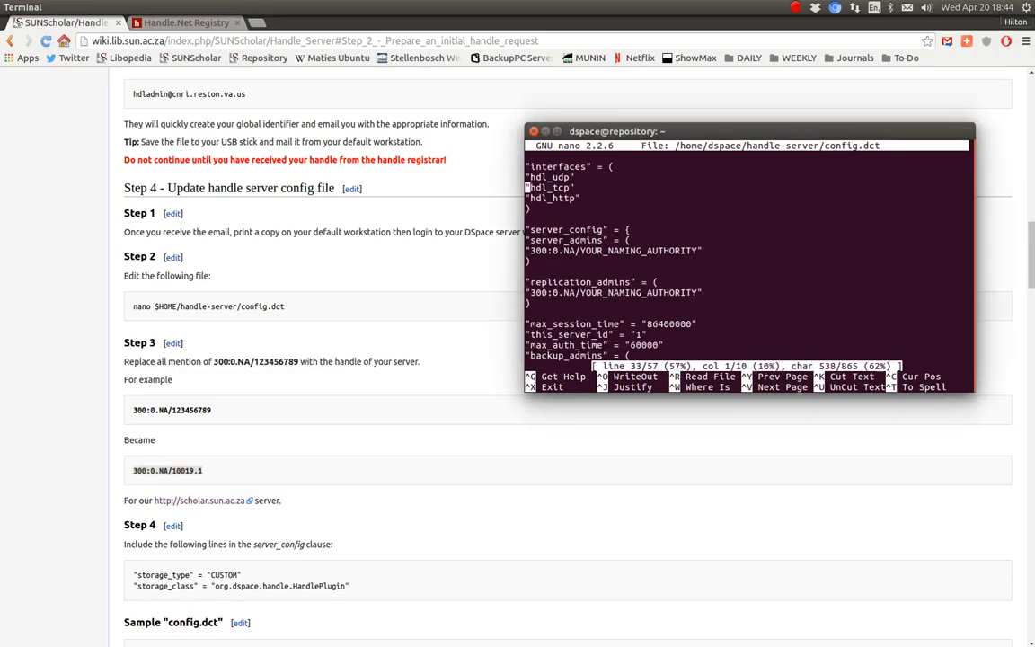
{"action": "scroll", "scroll_direction": "up", "scroll_amount": 3}
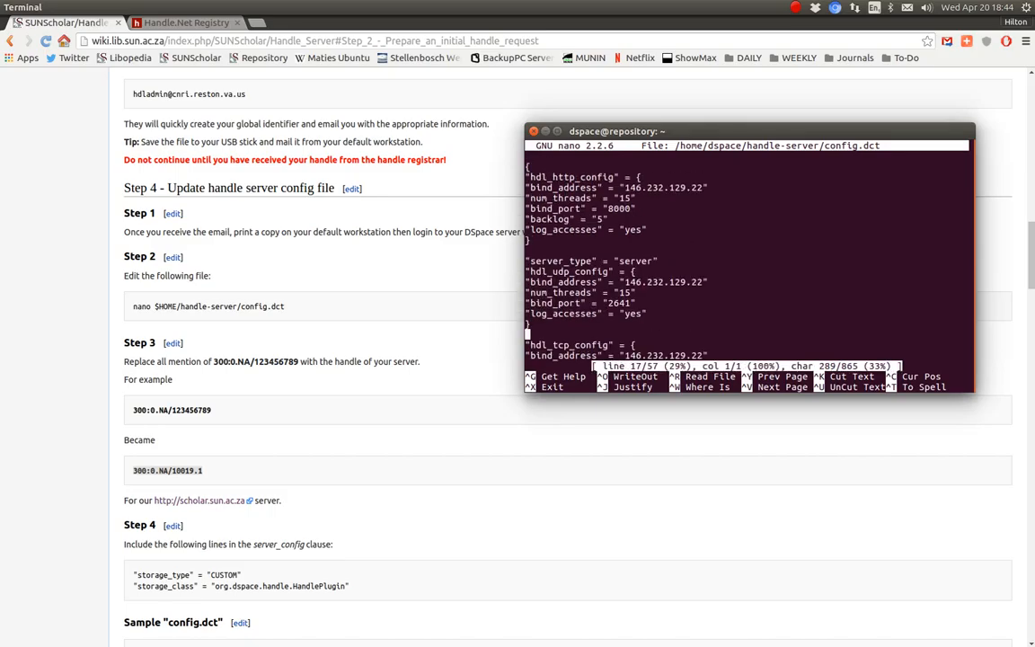
{"action": "scroll", "scroll_direction": "down", "scroll_amount": 3}
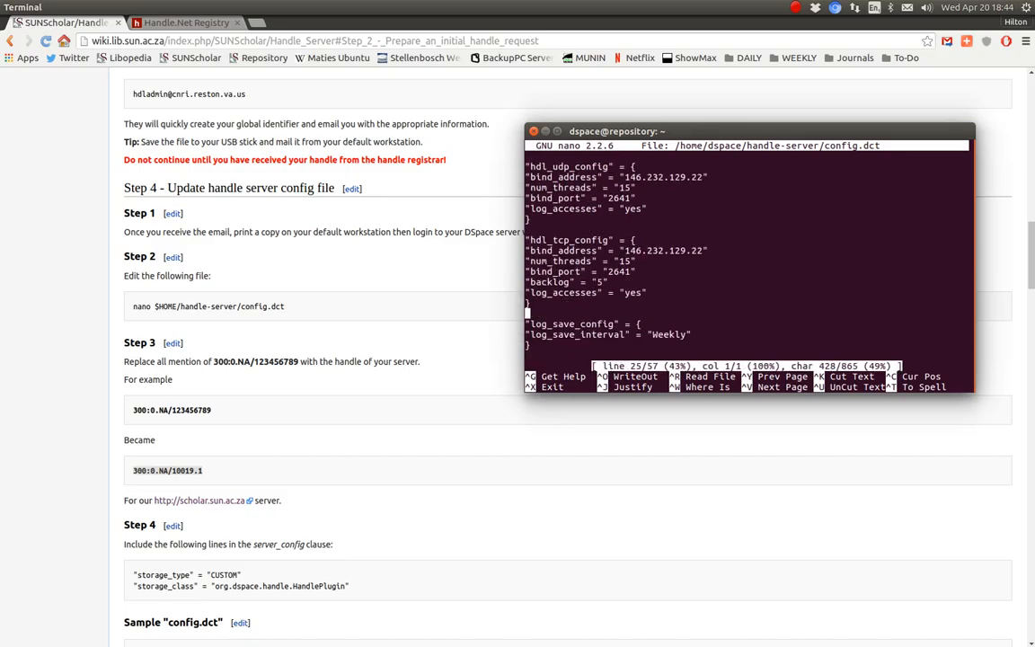
{"action": "scroll", "scroll_direction": "down", "scroll_amount": 3}
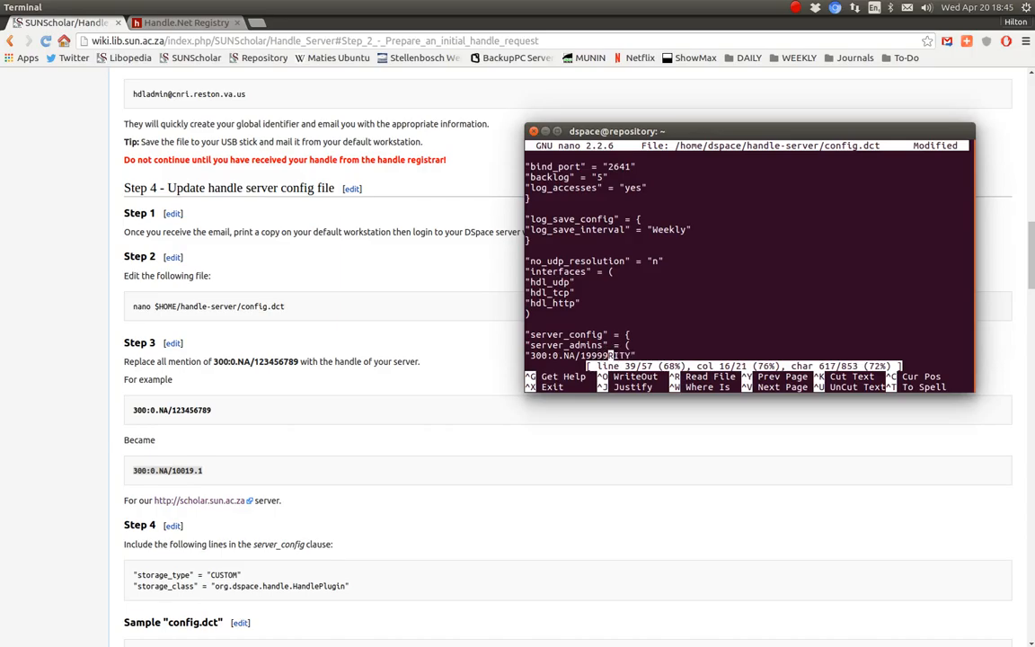
{"action": "scroll", "scroll_direction": "down", "scroll_amount": 3}
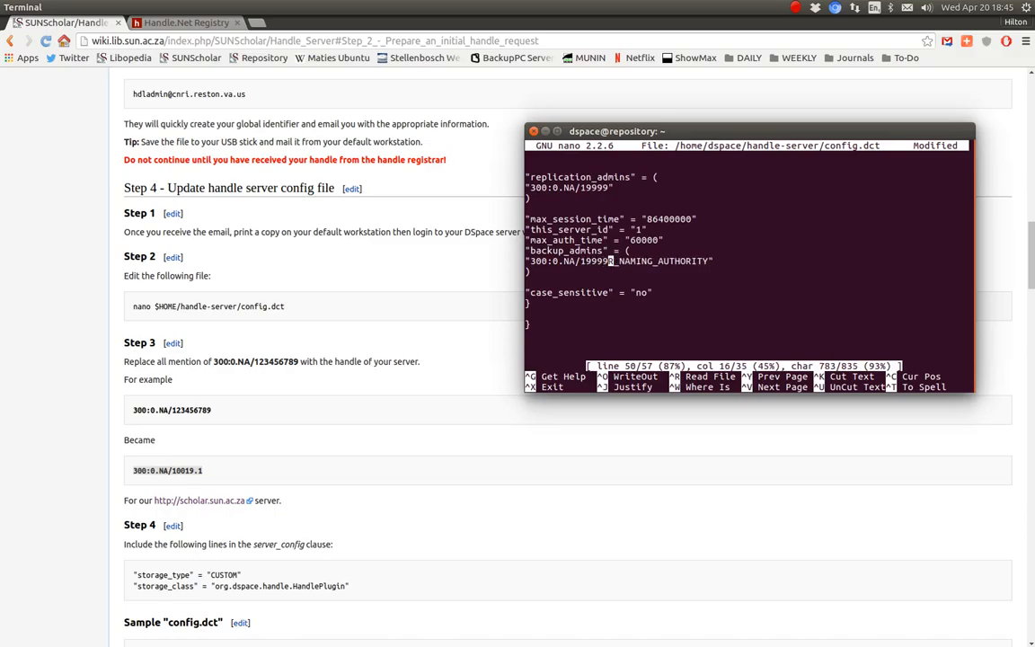
- Write the edited config.dct out in nano under the same name
{"action": "key", "text": "BackSpace"}
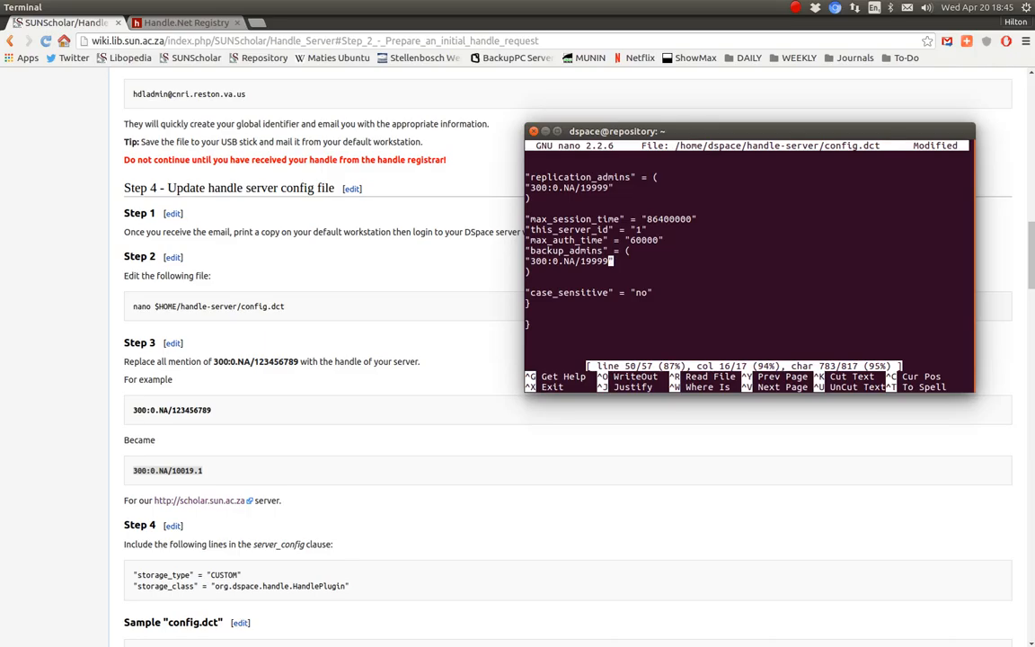
{"action": "key", "text": "ctrl+o"}
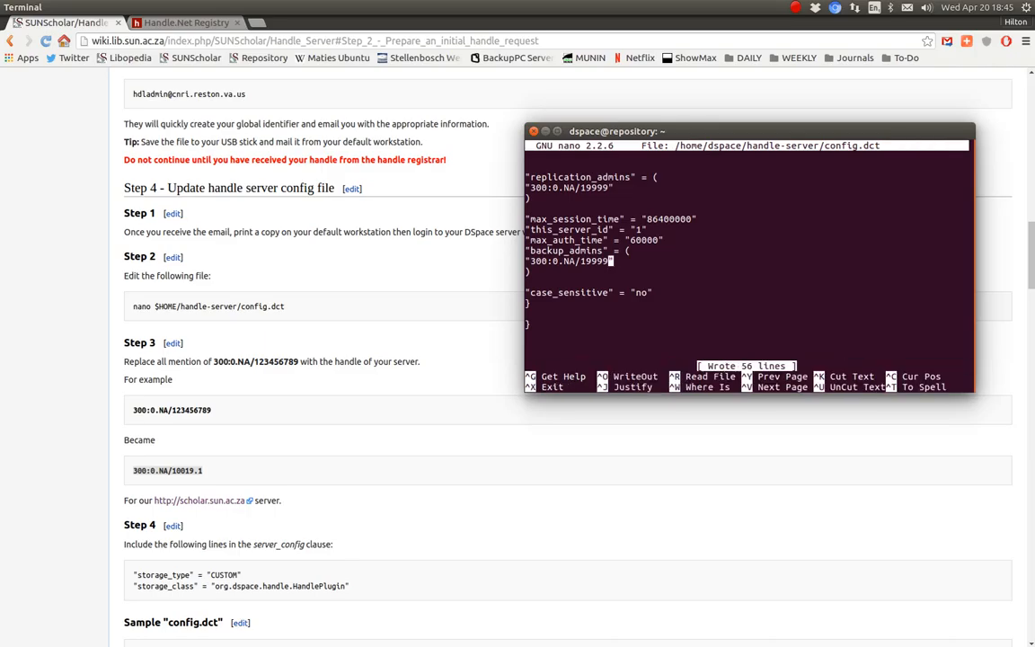
{"action": "mouse_move", "coordinate": [45, 482]}
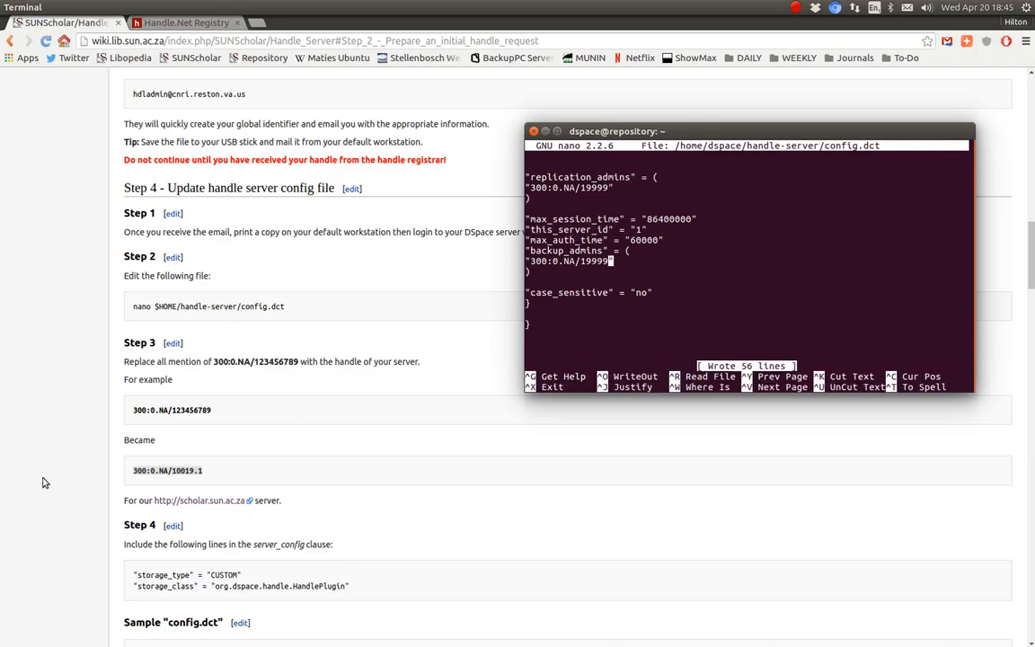
{"action": "scroll", "scroll_direction": "down", "scroll_amount": 3}
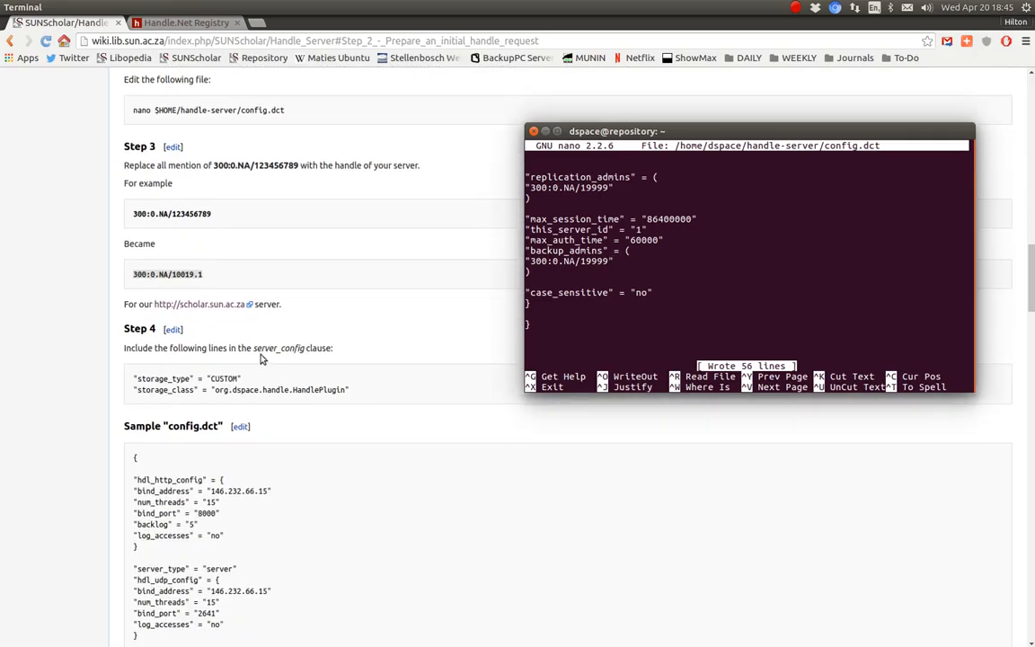
- Review the storage_type and storage_class lines against the guide's config.dct example
{"action": "double_click", "coordinate": [278, 348]}
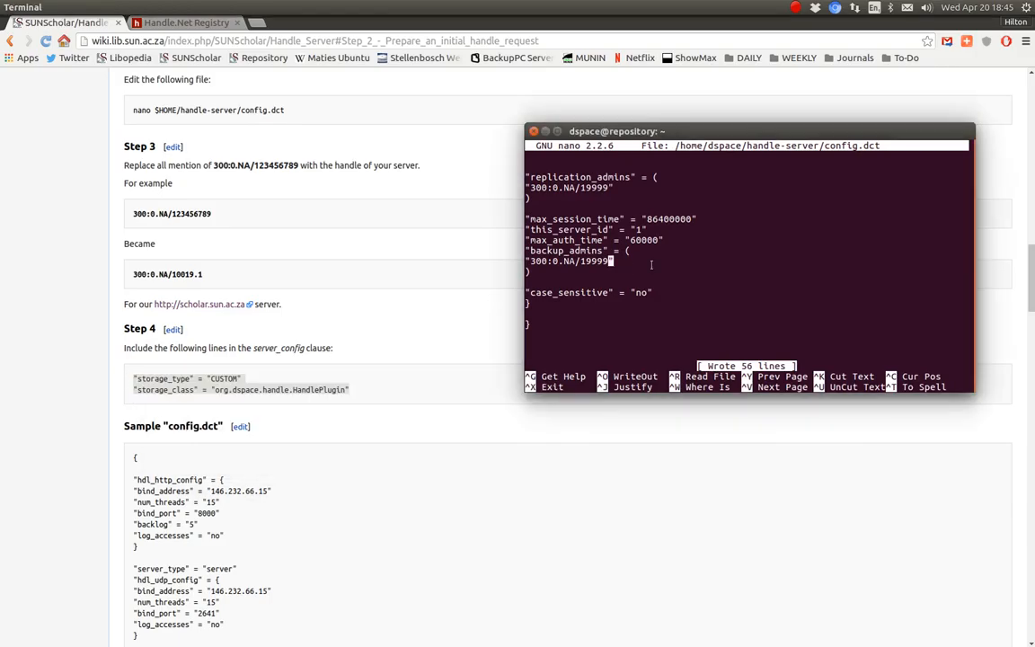
{"action": "scroll", "scroll_direction": "up", "scroll_amount": 3}
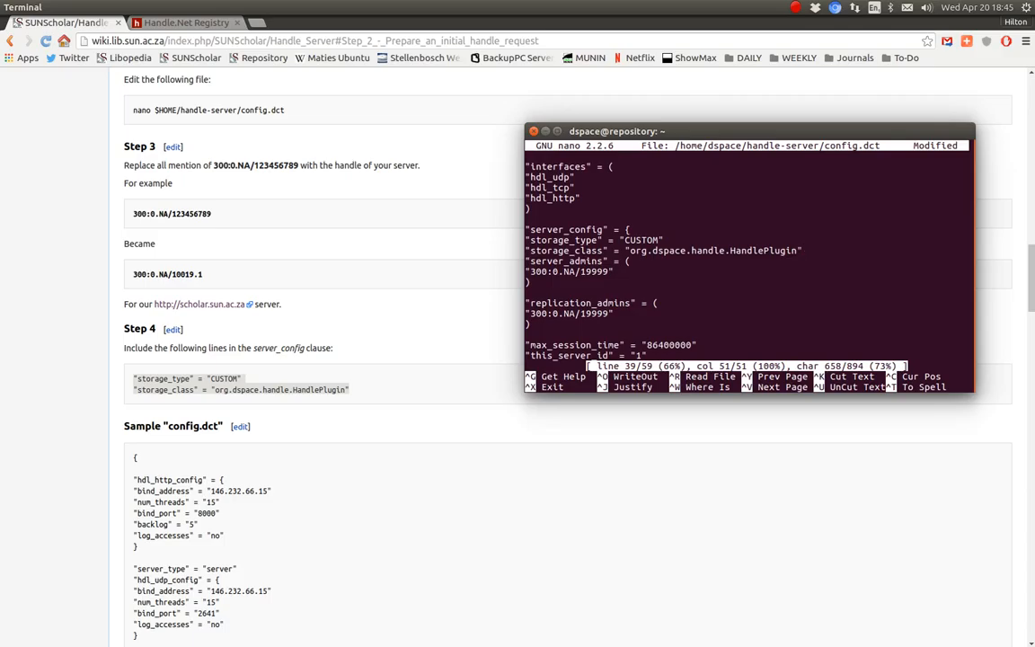
{"action": "mouse_move", "coordinate": [36, 458]}
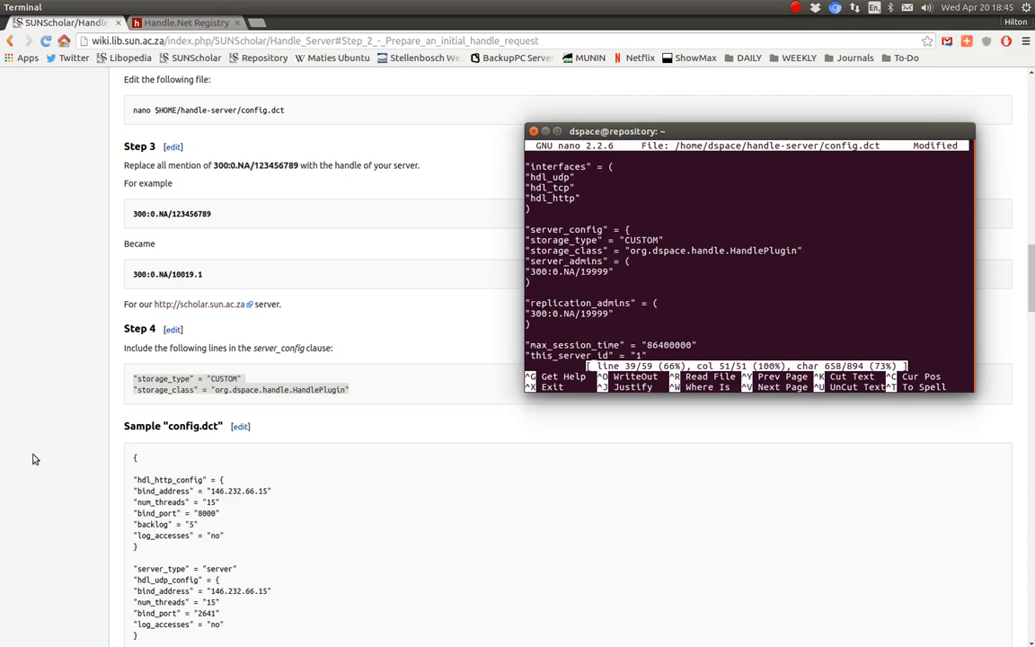
{"action": "scroll", "scroll_direction": "down", "scroll_amount": 3}
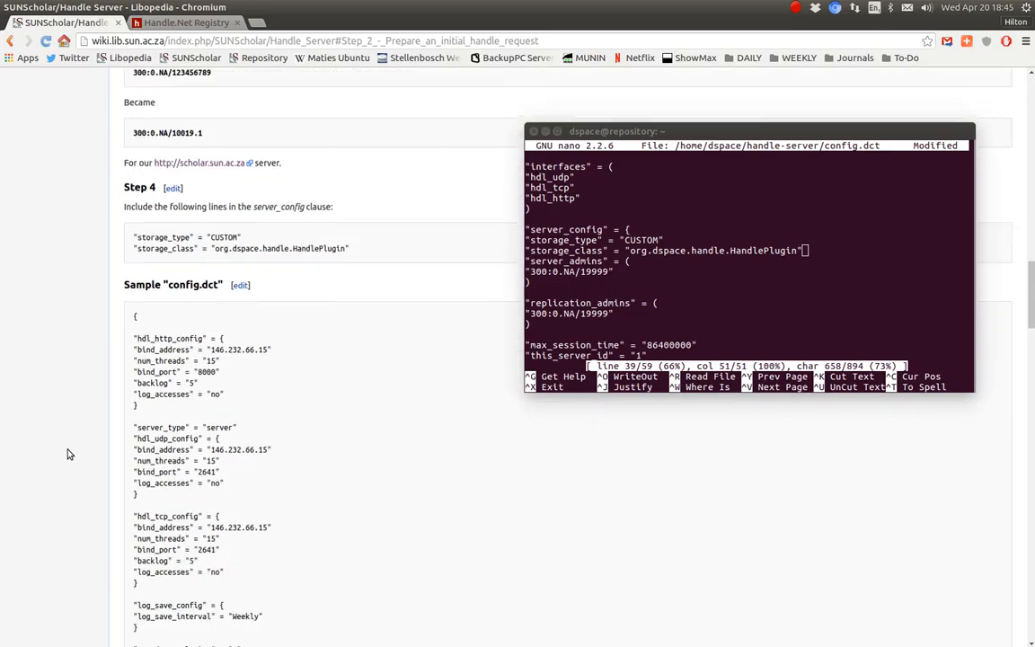
{"action": "scroll", "scroll_direction": "down", "scroll_amount": 3}
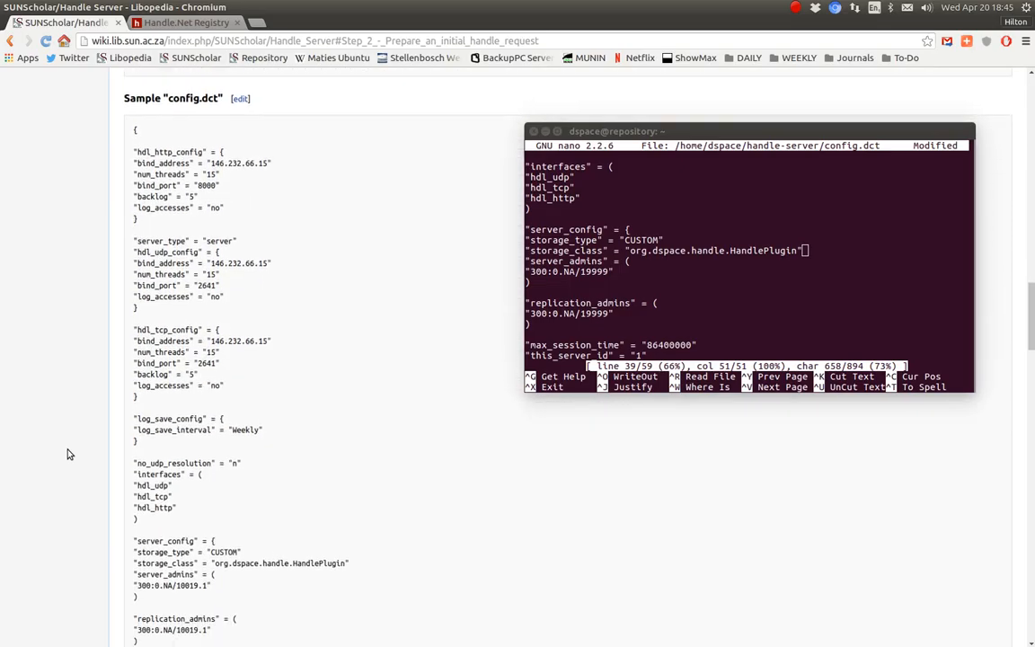
{"action": "scroll", "scroll_direction": "down", "scroll_amount": 3}
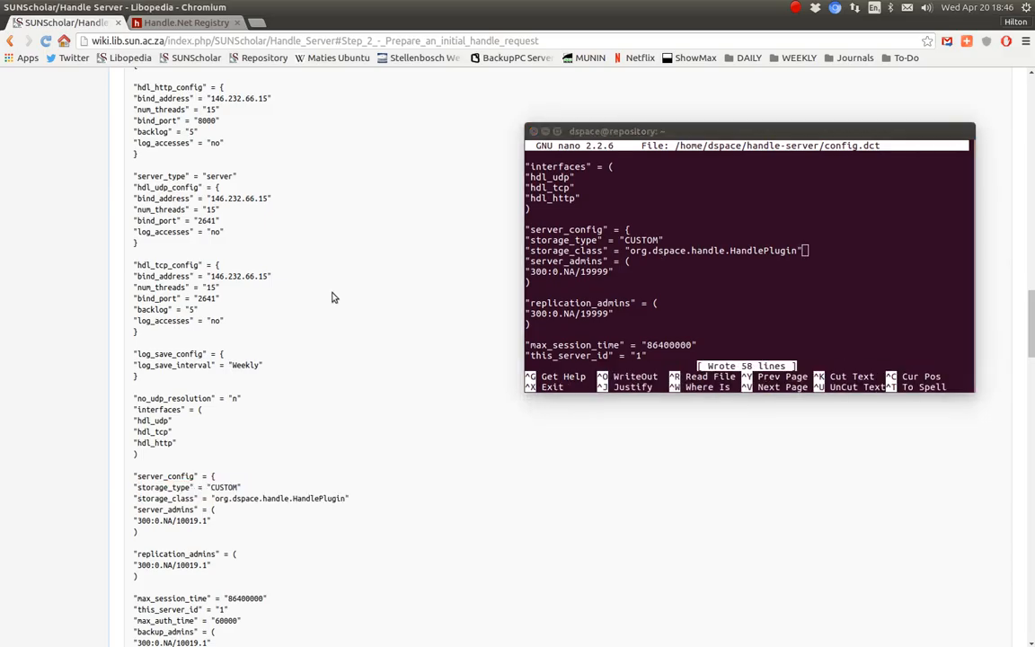
{"action": "scroll", "scroll_direction": "up", "scroll_amount": 3}
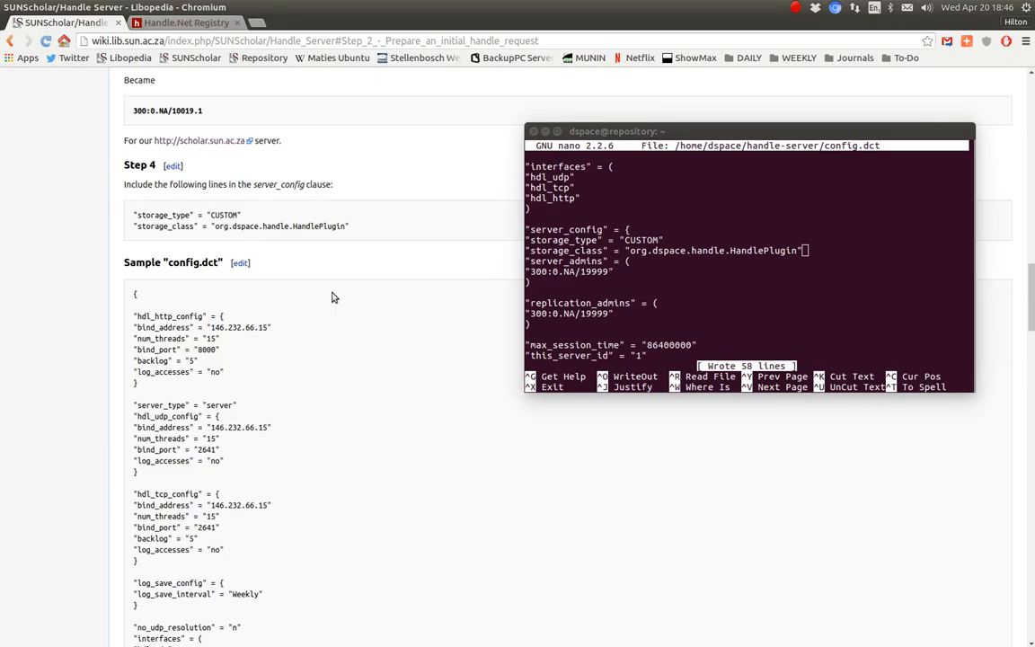
{"action": "scroll", "scroll_direction": "down", "scroll_amount": 3}
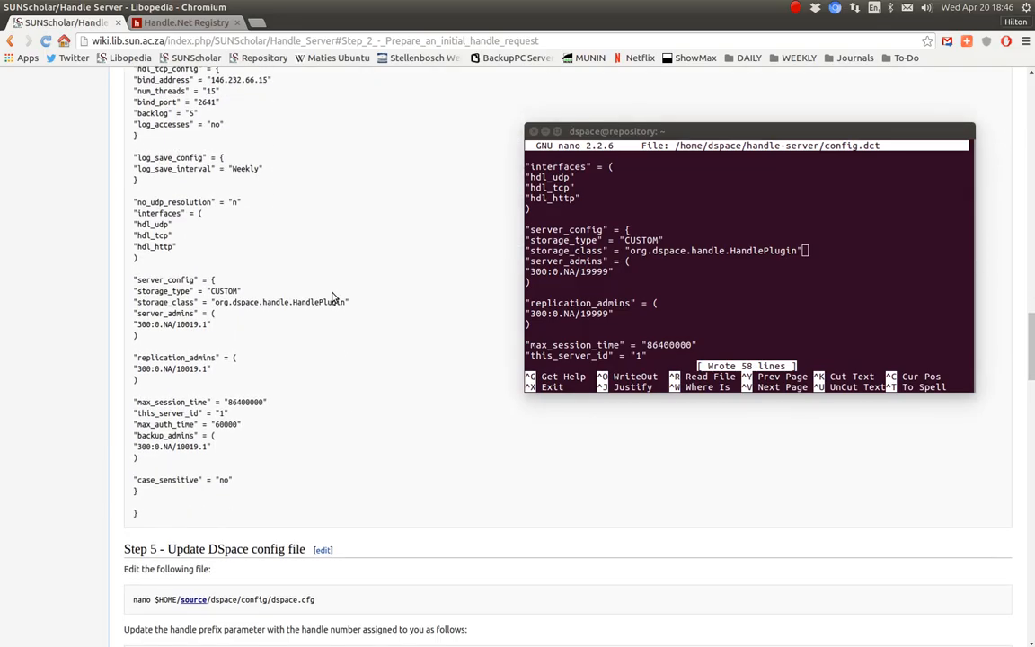
{"action": "scroll", "scroll_direction": "up", "scroll_amount": 3}
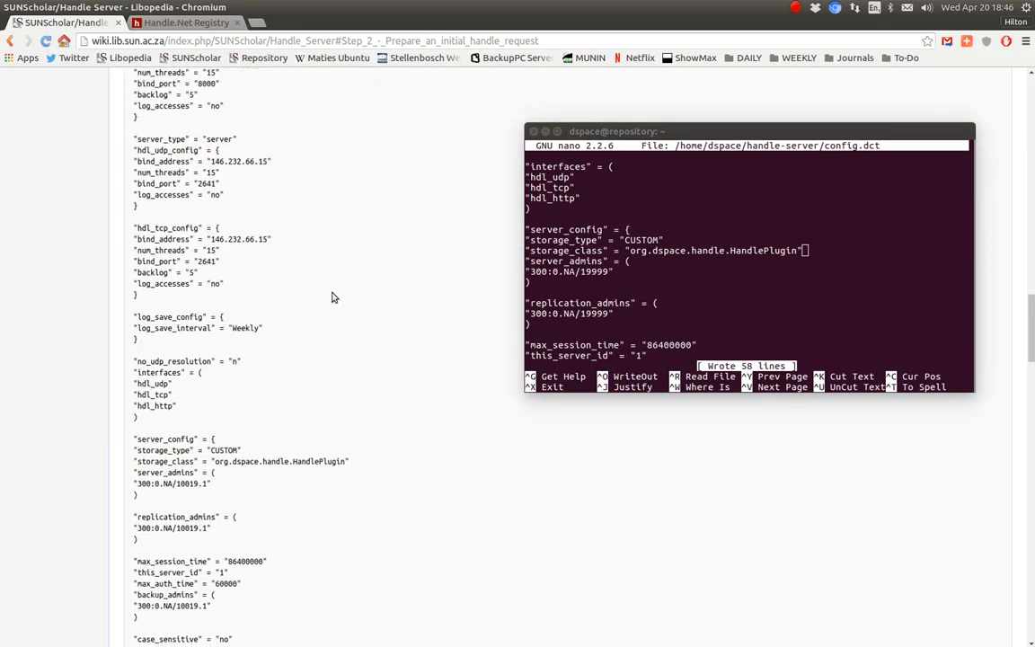
{"action": "scroll", "scroll_direction": "down", "scroll_amount": 3}
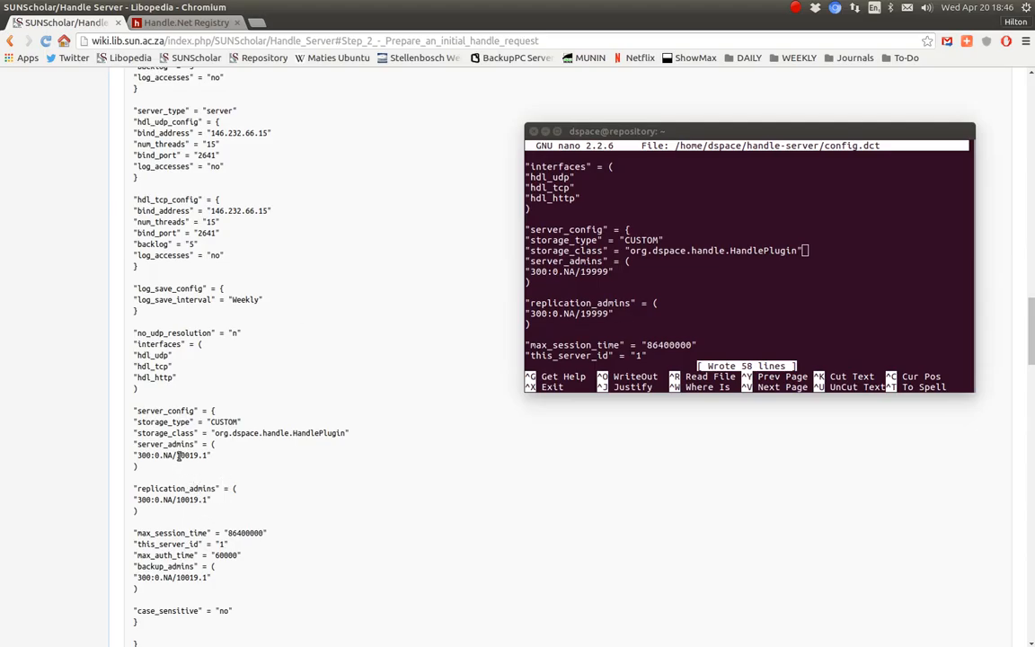
- Check the backup admins entry uses the 19999 prefix, then scroll the guide to Step 5
{"action": "double_click", "coordinate": [190, 455]}
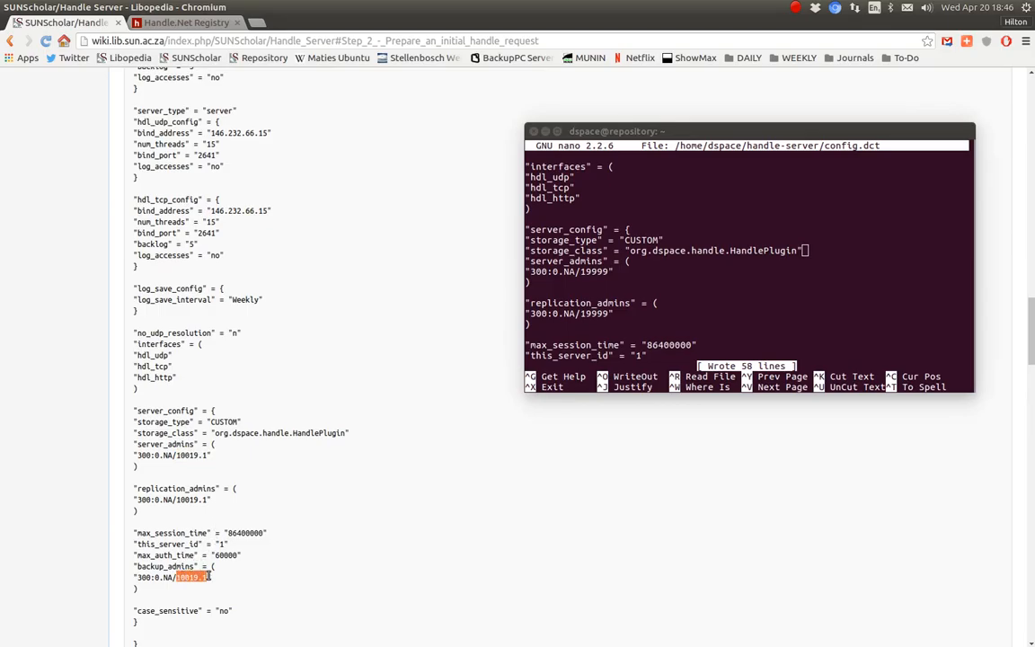
{"action": "mouse_move", "coordinate": [281, 315]}
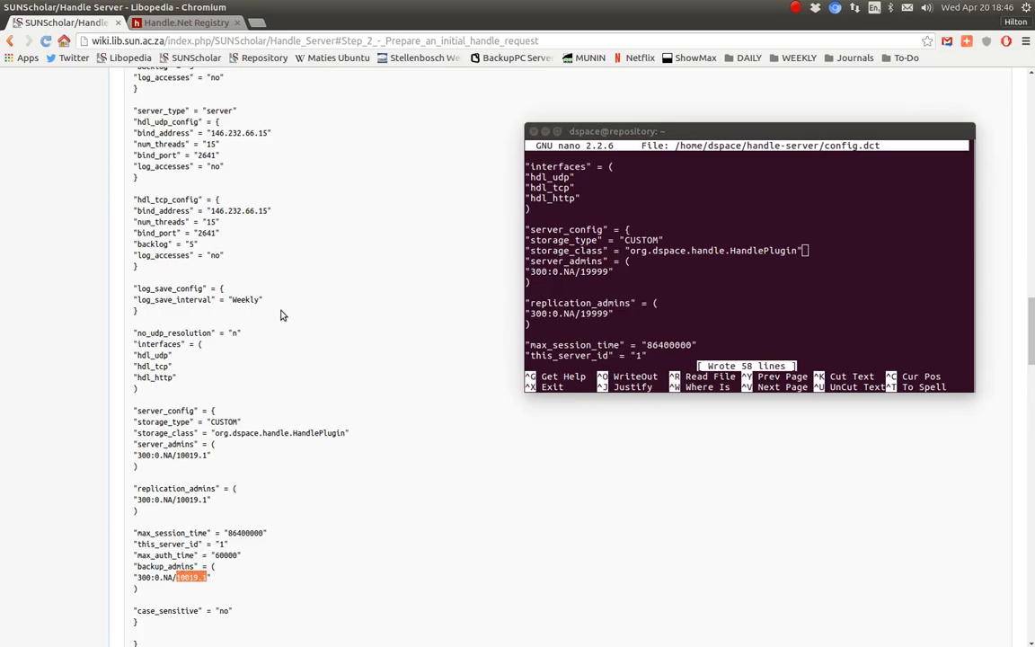
{"action": "scroll", "scroll_direction": "down", "scroll_amount": 3}
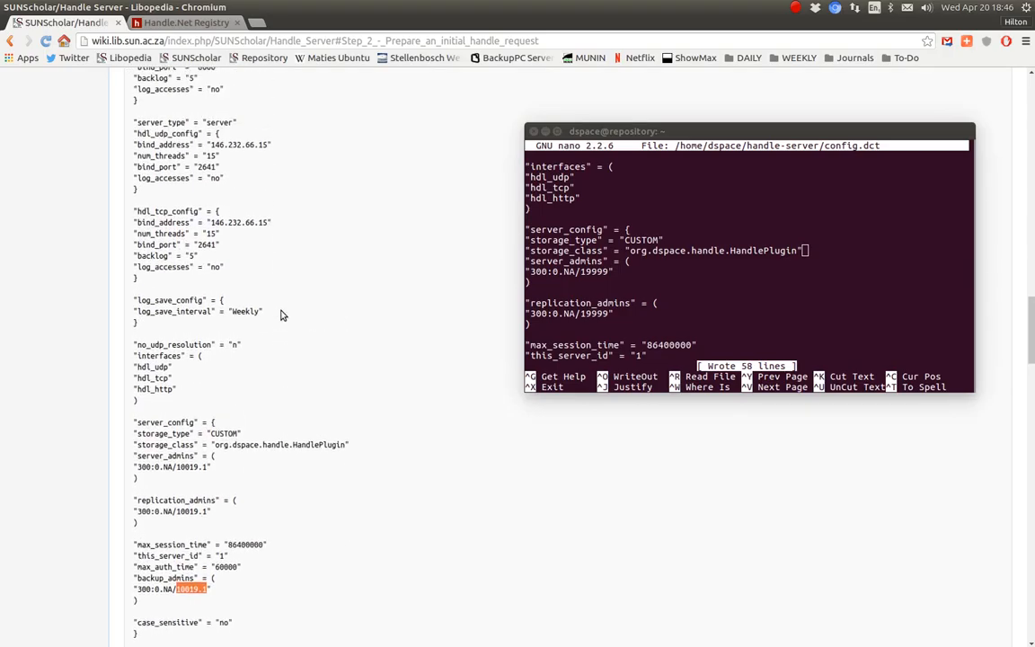
{"action": "scroll", "scroll_direction": "up", "scroll_amount": 3}
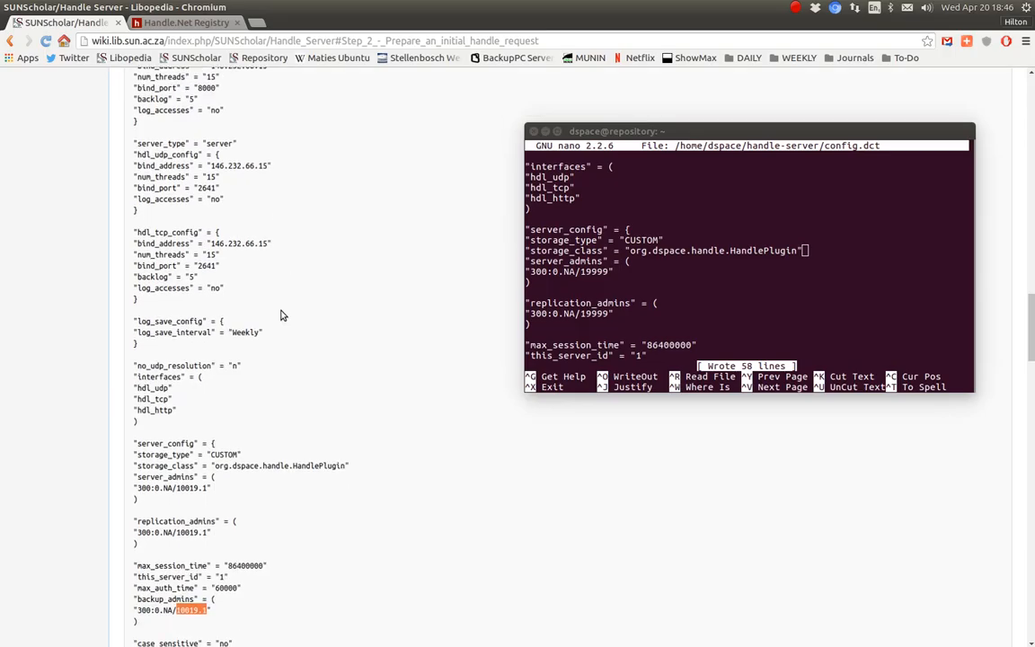
{"action": "scroll", "scroll_direction": "down", "scroll_amount": 3}
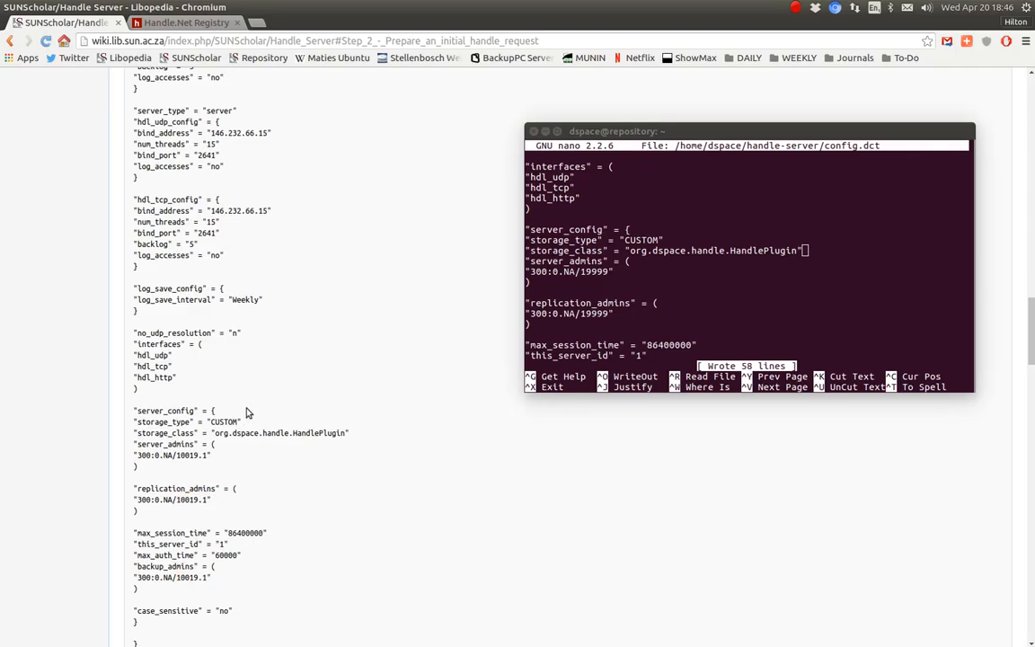
{"action": "scroll", "scroll_direction": "down", "scroll_amount": 3}
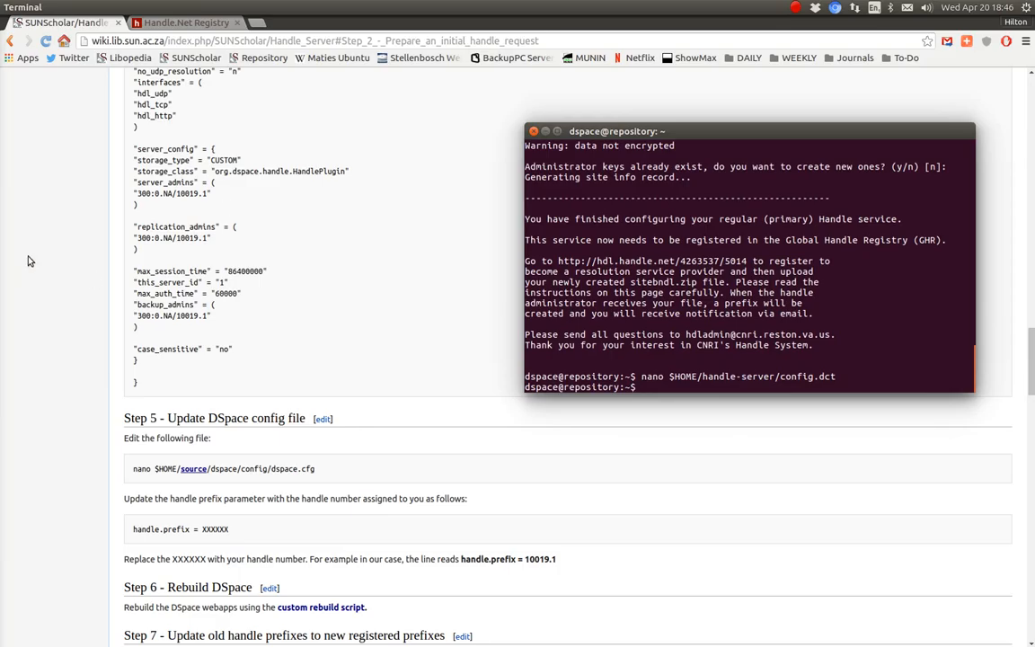
{"action": "scroll", "scroll_direction": "down", "scroll_amount": 3}
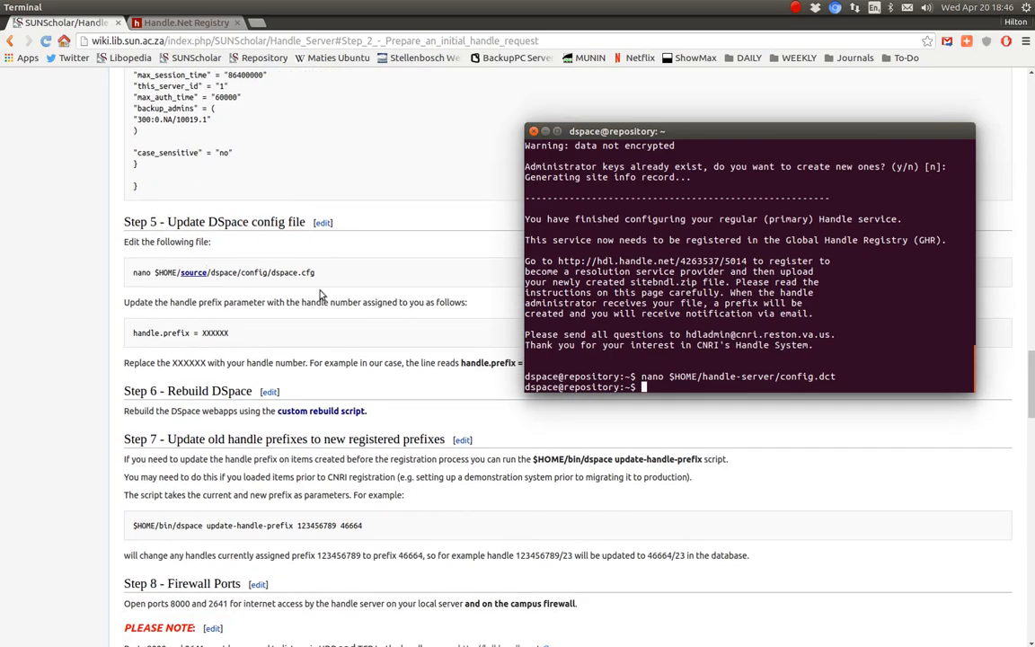
{"action": "triple_click", "coordinate": [223, 271]}
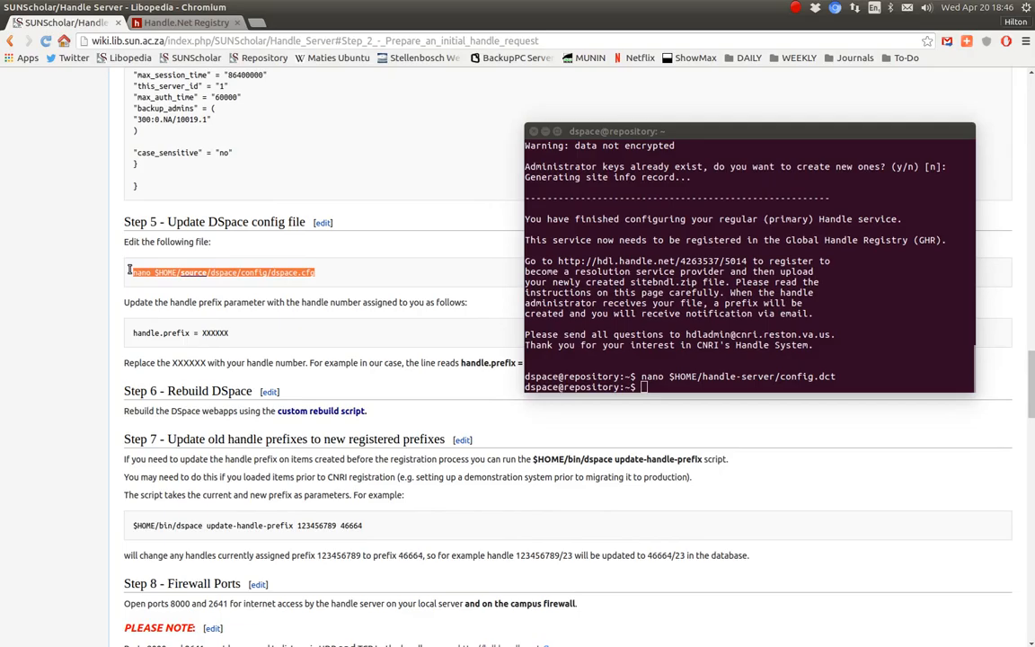
{"action": "right_click", "coordinate": [223, 273]}
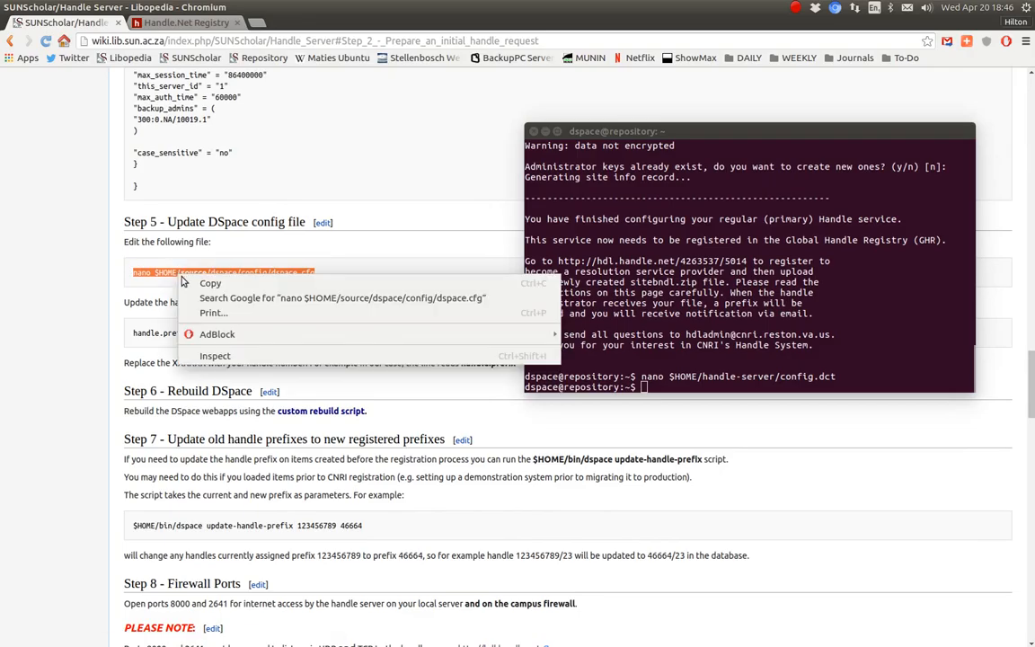
{"action": "right_click", "coordinate": [746, 270]}
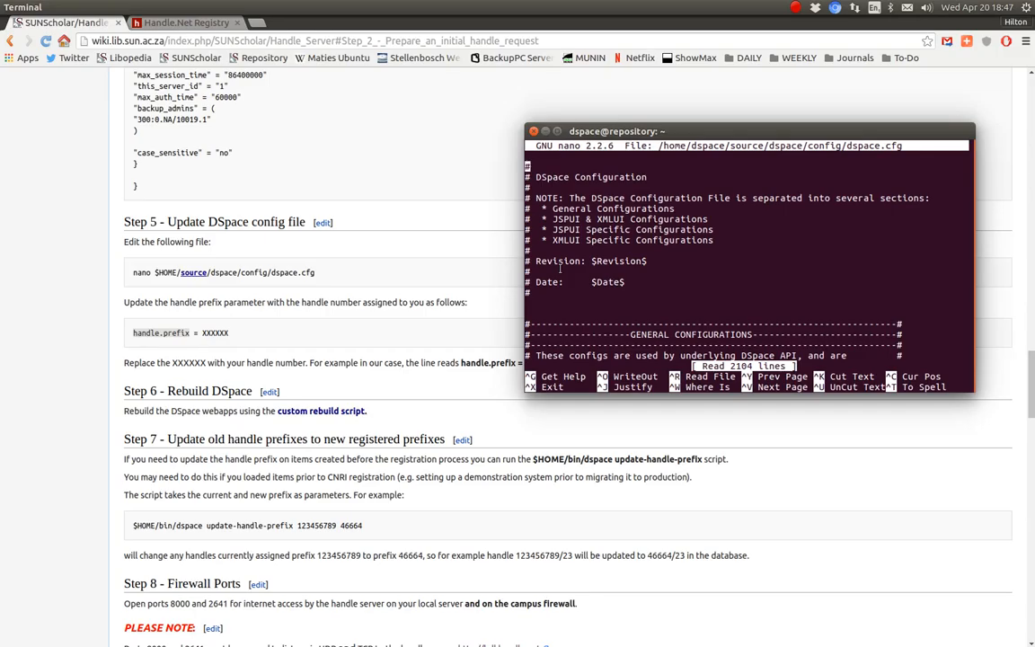
{"action": "key", "text": "ctrl+w"}
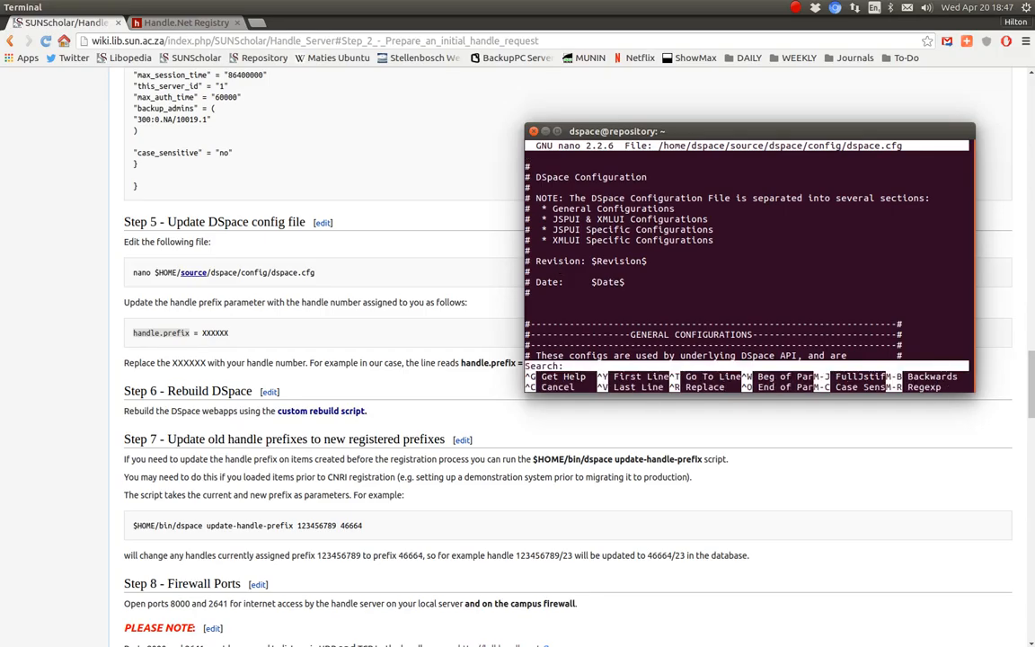
{"action": "type", "text": "handle."}
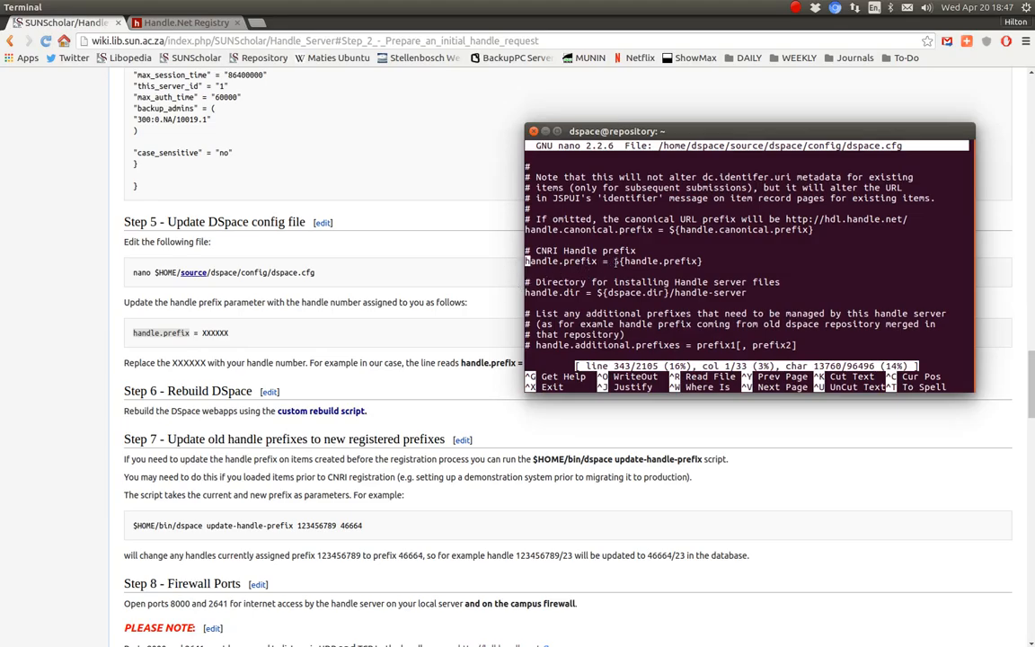
{"action": "double_click", "coordinate": [656, 261]}
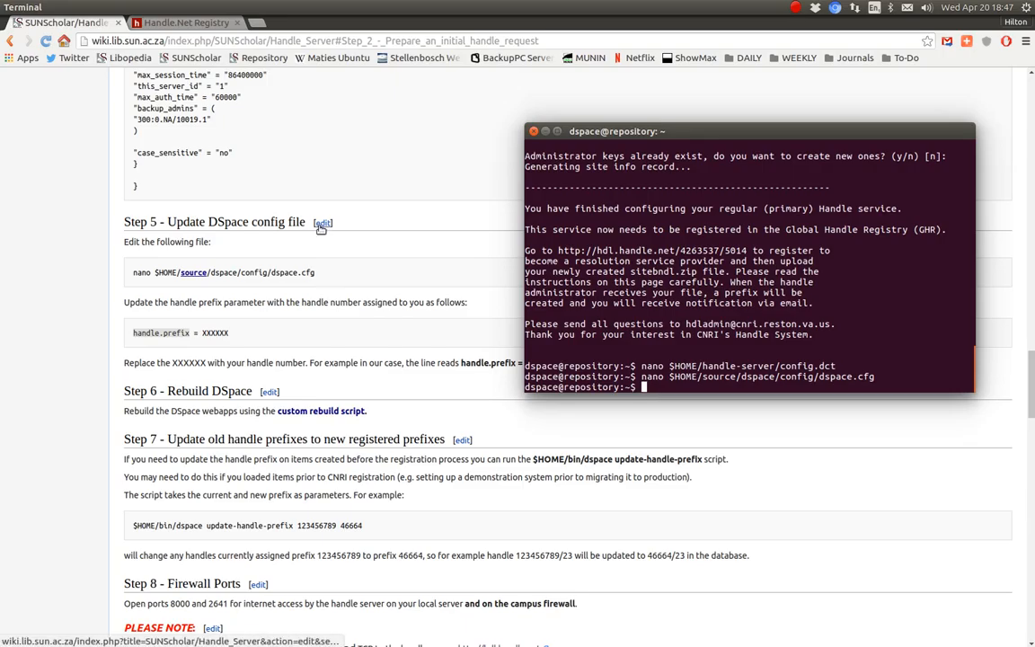
{"action": "left_click", "coordinate": [321, 222]}
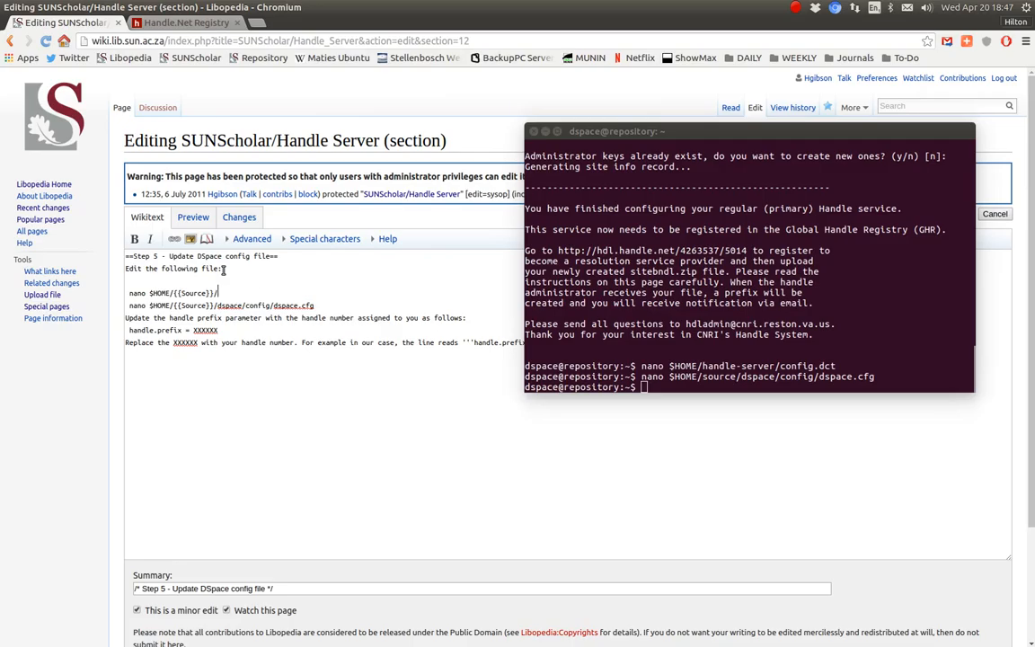
- Add the nano build.properties line and the 'For older versions of DSpace' note to Step 5
{"action": "type", "text": "build.p"}
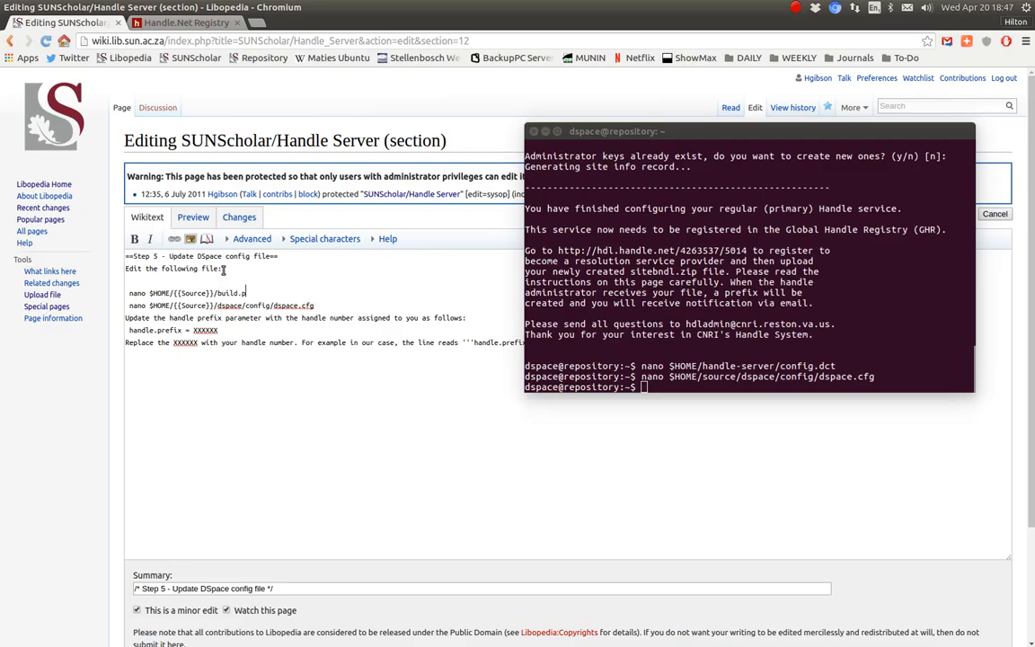
{"action": "type", "text": "properties"}
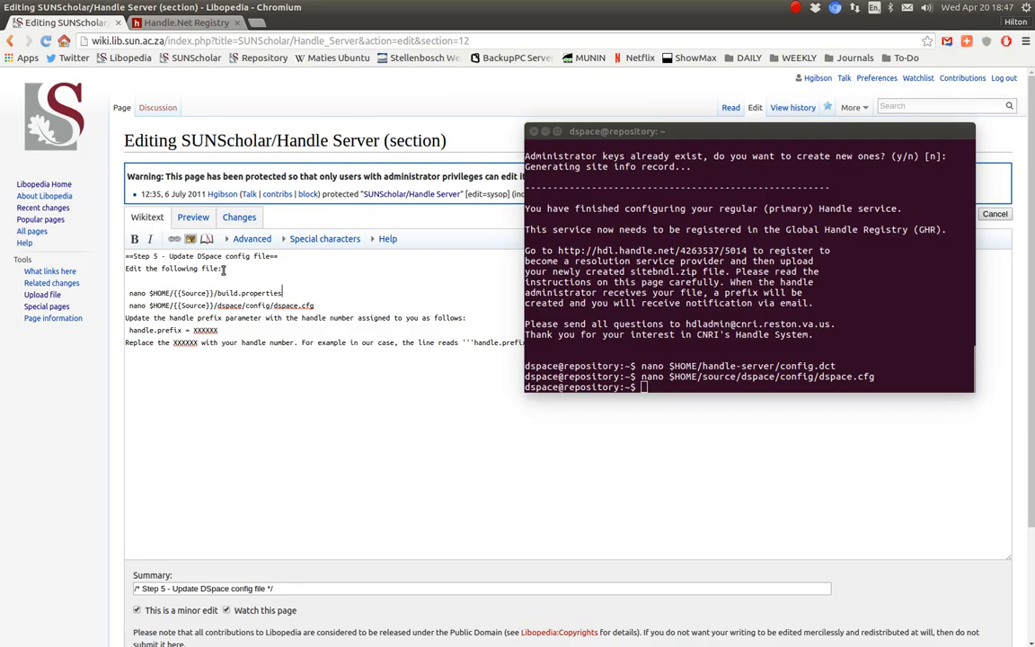
{"action": "key", "text": "Return"}
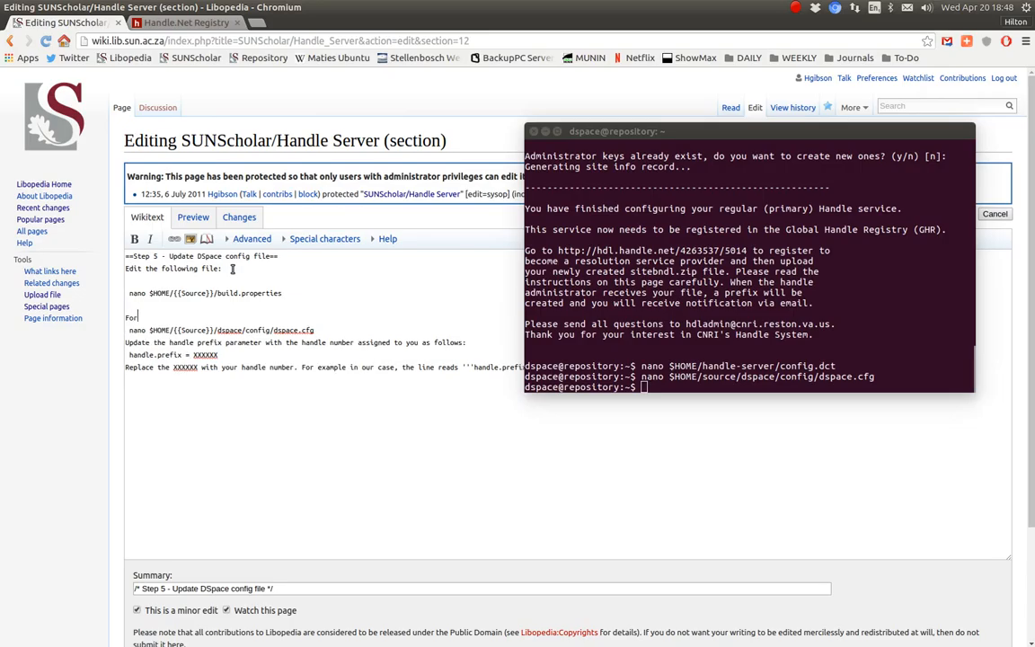
{"action": "type", "text": "older version"}
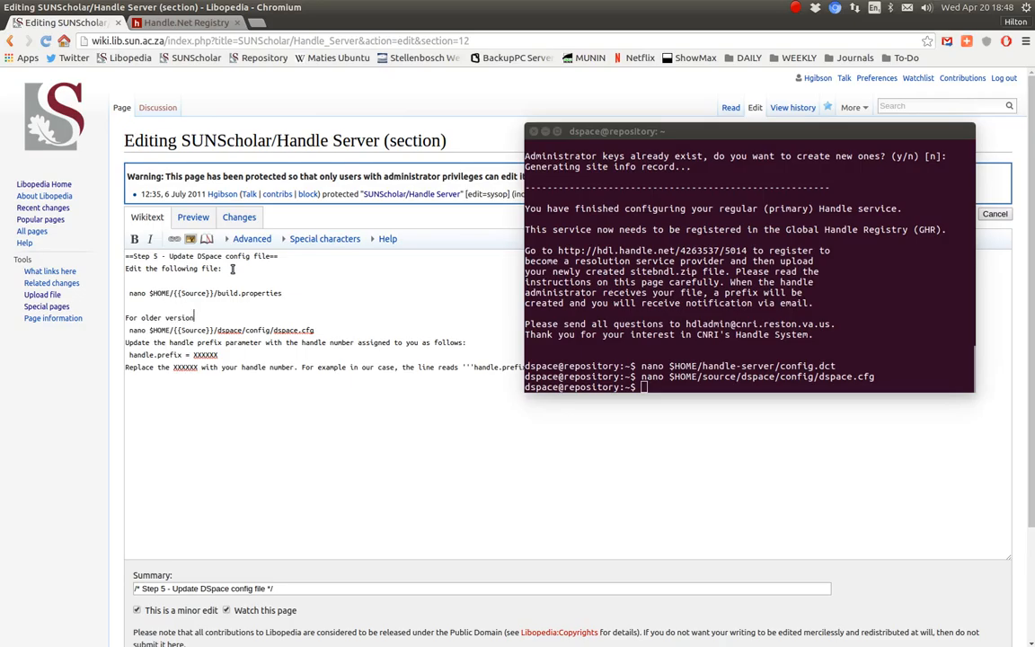
{"action": "type", "text": "s of DSpace, please modif"}
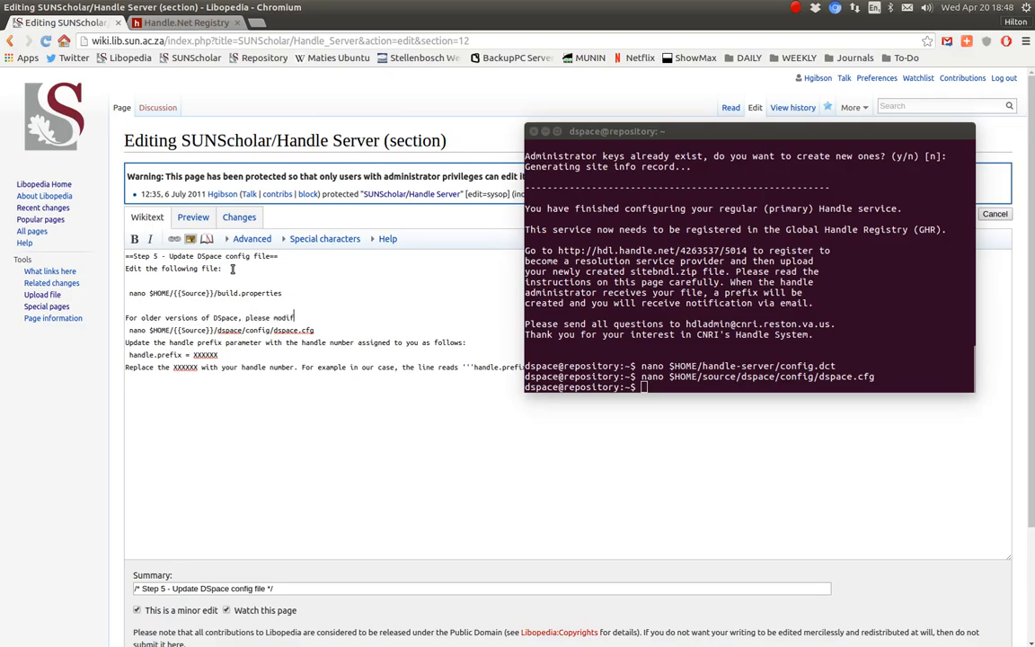
{"action": "type", "text": "y the"}
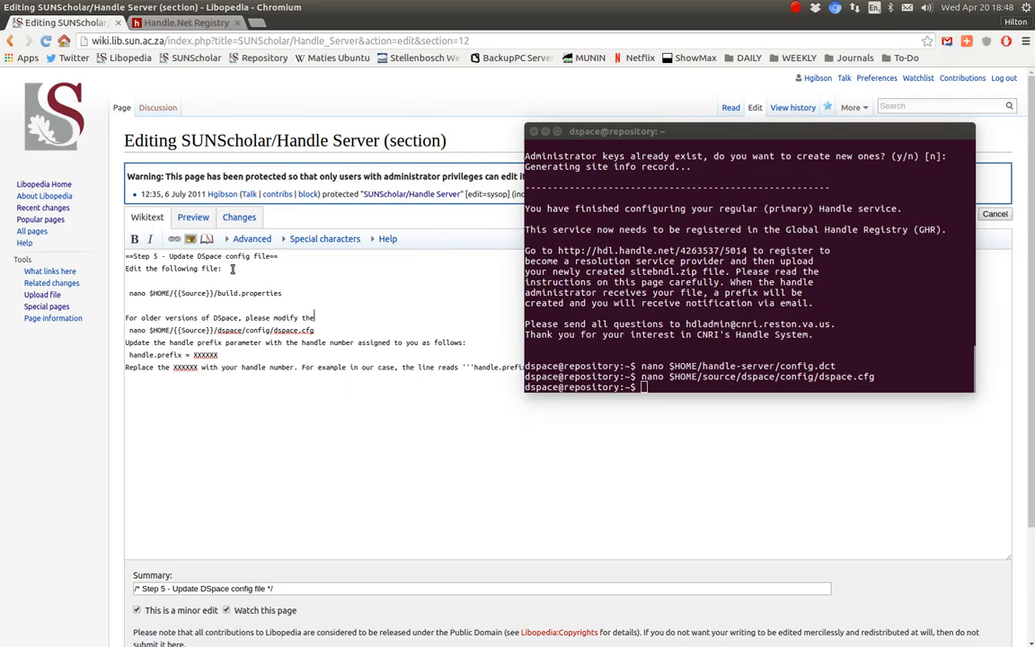
{"action": "type", "text": "following file;"}
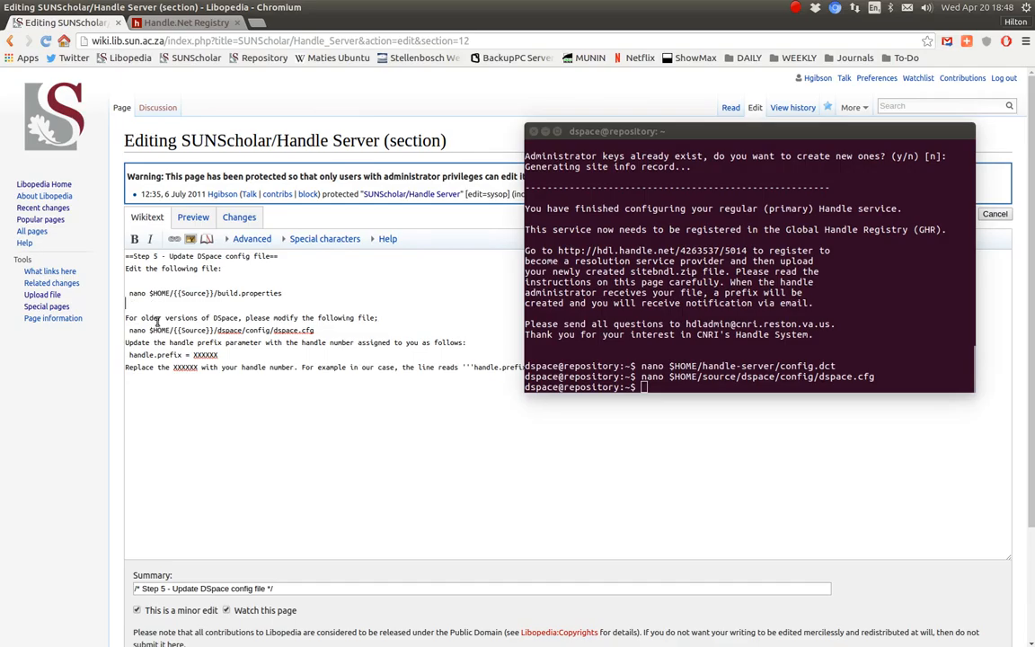
- Re-edit Step 5 to italicise the older-versions note and save the page
{"action": "scroll", "scroll_direction": "down", "scroll_amount": 3}
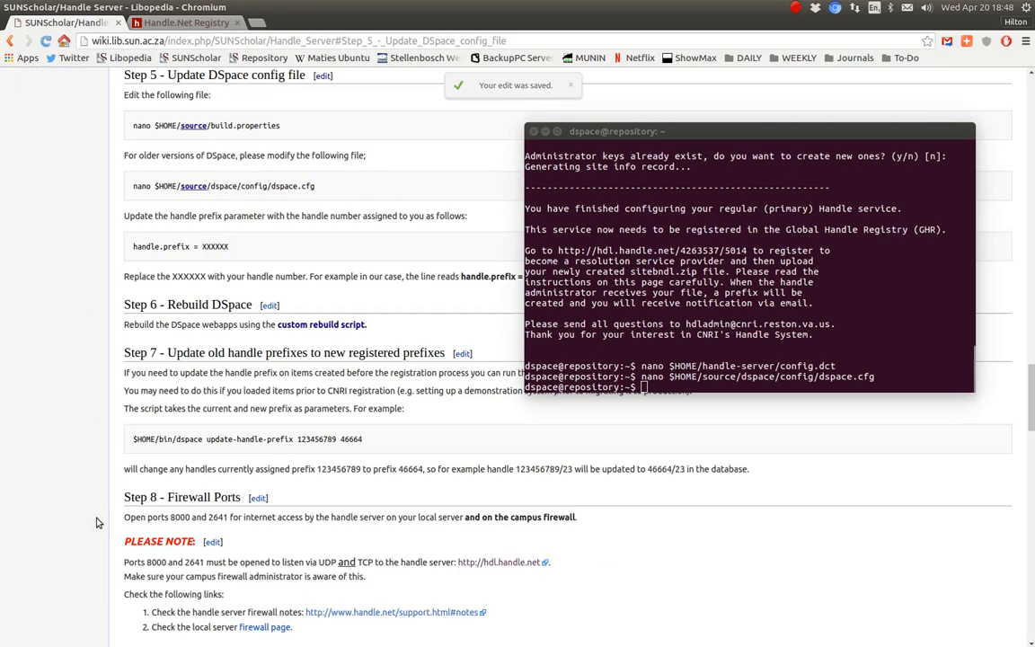
{"action": "scroll", "scroll_direction": "up", "scroll_amount": 3}
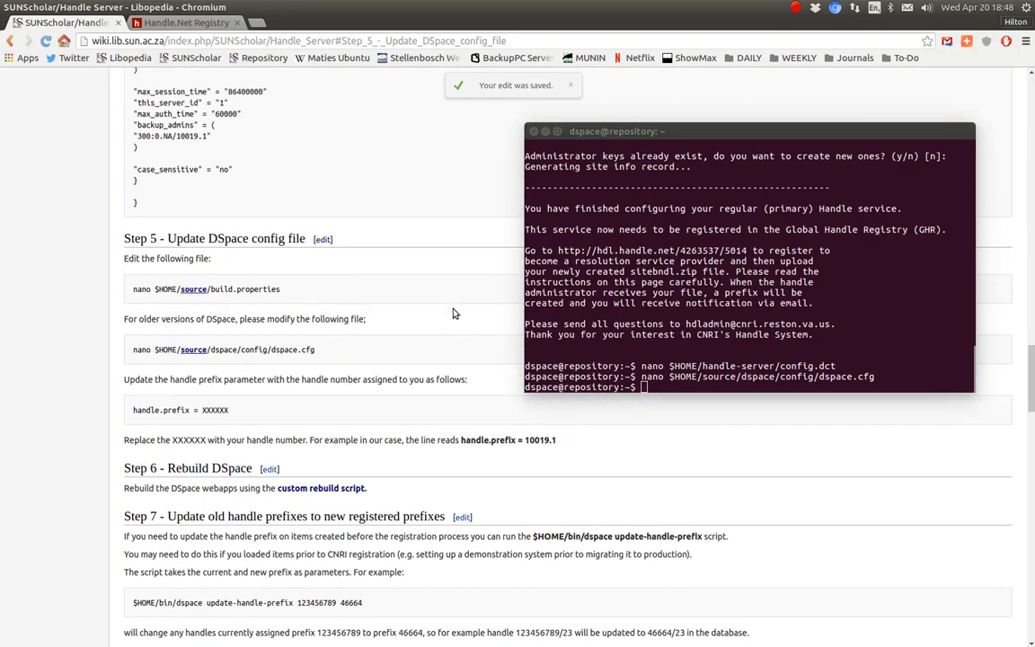
{"action": "mouse_move", "coordinate": [399, 296]}
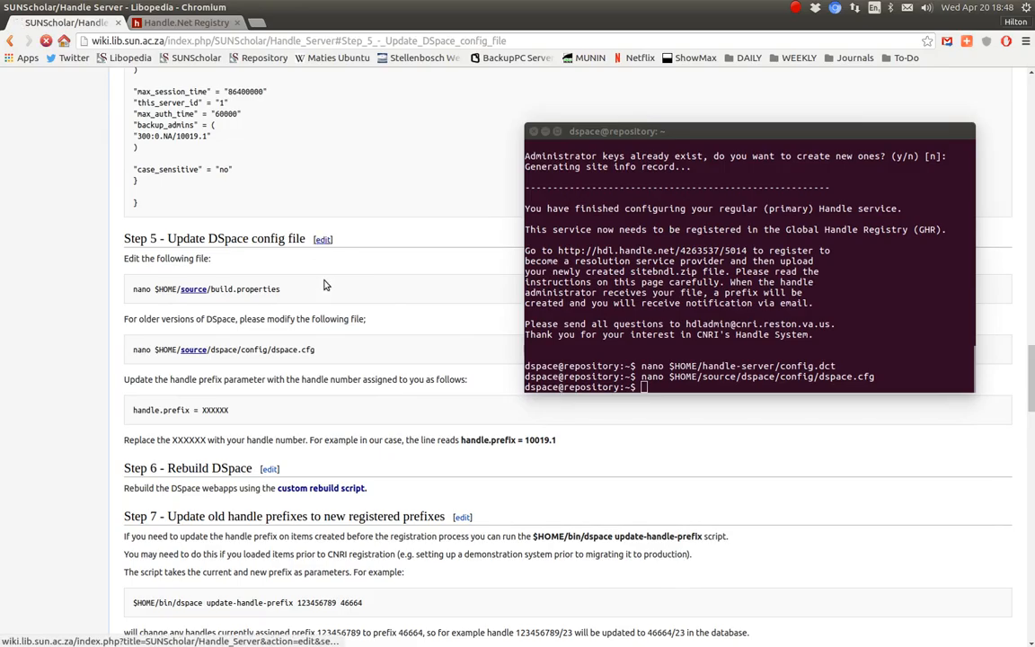
{"action": "left_click", "coordinate": [321, 237]}
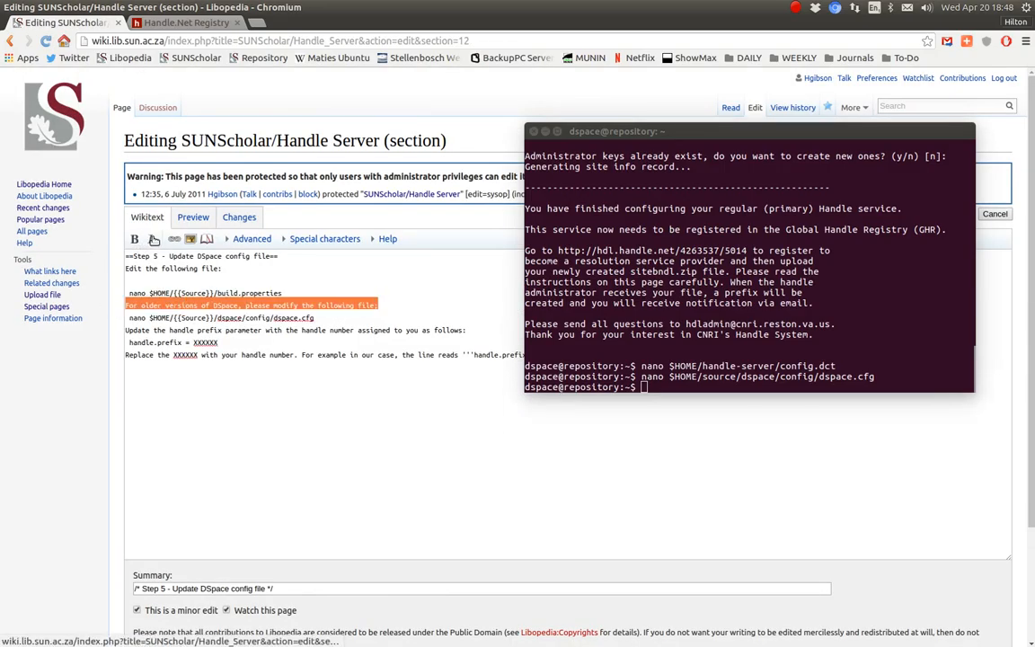
{"action": "scroll", "scroll_direction": "down", "scroll_amount": 3}
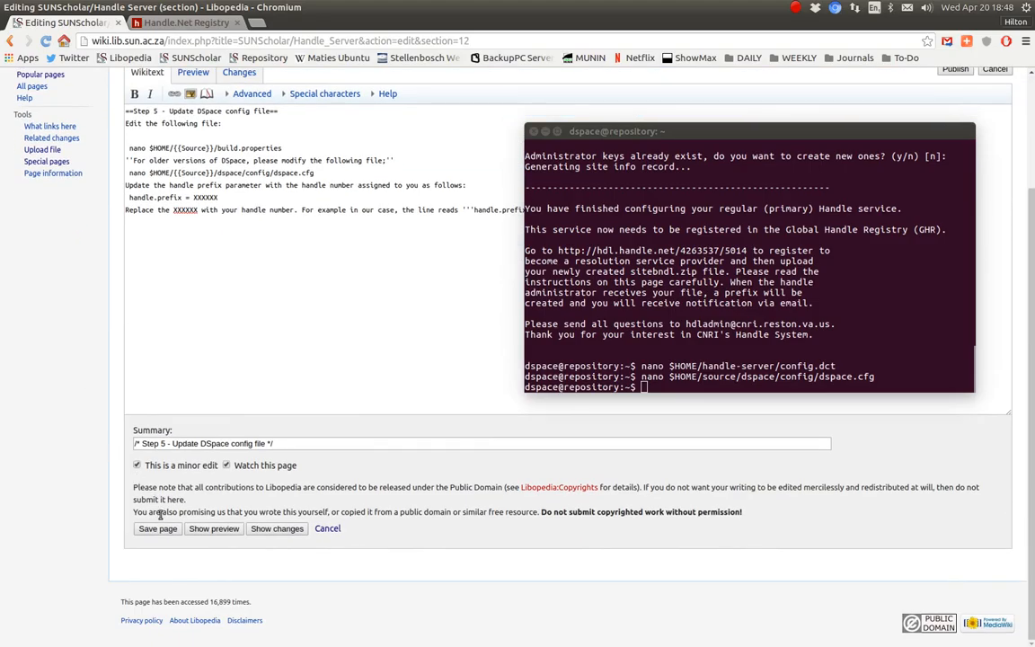
{"action": "left_click", "coordinate": [158, 528]}
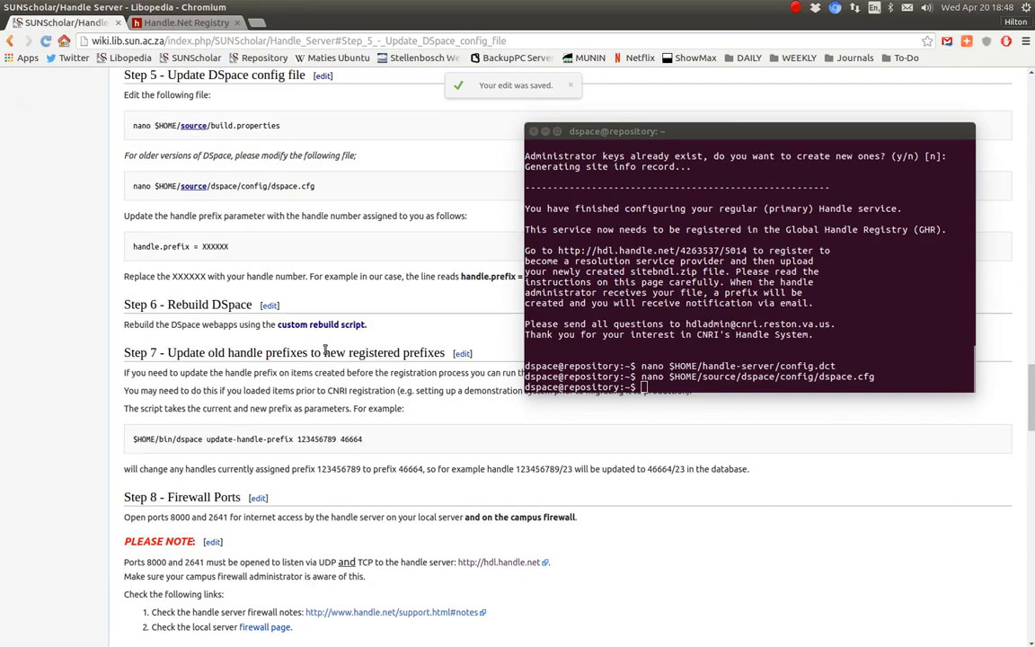
{"action": "scroll", "scroll_direction": "up", "scroll_amount": 3}
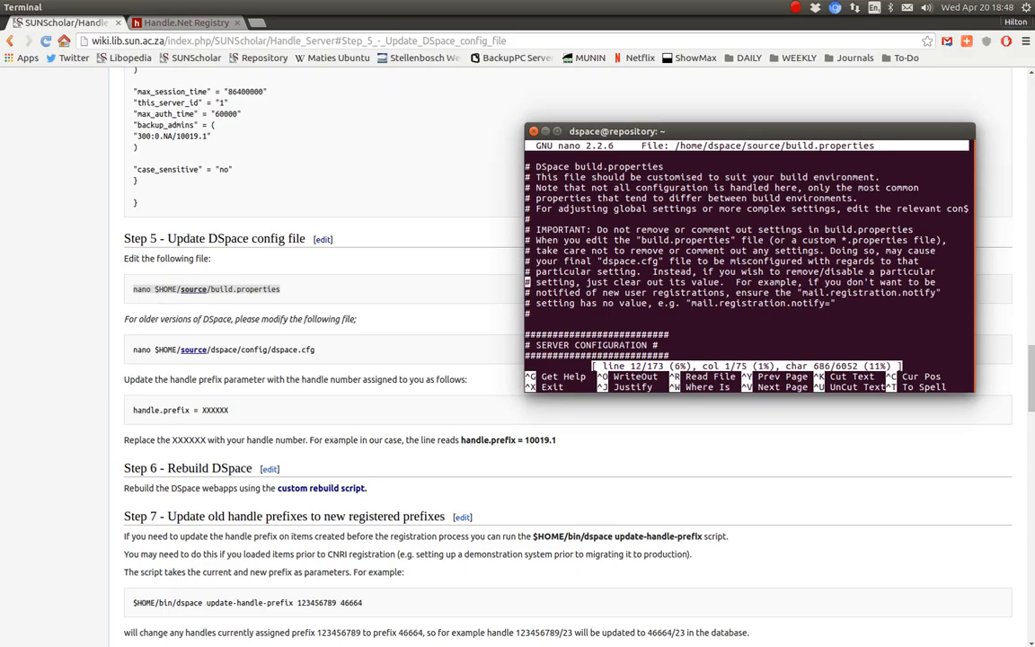
- Change handle.prefix in build.properties to 19999 and save the file
{"action": "scroll", "scroll_direction": "down", "scroll_amount": 3}
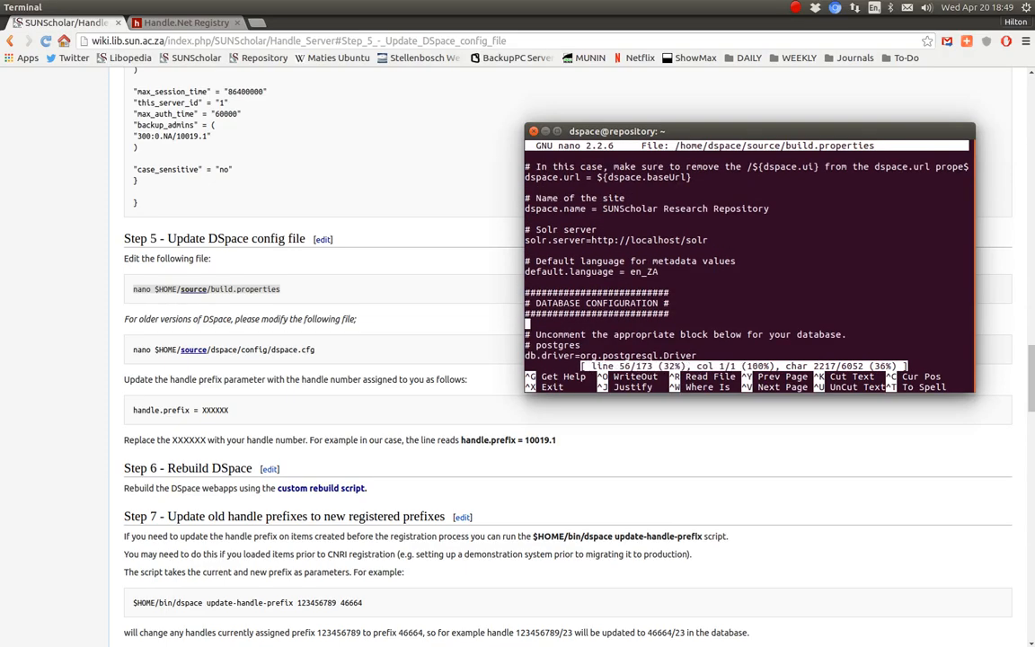
{"action": "scroll", "scroll_direction": "down", "scroll_amount": 3}
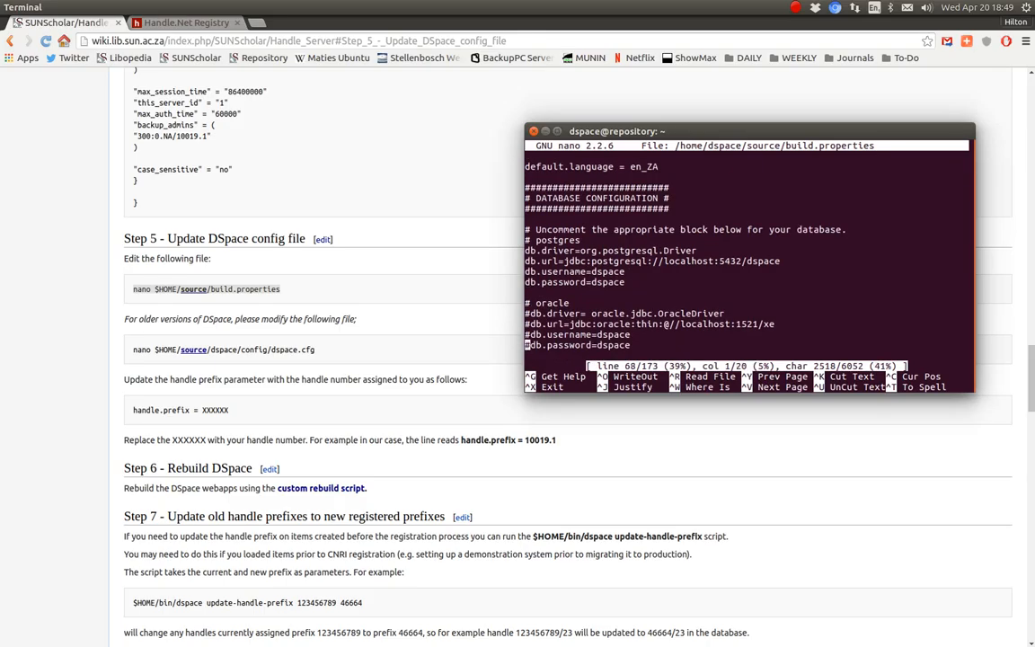
{"action": "scroll", "scroll_direction": "down", "scroll_amount": 3}
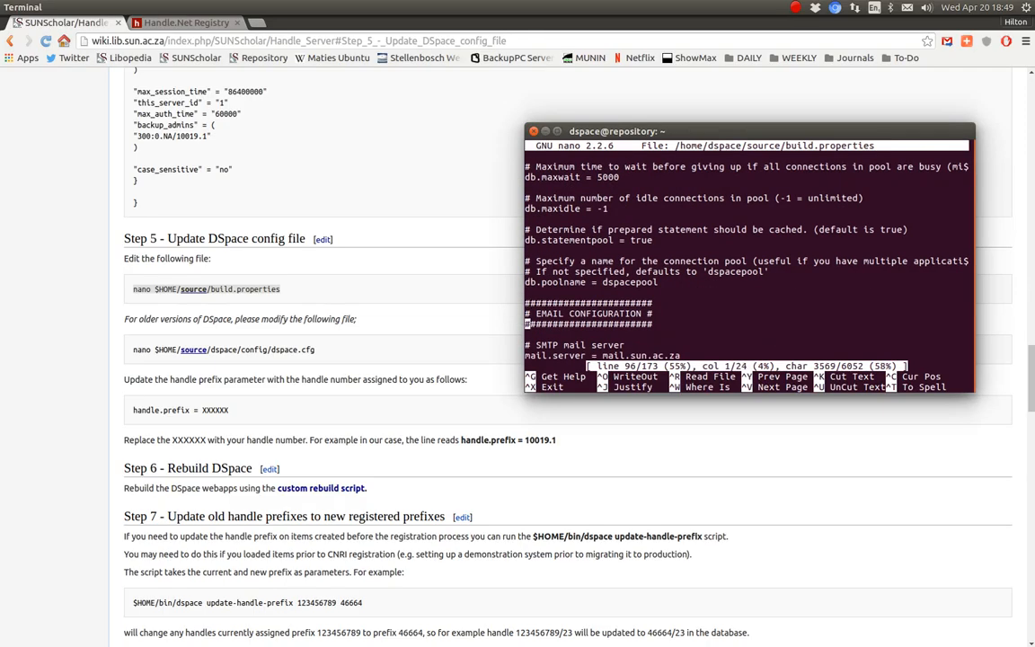
{"action": "scroll", "scroll_direction": "down", "scroll_amount": 3}
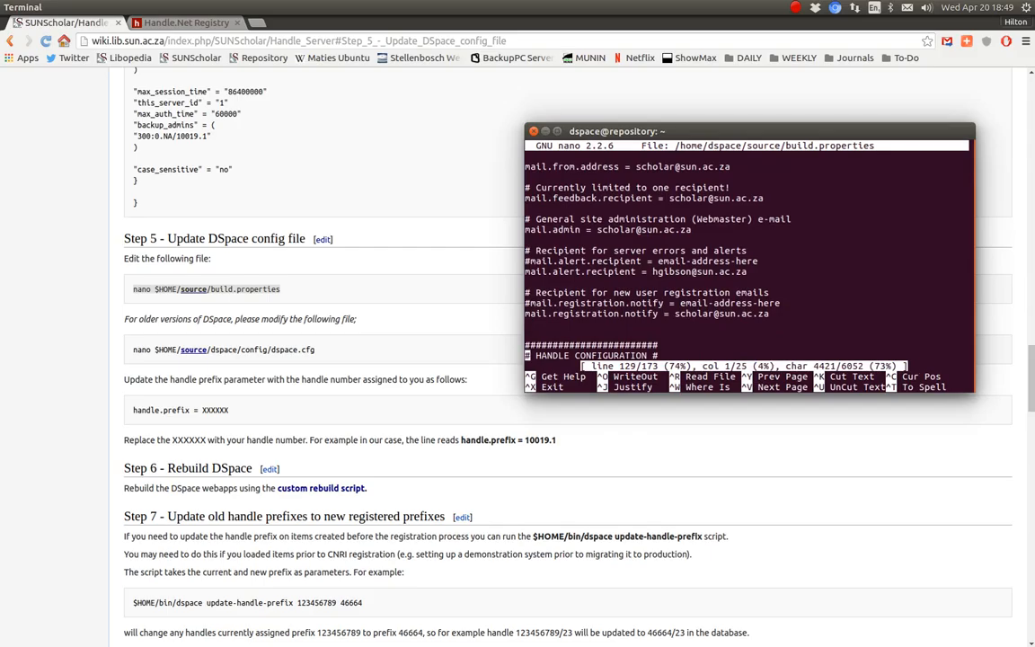
{"action": "scroll", "scroll_direction": "down", "scroll_amount": 3}
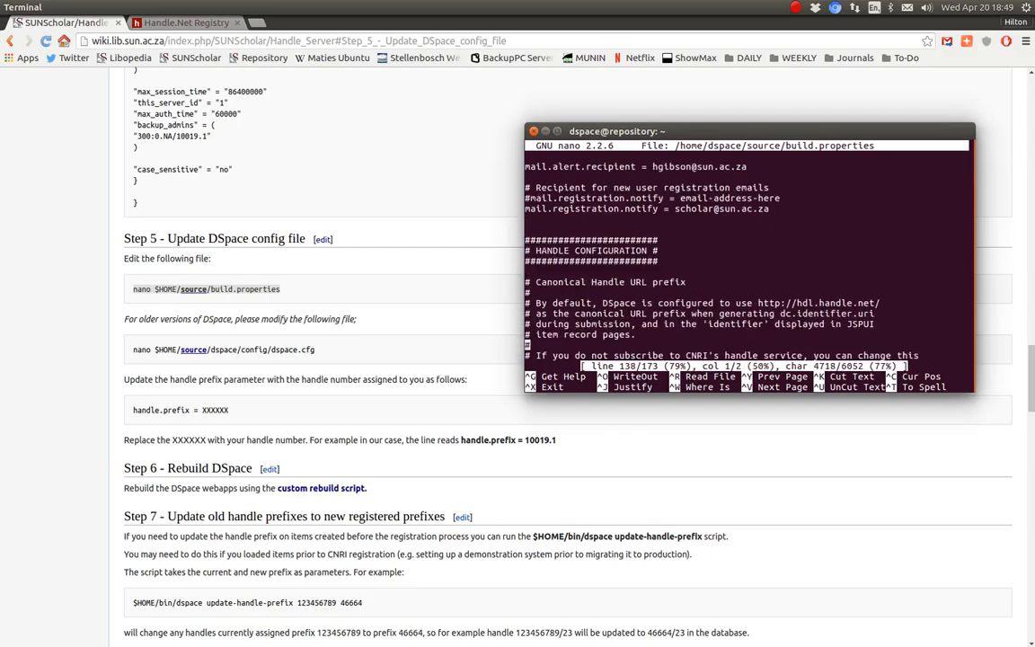
{"action": "scroll", "scroll_direction": "down", "scroll_amount": 3}
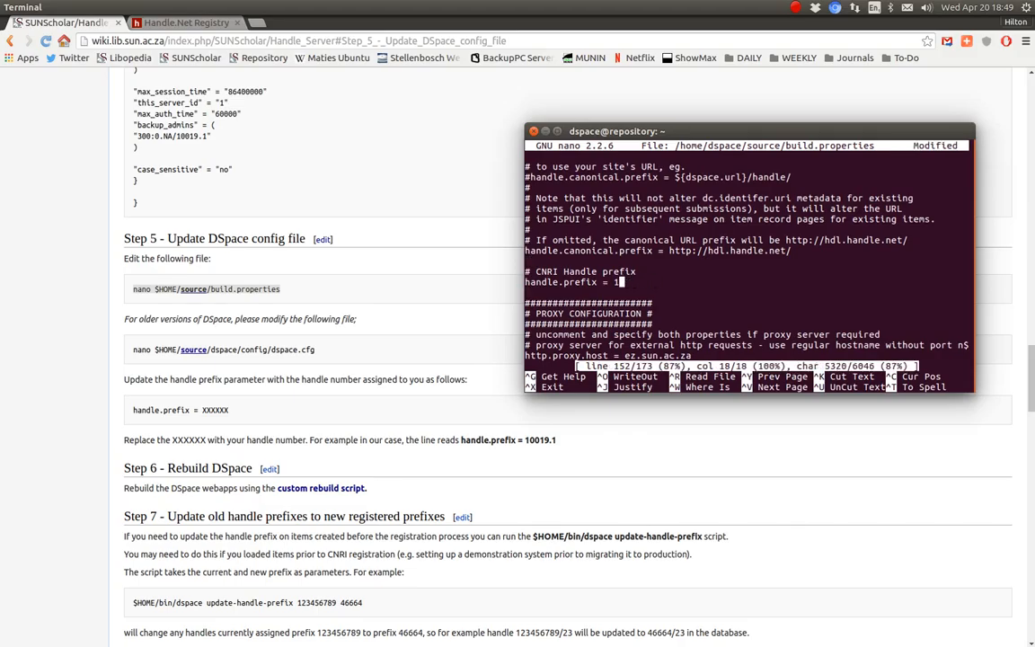
{"action": "type", "text": "999"}
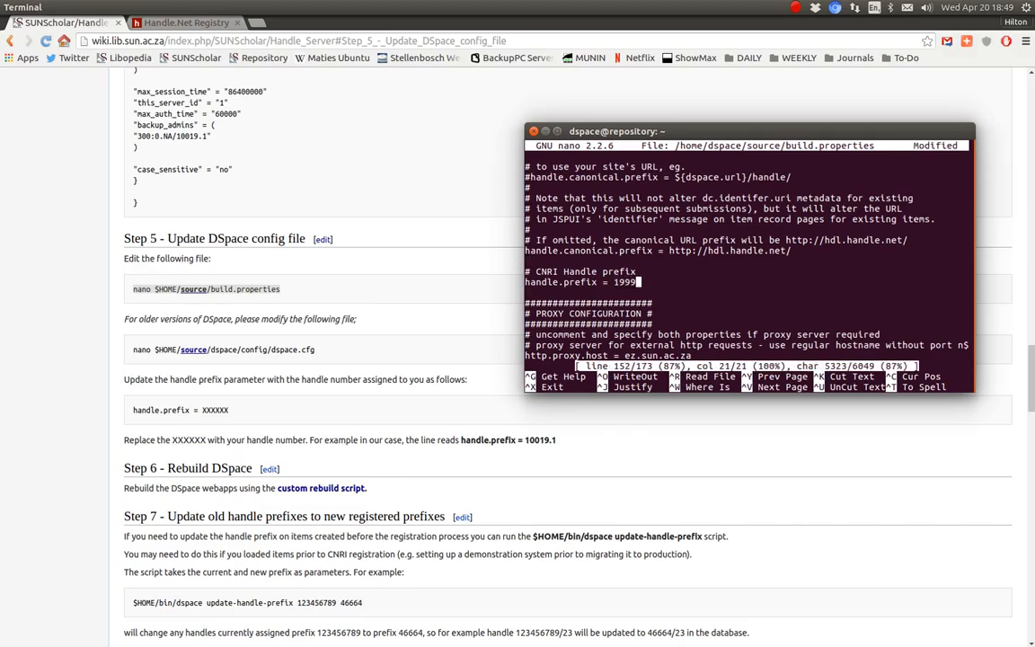
{"action": "type", "text": "9"}
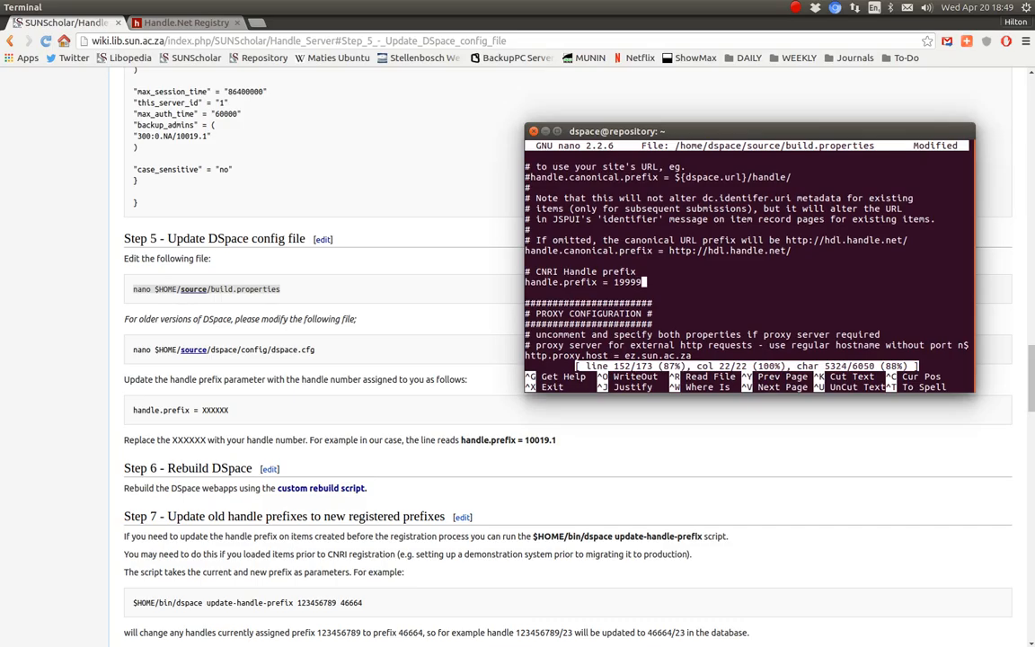
{"action": "key", "text": "ctrl+o"}
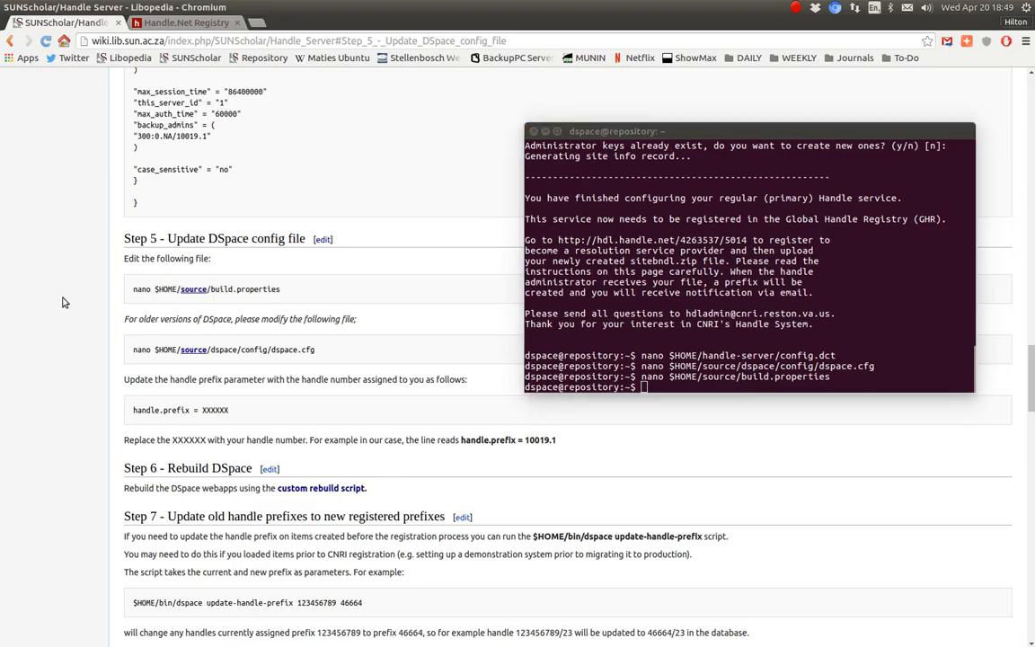
{"action": "scroll", "scroll_direction": "down", "scroll_amount": 3}
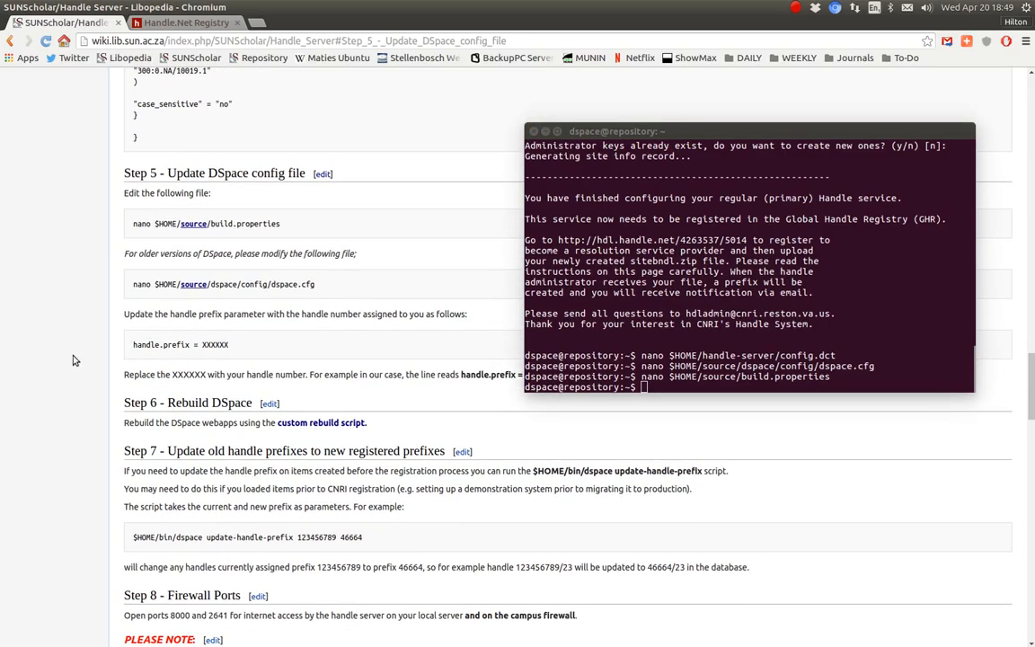
{"action": "mouse_move", "coordinate": [88, 449]}
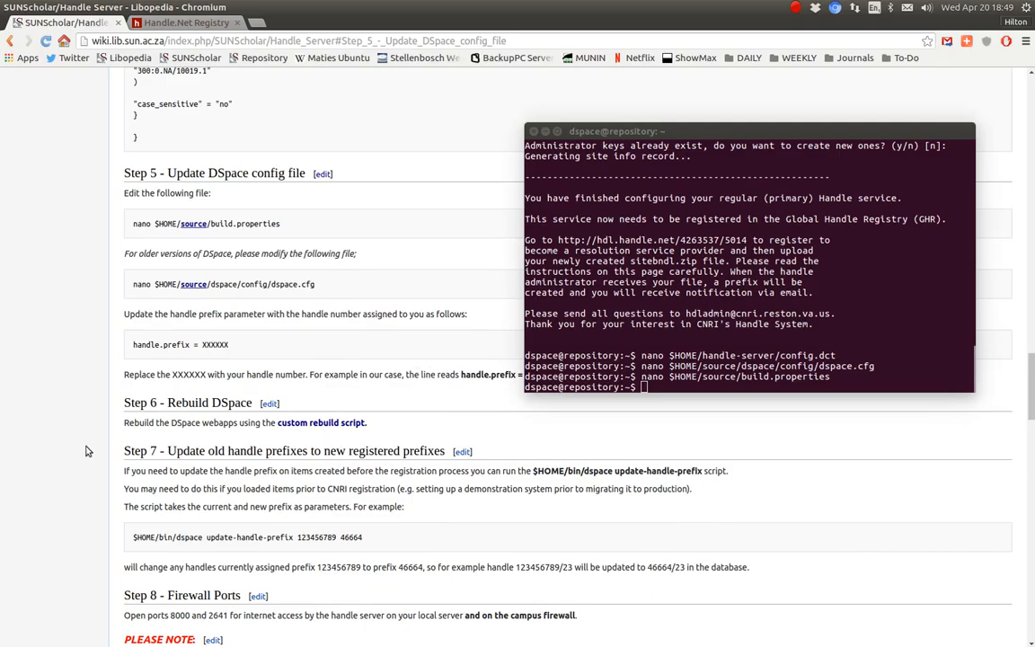
{"action": "scroll", "scroll_direction": "down", "scroll_amount": 3}
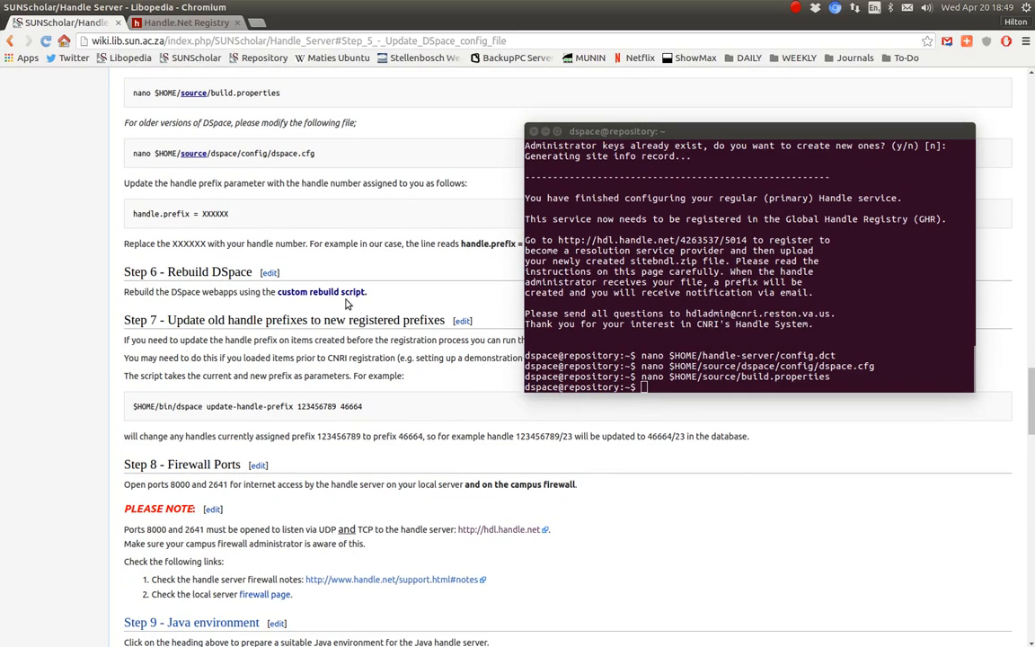
{"action": "mouse_move", "coordinate": [334, 291]}
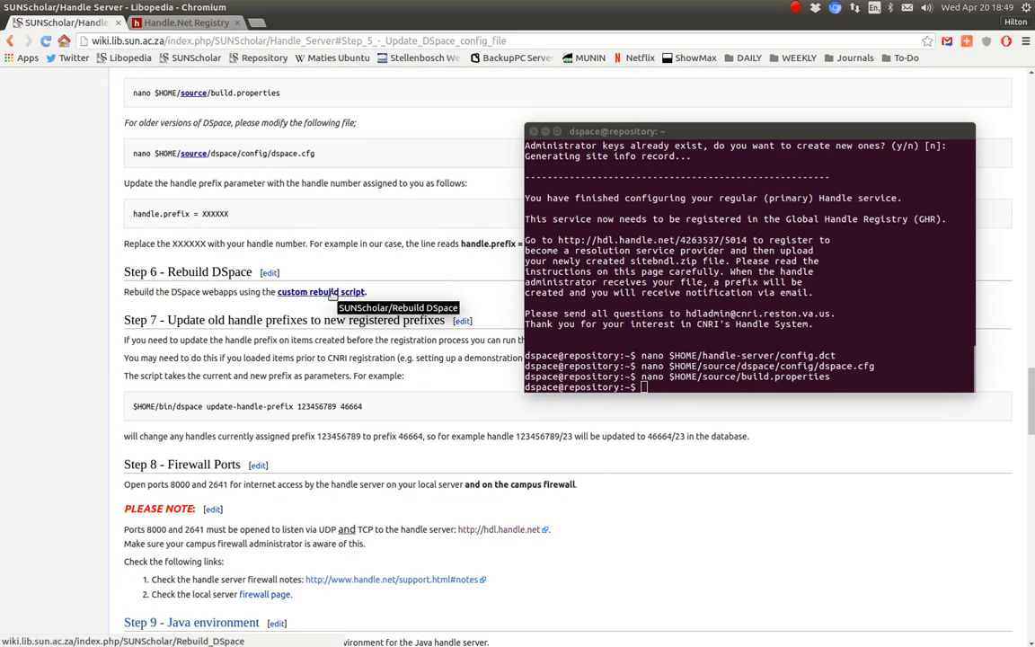
{"action": "left_click", "coordinate": [320, 291]}
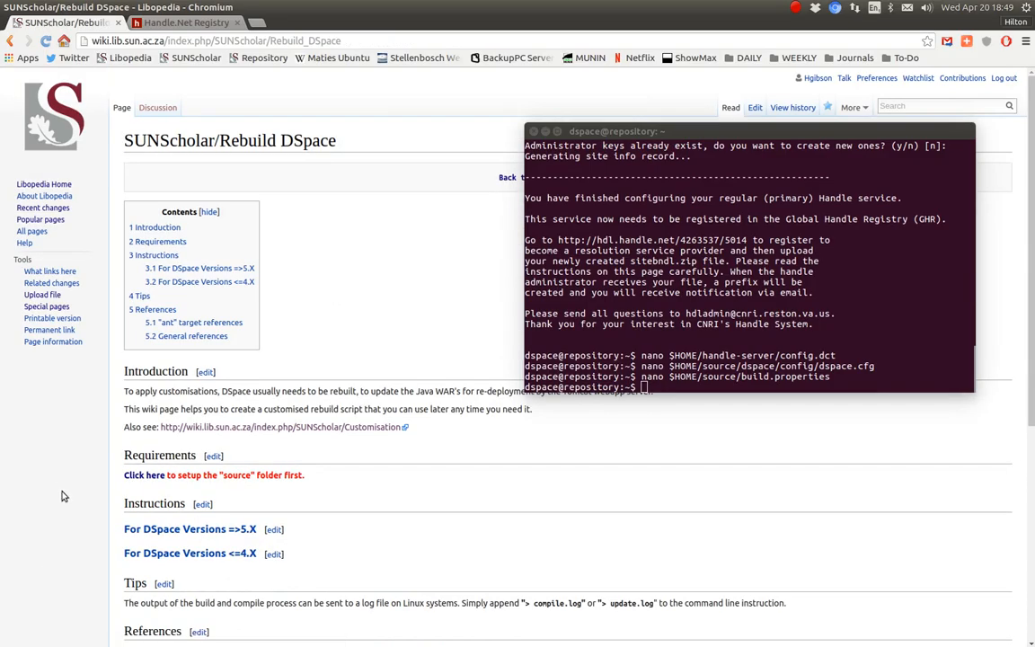
{"action": "scroll", "scroll_direction": "down", "scroll_amount": 3}
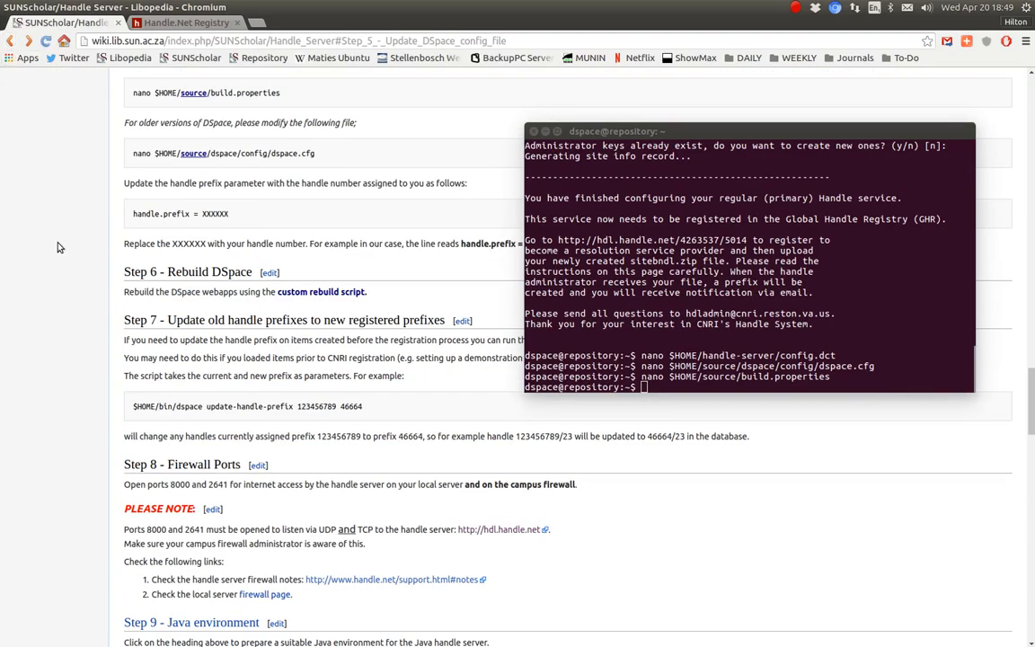
{"action": "left_click_drag", "start_coordinate": [733, 131], "coordinate": [737, 99]}
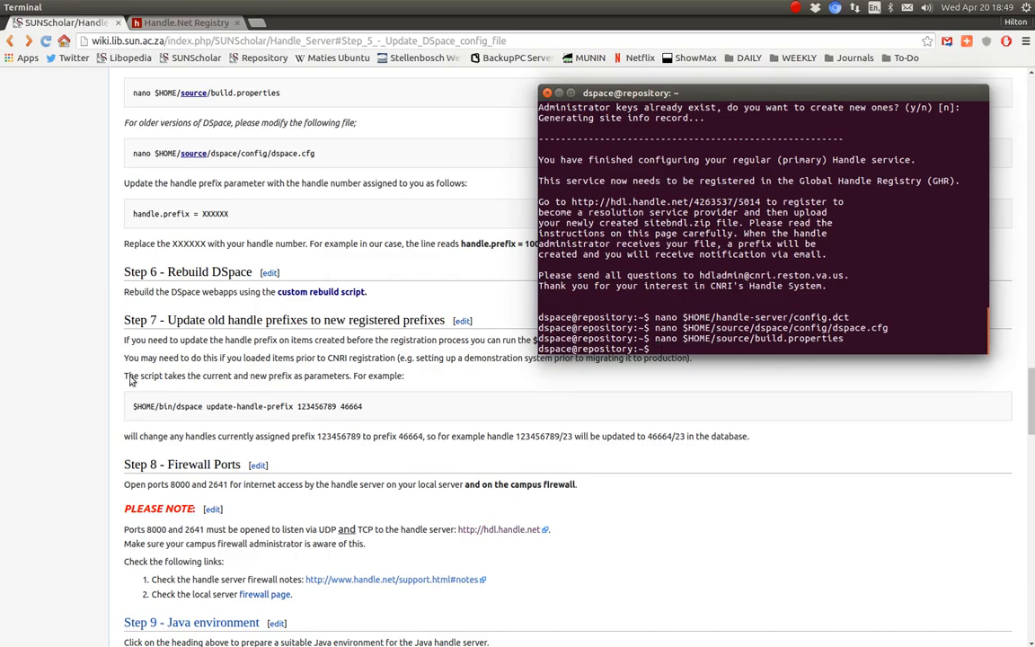
{"action": "double_click", "coordinate": [309, 406]}
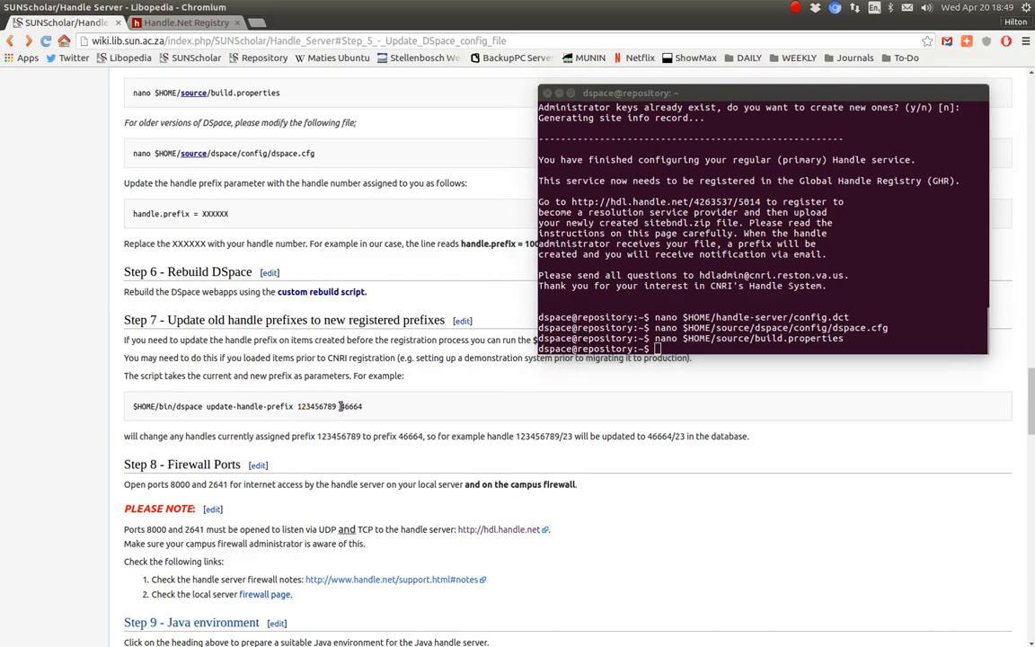
{"action": "double_click", "coordinate": [350, 406]}
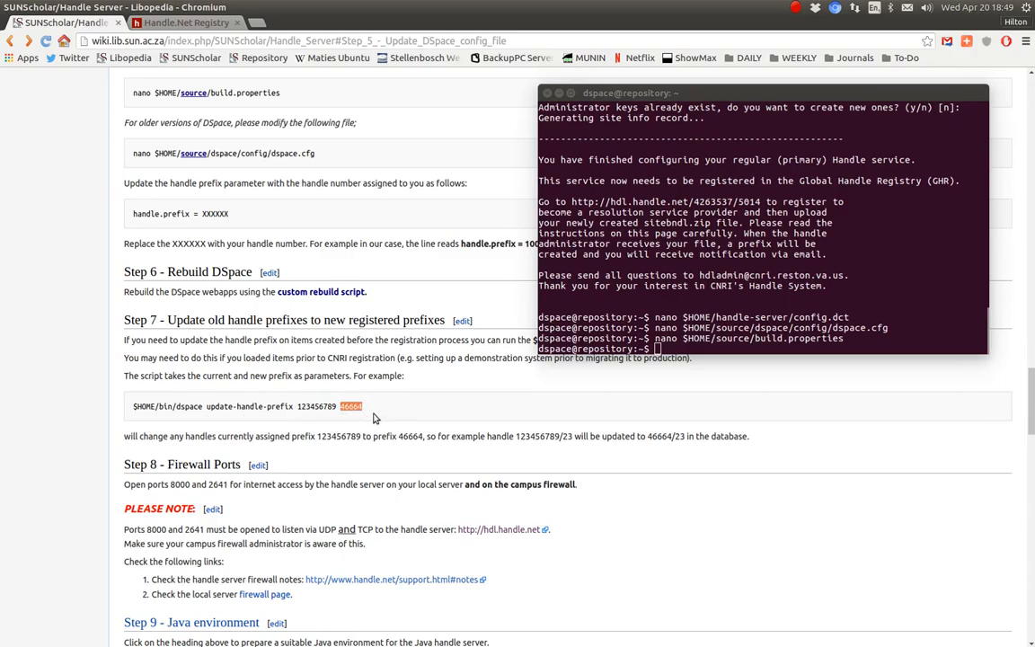
{"action": "triple_click", "coordinate": [243, 406]}
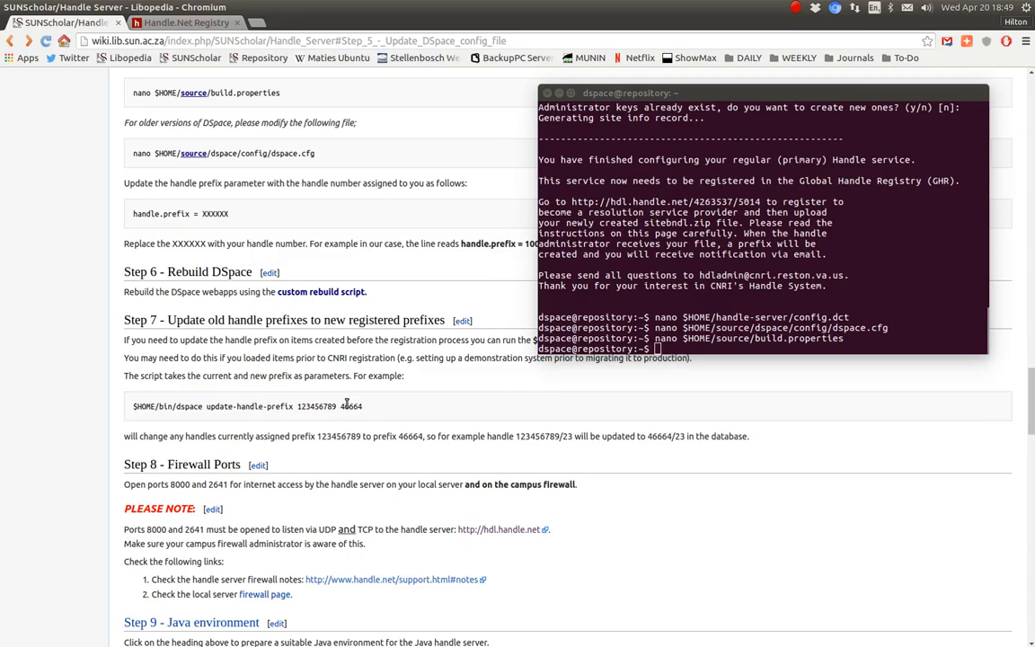
{"action": "double_click", "coordinate": [350, 406]}
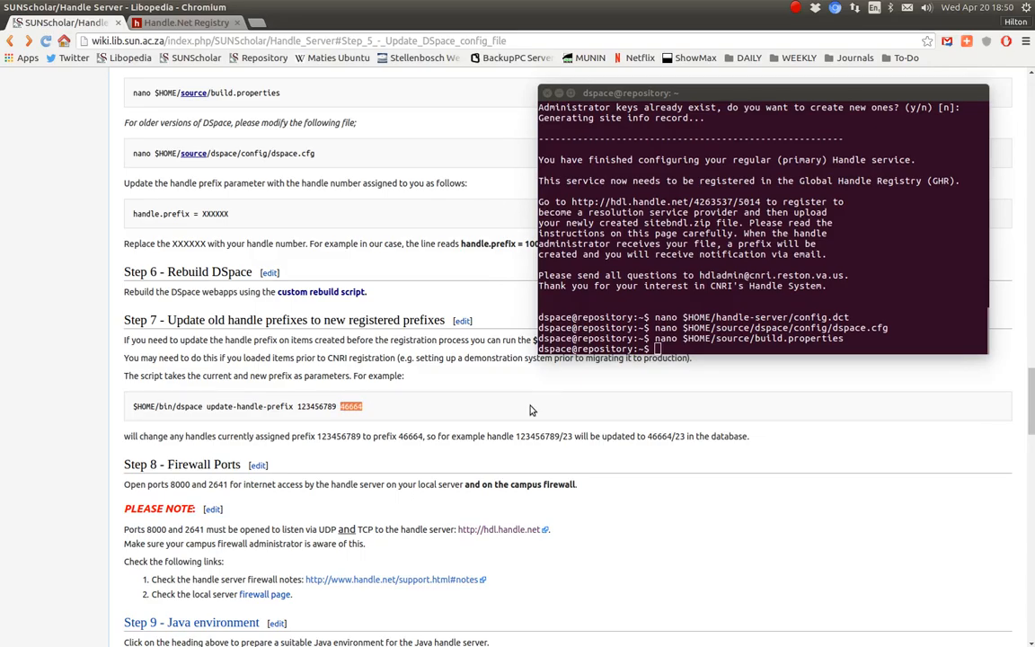
{"action": "mouse_move", "coordinate": [317, 438]}
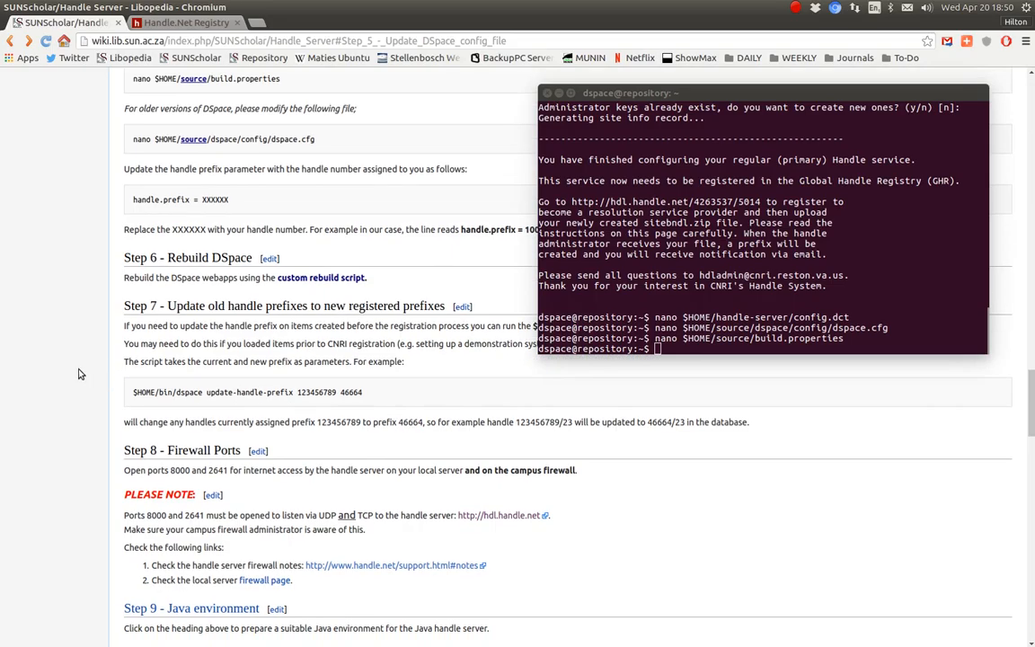
{"action": "scroll", "scroll_direction": "down", "scroll_amount": 3}
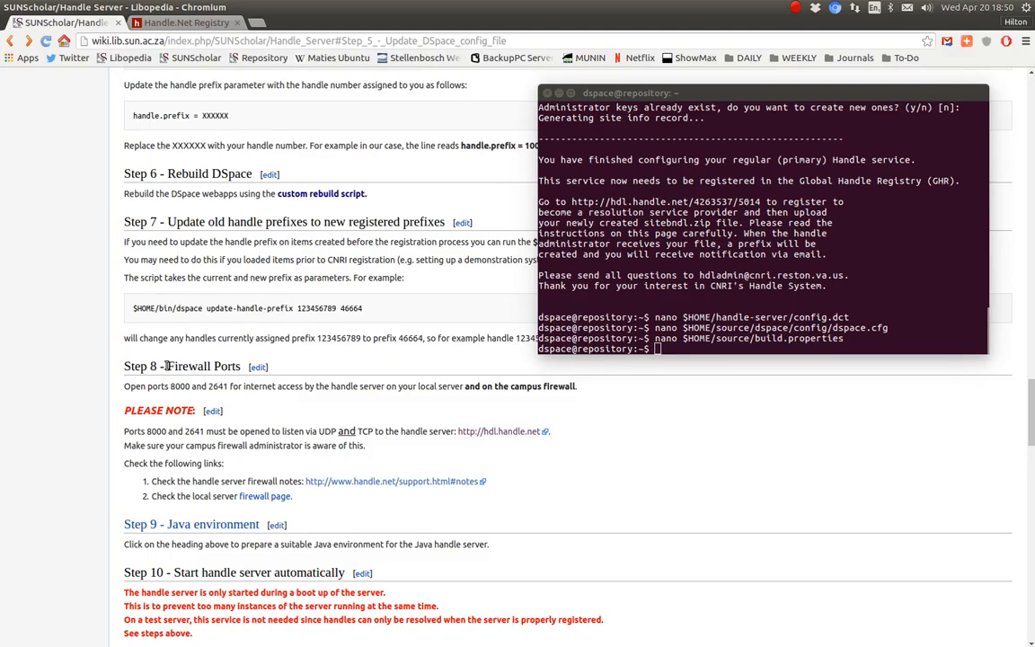
{"action": "double_click", "coordinate": [201, 367]}
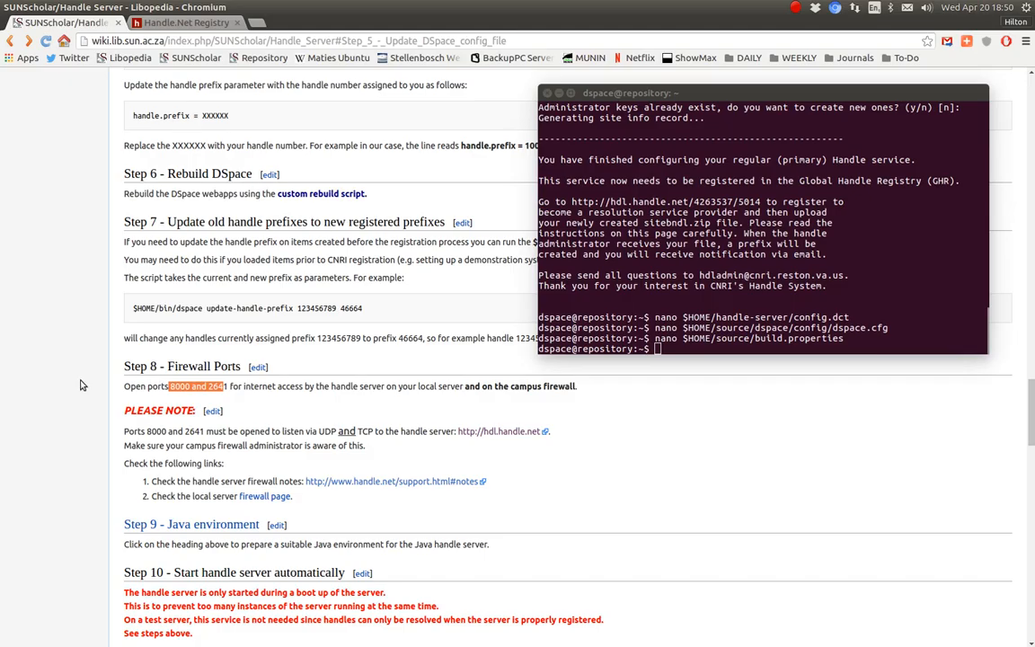
{"action": "scroll", "scroll_direction": "down", "scroll_amount": 3}
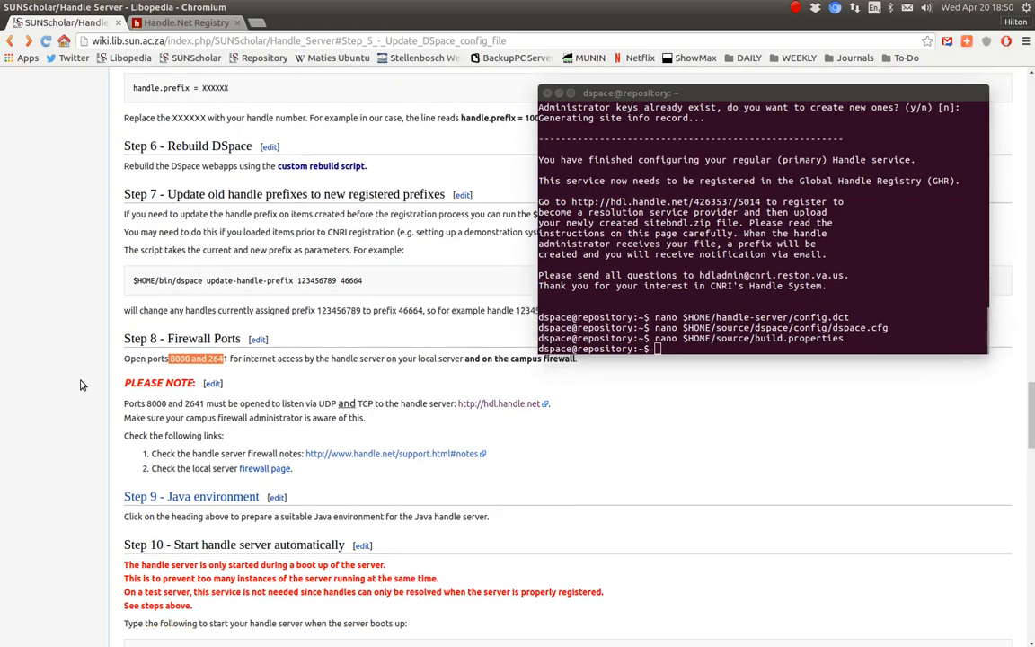
{"action": "scroll", "scroll_direction": "down", "scroll_amount": 3}
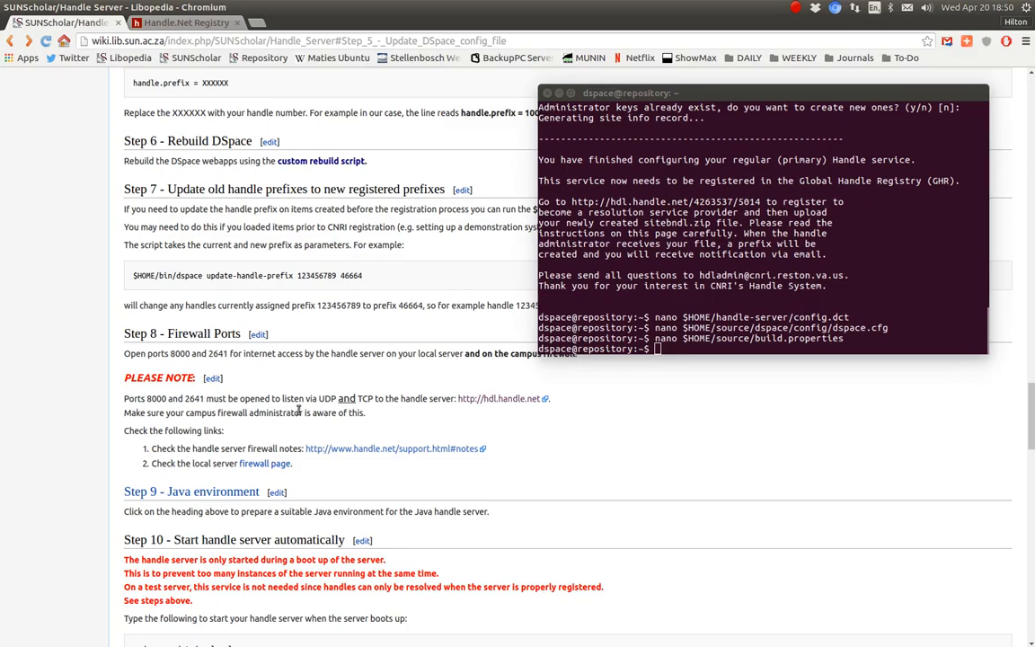
{"action": "double_click", "coordinate": [327, 399]}
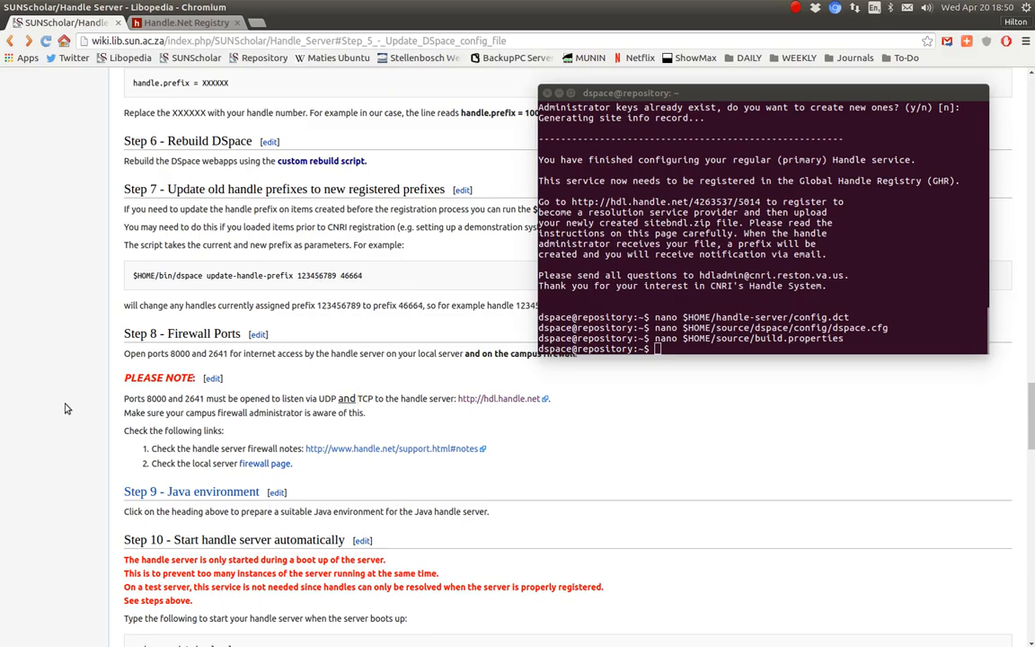
{"action": "mouse_move", "coordinate": [151, 410]}
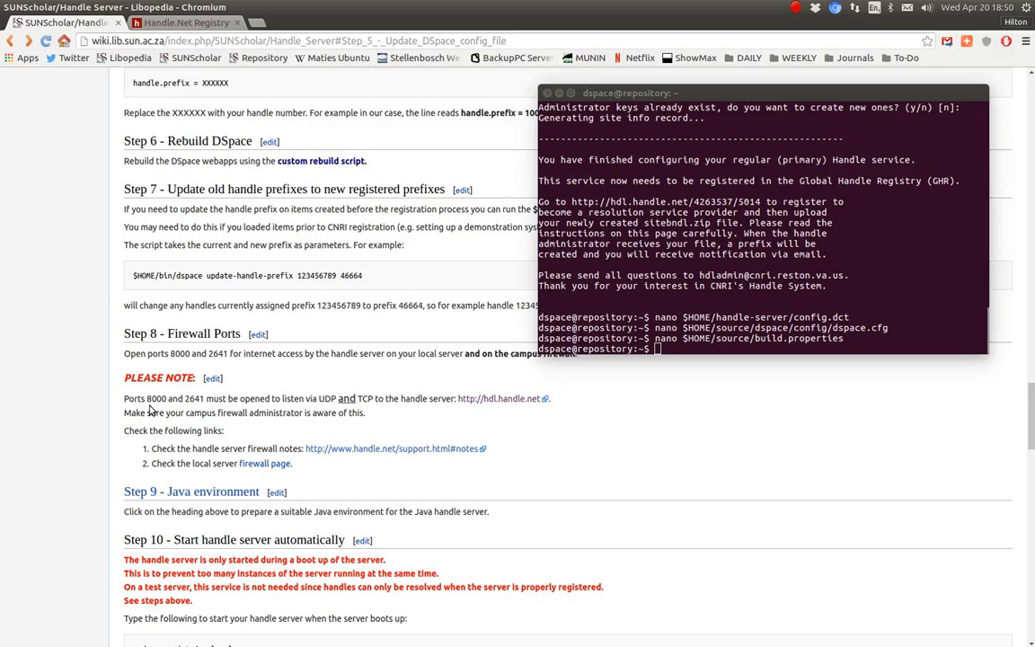
{"action": "double_click", "coordinate": [171, 399]}
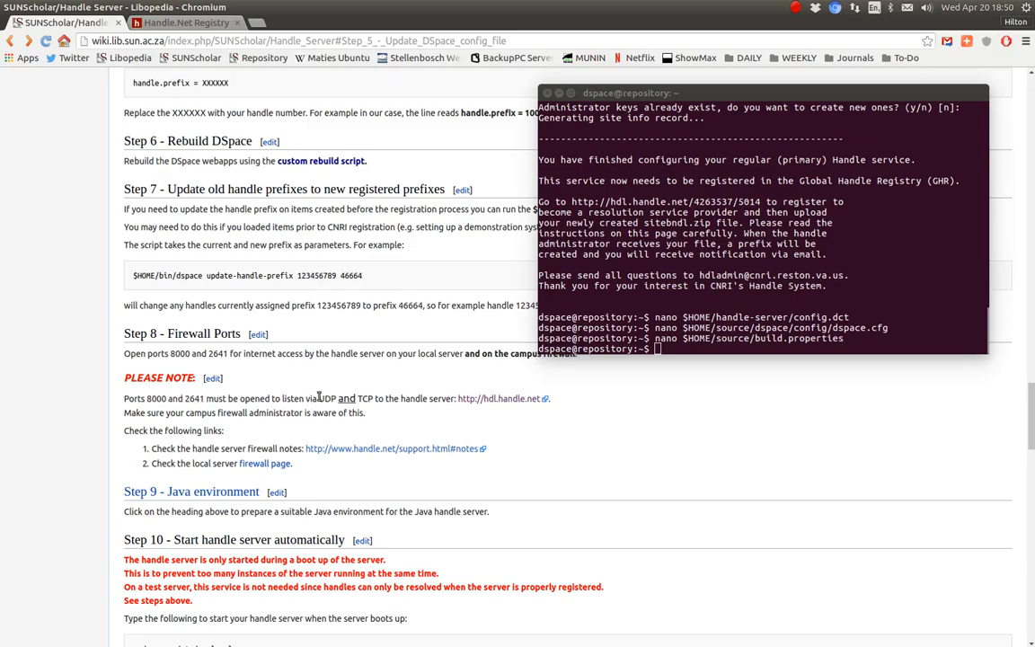
{"action": "double_click", "coordinate": [333, 399]}
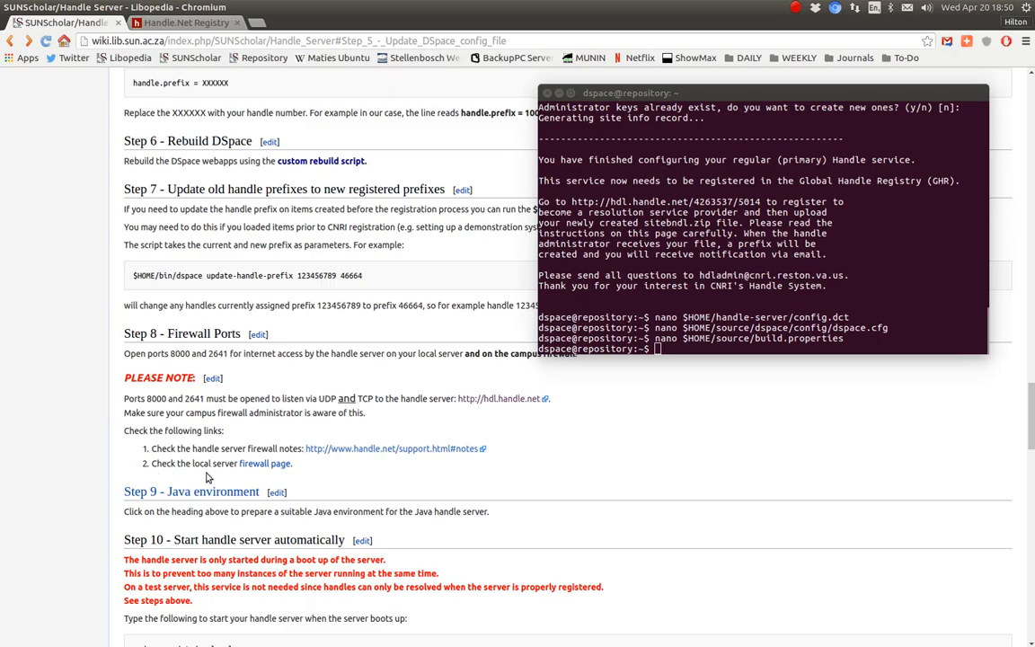
{"action": "mouse_move", "coordinate": [264, 463]}
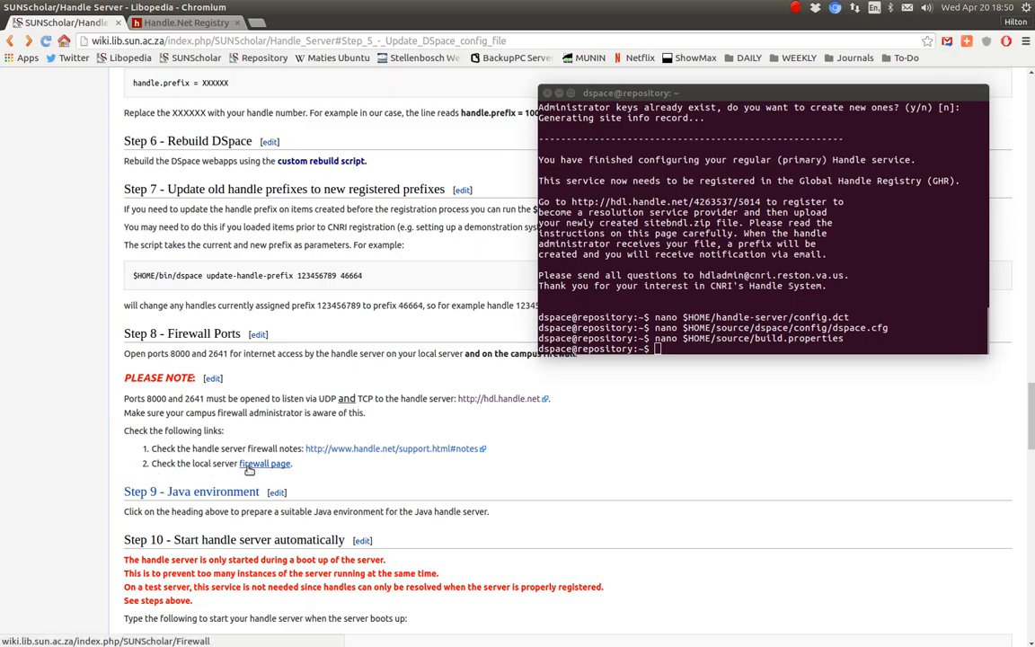
{"action": "left_click", "coordinate": [264, 463]}
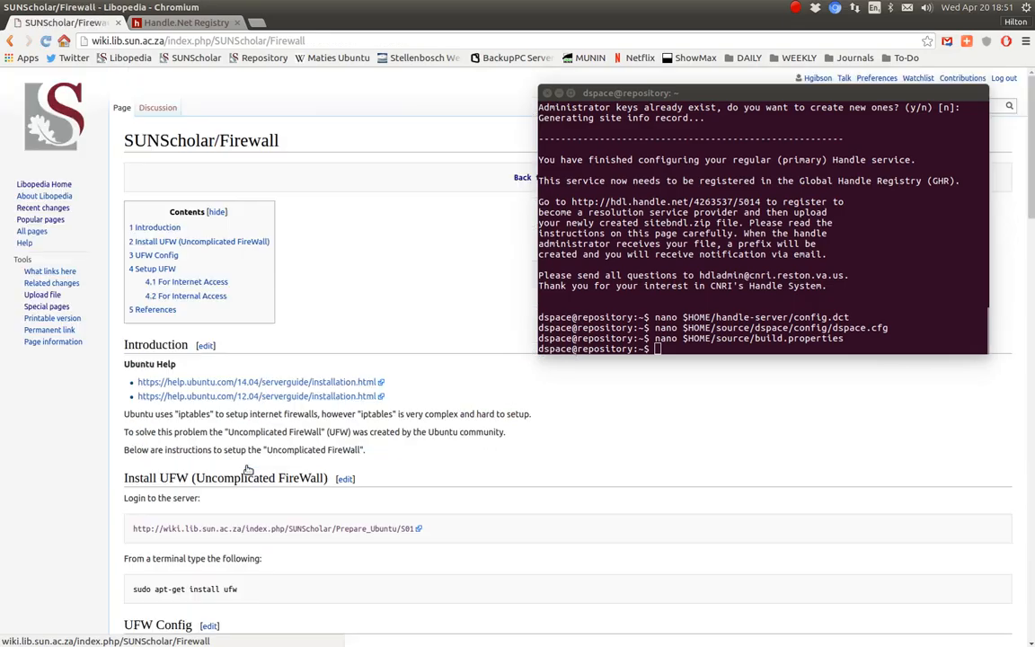
{"action": "scroll", "scroll_direction": "down", "scroll_amount": 3}
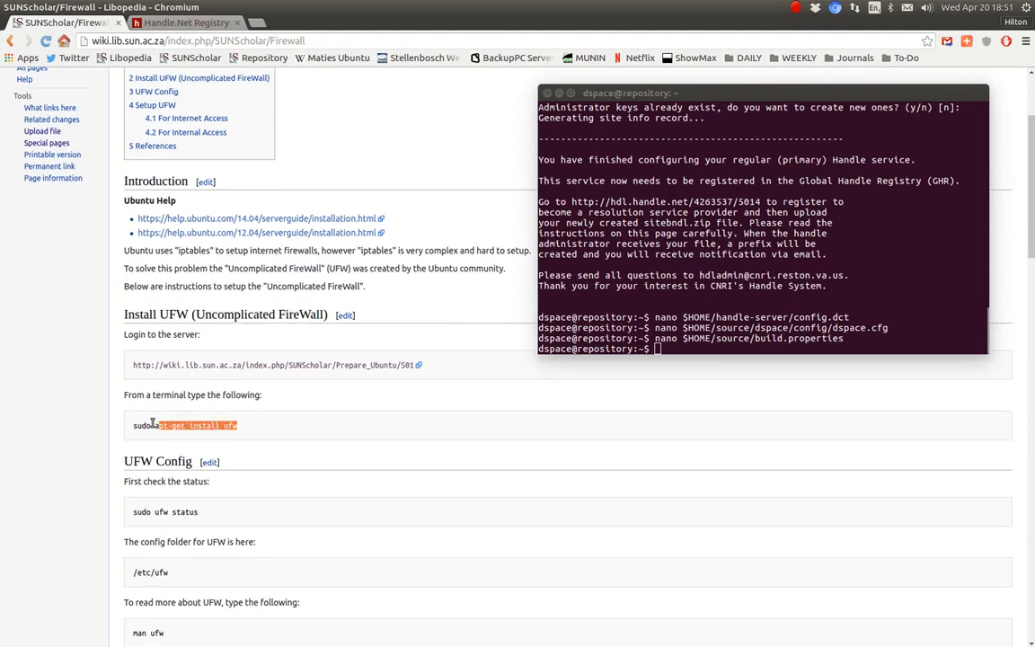
{"action": "triple_click", "coordinate": [183, 424]}
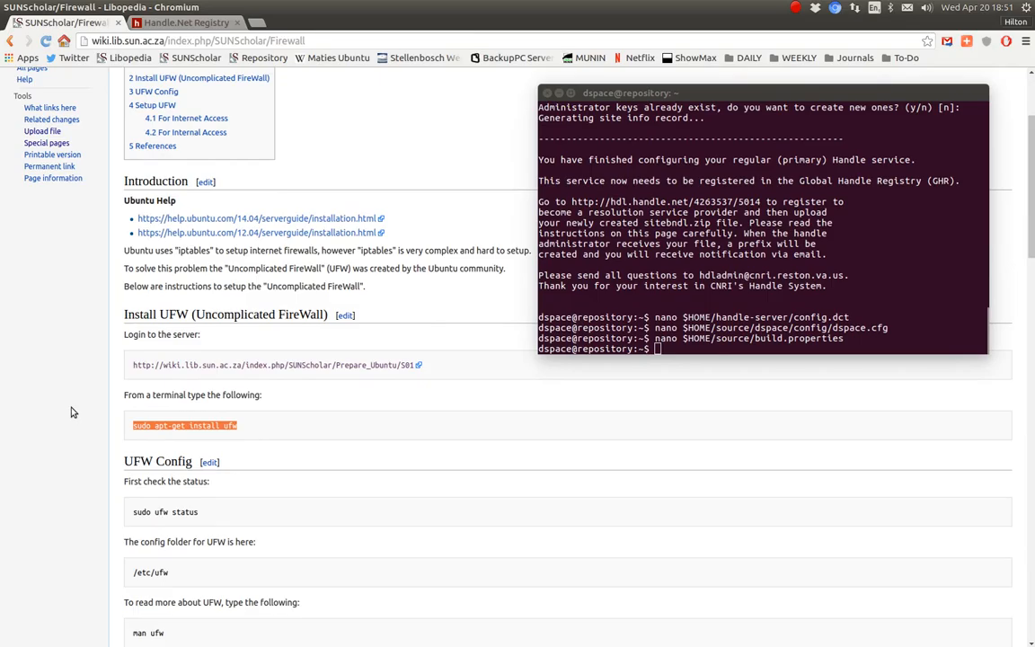
{"action": "scroll", "scroll_direction": "down", "scroll_amount": 3}
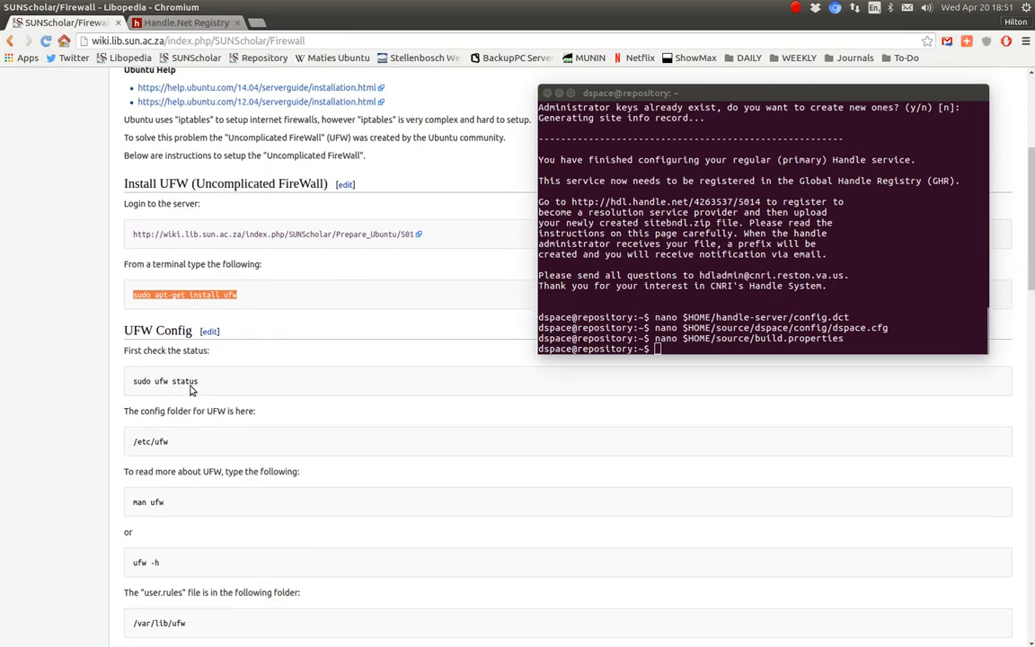
{"action": "scroll", "scroll_direction": "down", "scroll_amount": 3}
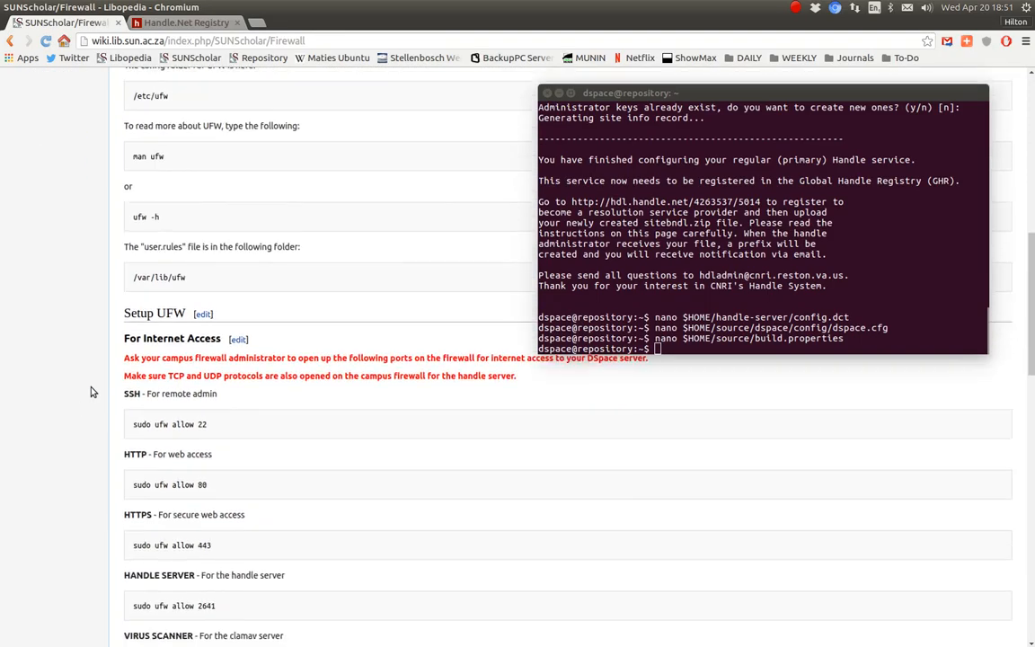
{"action": "scroll", "scroll_direction": "down", "scroll_amount": 3}
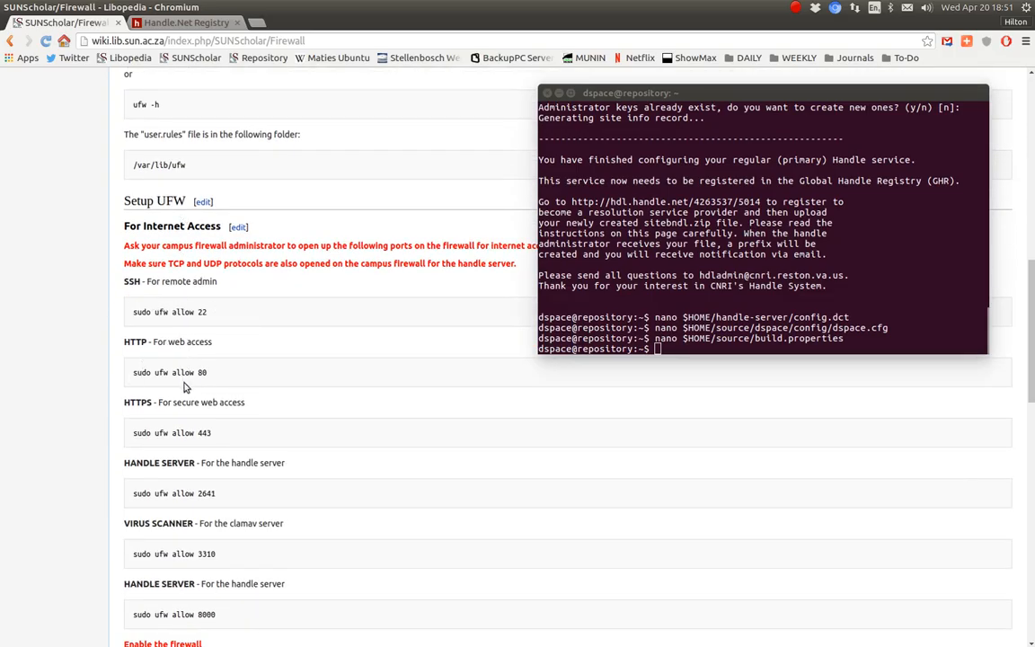
{"action": "scroll", "scroll_direction": "down", "scroll_amount": 3}
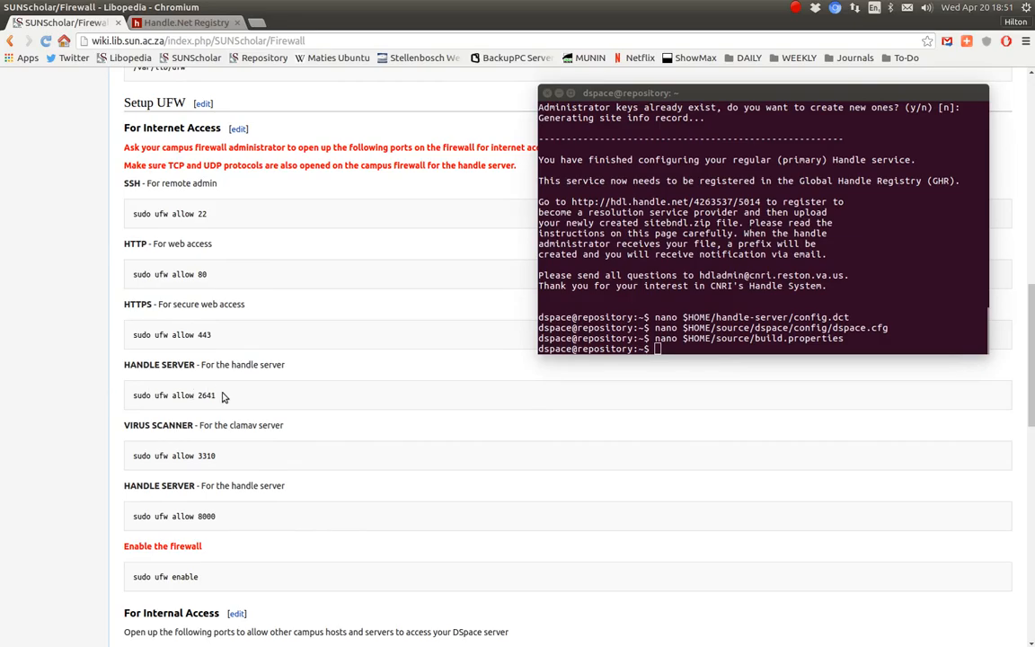
{"action": "triple_click", "coordinate": [173, 395]}
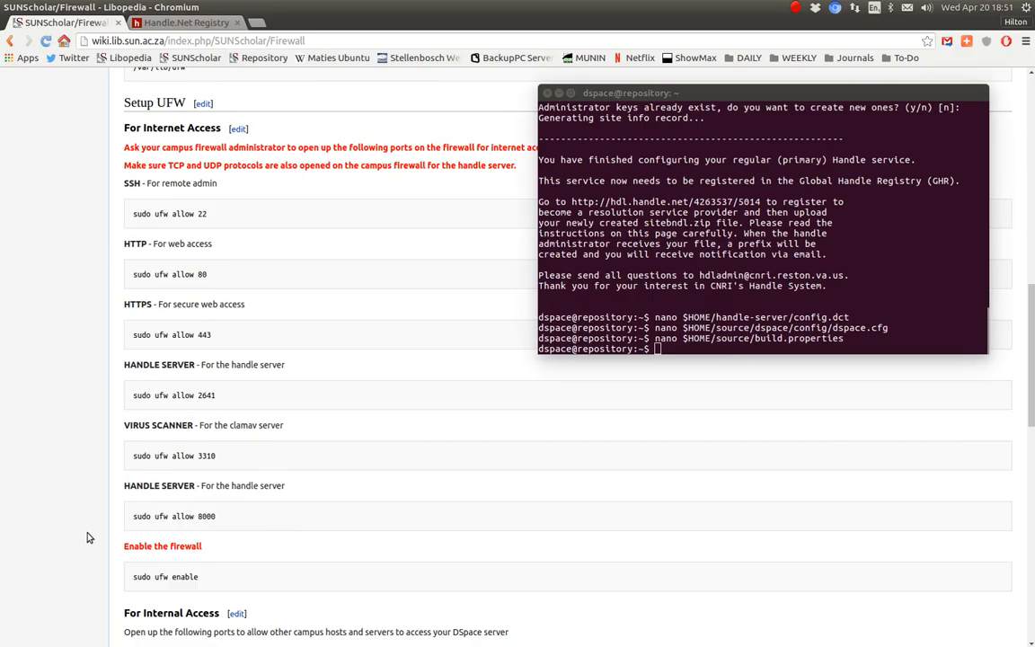
{"action": "mouse_move", "coordinate": [155, 497]}
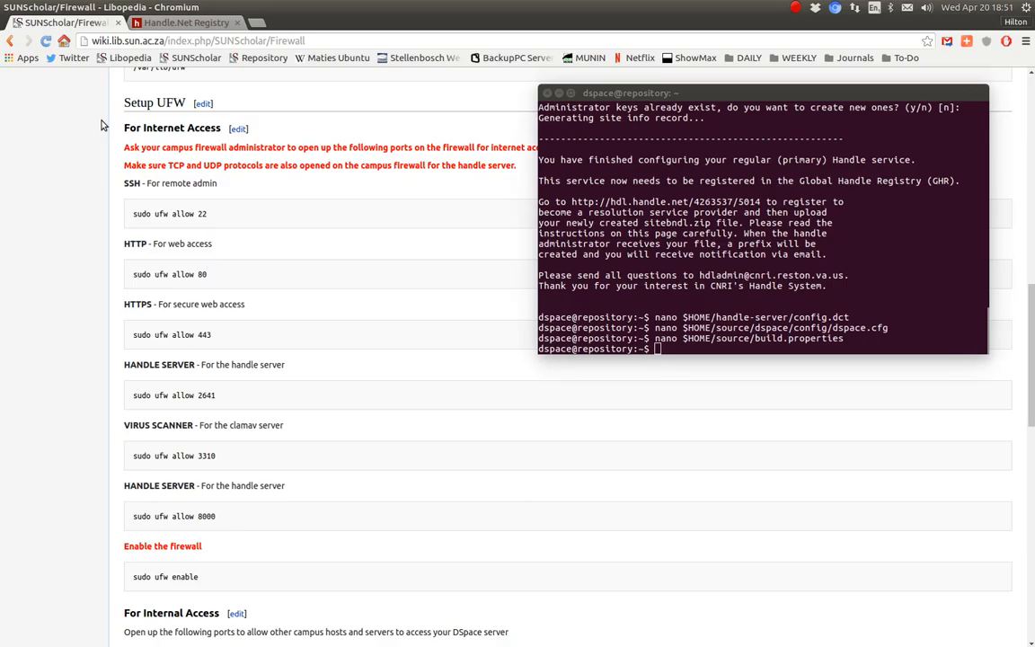
{"action": "scroll", "scroll_direction": "down", "scroll_amount": 3}
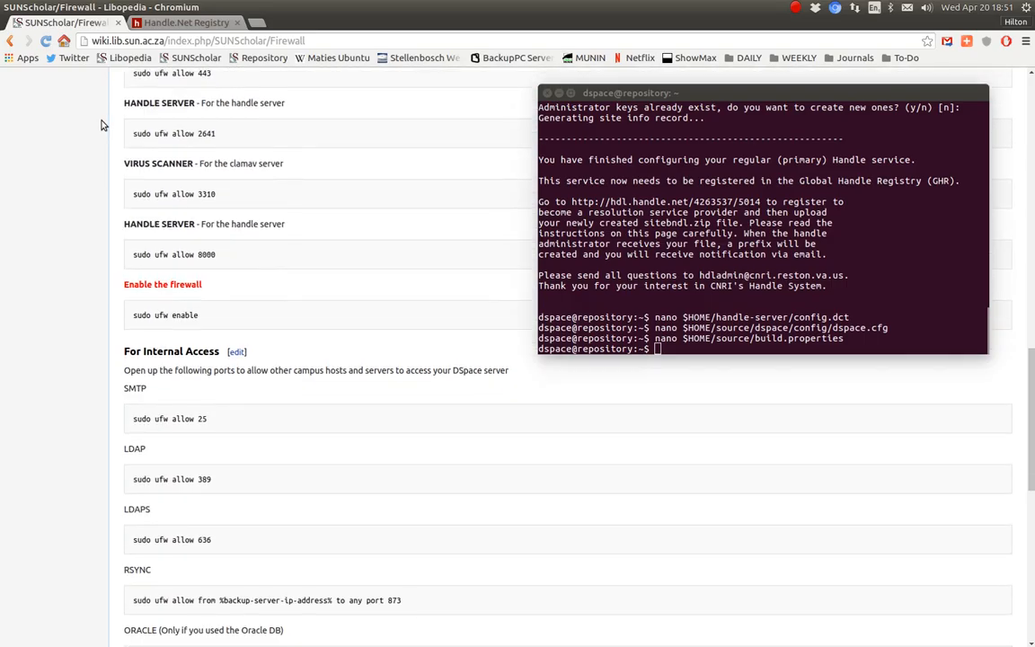
{"action": "mouse_move", "coordinate": [12, 43]}
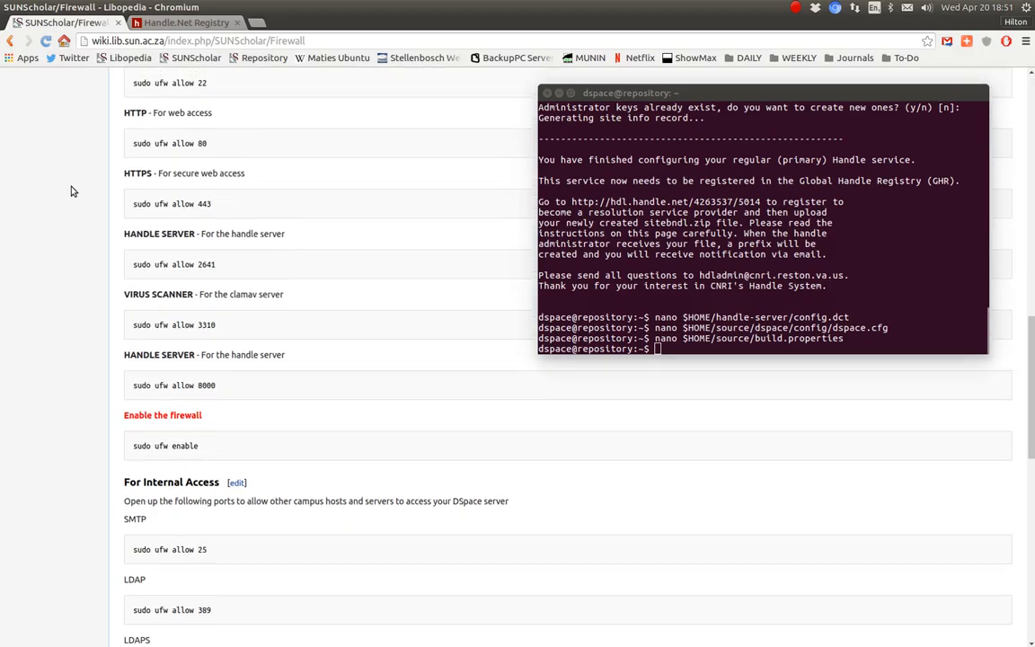
{"action": "scroll", "scroll_direction": "up", "scroll_amount": 3}
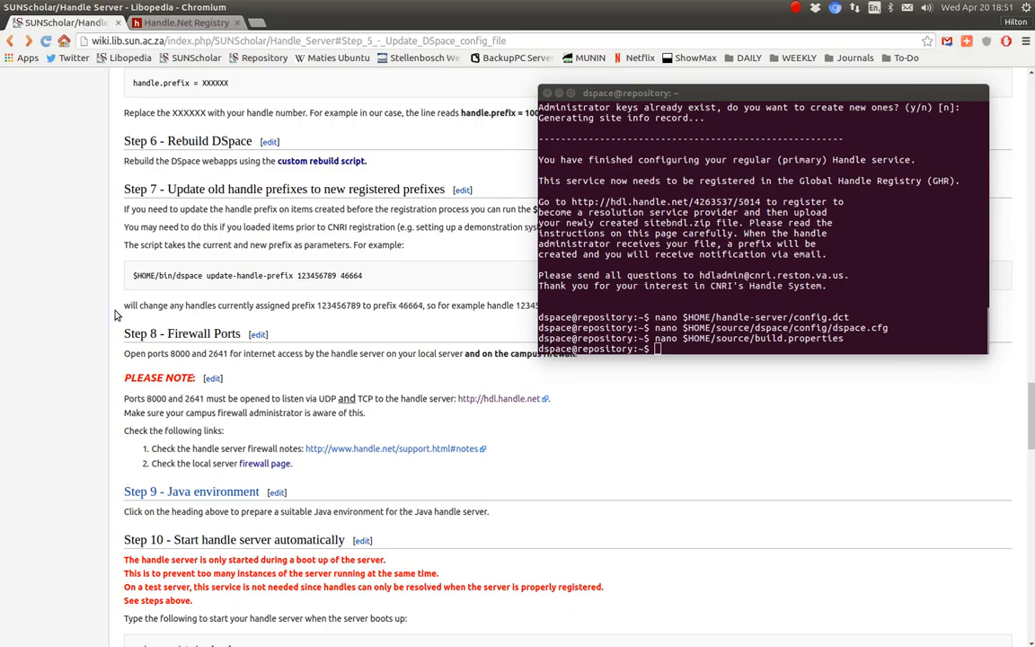
- Navigate back to the Handle Server guide and scroll to Steps 8–11 on firewall ports
{"action": "scroll", "scroll_direction": "down", "scroll_amount": 3}
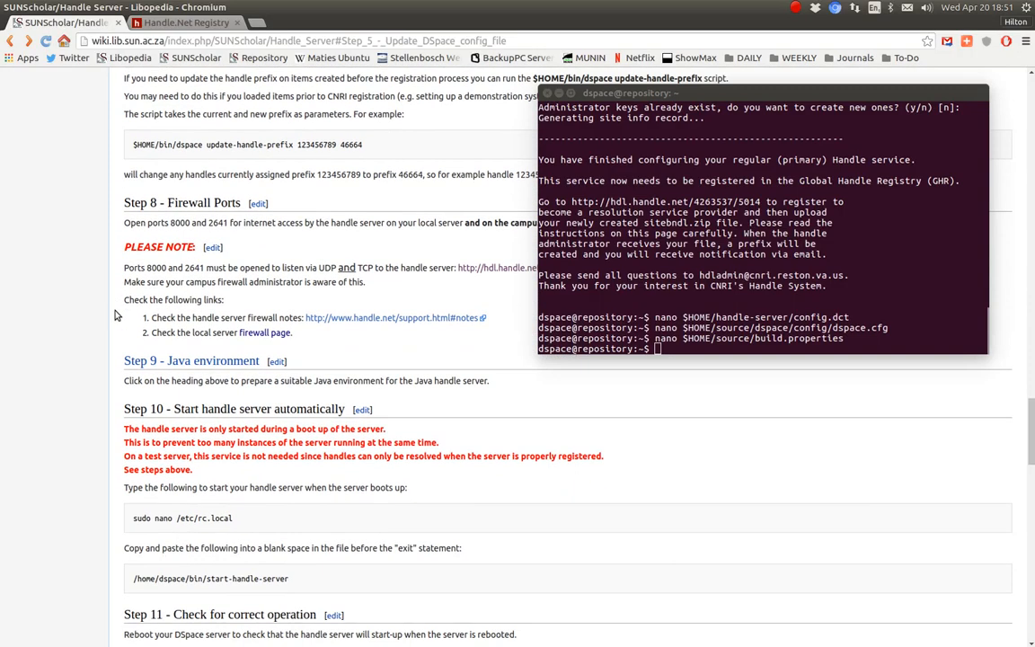
{"action": "mouse_move", "coordinate": [190, 360]}
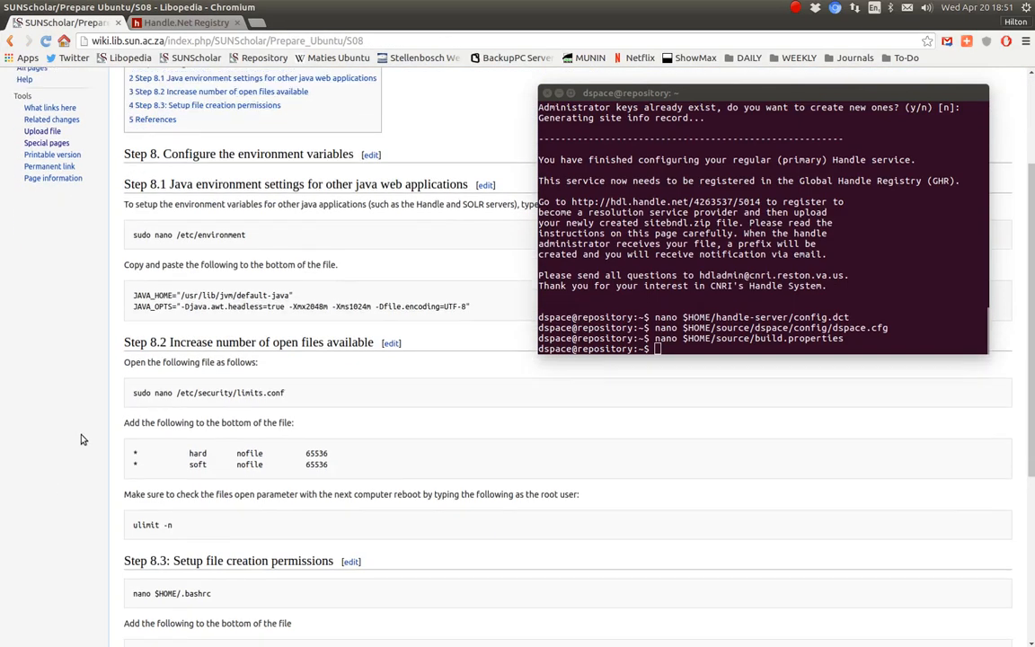
{"action": "scroll", "scroll_direction": "up", "scroll_amount": 3}
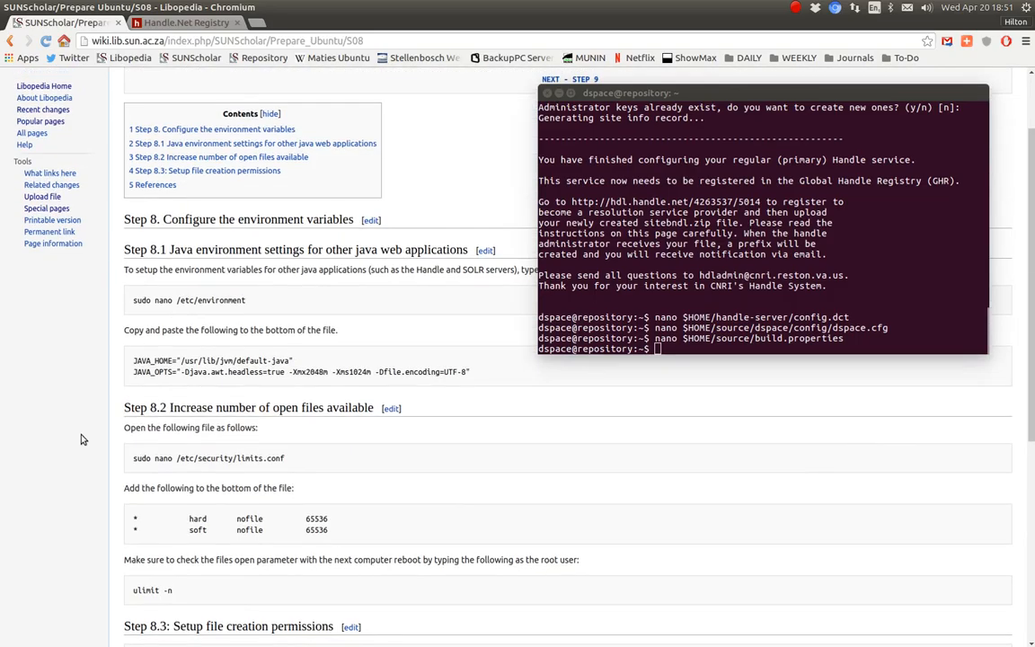
{"action": "double_click", "coordinate": [212, 300]}
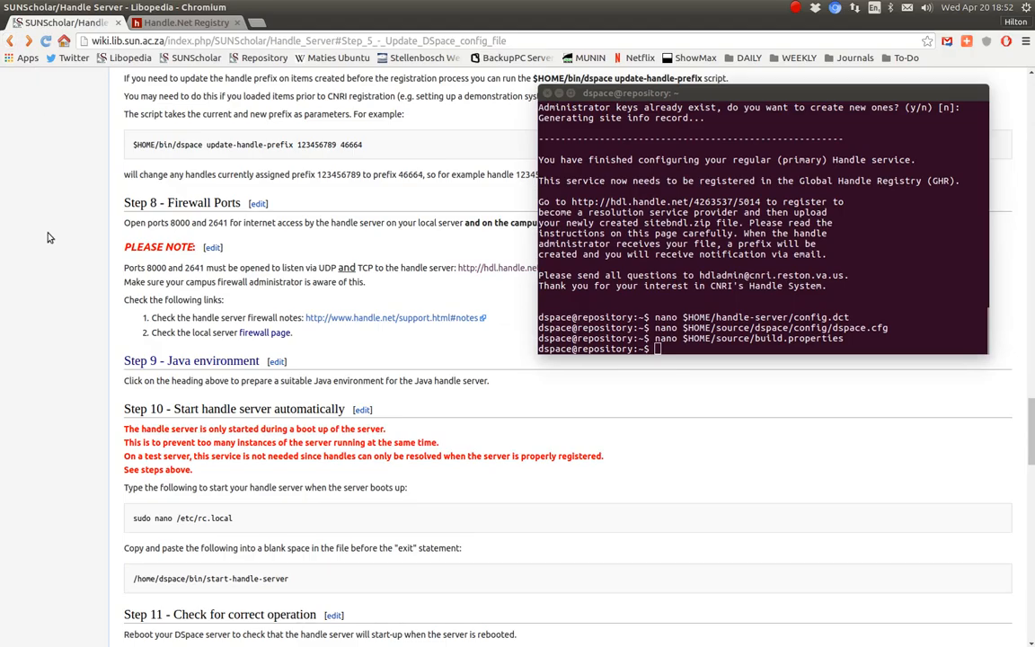
{"action": "scroll", "scroll_direction": "down", "scroll_amount": 3}
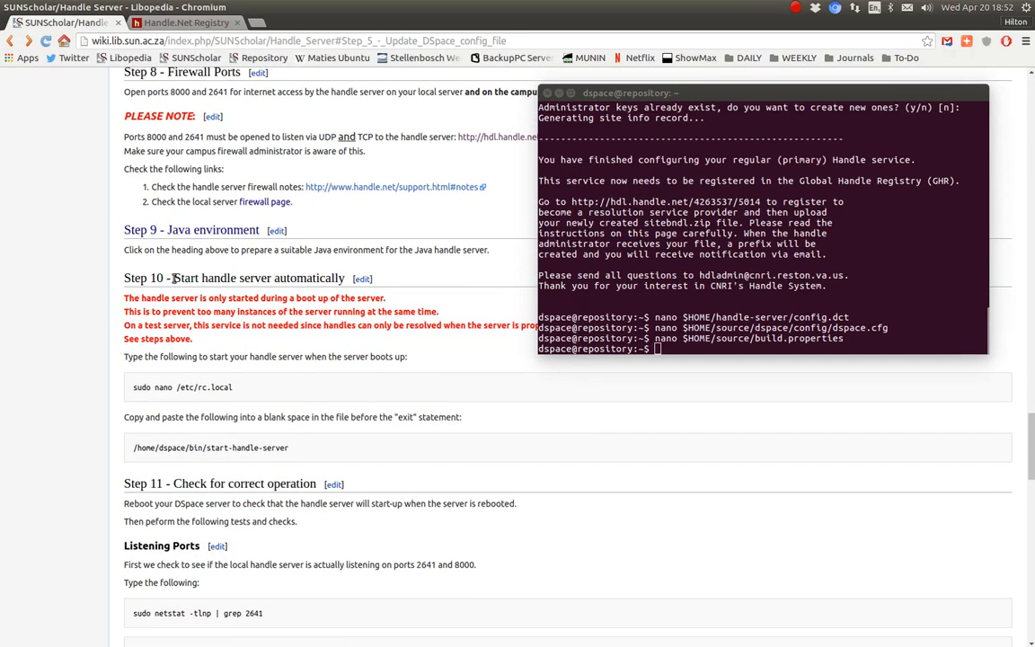
- Run 'sudo nano /etc/rc.local' copied from the wiki, entering the sudo password after a retry
{"action": "double_click", "coordinate": [259, 277]}
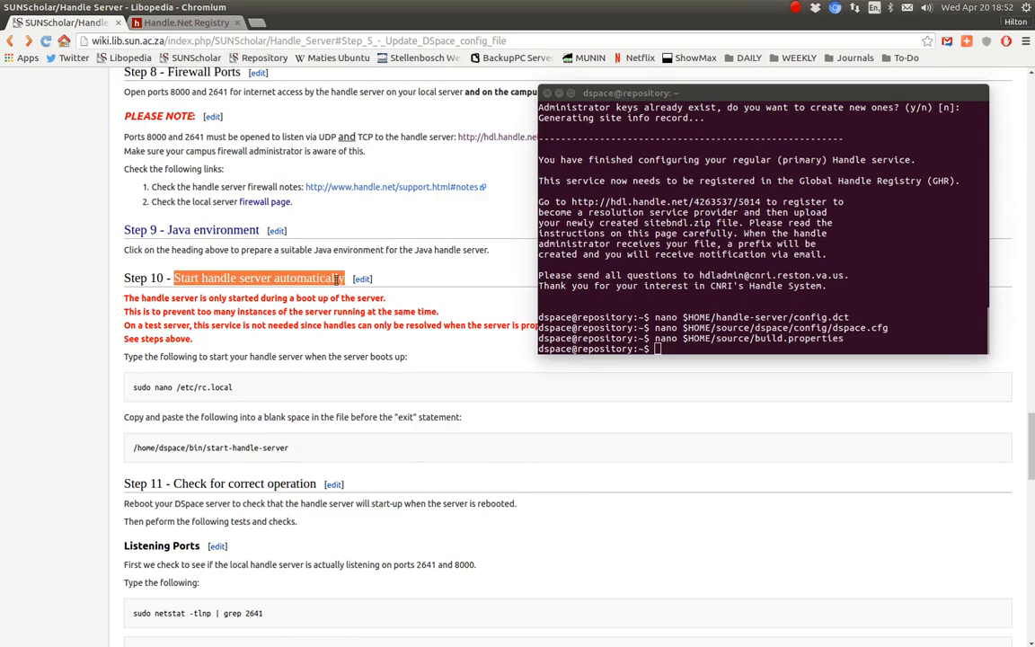
{"action": "left_click", "coordinate": [69, 356]}
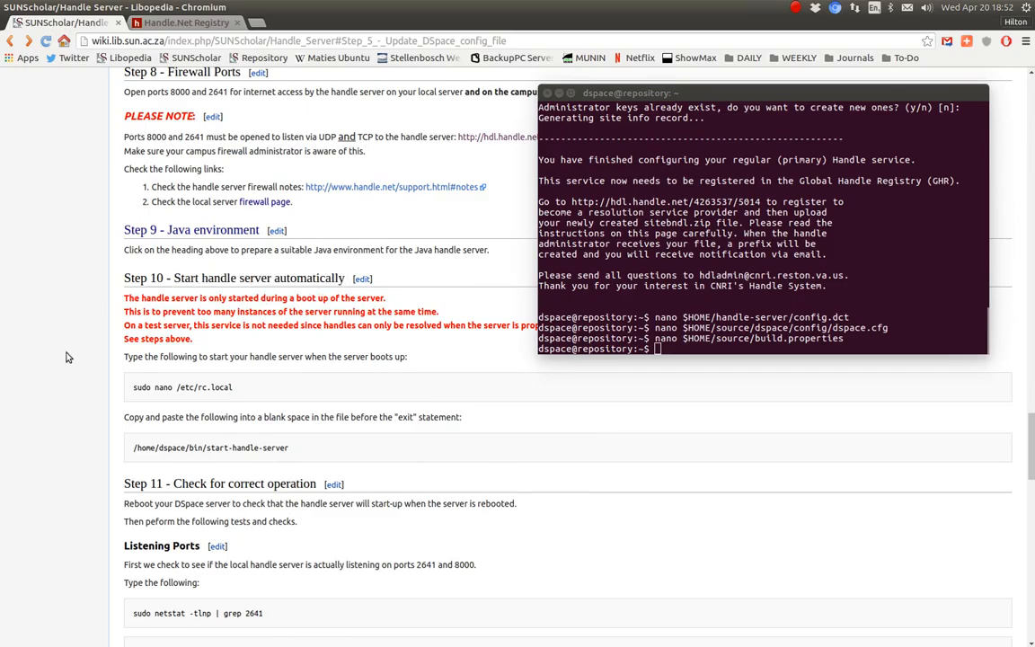
{"action": "mouse_move", "coordinate": [238, 386]}
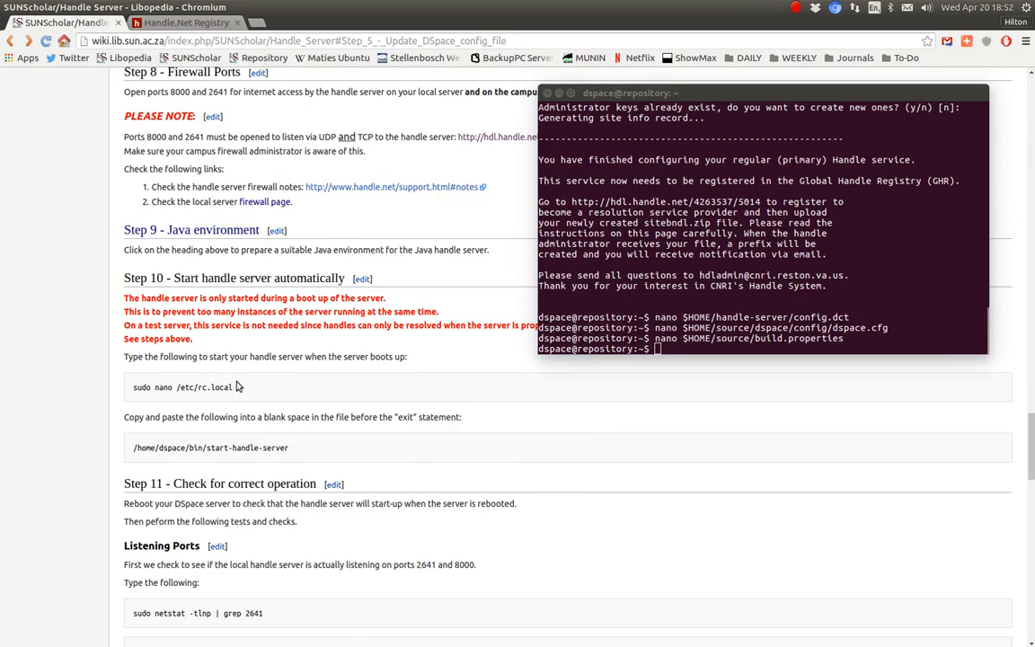
{"action": "triple_click", "coordinate": [180, 386]}
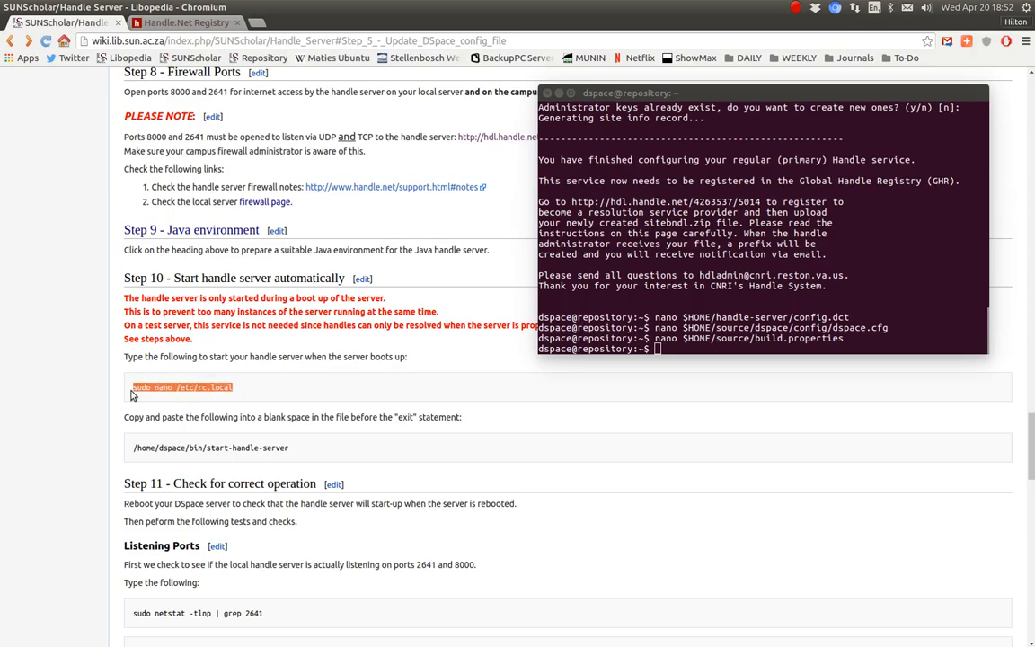
{"action": "right_click", "coordinate": [184, 386]}
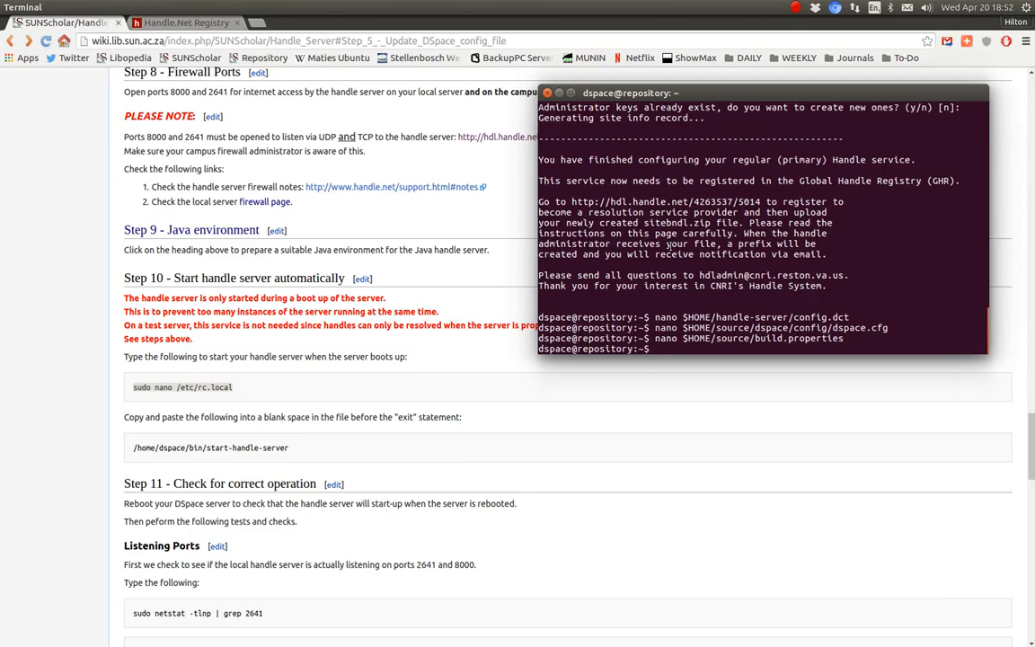
{"action": "type", "text": "sudo nano /etc/rc.local"}
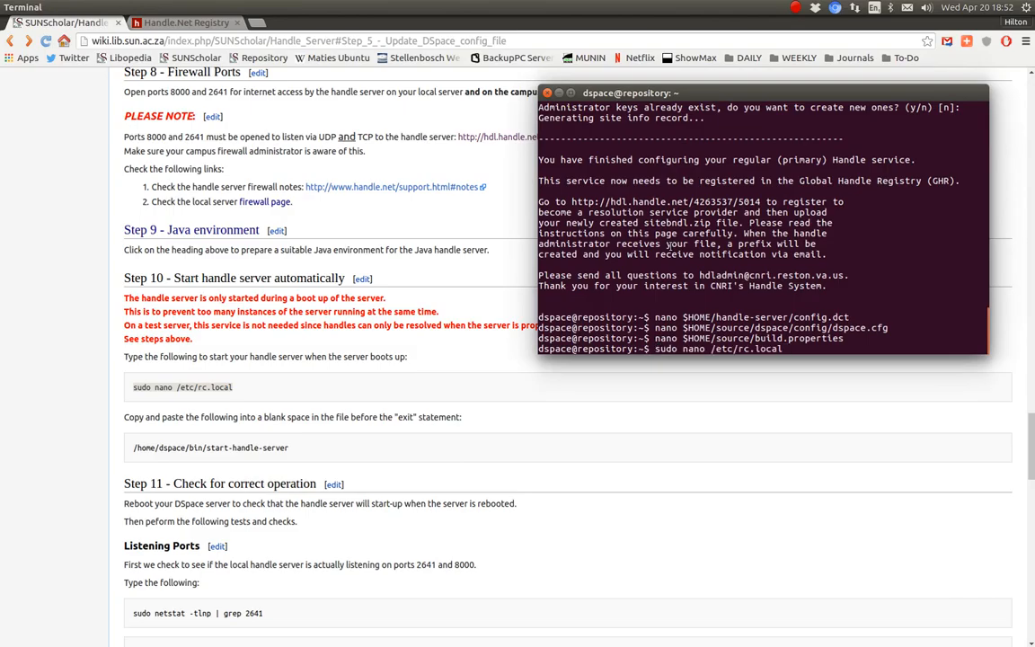
{"action": "key", "text": "Return"}
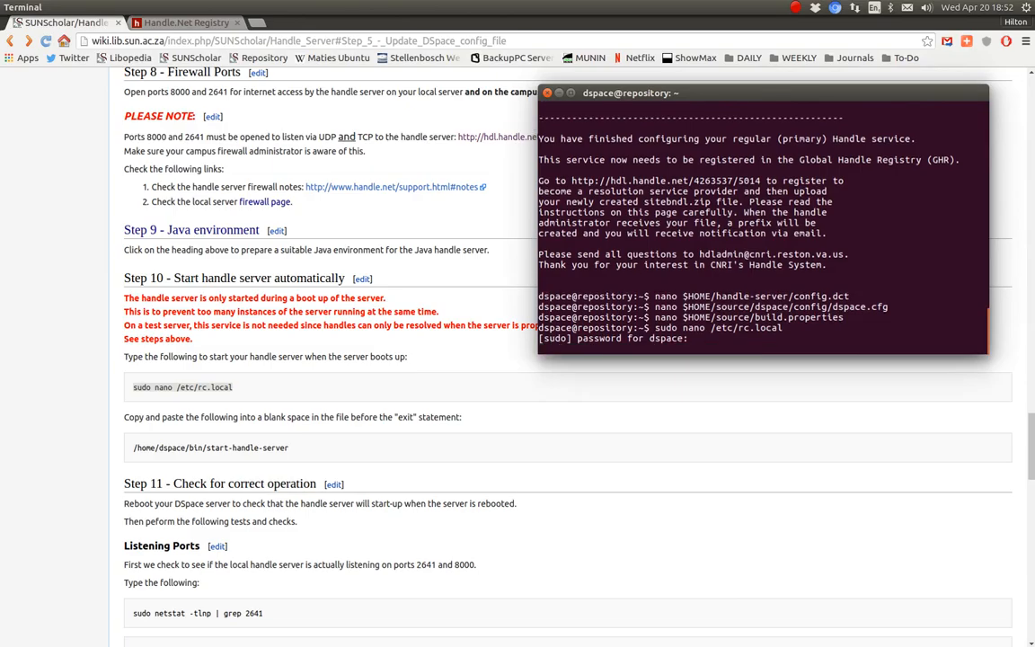
{"action": "key", "text": "Return"}
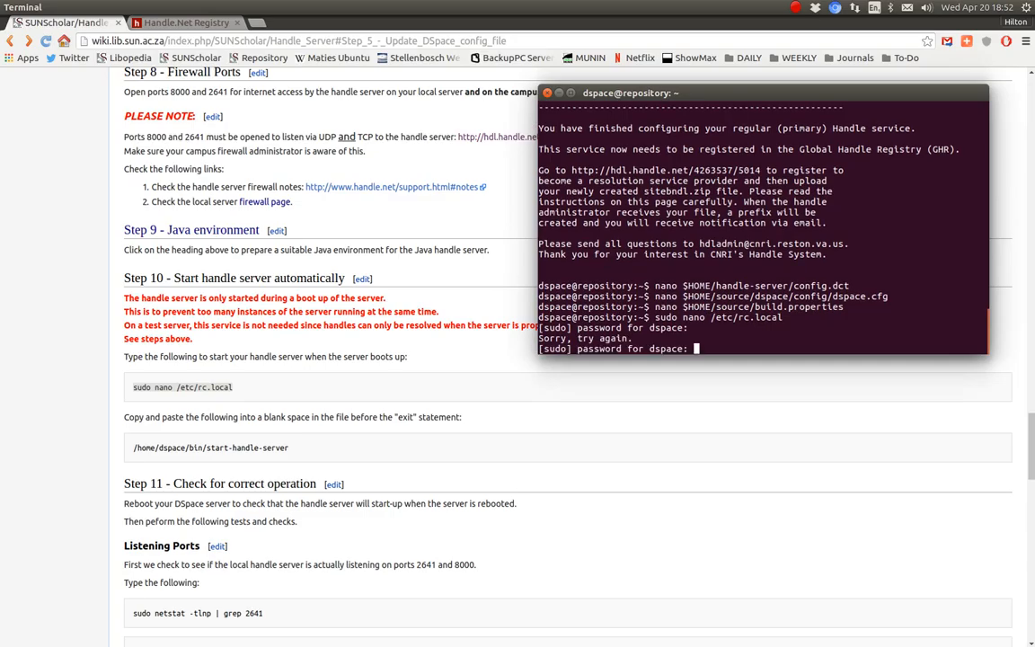
{"action": "key", "text": "Return"}
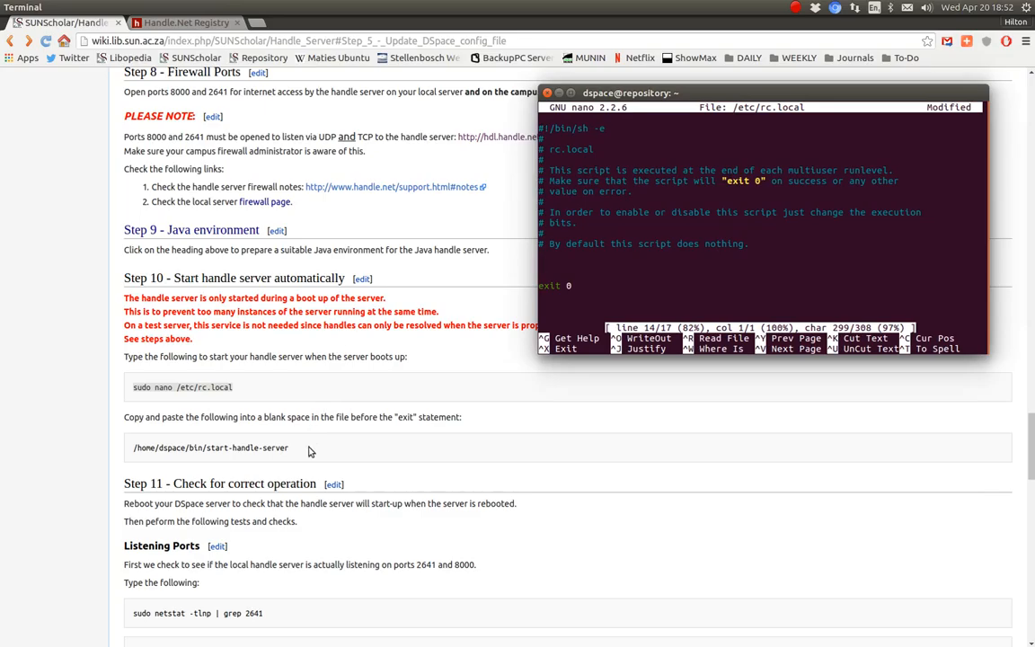
- Paste the start-handle-server line into rc.local and return to the shell prompt
{"action": "triple_click", "coordinate": [210, 447]}
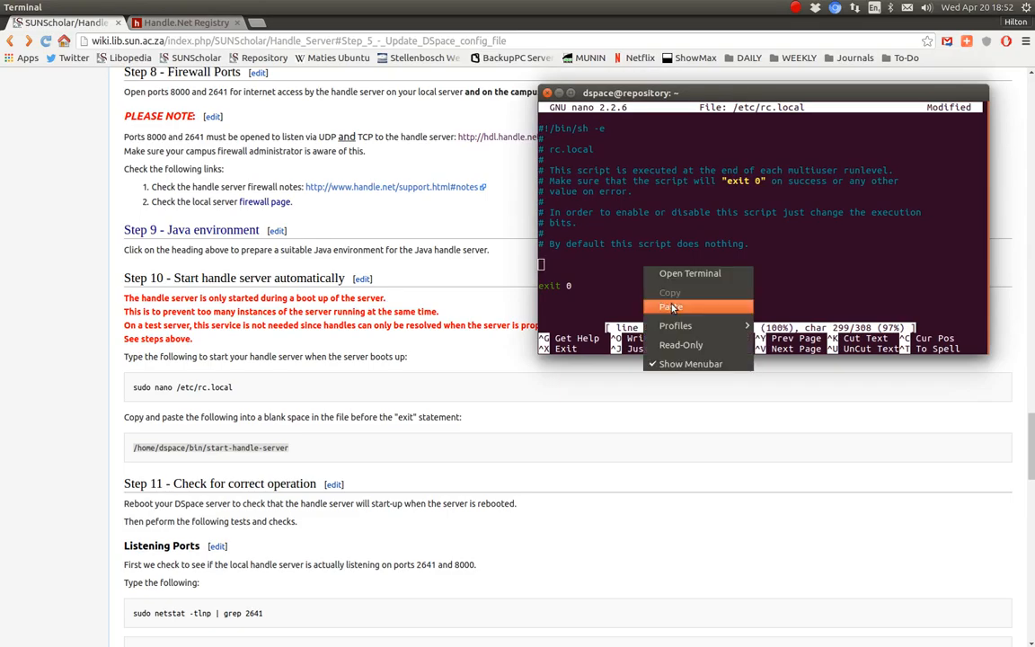
{"action": "left_click", "coordinate": [672, 307]}
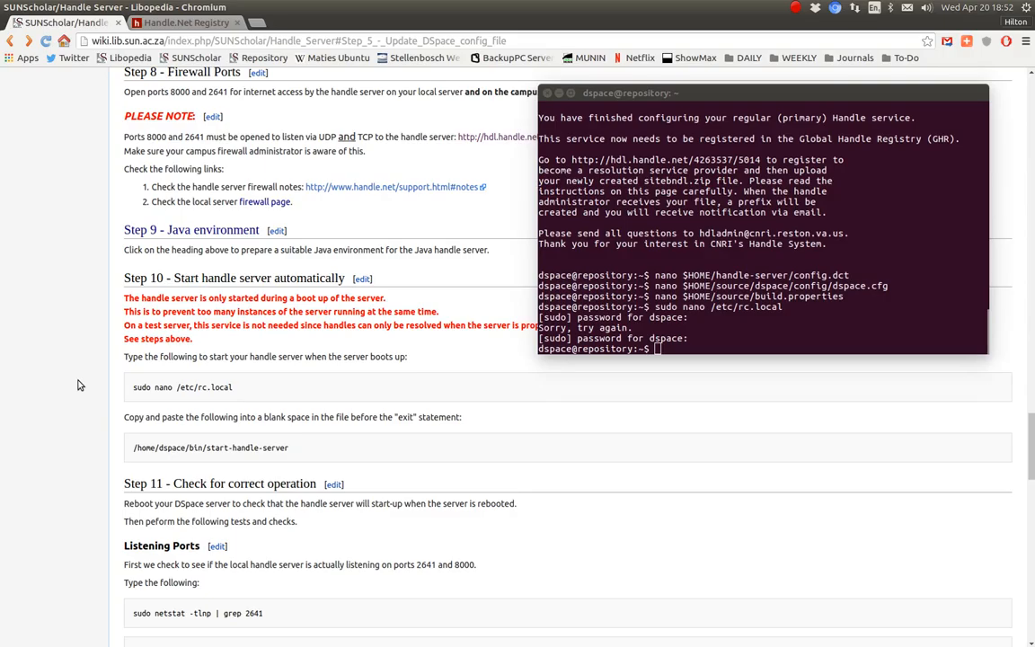
- Run the guide's 'sudo netstat -tlnp | grep 2641' listening check in Terminal
{"action": "scroll", "scroll_direction": "down", "scroll_amount": 3}
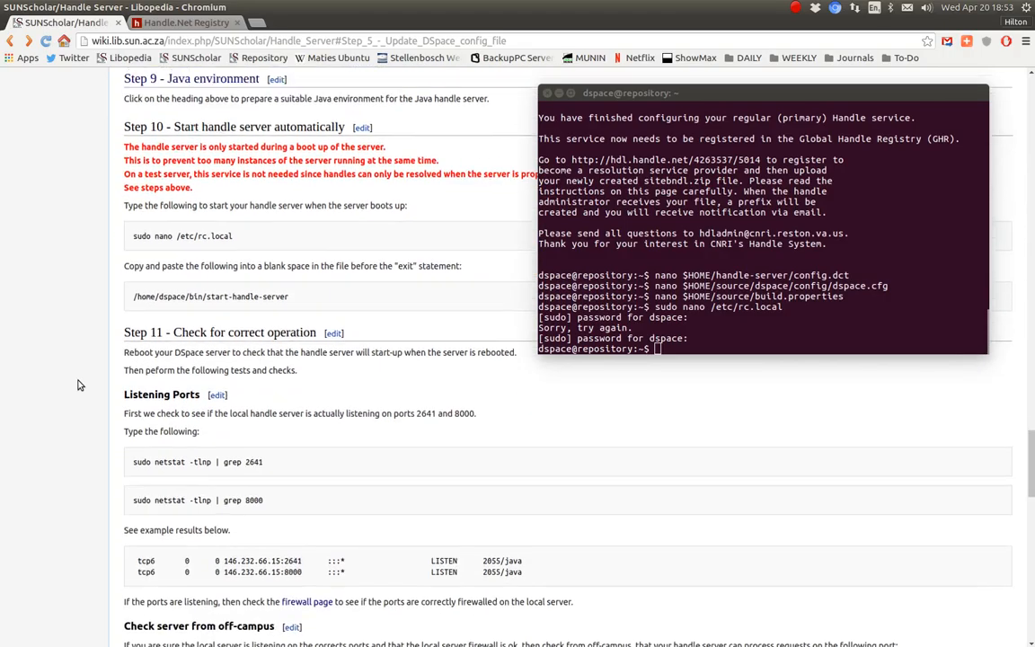
{"action": "scroll", "scroll_direction": "up", "scroll_amount": 3}
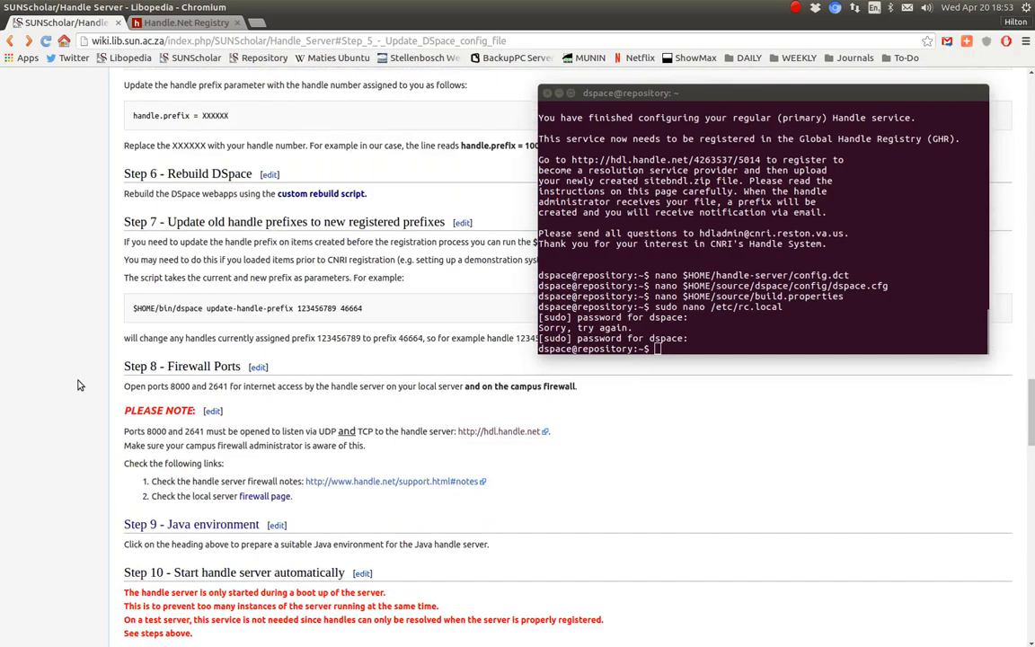
{"action": "scroll", "scroll_direction": "down", "scroll_amount": 3}
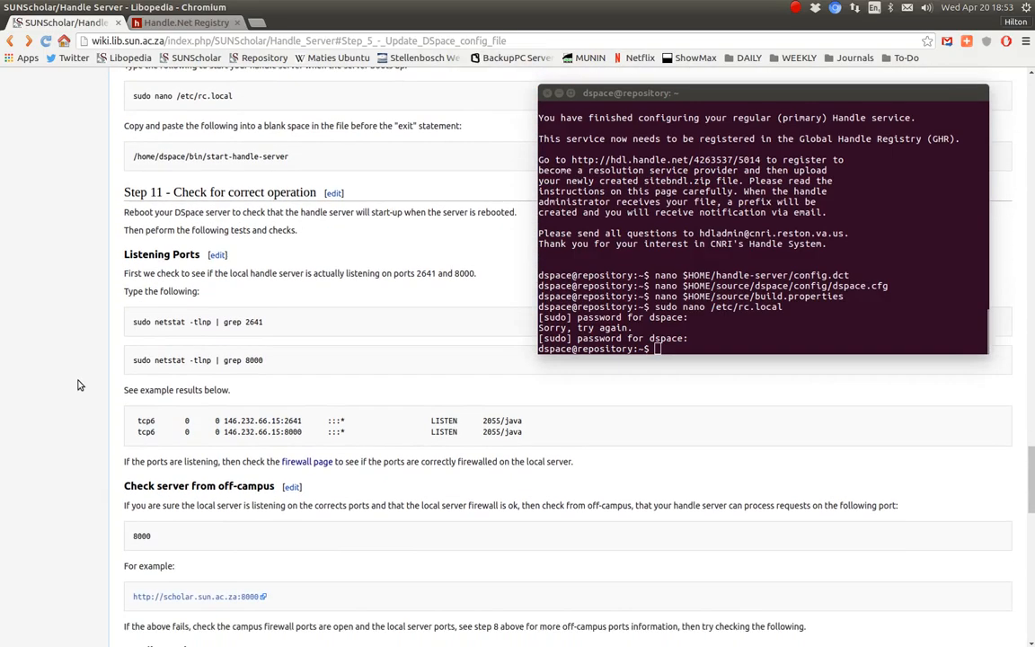
{"action": "scroll", "scroll_direction": "down", "scroll_amount": 3}
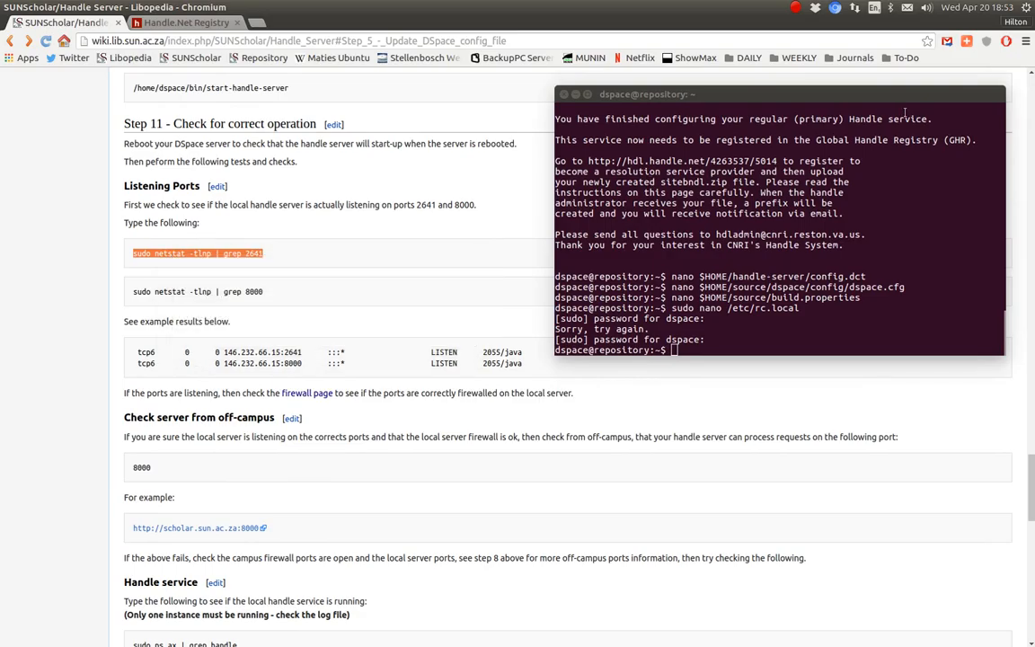
{"action": "right_click", "coordinate": [781, 233]}
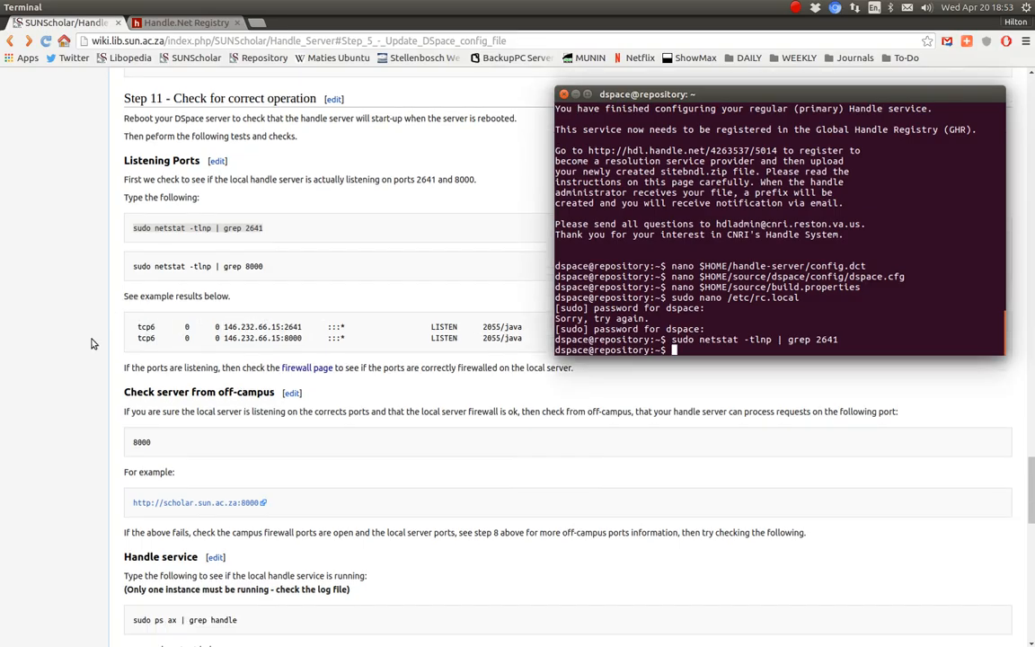
{"action": "scroll", "scroll_direction": "down", "scroll_amount": 3}
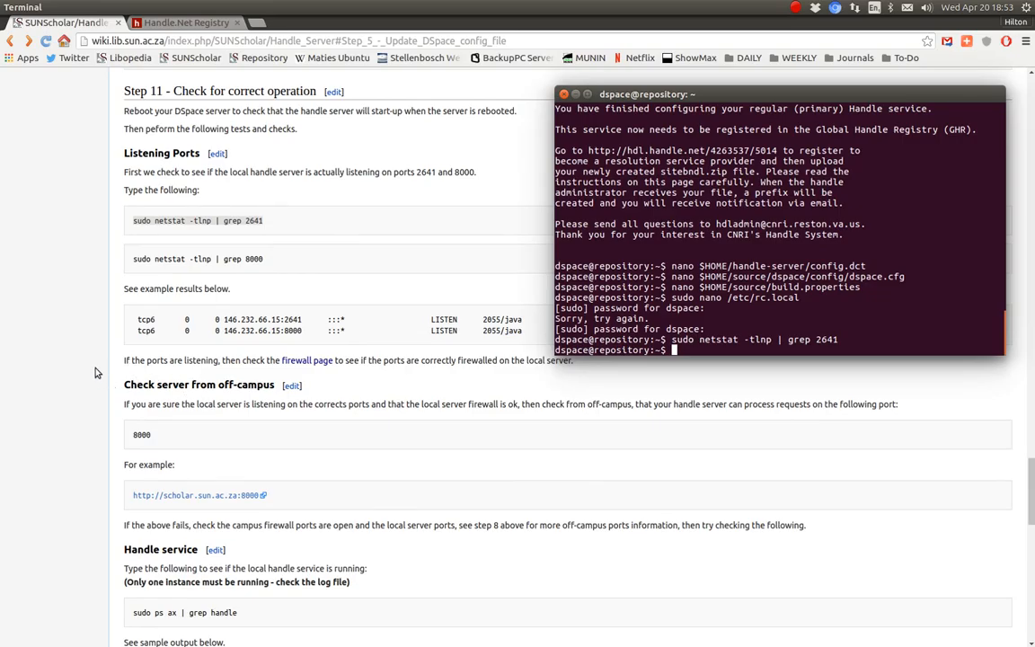
{"action": "scroll", "scroll_direction": "down", "scroll_amount": 3}
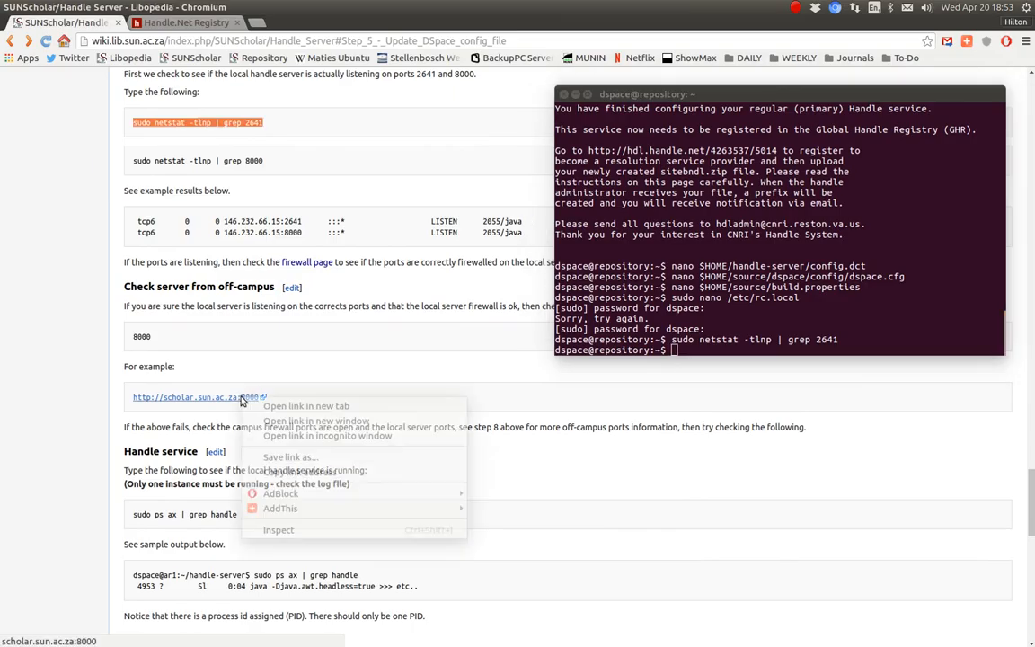
- Load the scholar.sun.ac.za:8000 Handle Proxy in a new tab and copy a handle from a SUNScholar item
{"action": "left_click", "coordinate": [305, 406]}
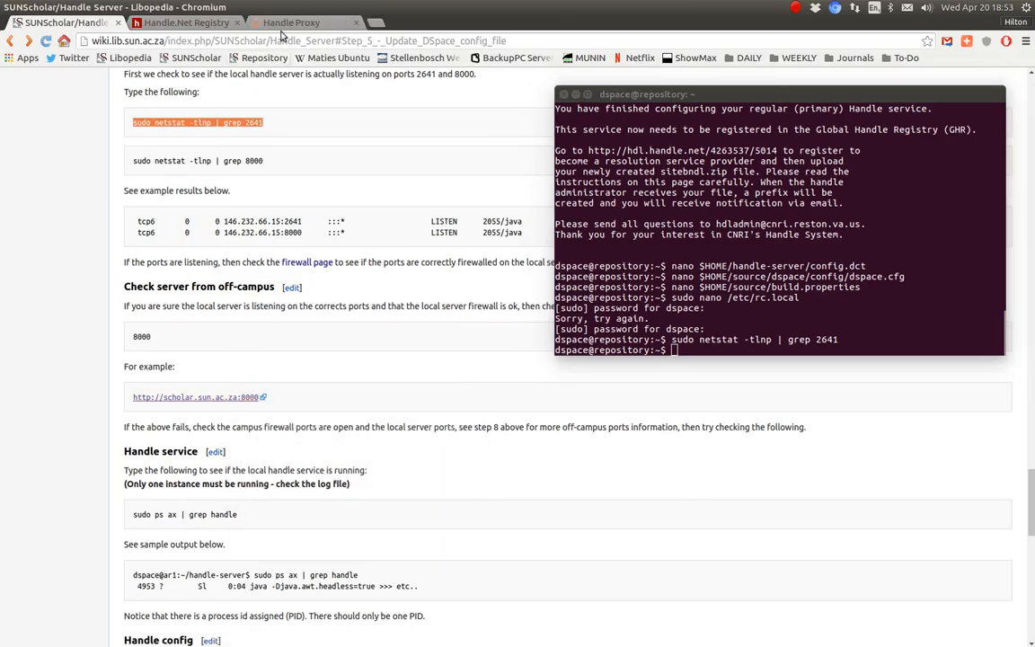
{"action": "left_click", "coordinate": [303, 22]}
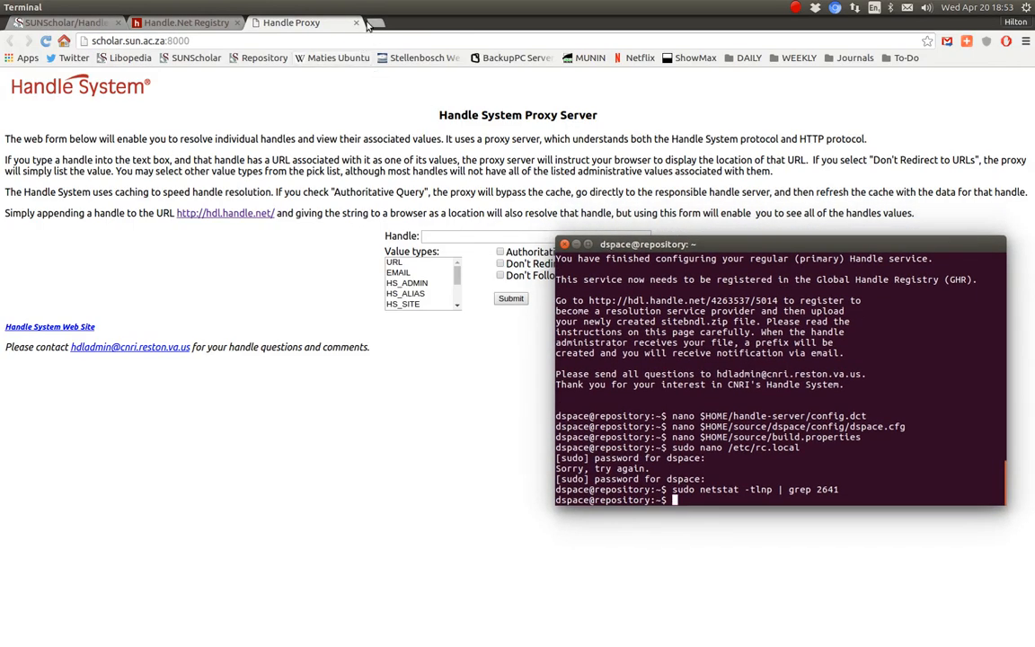
{"action": "left_click", "coordinate": [371, 22]}
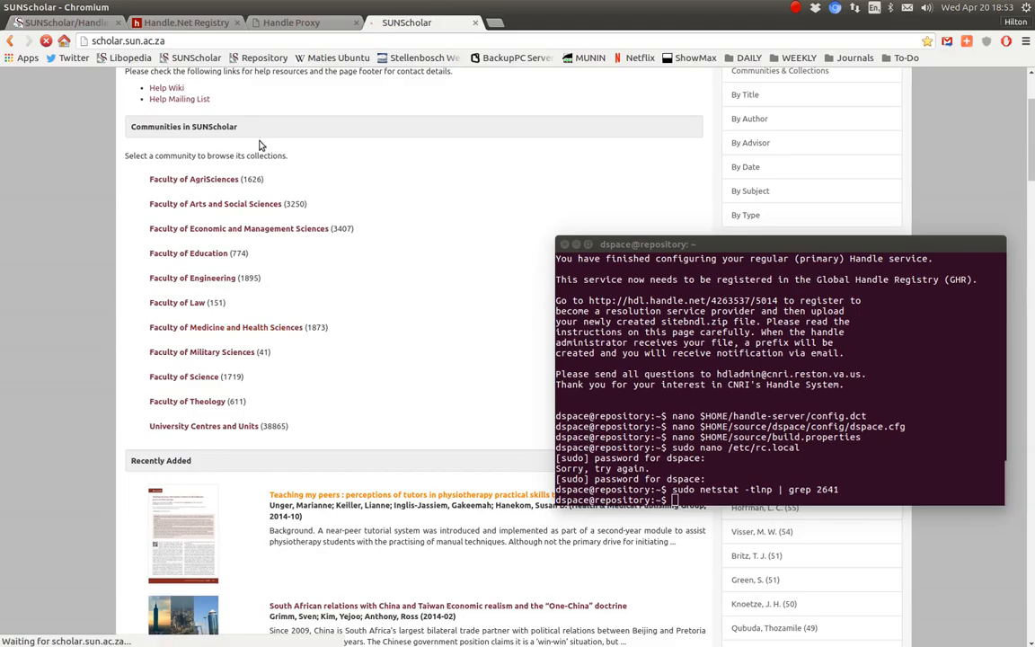
{"action": "left_click", "coordinate": [408, 494]}
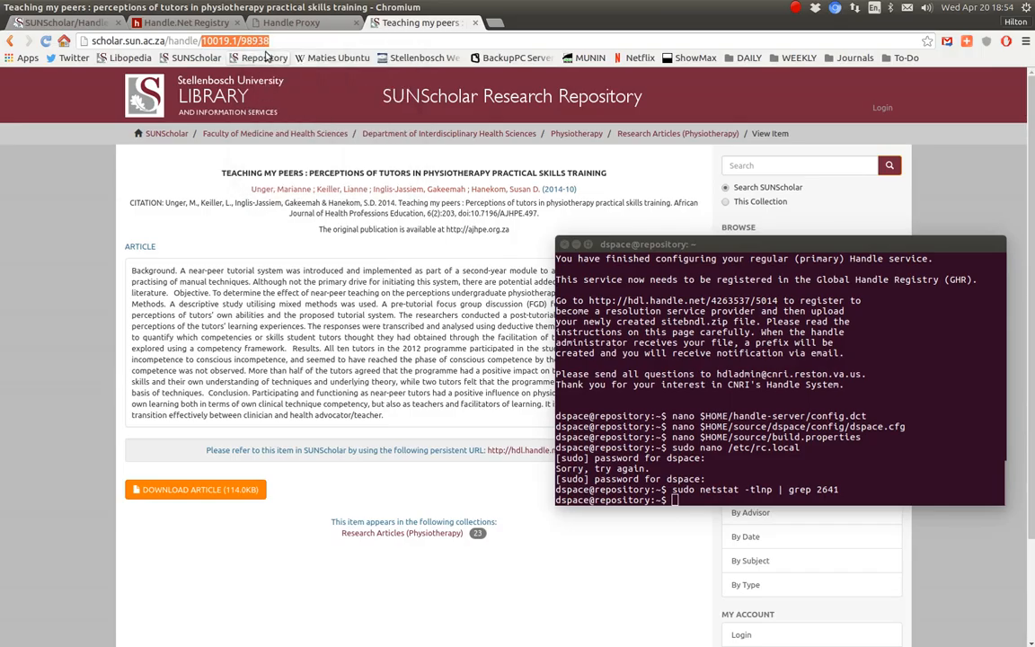
- Submit handle 10019.1/98938 in the Handle Proxy field and return to the wiki guide
{"action": "left_click", "coordinate": [291, 22]}
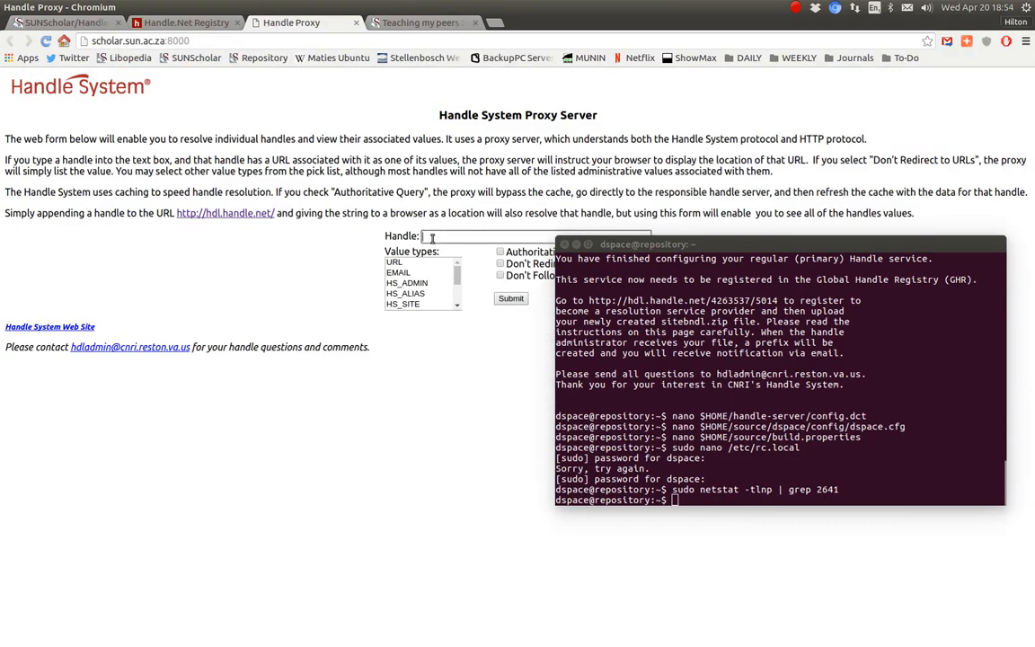
{"action": "right_click", "coordinate": [431, 236]}
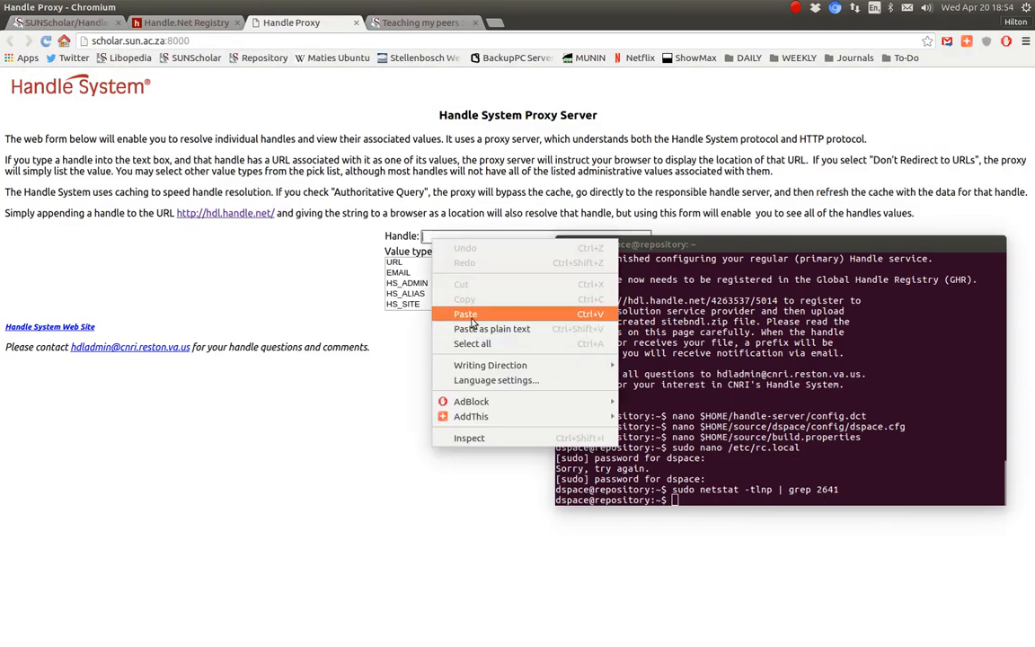
{"action": "left_click", "coordinate": [465, 312]}
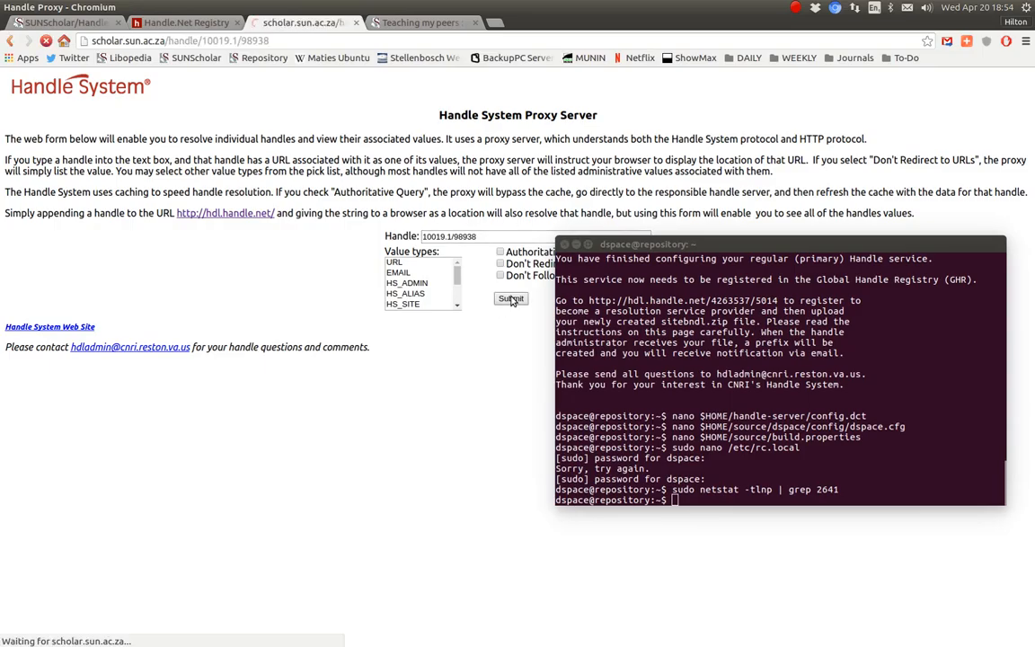
{"action": "left_click", "coordinate": [510, 298]}
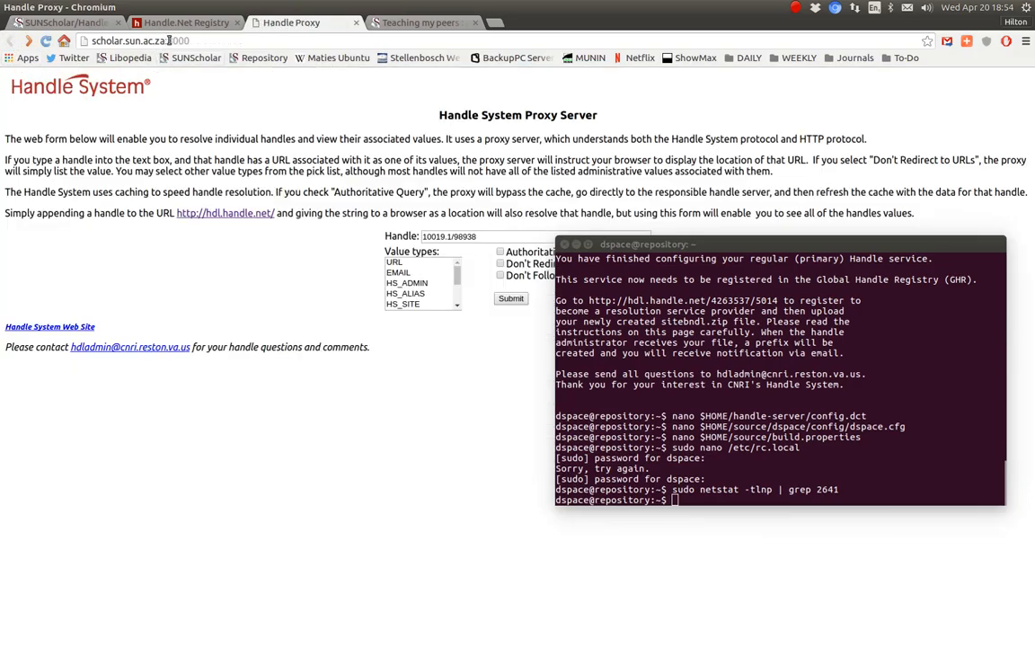
{"action": "mouse_move", "coordinate": [334, 58]}
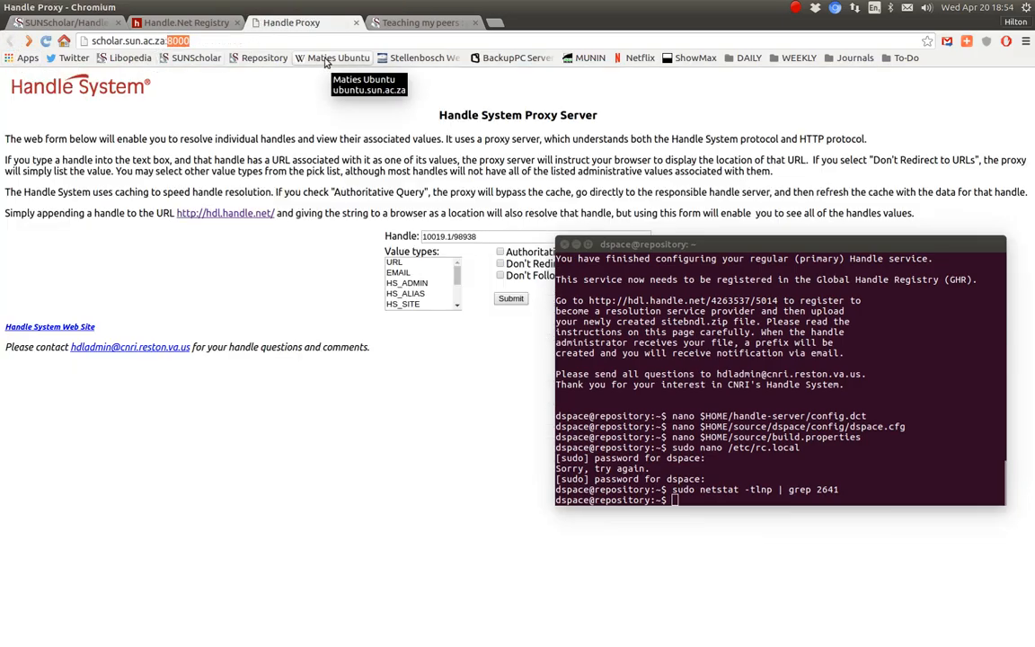
{"action": "left_click", "coordinate": [183, 22]}
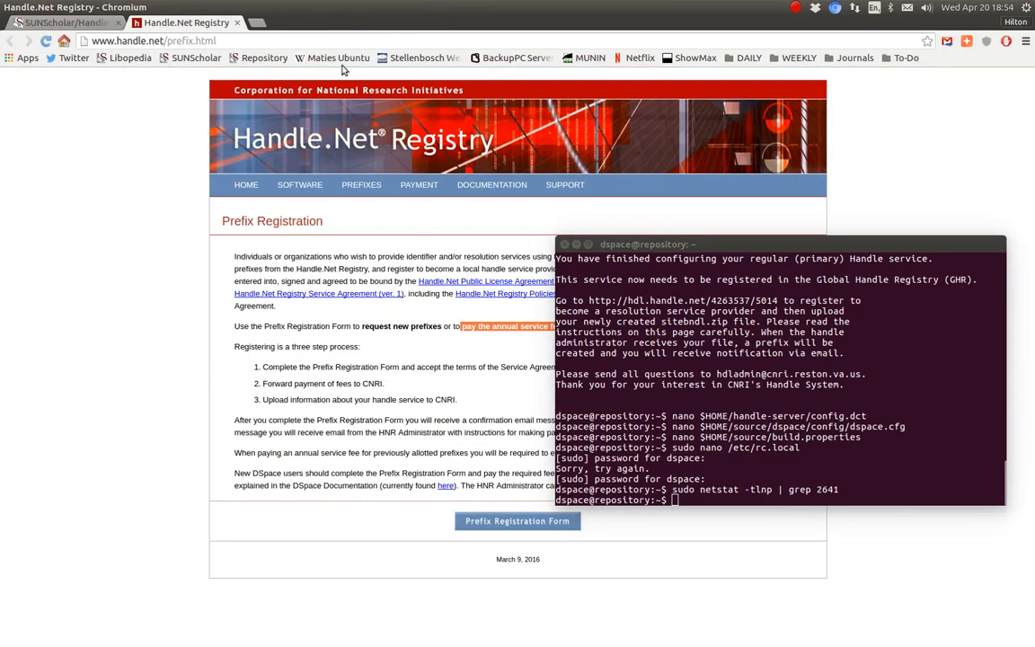
{"action": "left_click", "coordinate": [63, 21]}
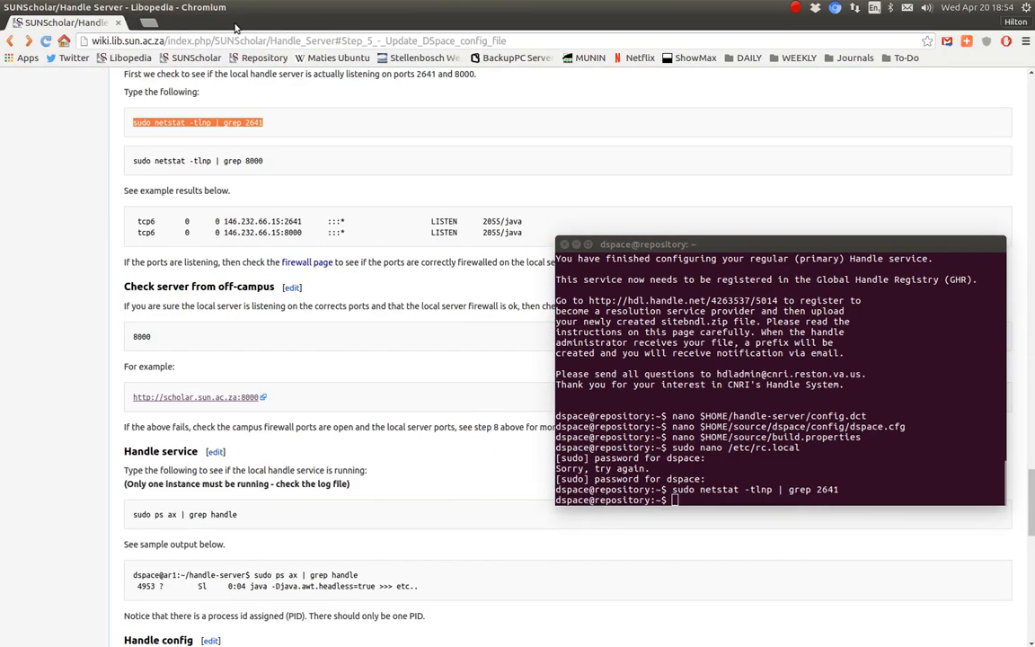
- Run the guide's 'sudo ps ax | grep handle' process check in Terminal
{"action": "scroll", "scroll_direction": "down", "scroll_amount": 3}
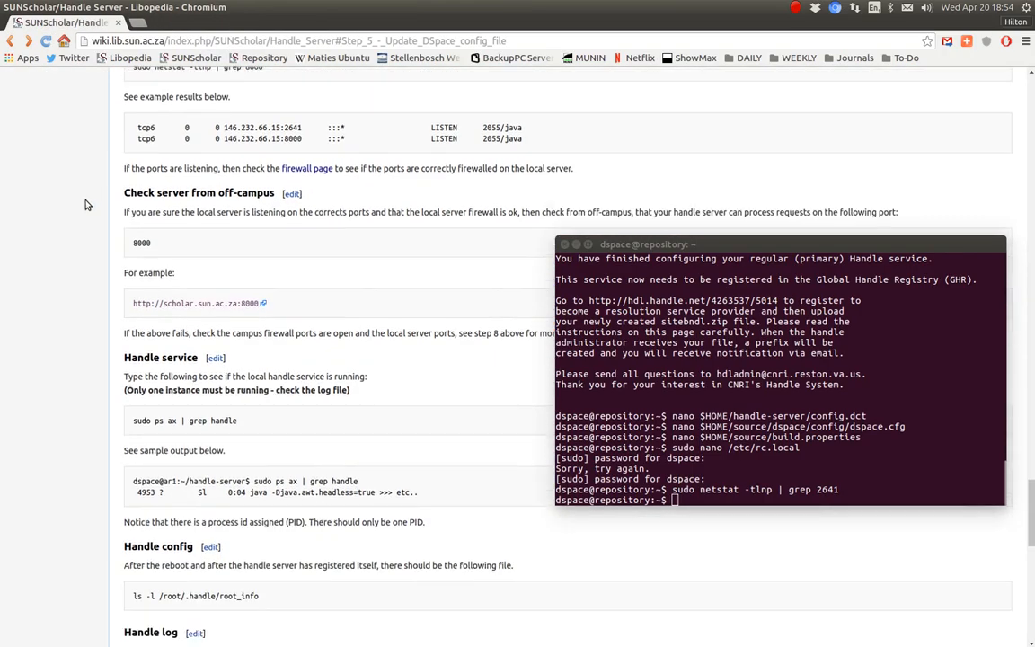
{"action": "scroll", "scroll_direction": "down", "scroll_amount": 3}
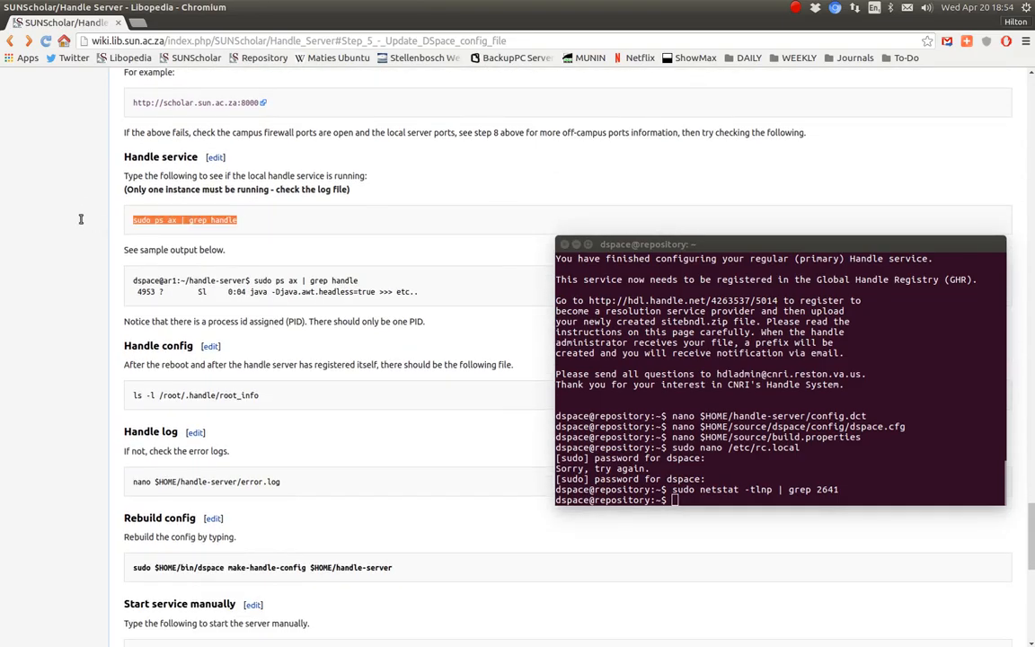
{"action": "right_click", "coordinate": [184, 219]}
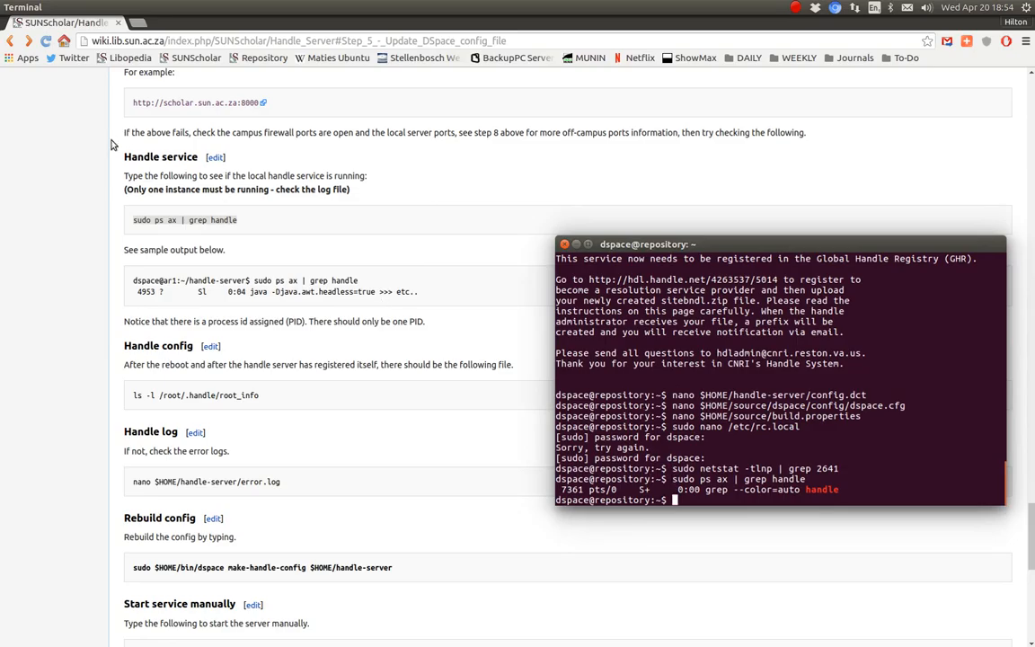
{"action": "scroll", "scroll_direction": "down", "scroll_amount": 3}
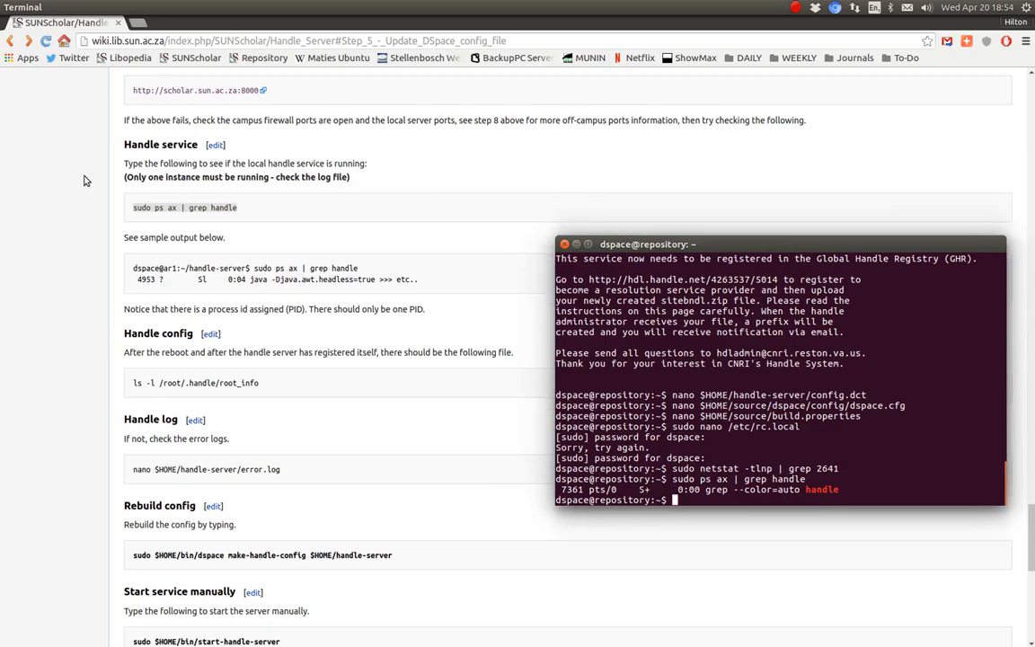
{"action": "scroll", "scroll_direction": "down", "scroll_amount": 3}
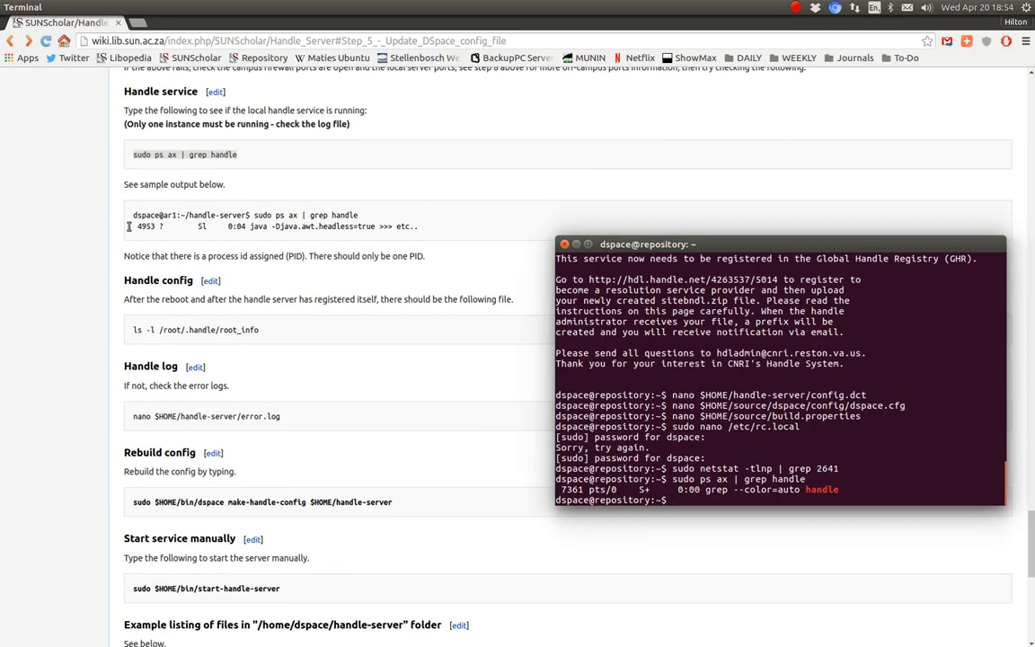
{"action": "scroll", "scroll_direction": "down", "scroll_amount": 3}
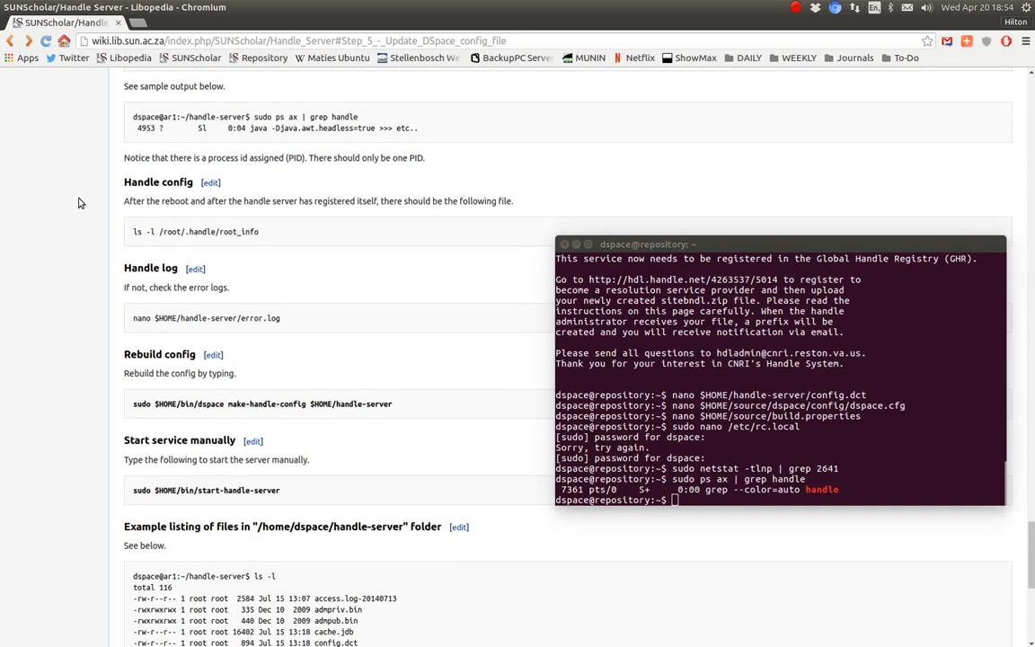
- List /root/.handle/root_info, then rerun it with sudo after permission is denied
{"action": "double_click", "coordinate": [245, 232]}
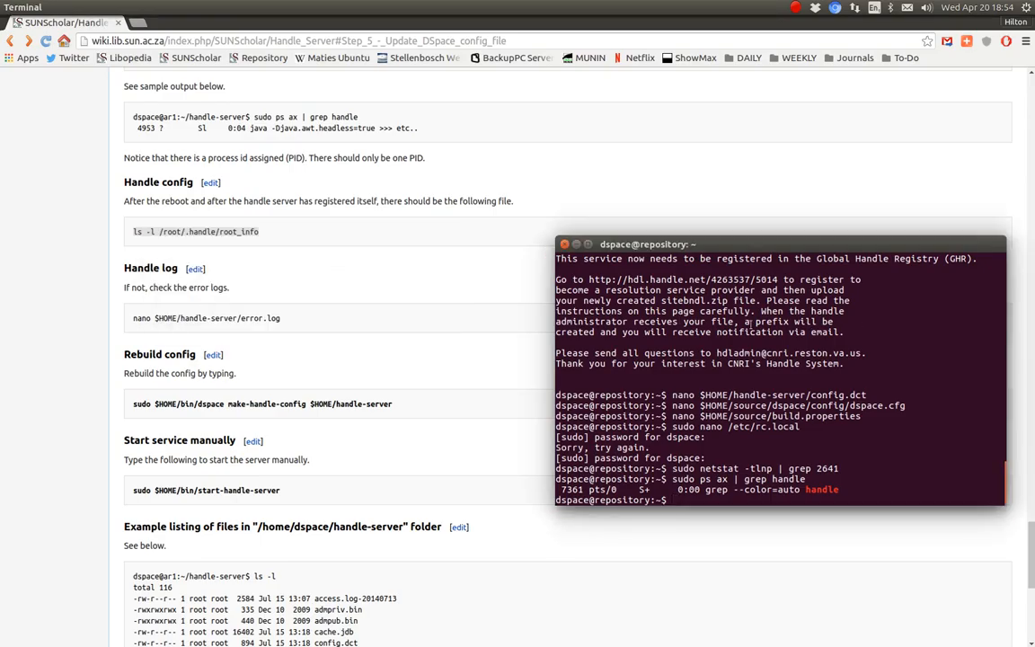
{"action": "type", "text": "ls -l /root/.handle/root_info"}
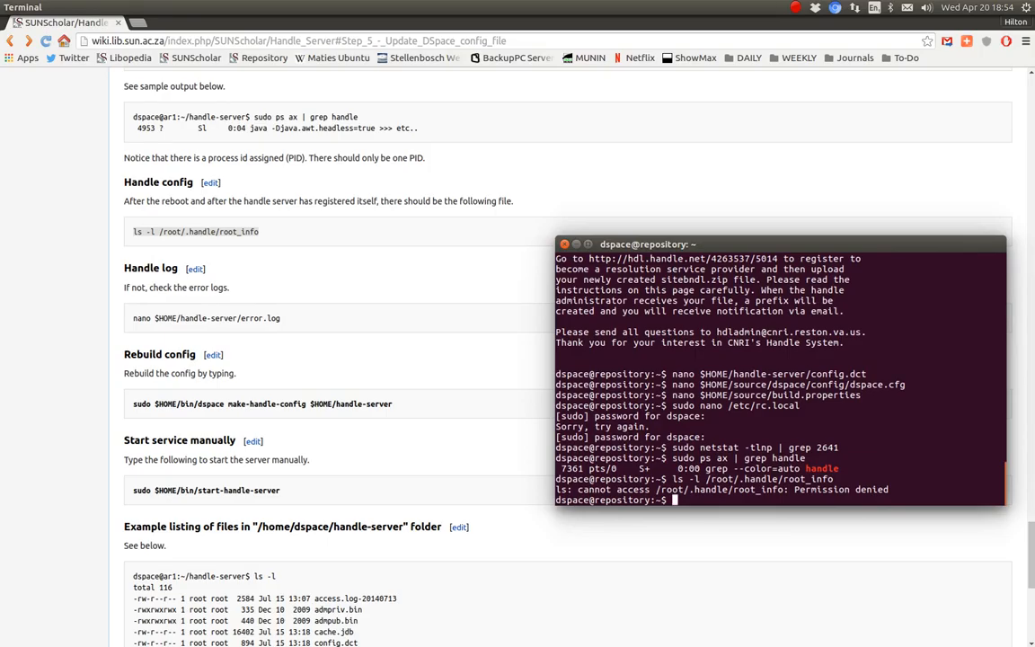
{"action": "type", "text": "sudo ls -l /root/.handle/root_info"}
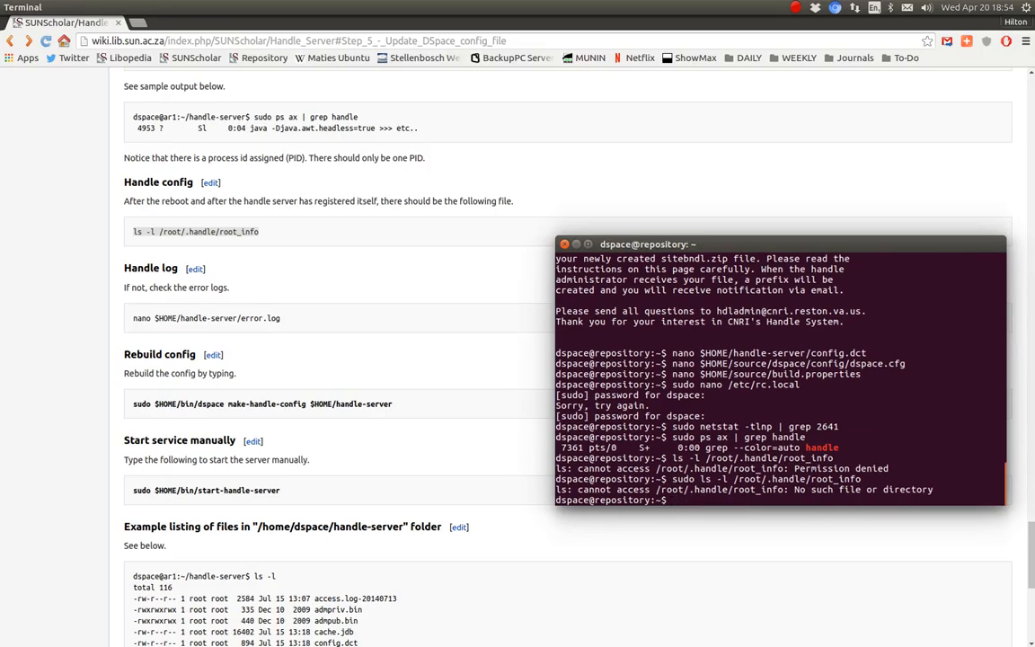
{"action": "mouse_move", "coordinate": [266, 340]}
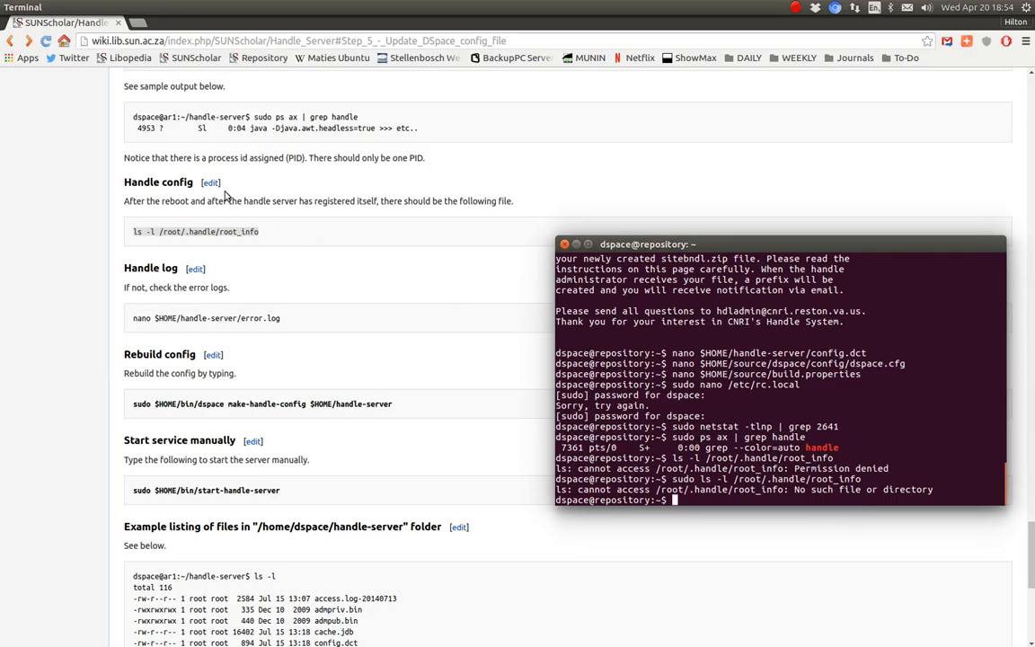
- Add 'sudo' to the Handle config section's ls command on the wiki
{"action": "left_click", "coordinate": [210, 181]}
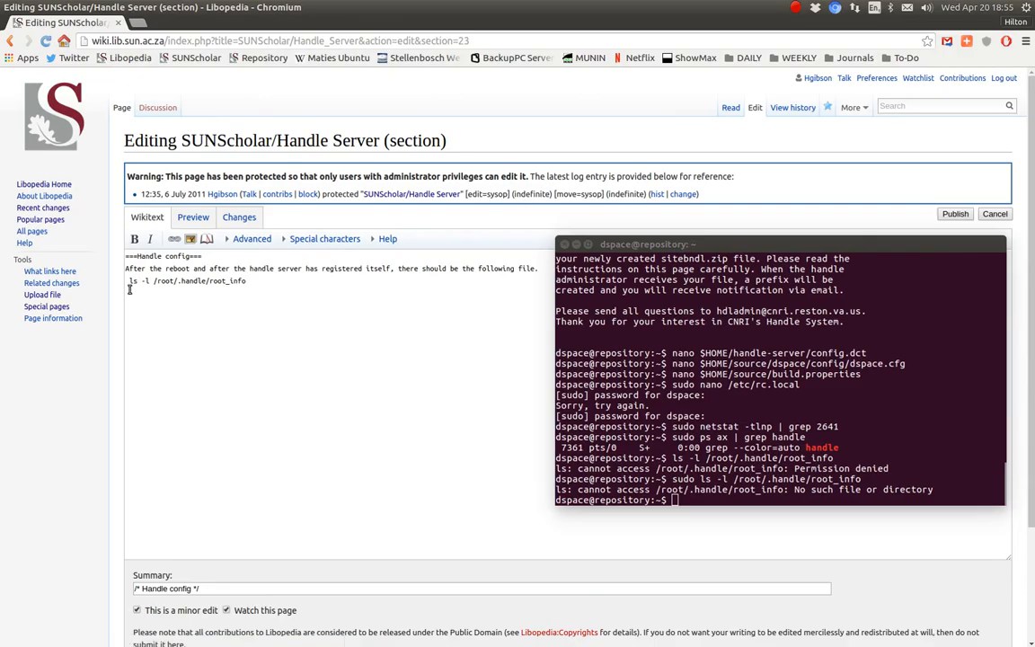
{"action": "type", "text": "sudo"}
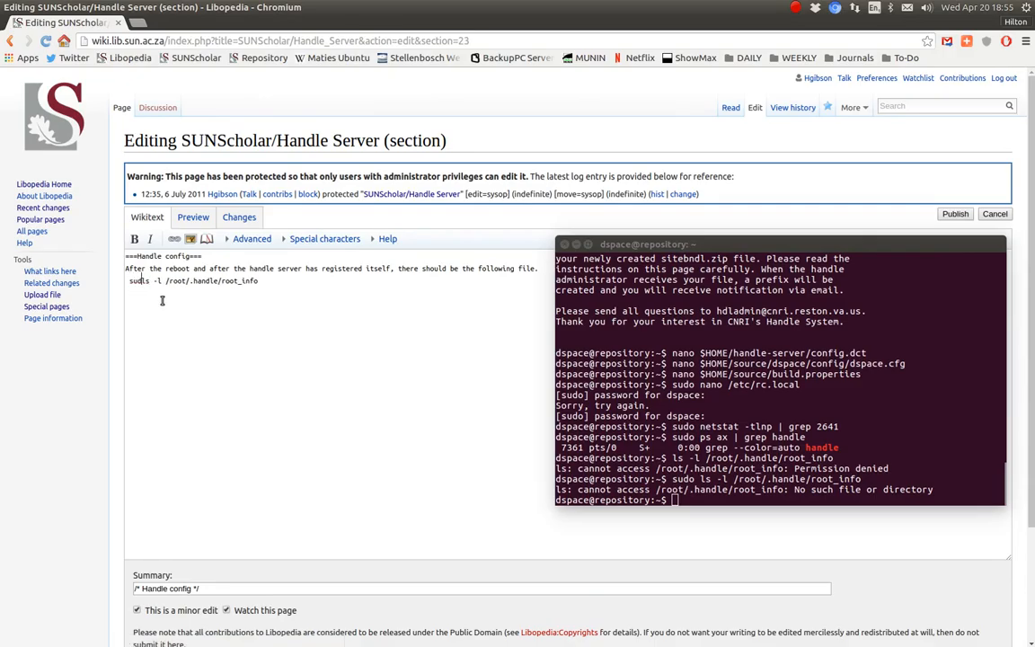
{"action": "scroll", "scroll_direction": "down", "scroll_amount": 3}
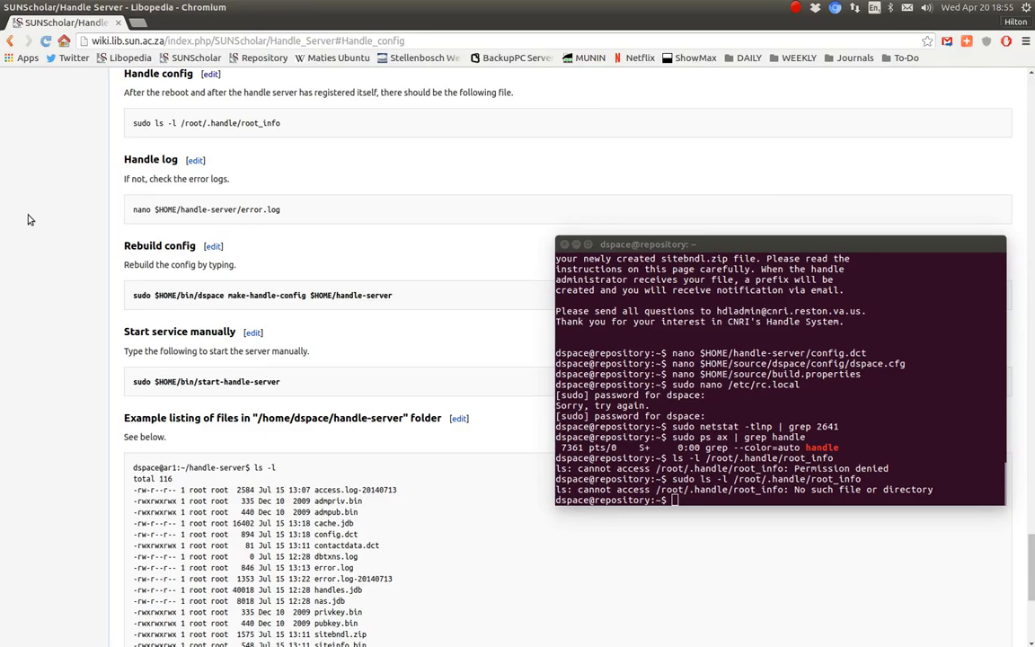
{"action": "mouse_move", "coordinate": [187, 209]}
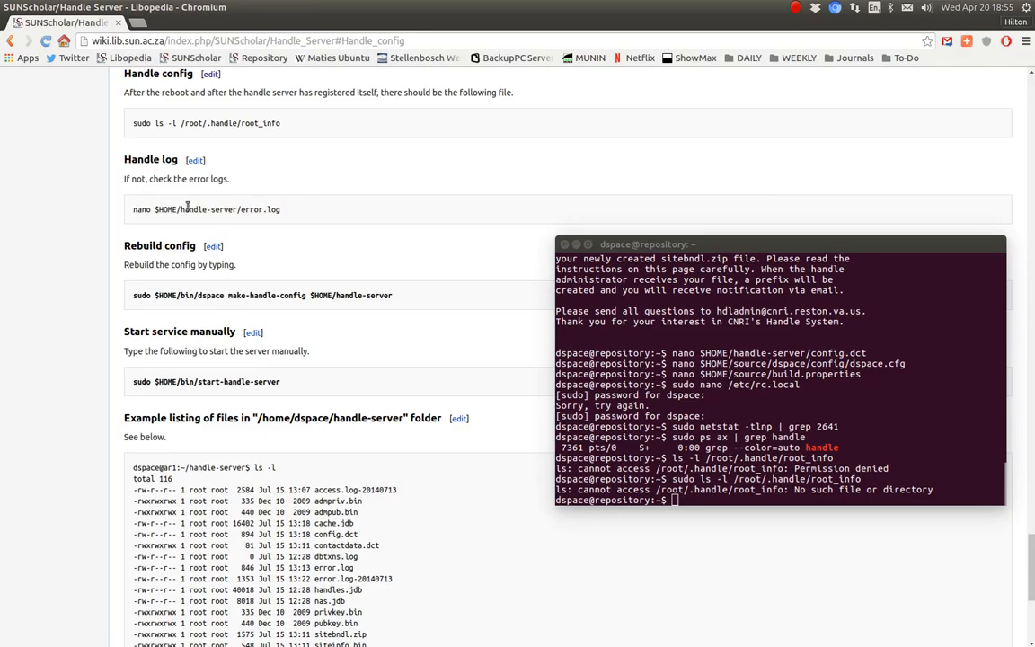
- View $HOME/handle-server/error.log in nano, find it empty, and exit to the shell
{"action": "right_click", "coordinate": [207, 209]}
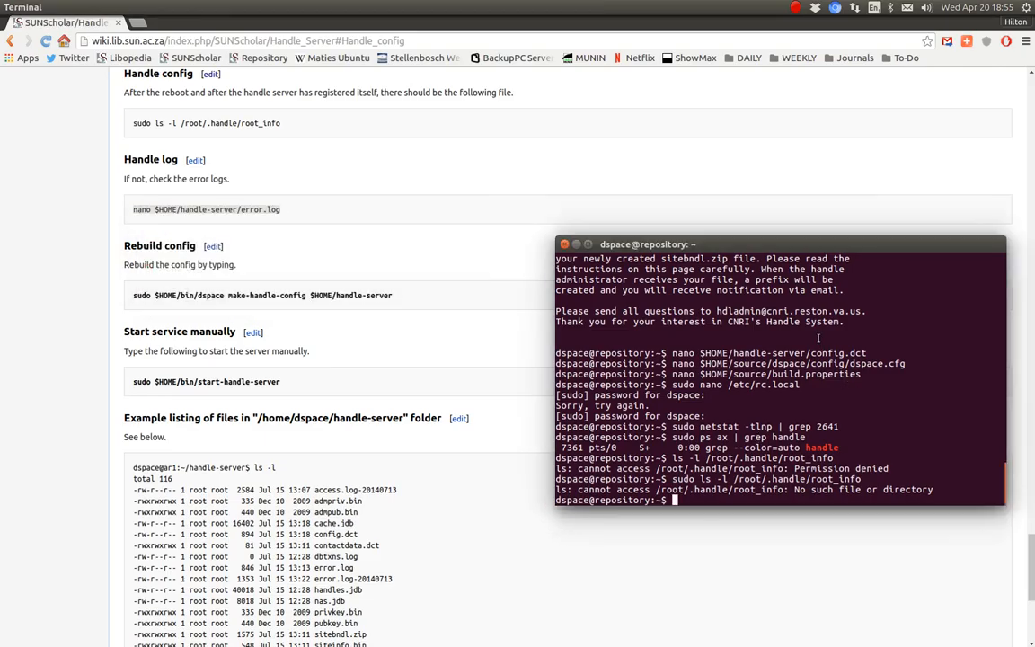
{"action": "key", "text": "Return"}
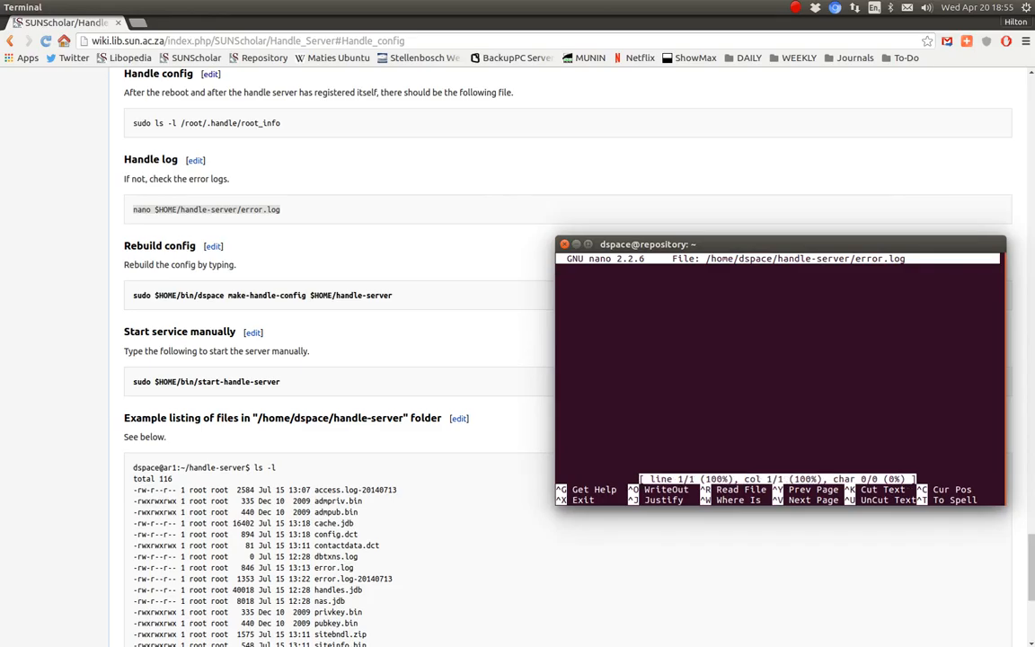
{"action": "key", "text": "ctrl+x"}
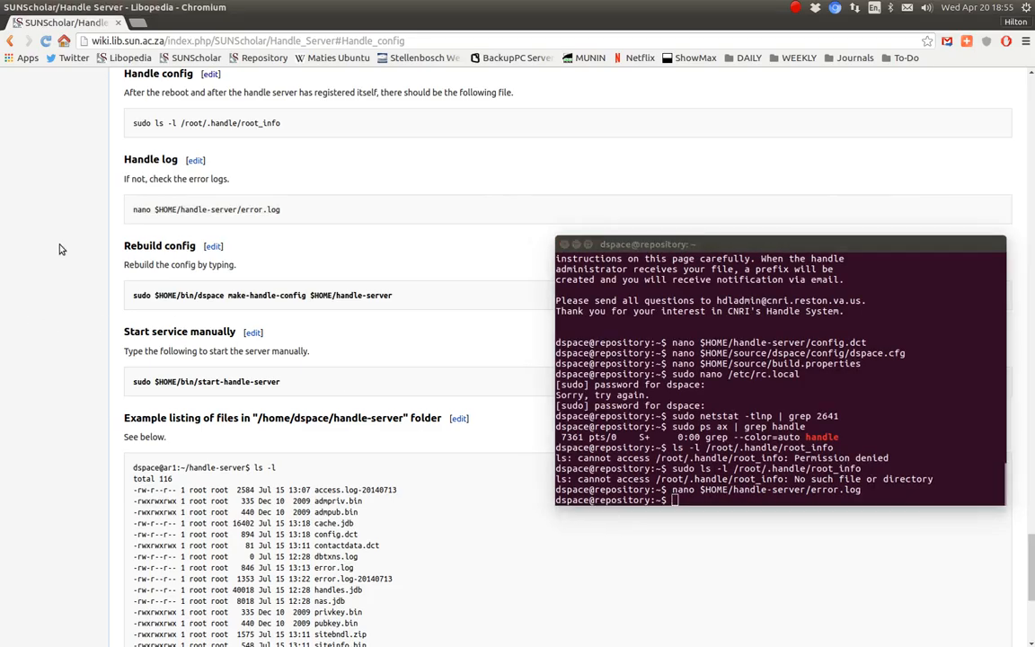
{"action": "mouse_move", "coordinate": [172, 296]}
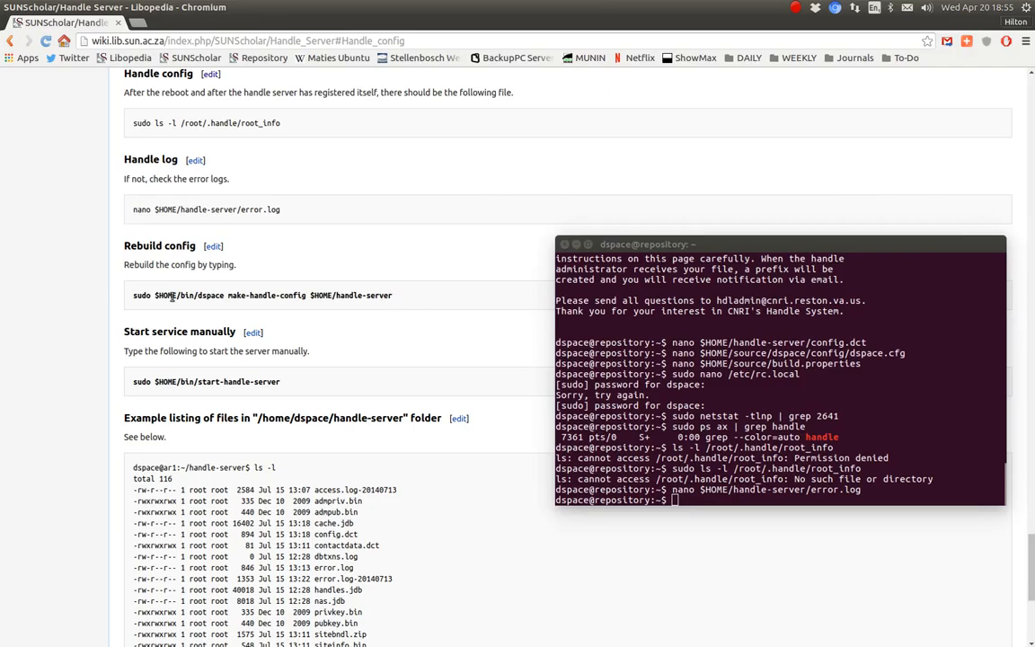
{"action": "mouse_move", "coordinate": [212, 244]}
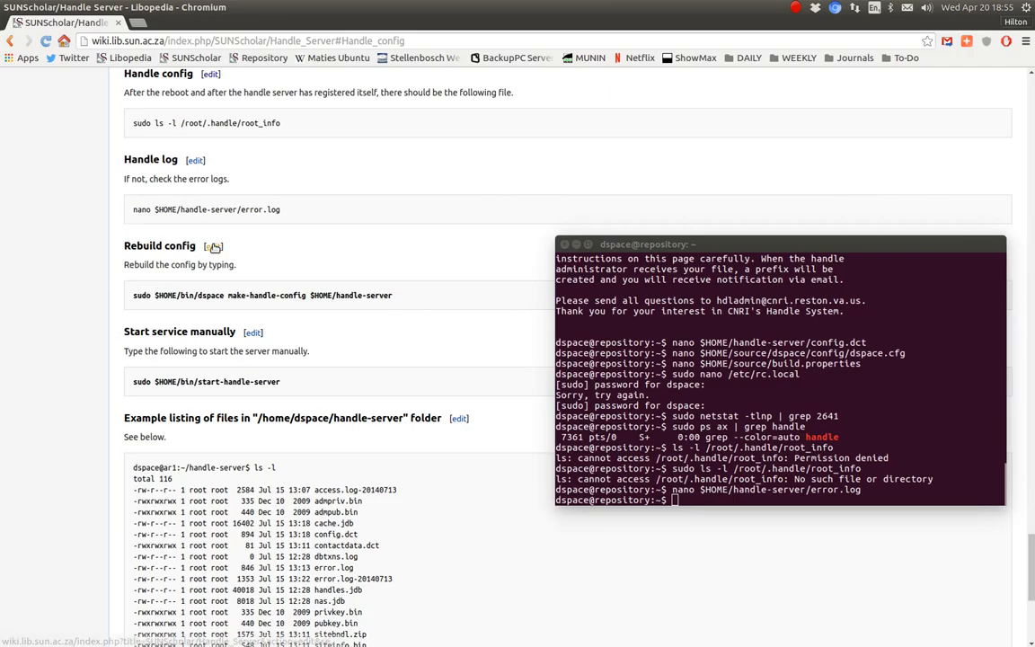
- Remove 'sudo' from the Rebuild config command on the wiki and save the section
{"action": "left_click", "coordinate": [212, 244]}
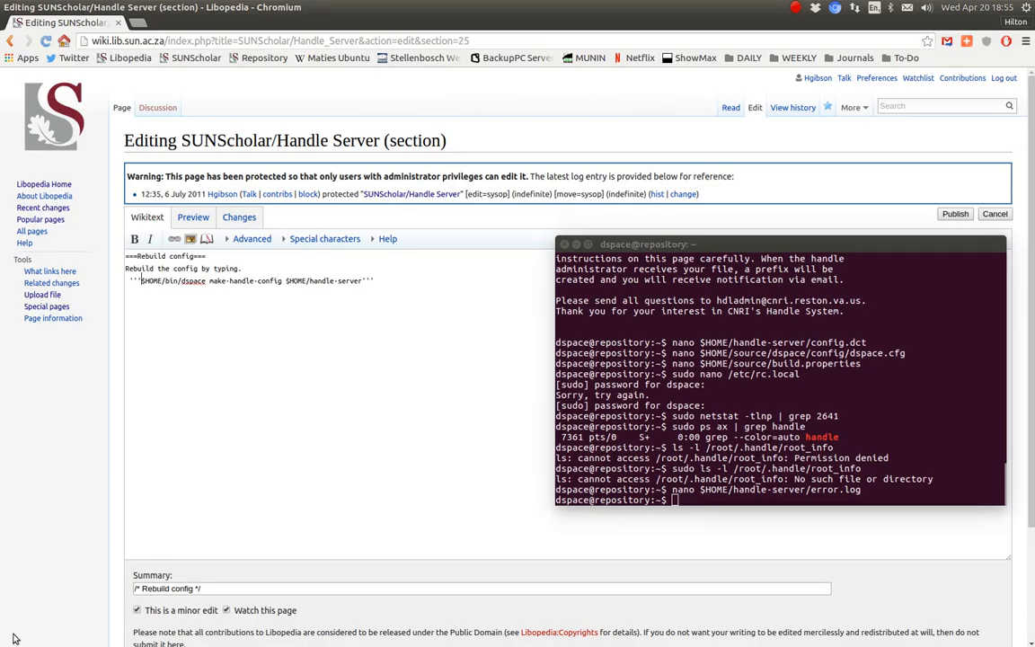
{"action": "scroll", "scroll_direction": "down", "scroll_amount": 3}
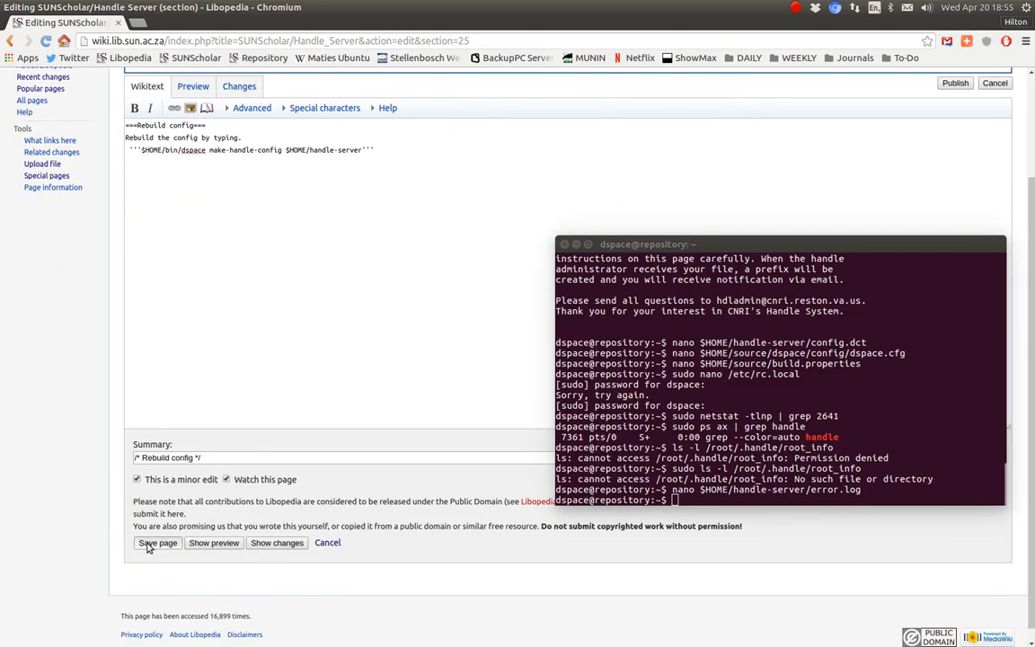
{"action": "left_click", "coordinate": [158, 543]}
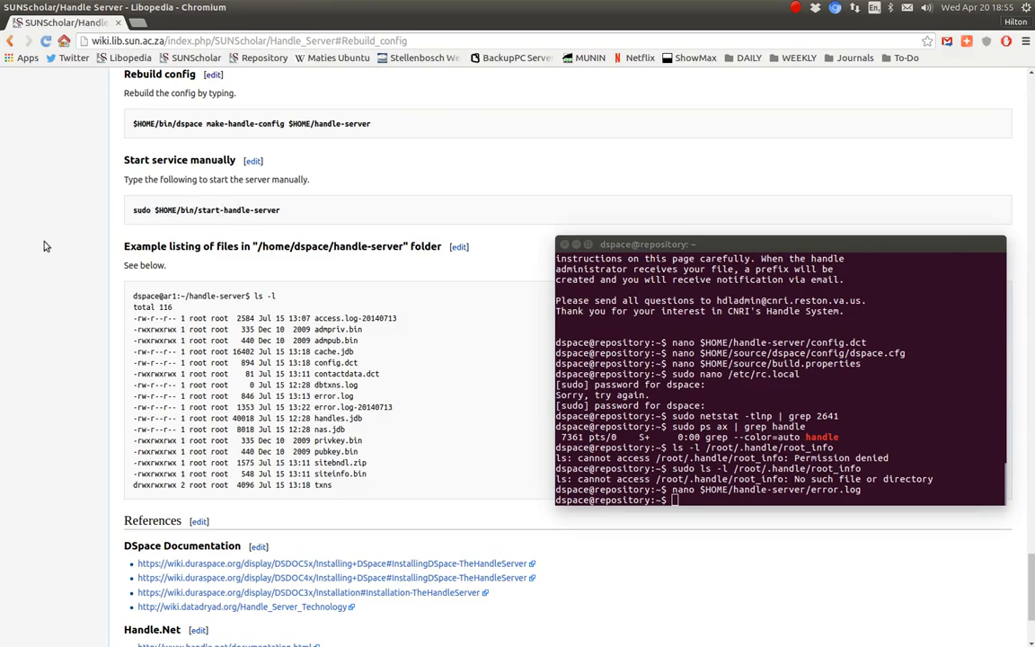
{"action": "mouse_move", "coordinate": [68, 289]}
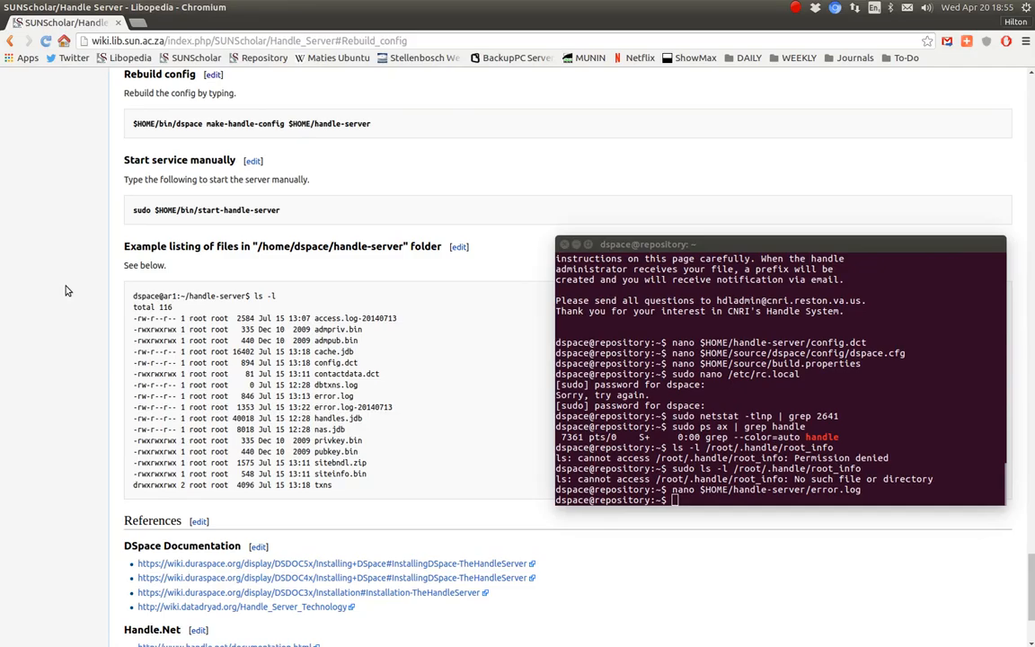
{"action": "scroll", "scroll_direction": "down", "scroll_amount": 3}
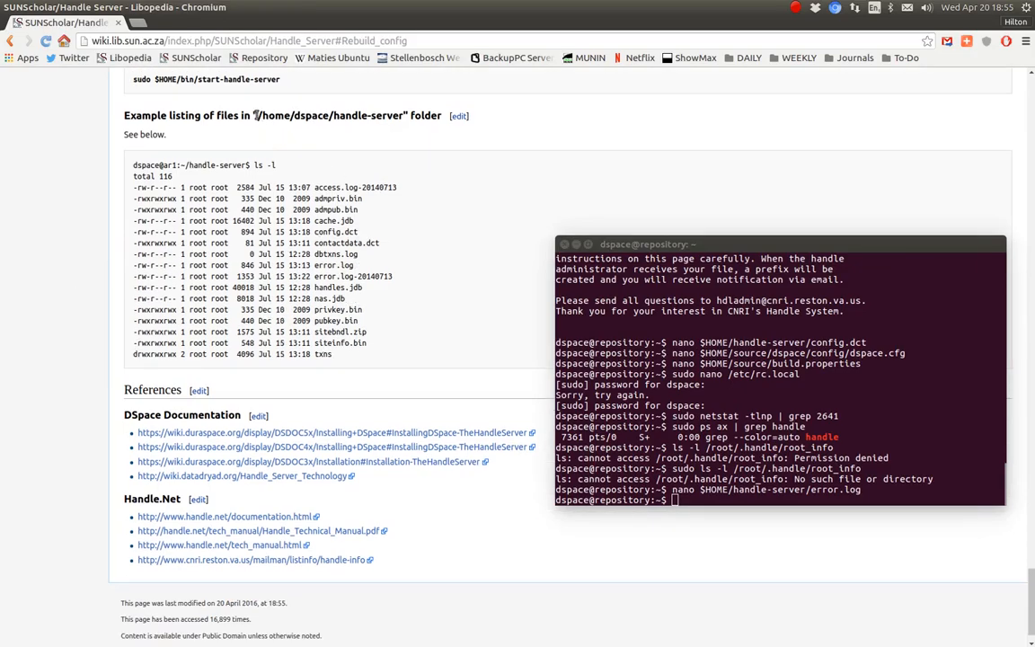
{"action": "double_click", "coordinate": [330, 115]}
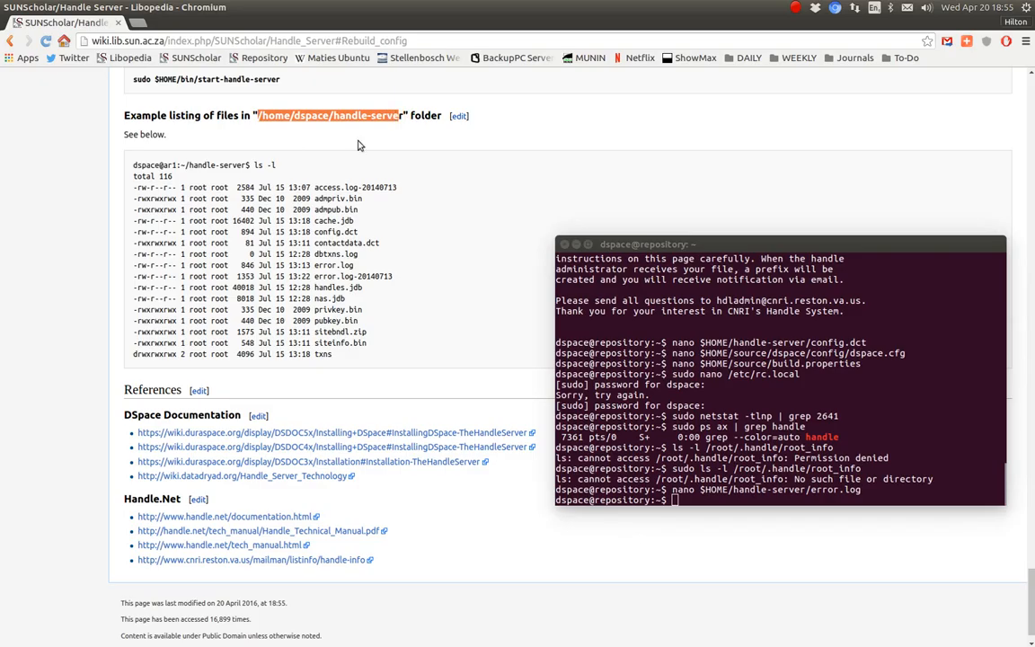
{"action": "scroll", "scroll_direction": "down", "scroll_amount": 3}
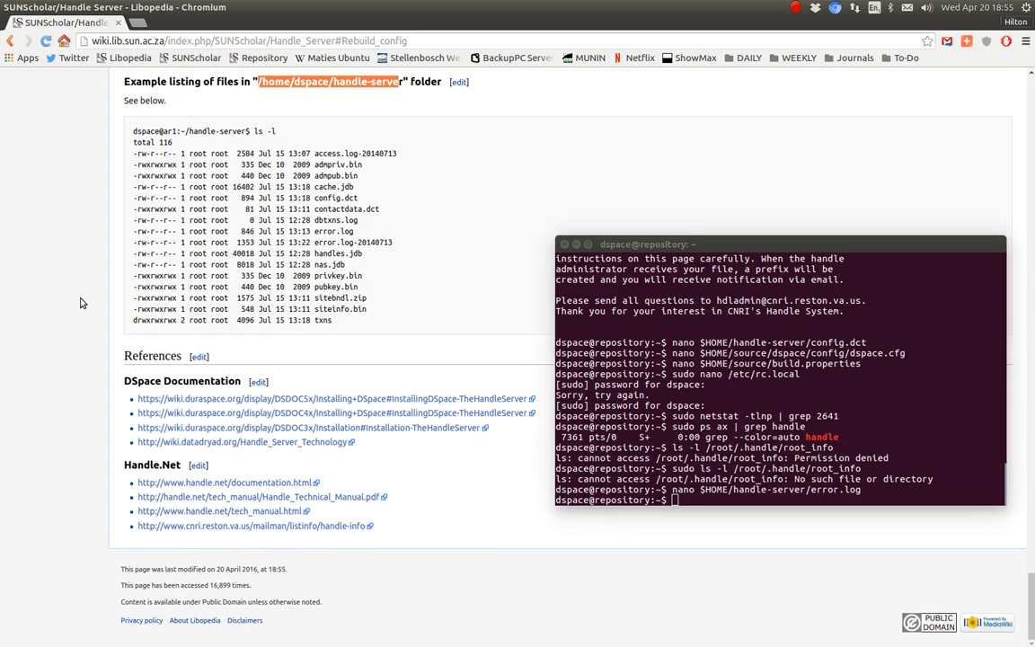
{"action": "mouse_move", "coordinate": [244, 428]}
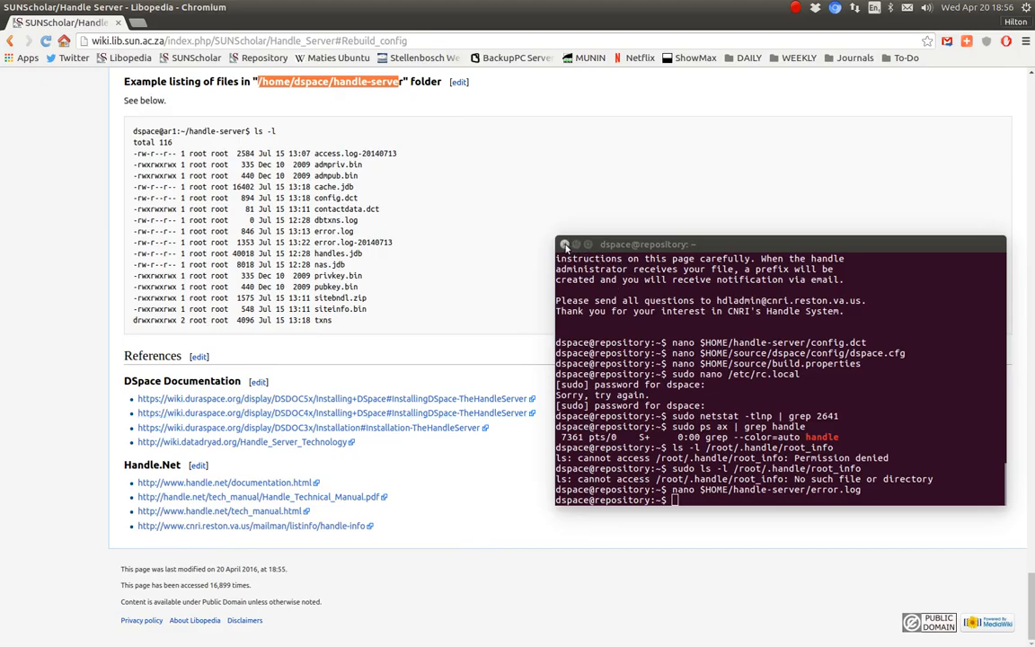
- Close the terminal via its confirmation dialog and scroll the guide back to its contents list
{"action": "left_click", "coordinate": [564, 244]}
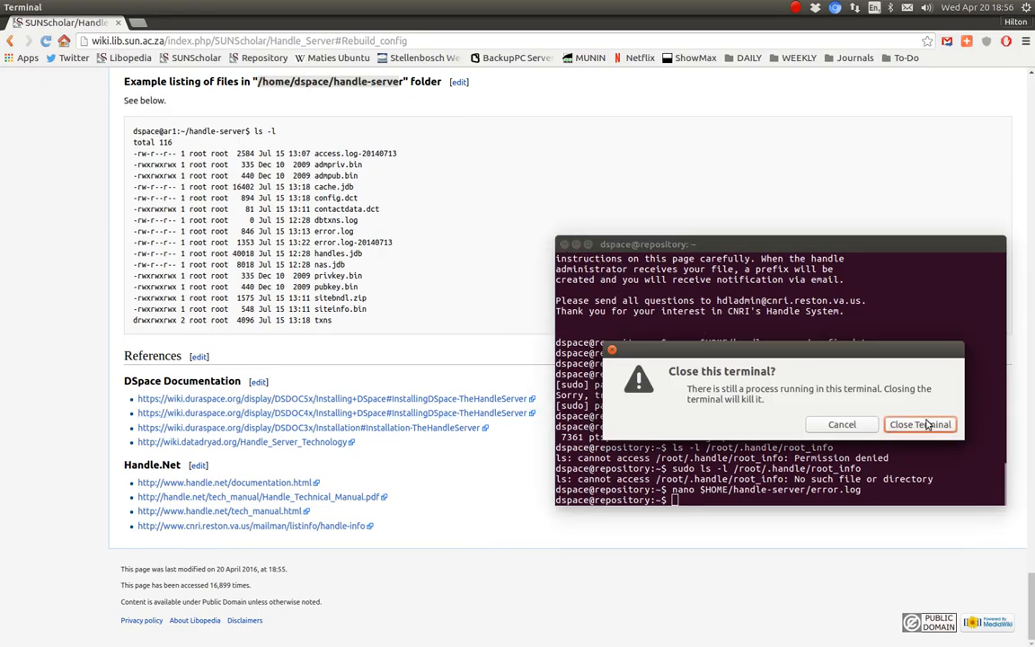
{"action": "left_click", "coordinate": [919, 424]}
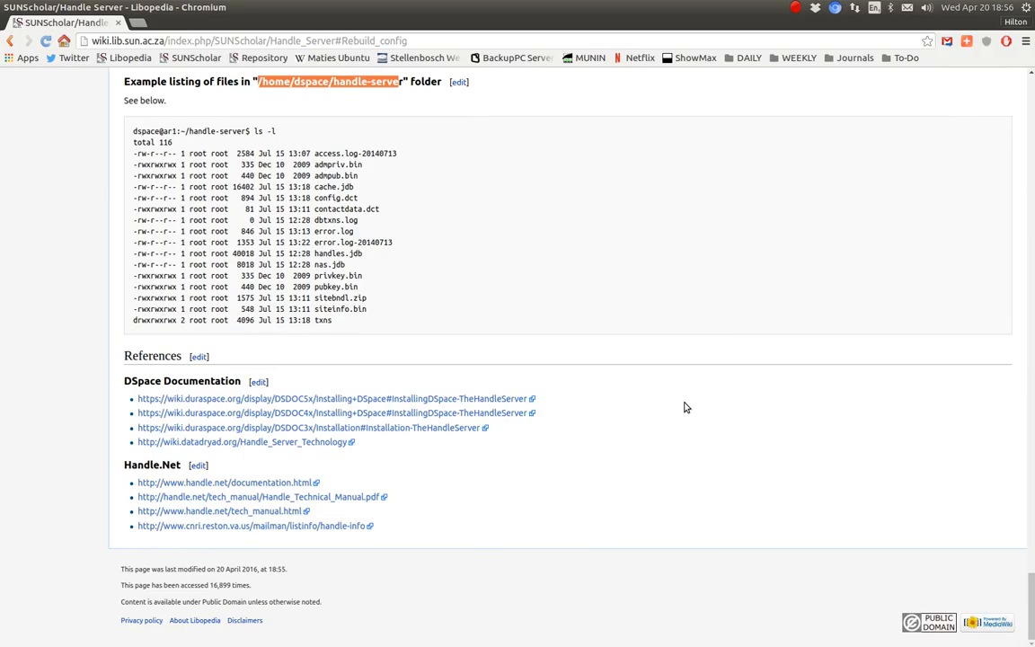
{"action": "scroll", "scroll_direction": "up", "scroll_amount": 3}
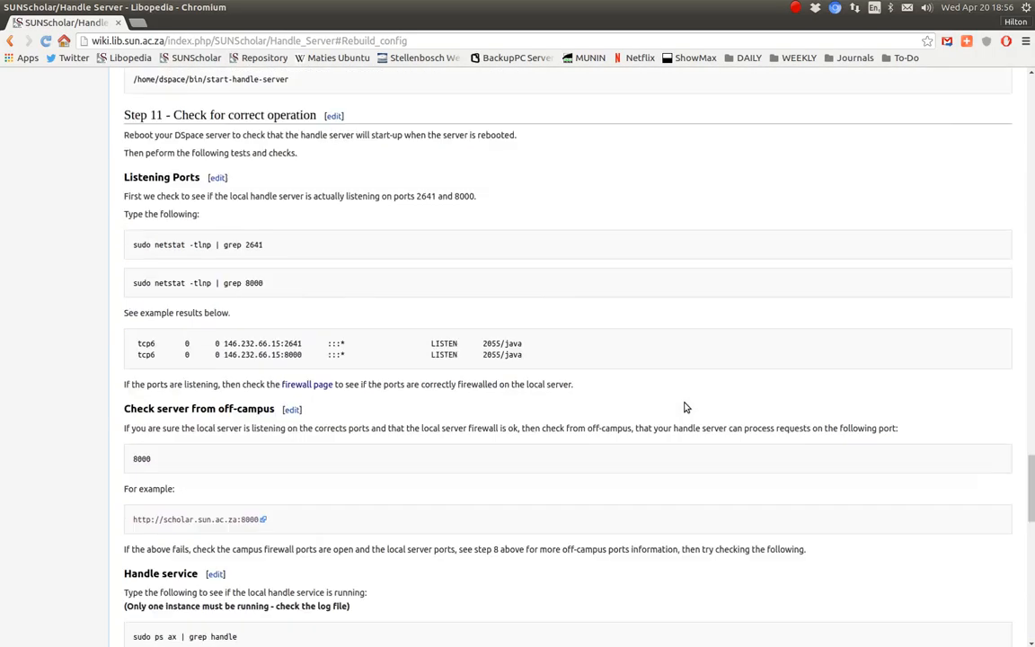
{"action": "scroll", "scroll_direction": "up", "scroll_amount": 3}
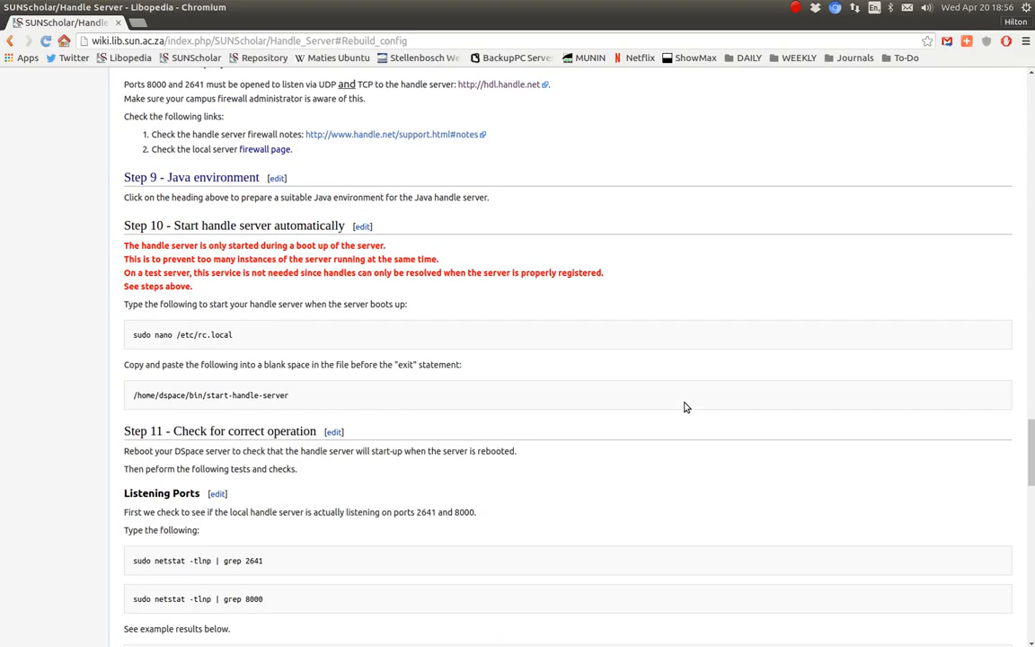
{"action": "scroll", "scroll_direction": "up", "scroll_amount": 3}
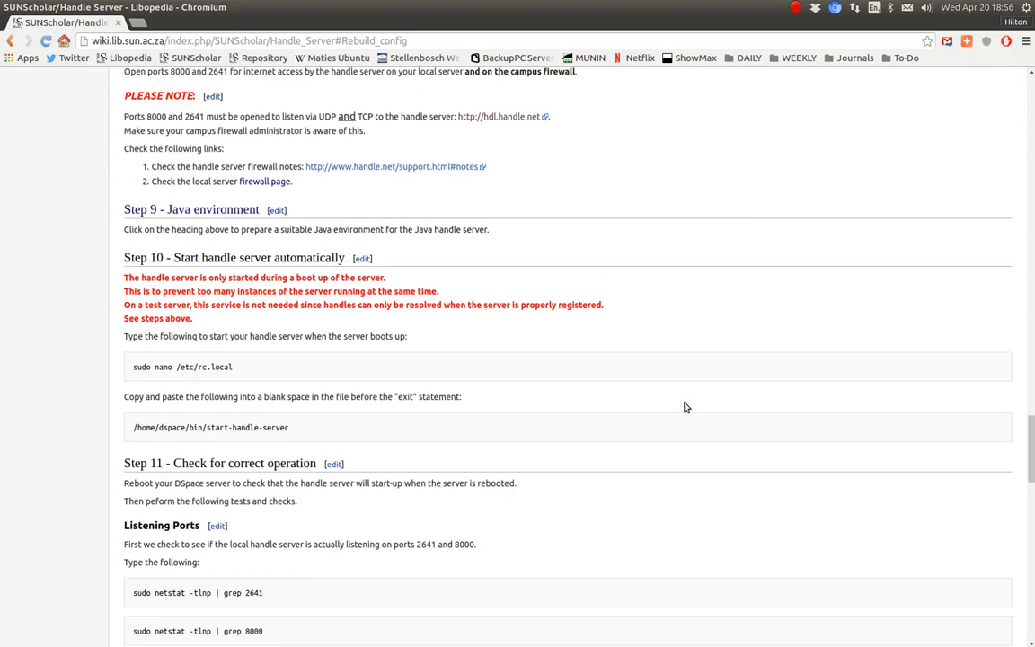
{"action": "scroll", "scroll_direction": "up", "scroll_amount": 3}
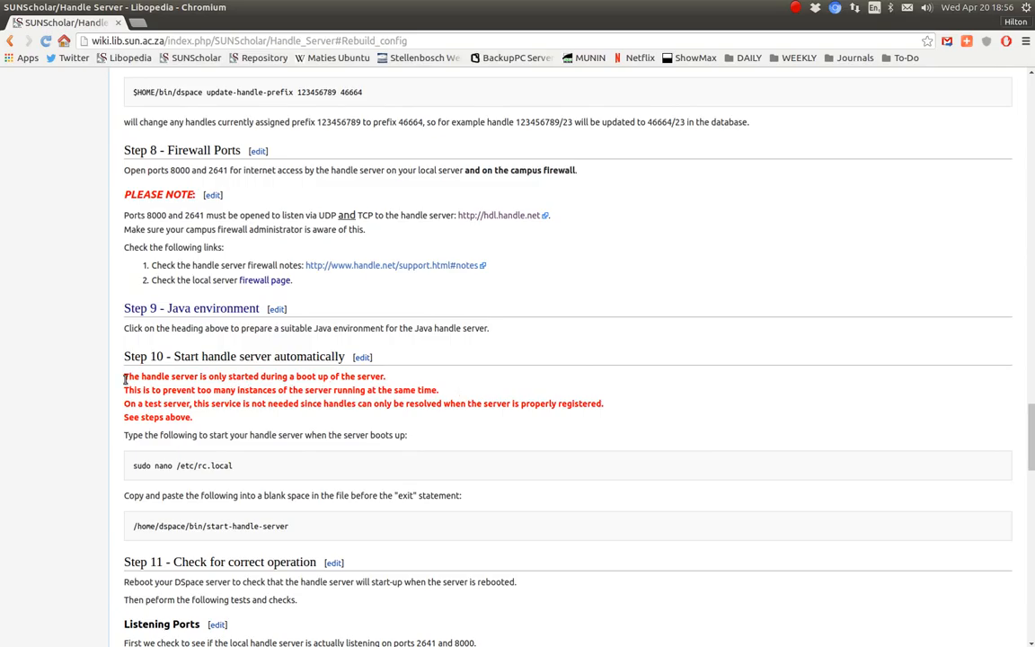
{"action": "mouse_move", "coordinate": [160, 388]}
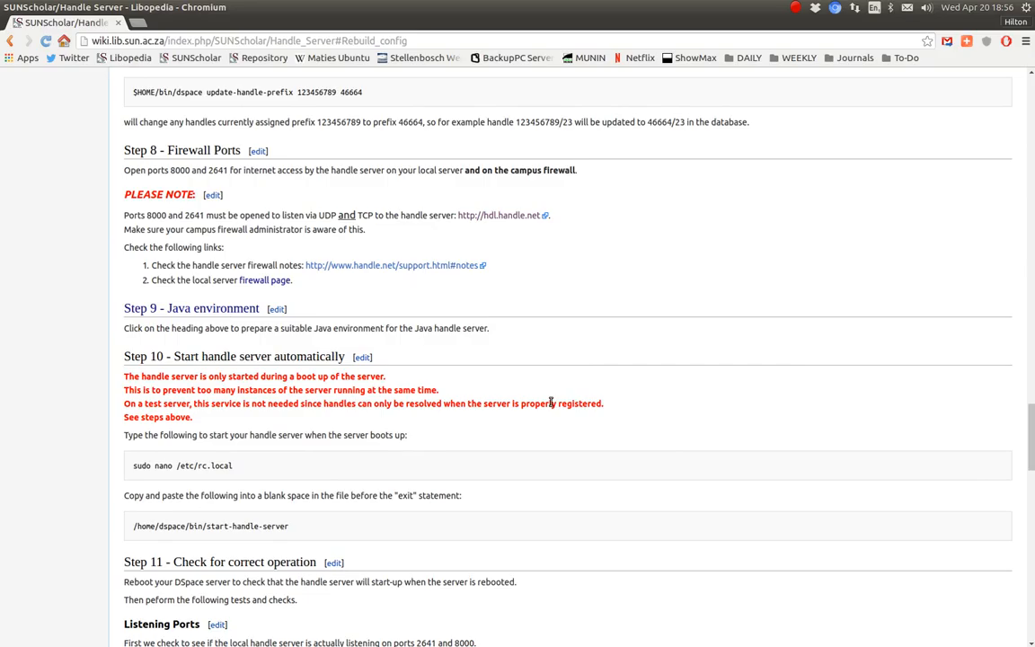
{"action": "scroll", "scroll_direction": "up", "scroll_amount": 3}
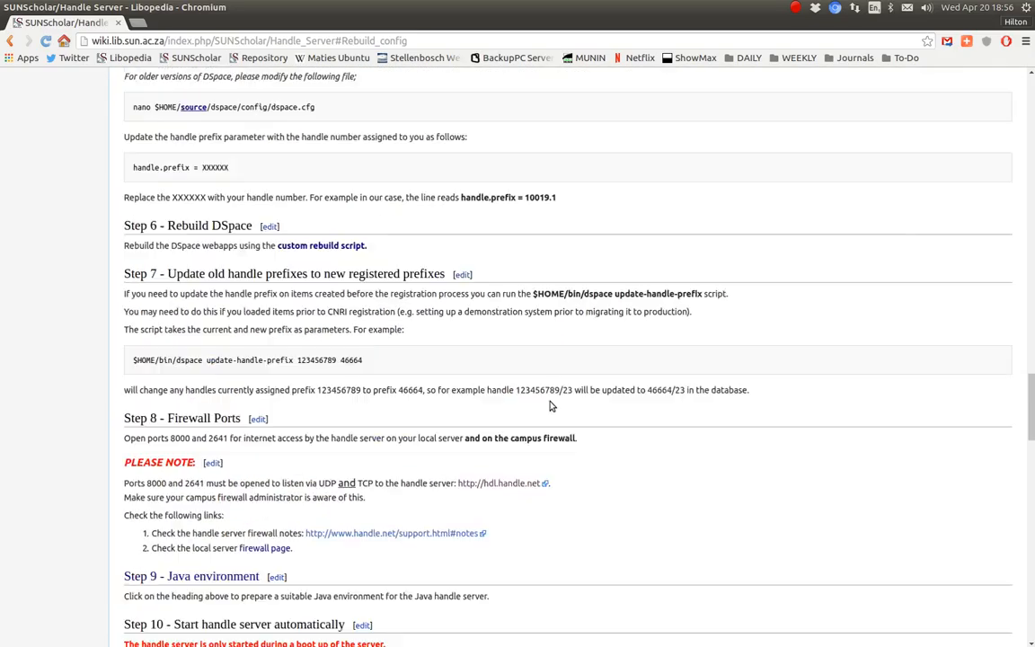
{"action": "scroll", "scroll_direction": "up", "scroll_amount": 3}
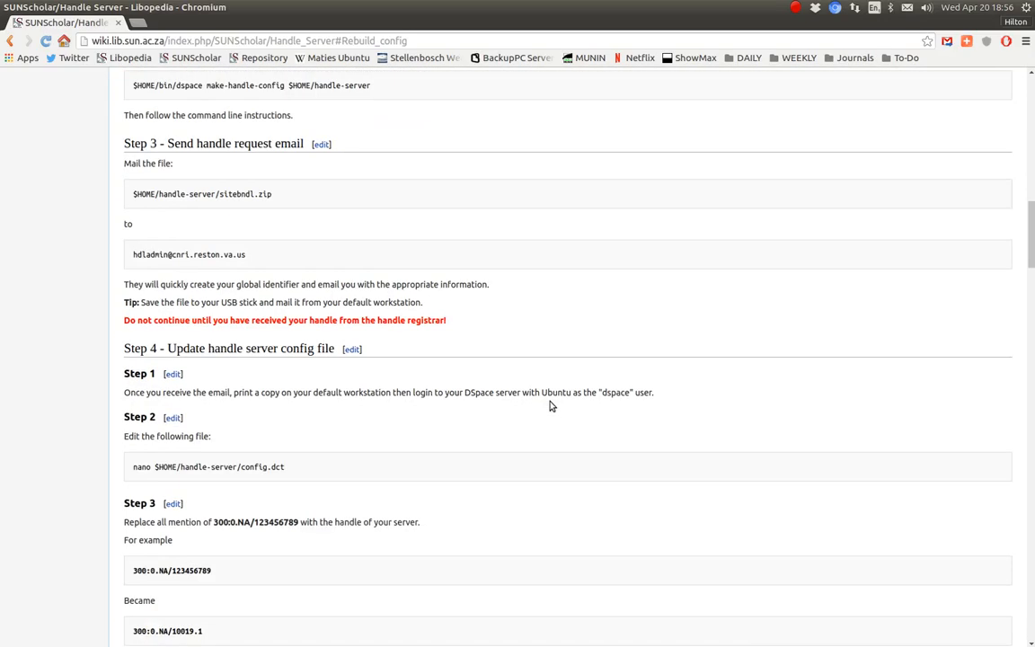
{"action": "scroll", "scroll_direction": "up", "scroll_amount": 3}
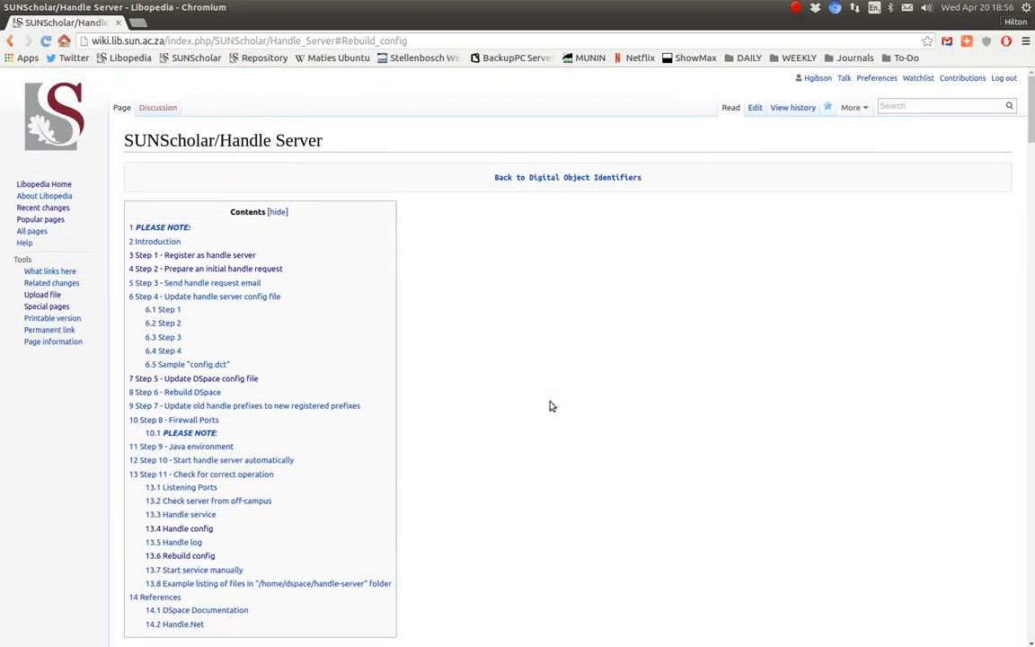